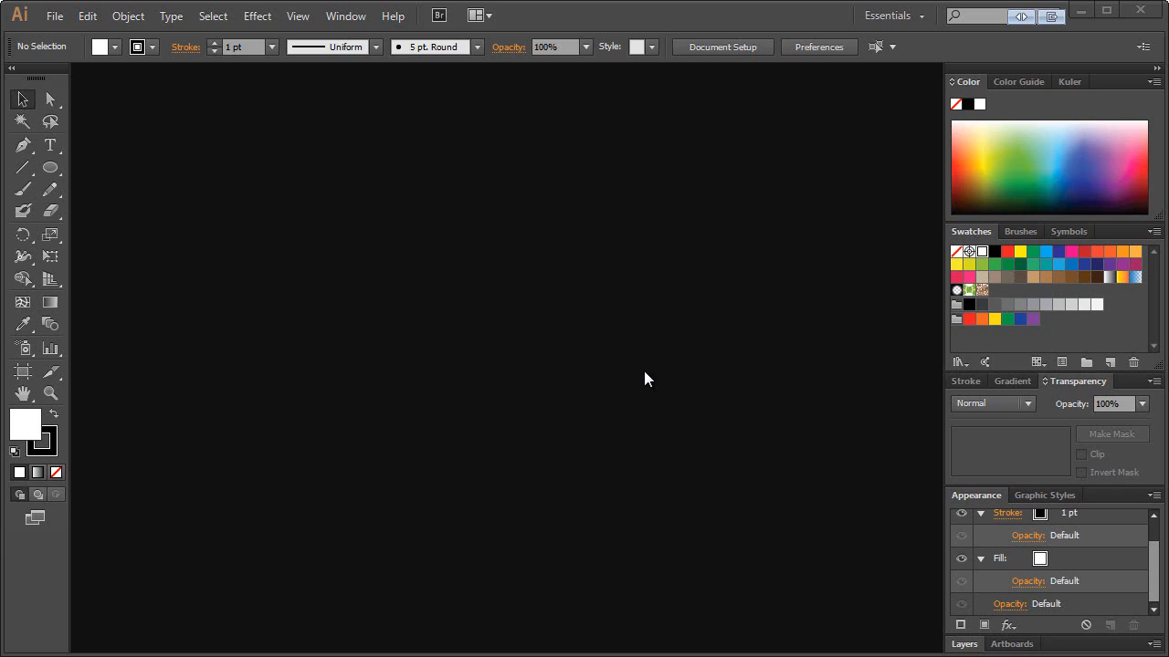
mouse_move(425, 278)
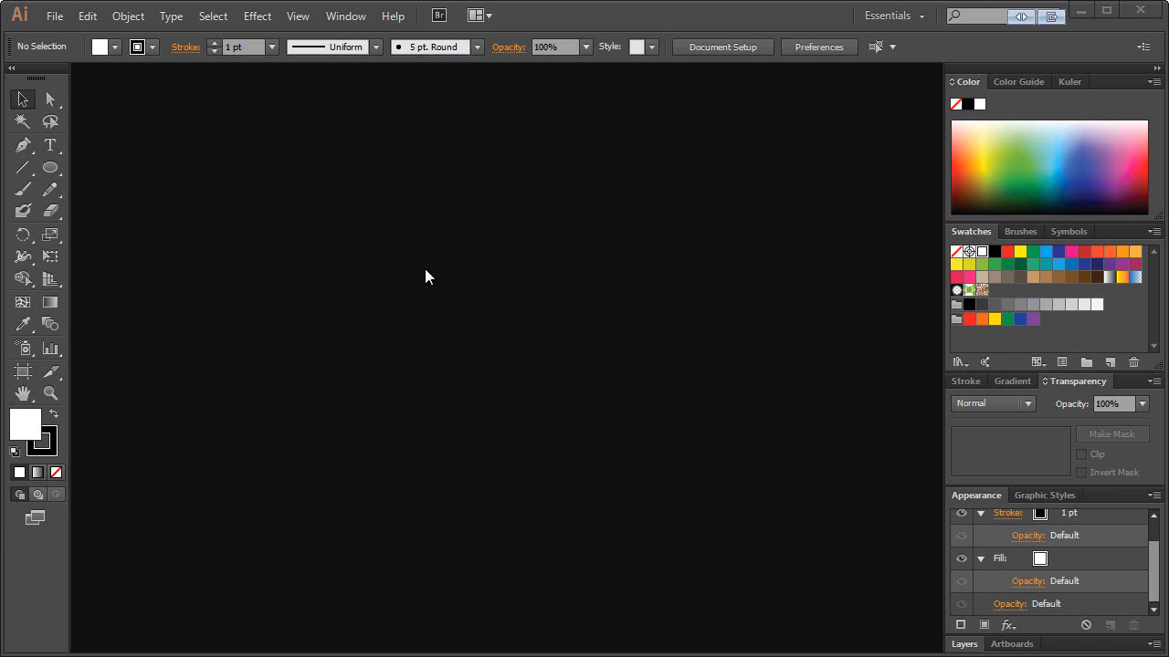
mouse_move(438, 276)
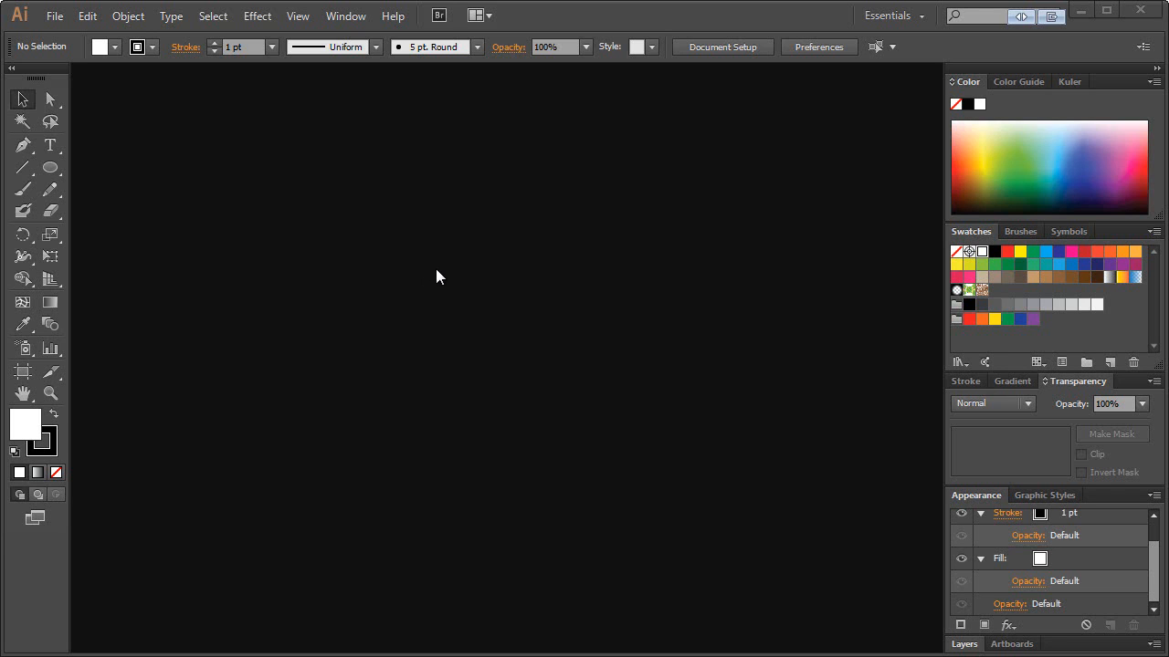
mouse_move(429, 200)
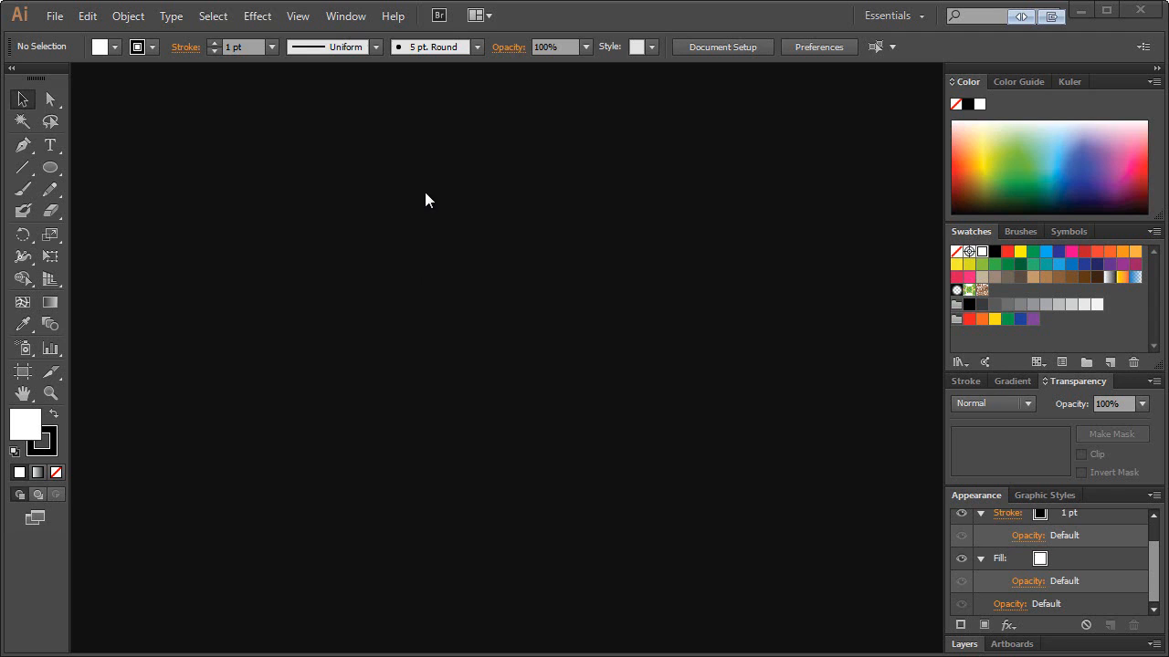
mouse_move(459, 254)
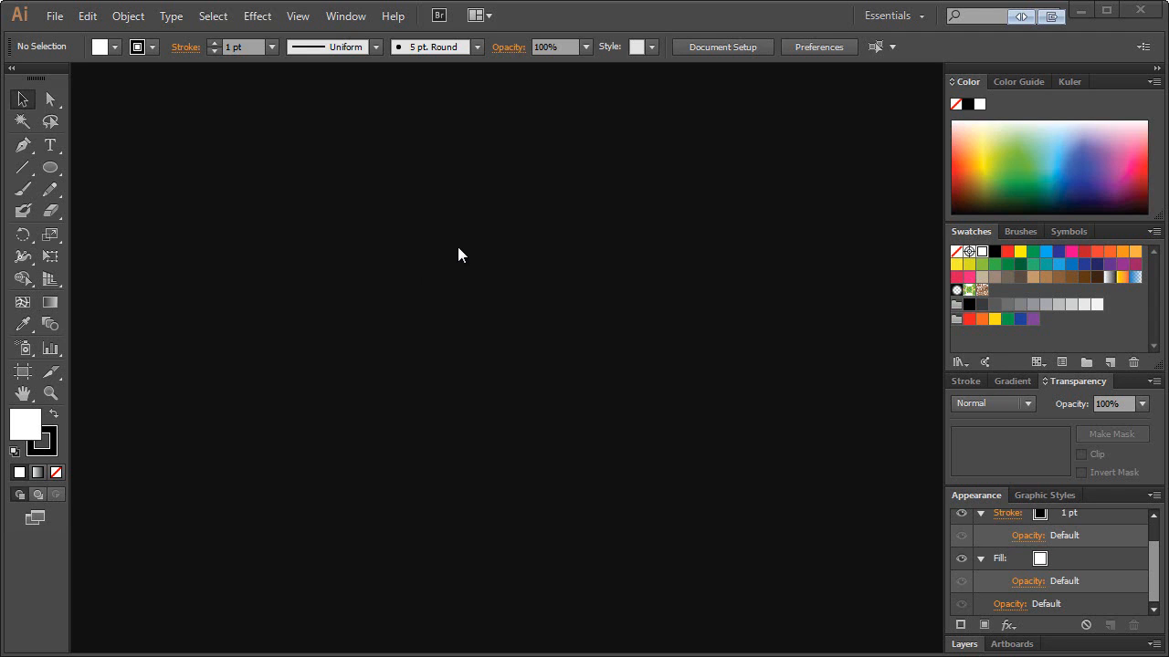
mouse_move(371, 240)
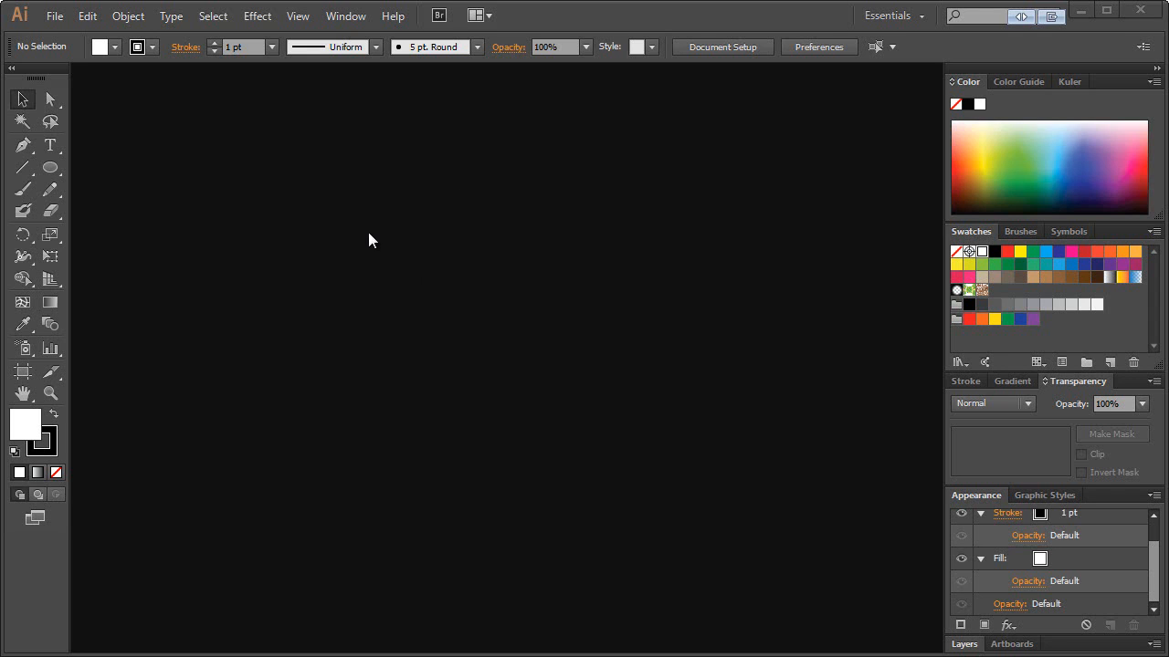
mouse_move(219, 107)
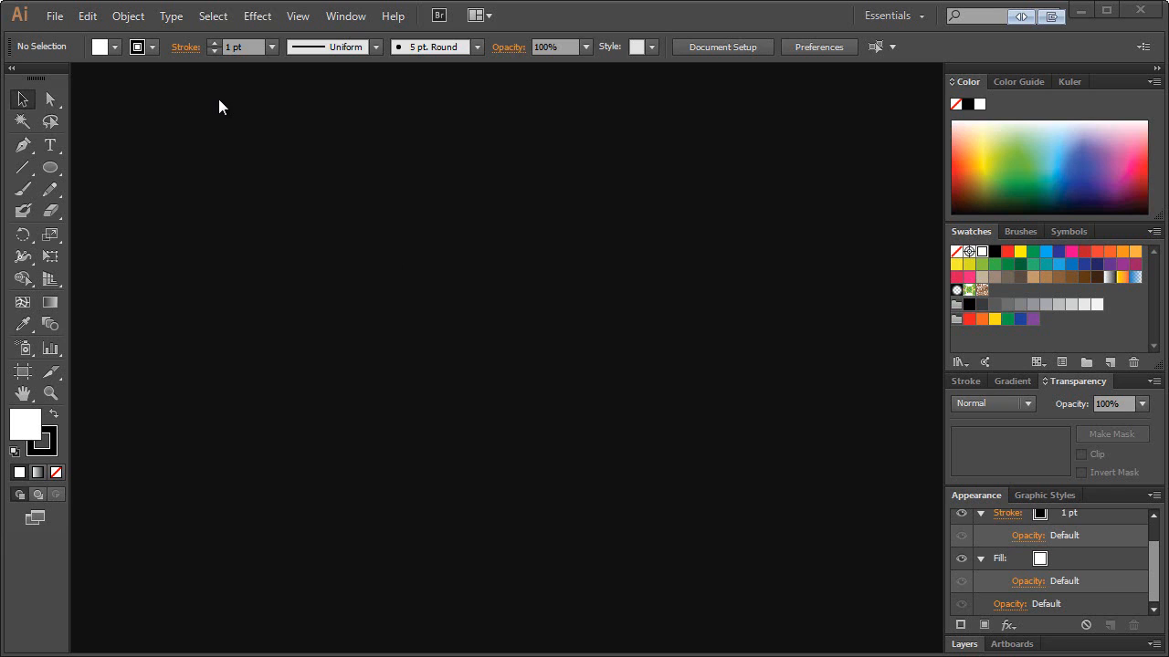
mouse_move(228, 118)
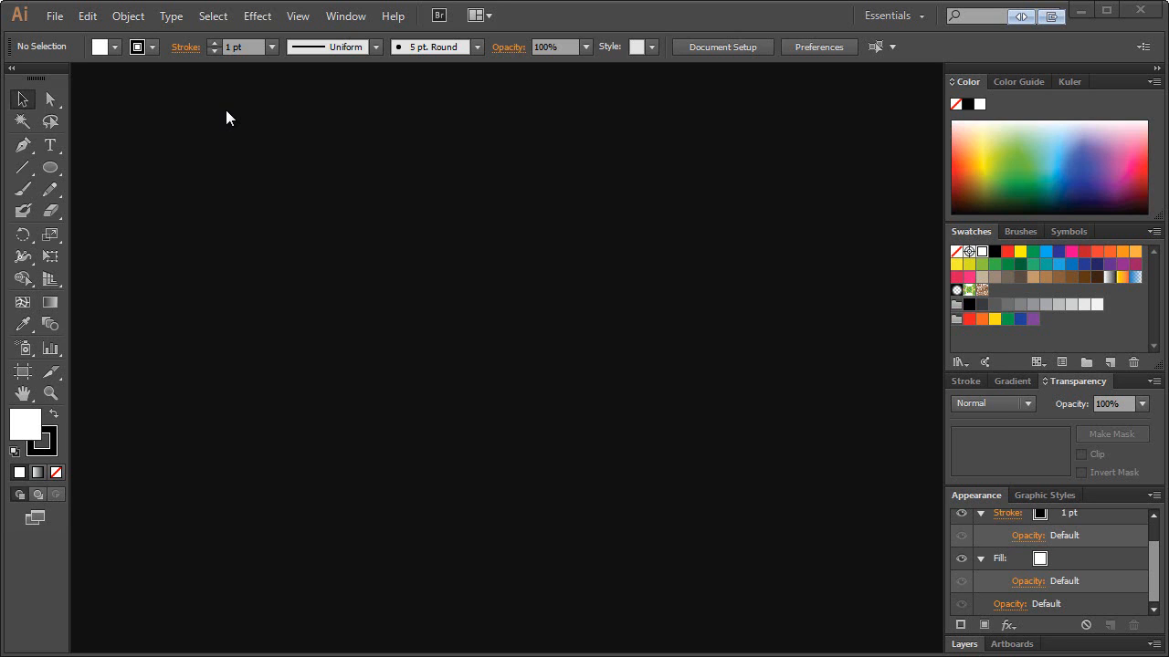
mouse_move(235, 130)
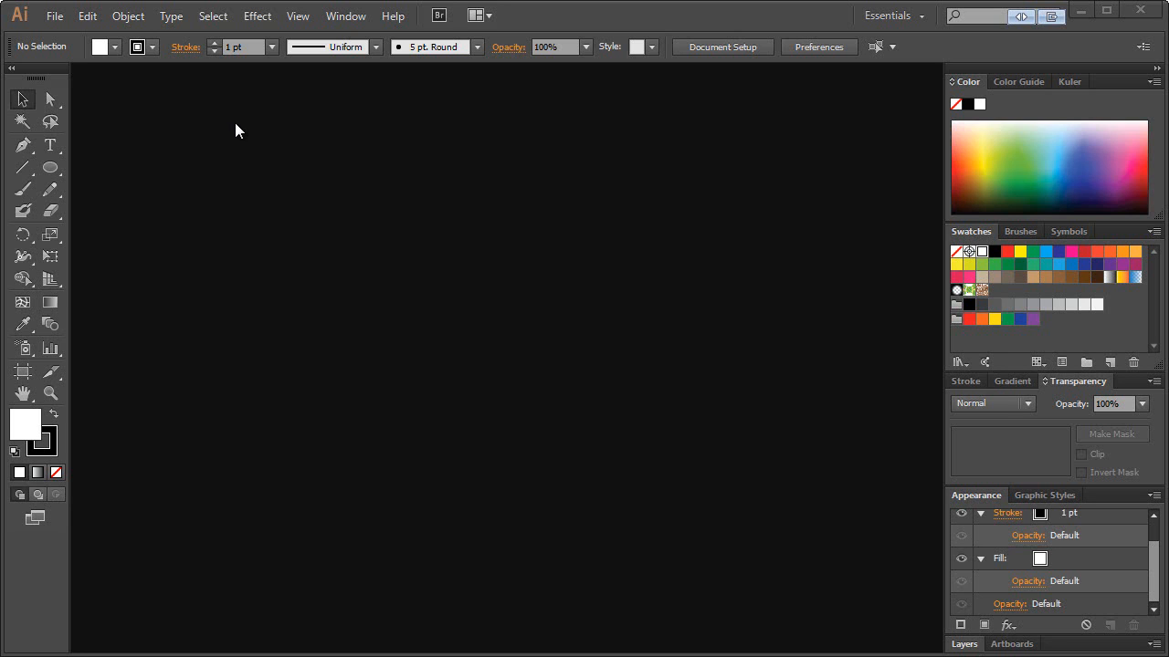
mouse_move(55, 16)
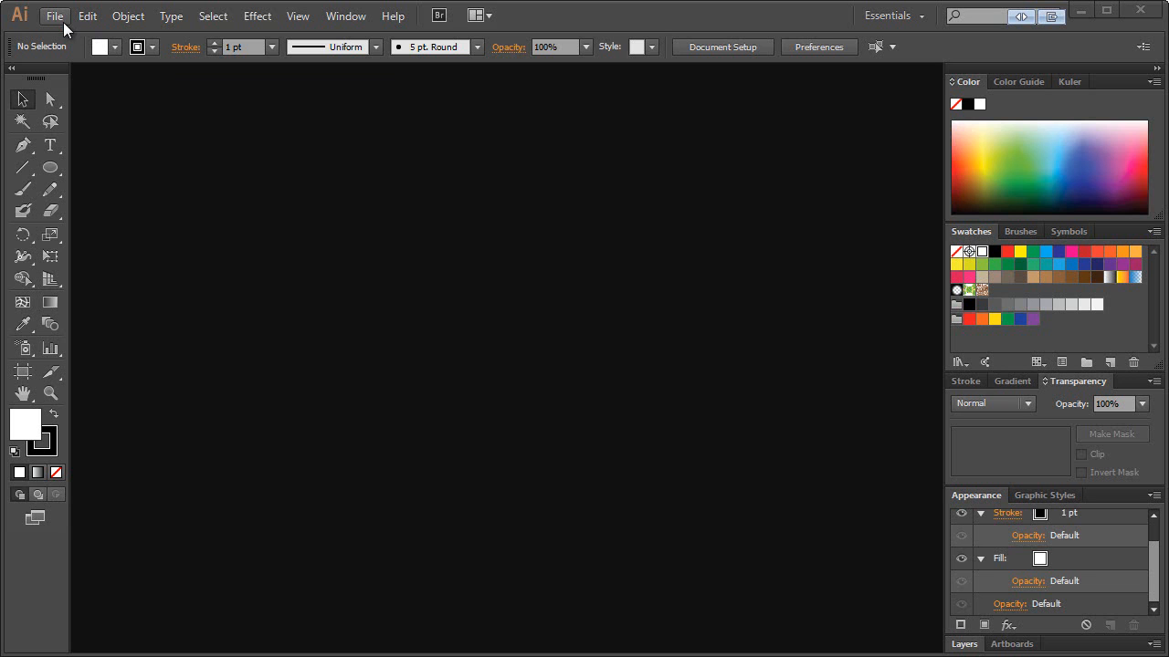
Start a new document called 'Logo Project' with a 750 × 500 pt artboard
left_click(55, 15)
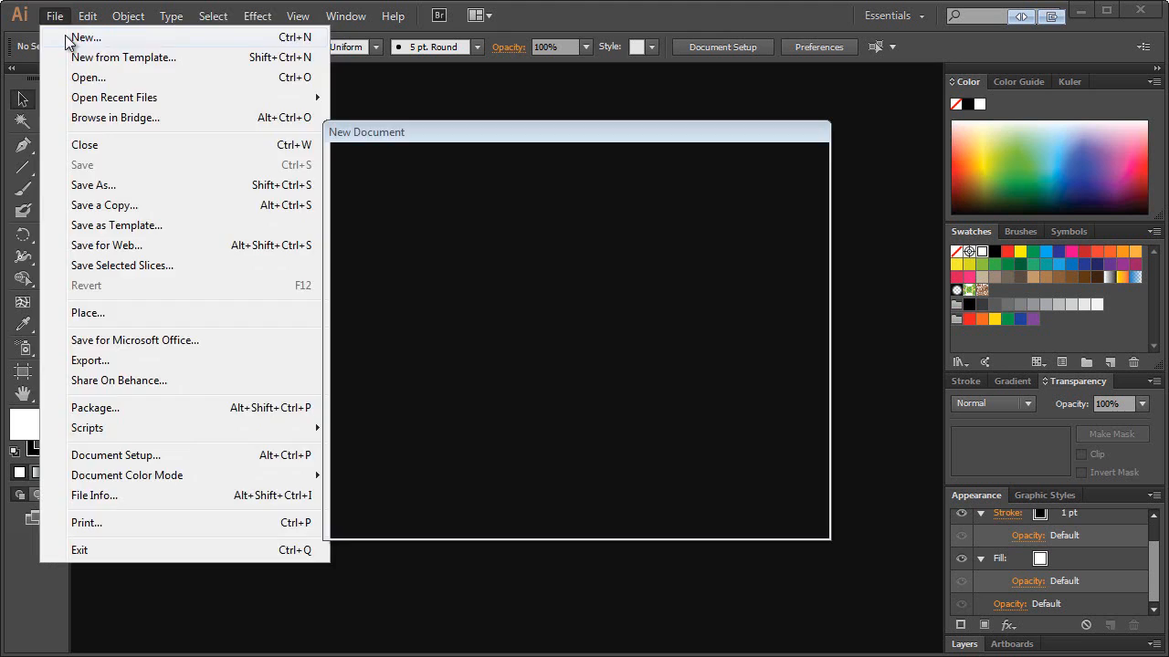
left_click(84, 36)
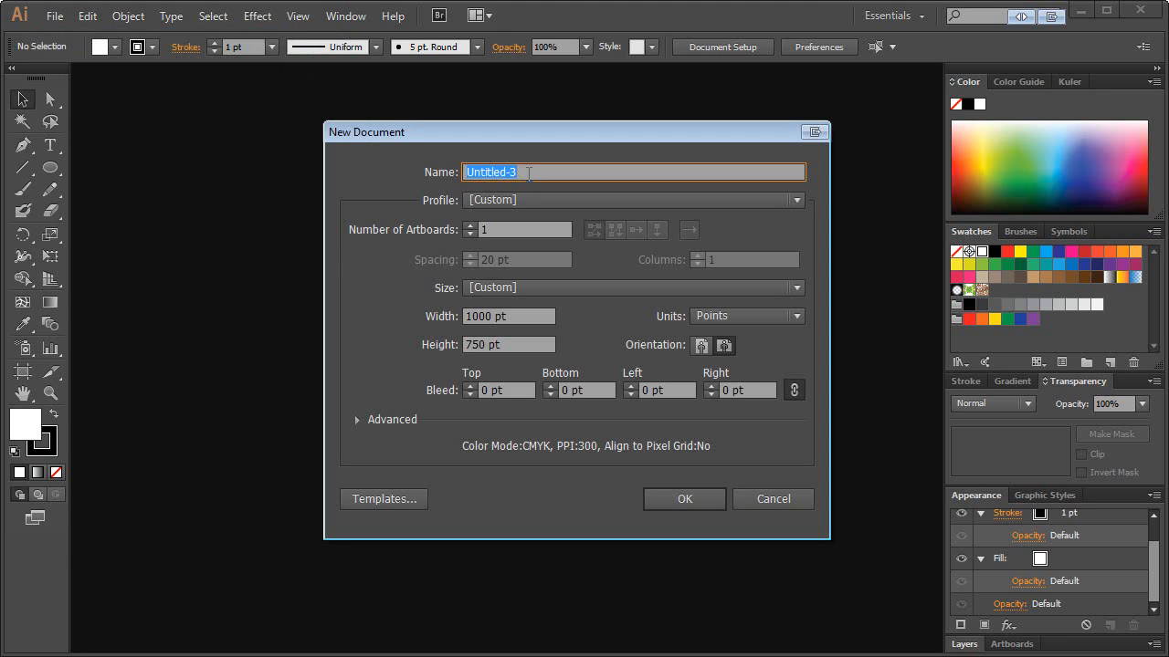
type("Logo Project")
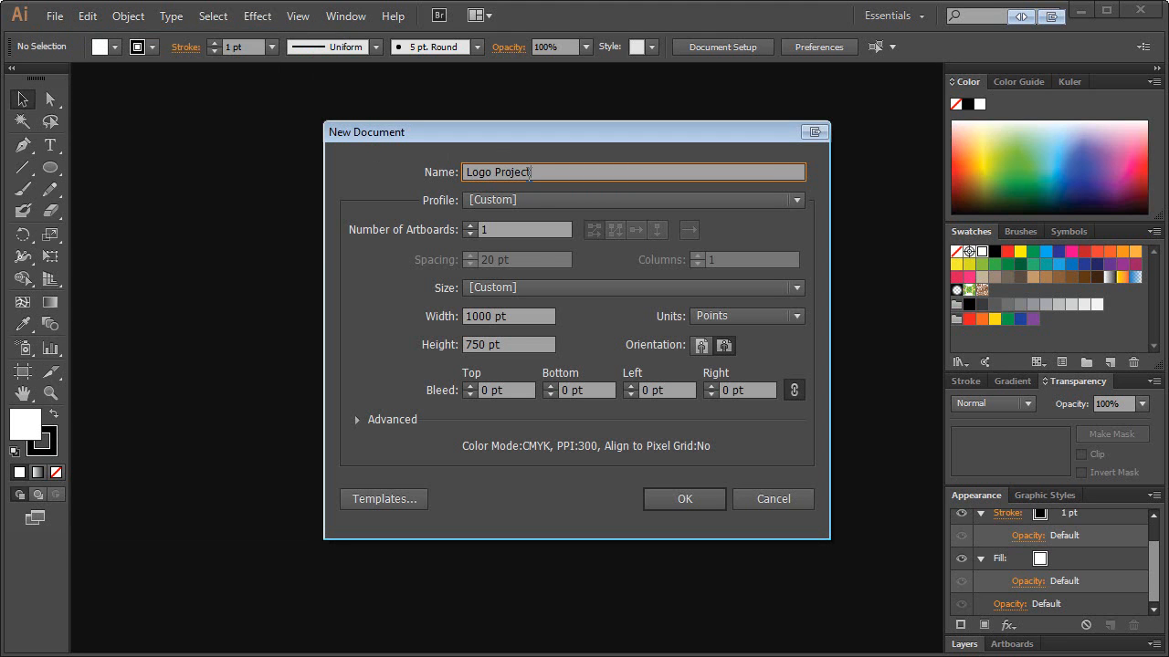
left_click(509, 316)
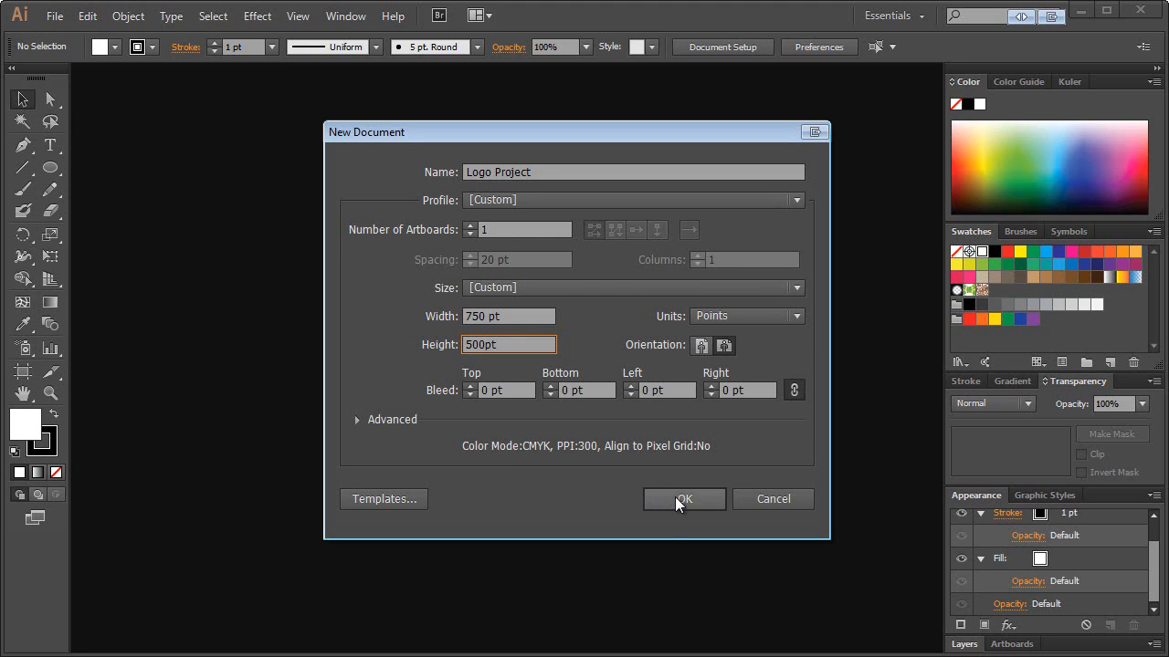
left_click(683, 499)
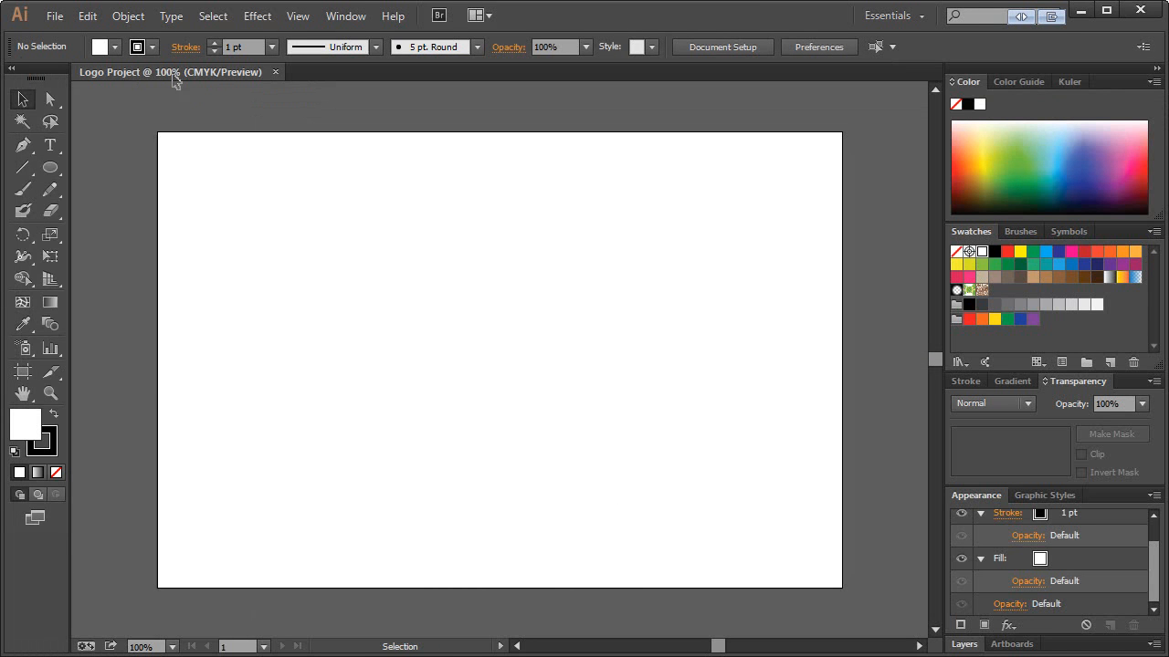
mouse_move(369, 309)
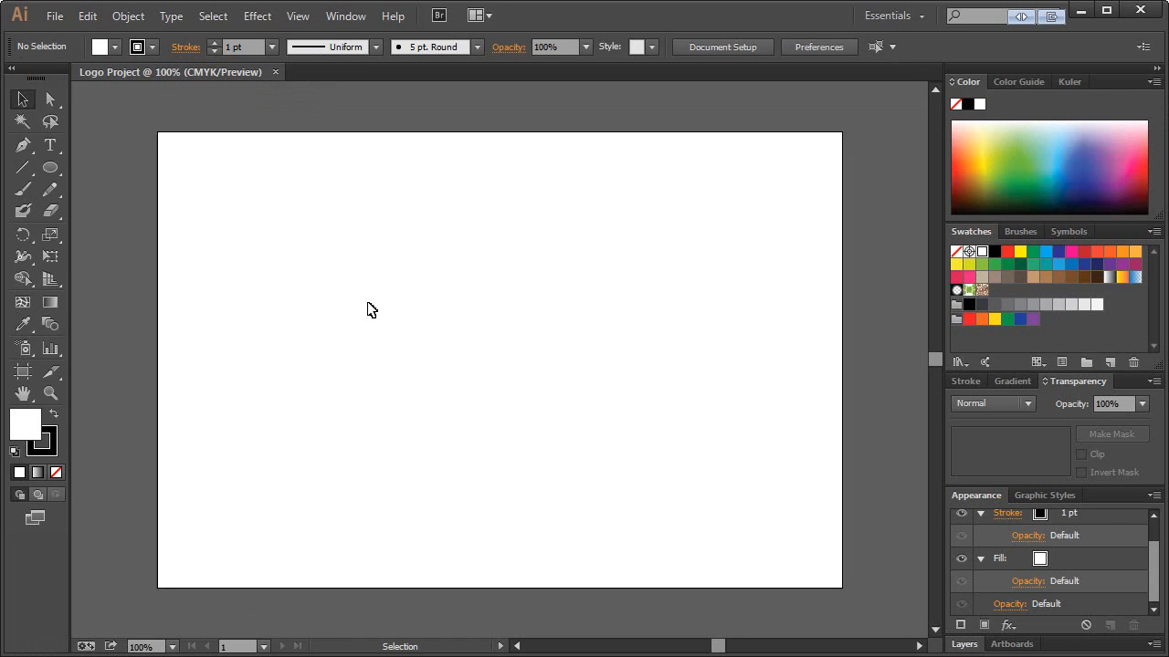
mouse_move(191, 164)
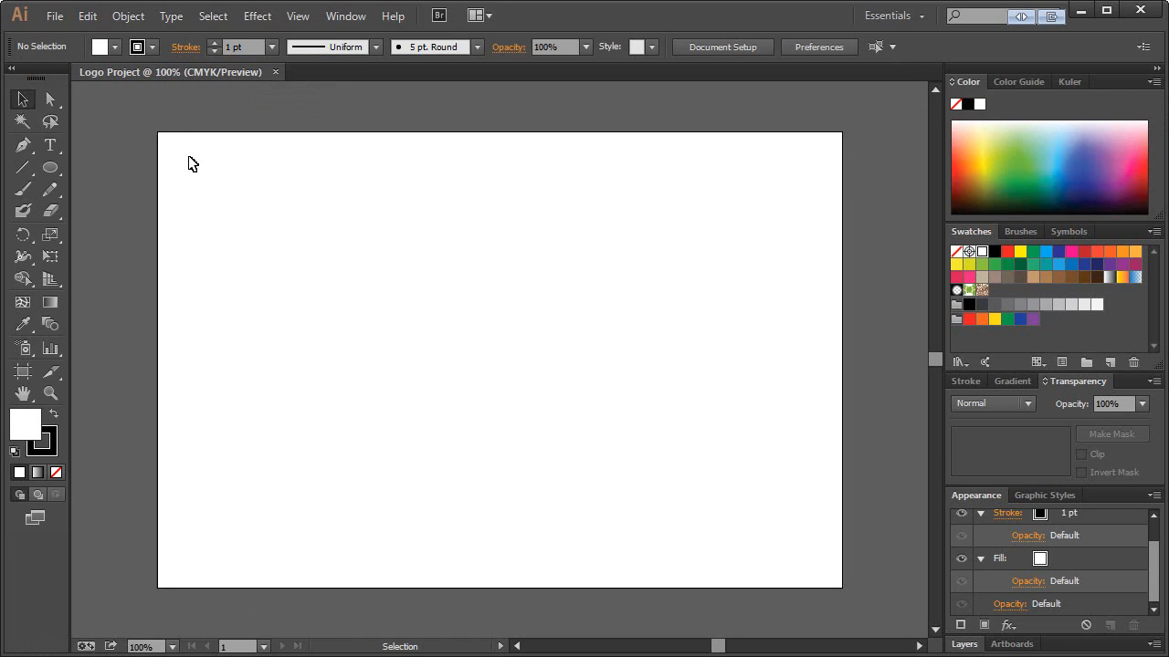
mouse_move(361, 301)
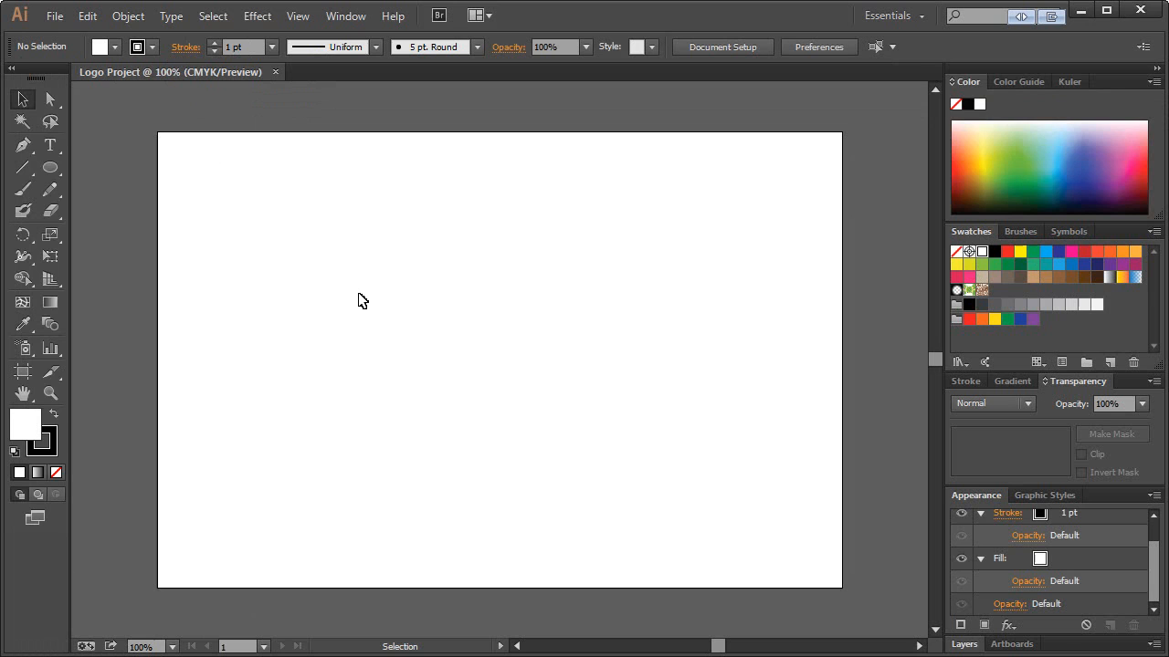
mouse_move(404, 290)
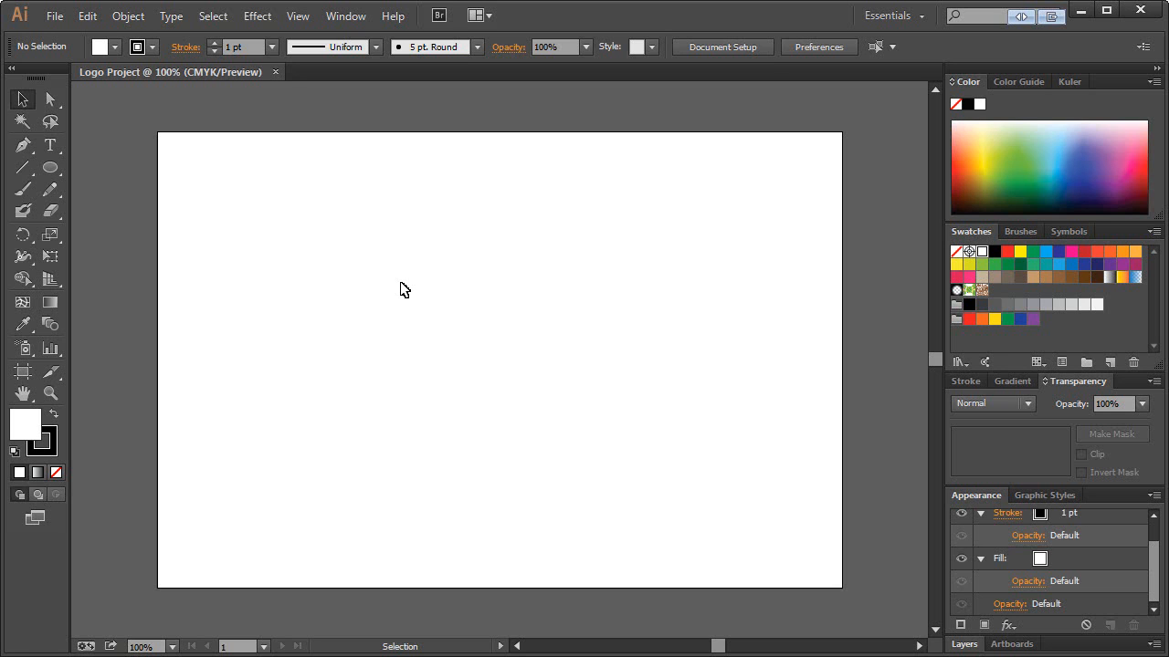
mouse_move(207, 232)
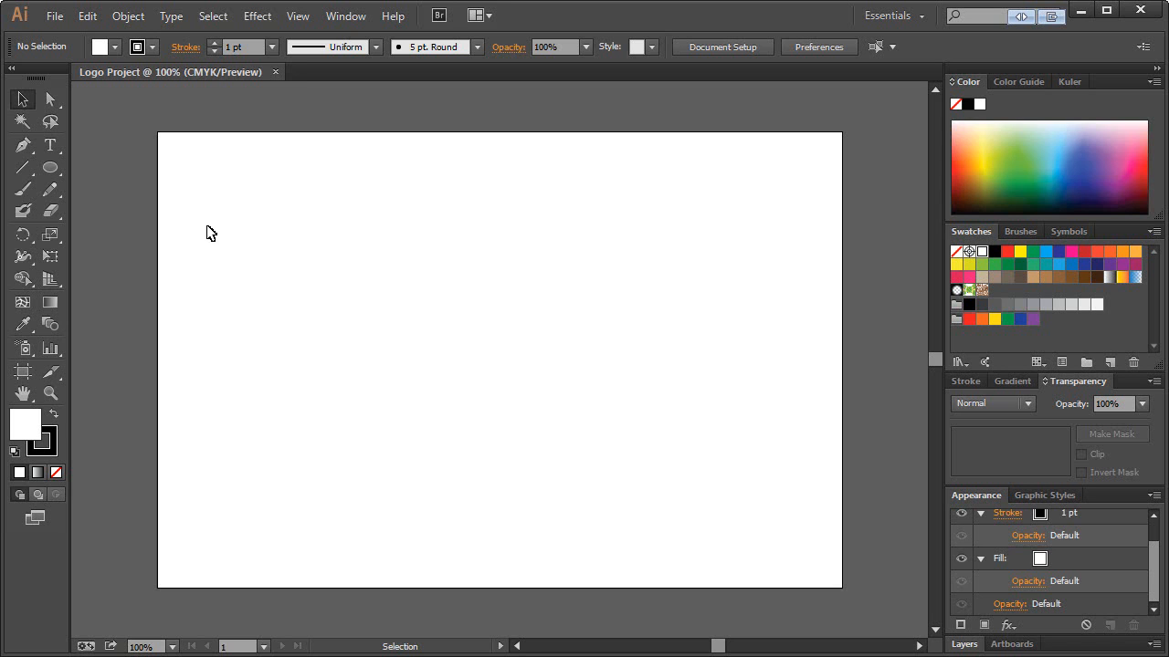
Type the word 'in' on the artboard in 96 pt black text
left_click(51, 144)
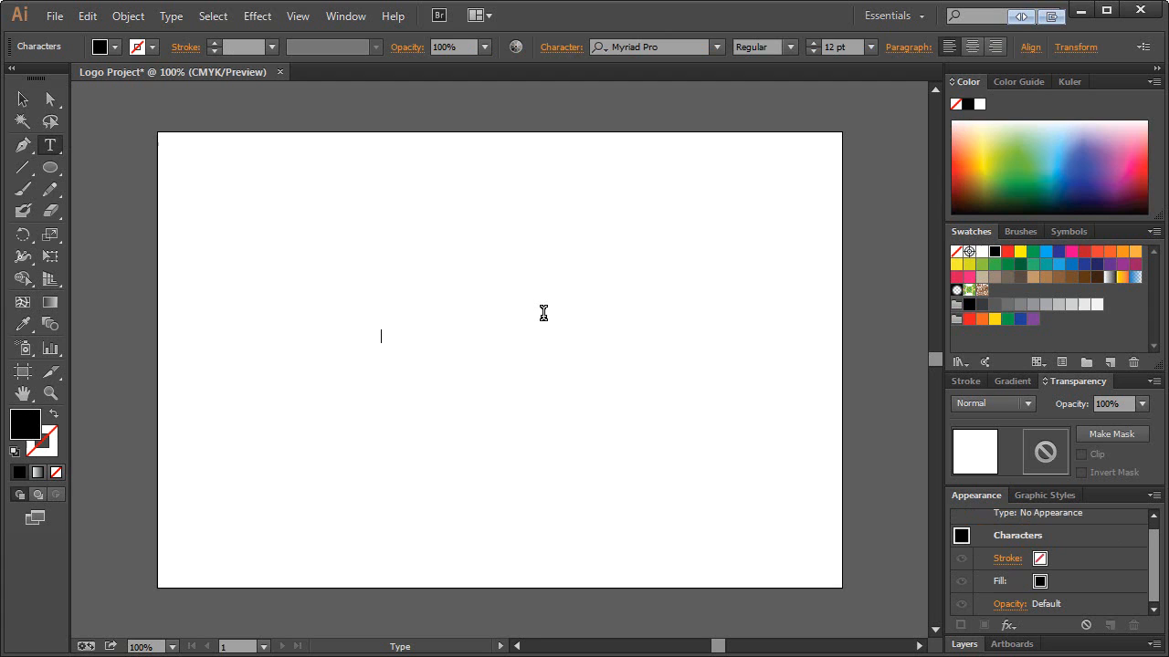
type("inblood")
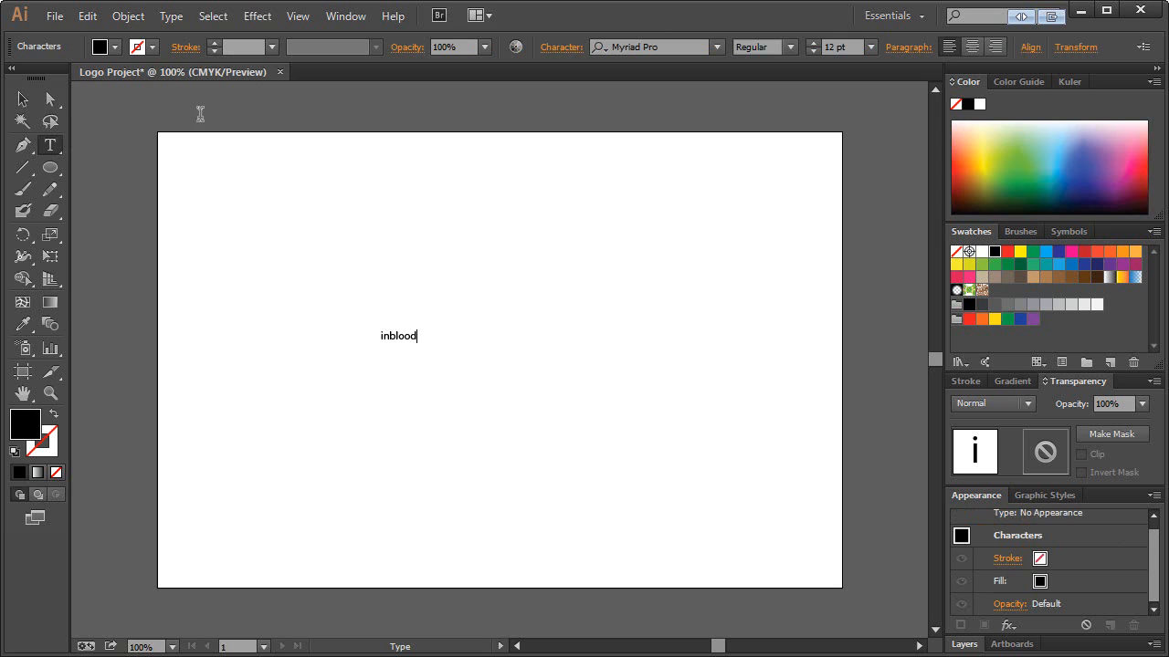
left_click(21, 98)
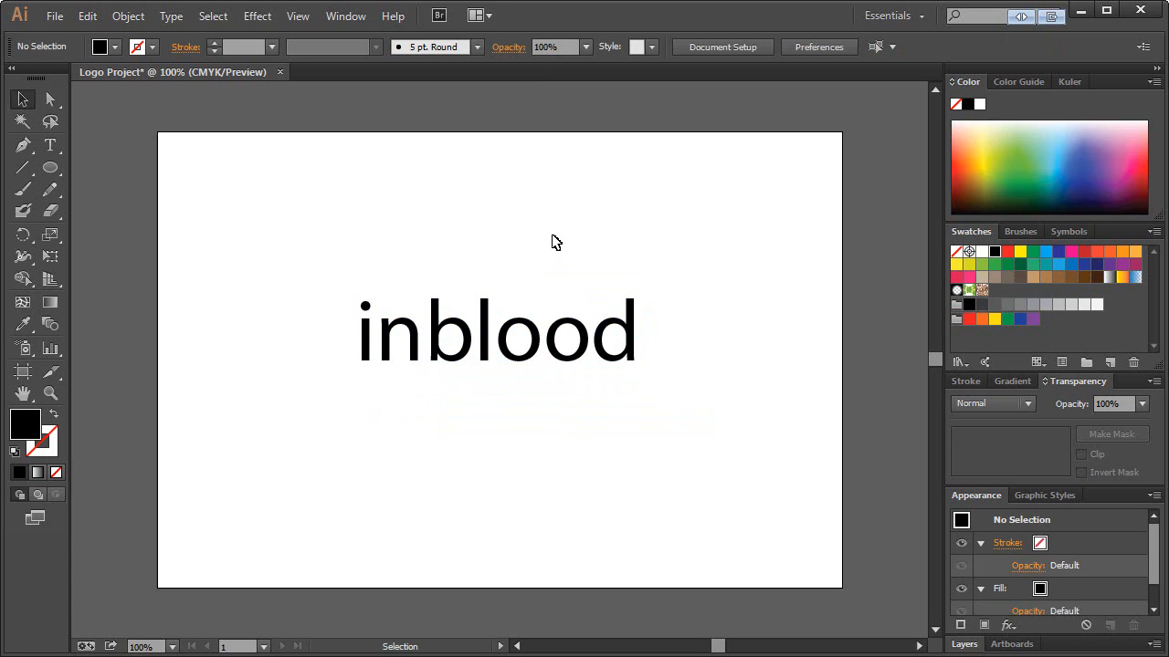
mouse_move(557, 246)
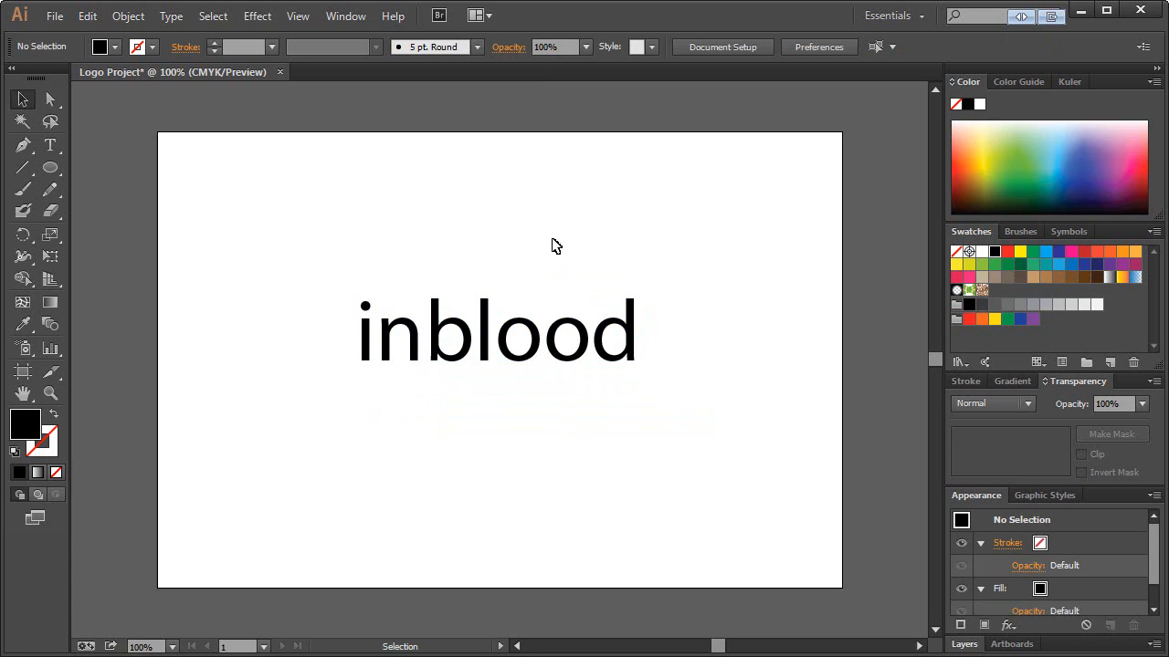
mouse_move(520, 351)
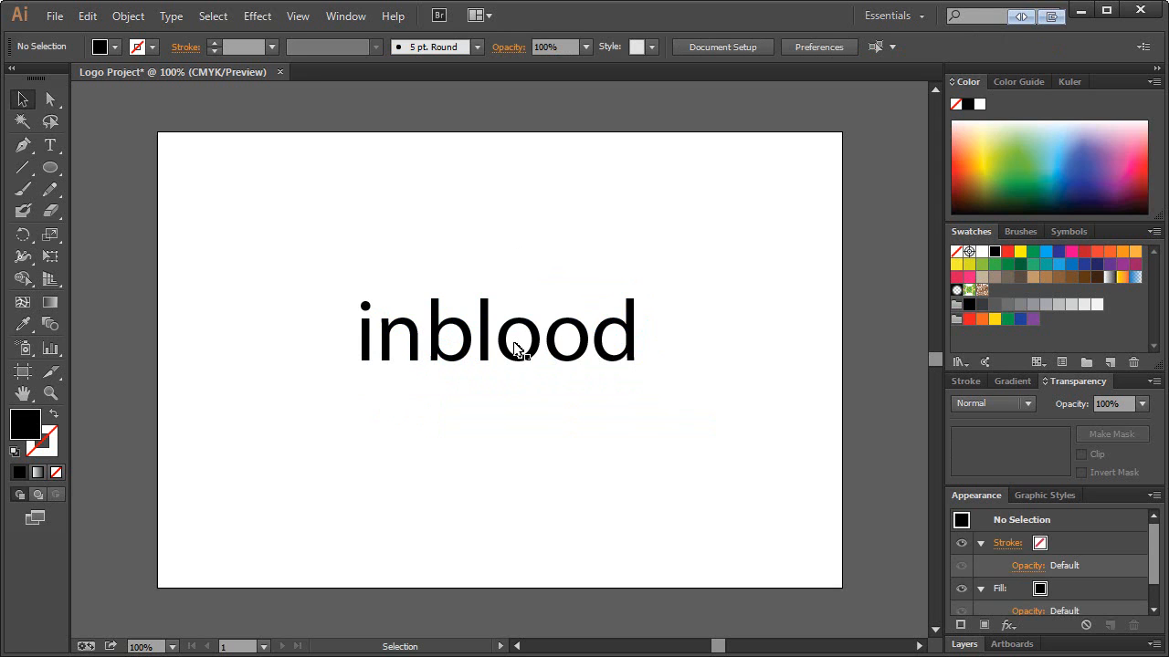
mouse_move(520, 351)
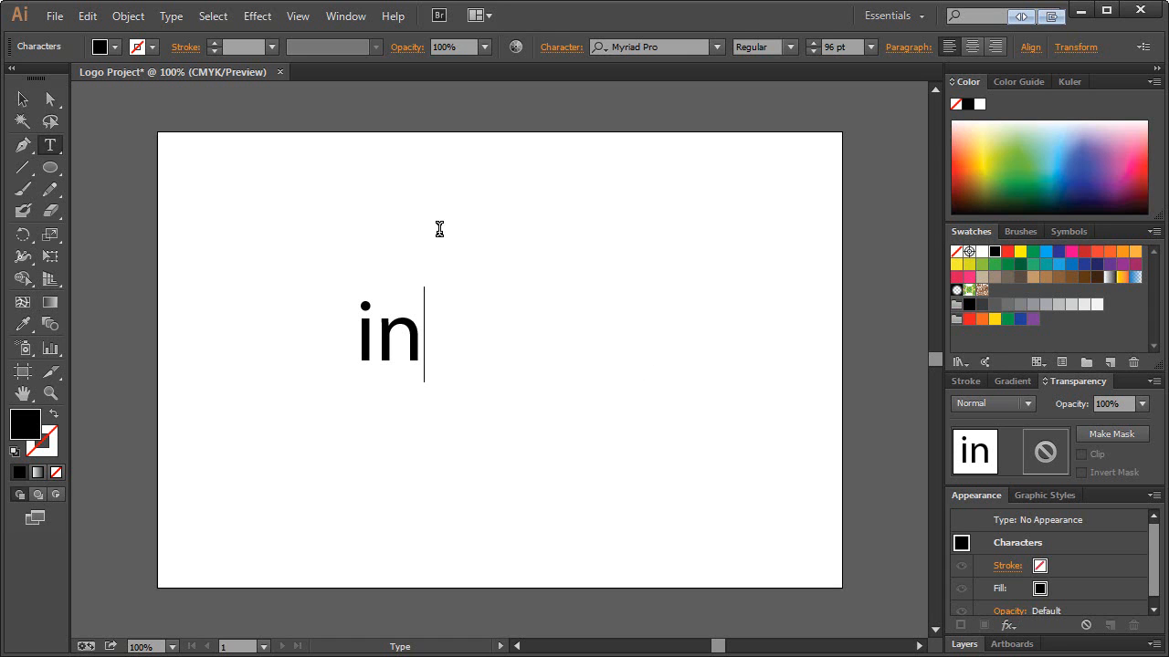
Draw a red-filled circle with no stroke to the right of the 'in' text
left_click(23, 98)
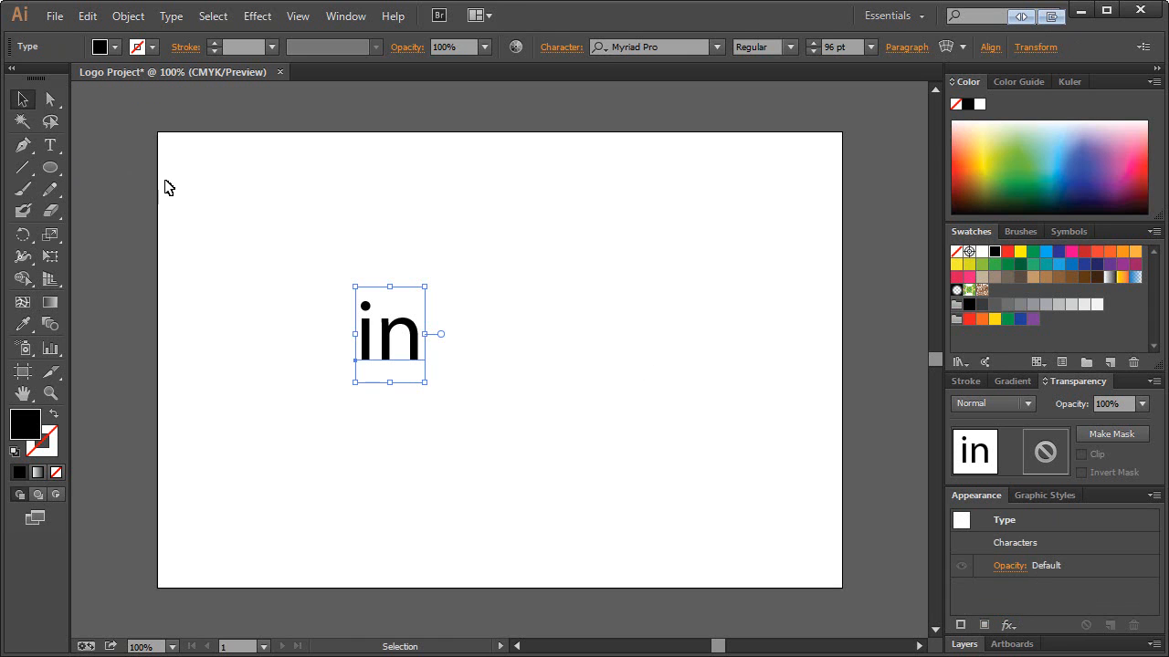
left_click(50, 168)
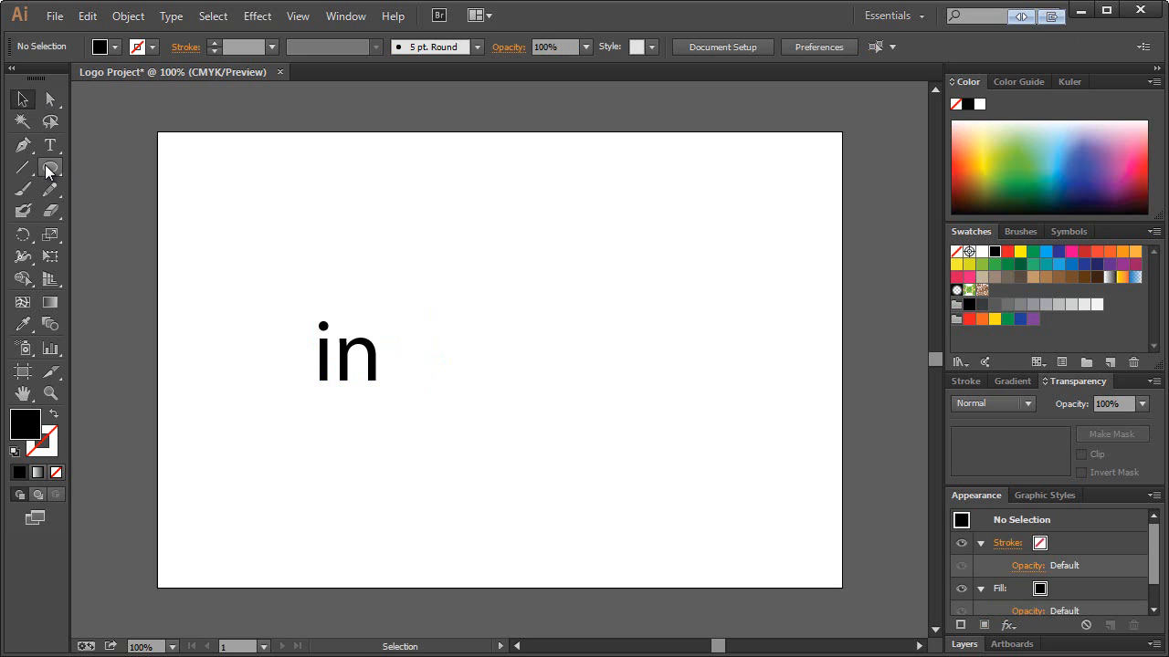
left_click(51, 168)
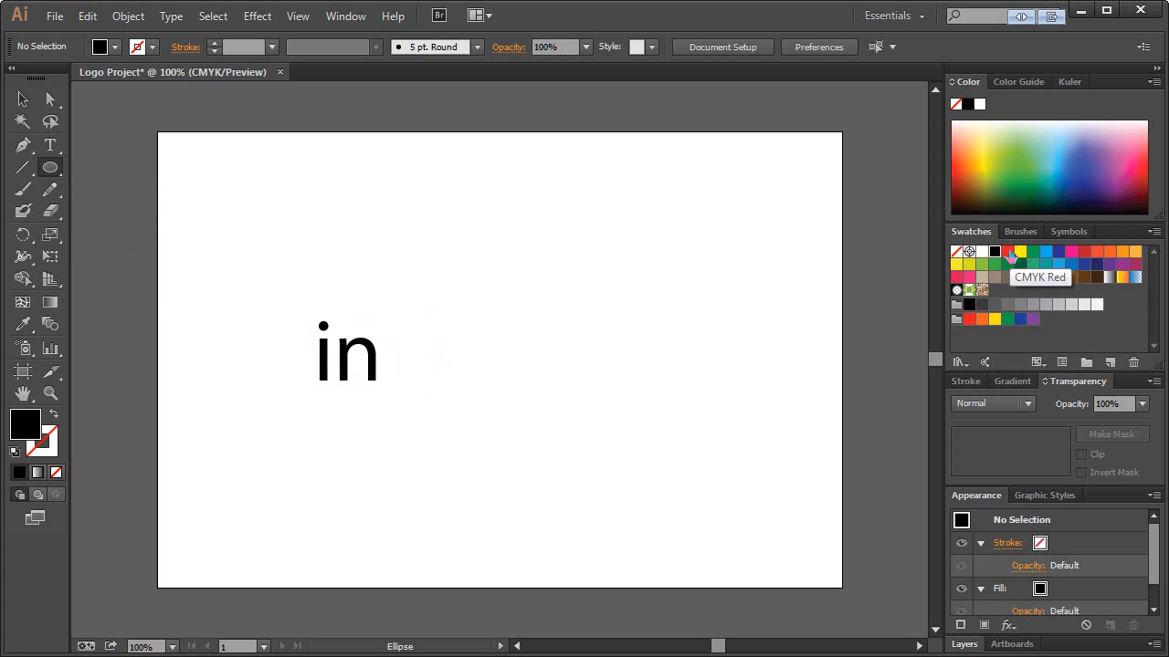
left_click(1008, 252)
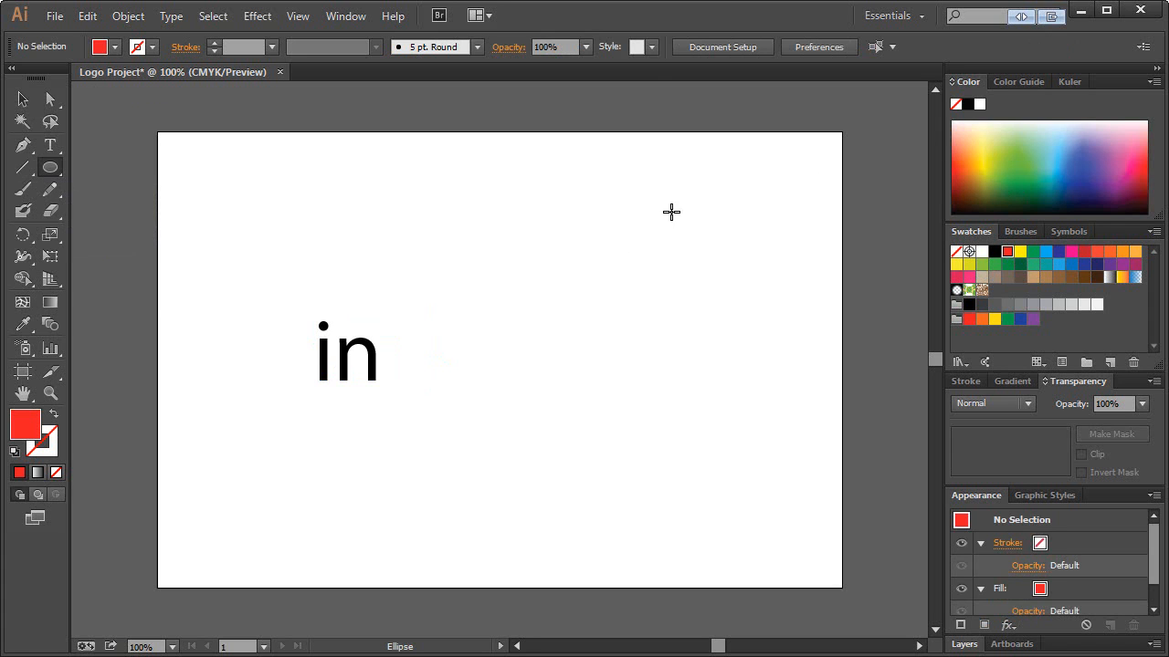
mouse_move(520, 282)
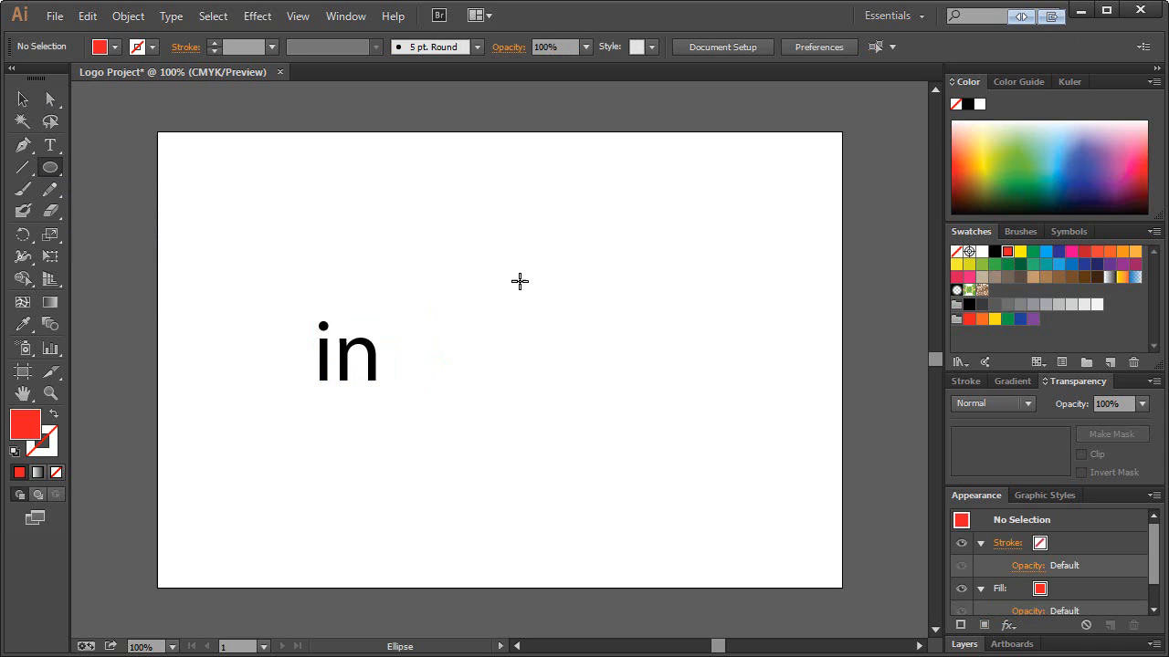
left_click_drag(520, 281, 653, 394)
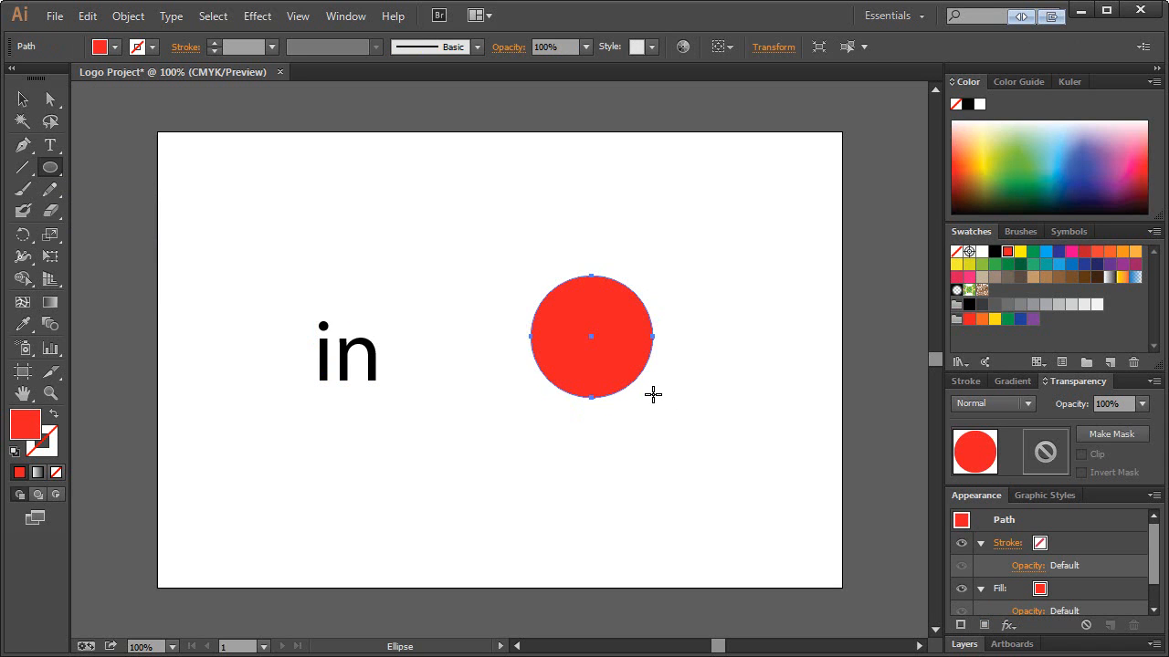
left_click_drag(591, 336, 499, 371)
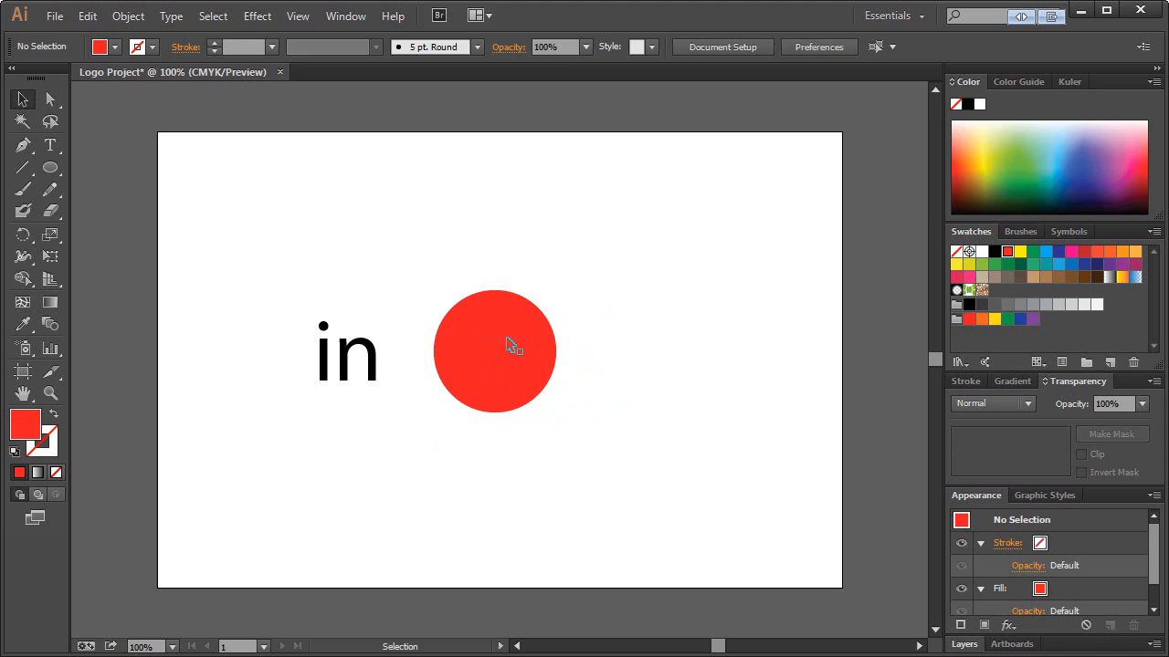
Select the 'in' text to move it onto the red circle
left_click(511, 345)
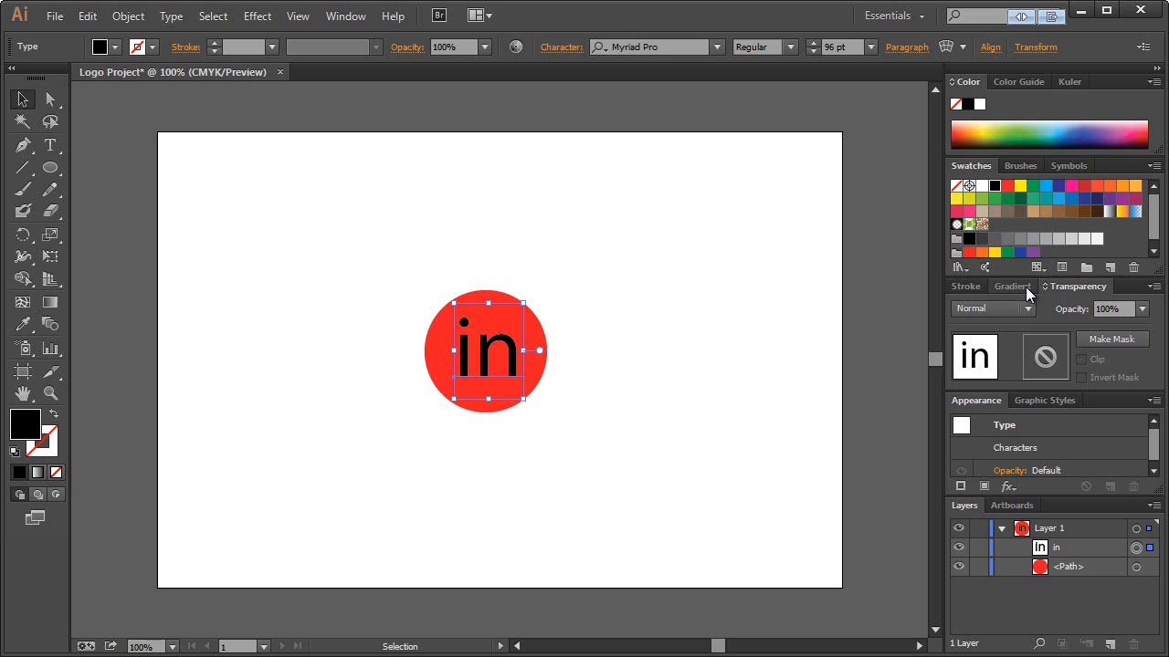
mouse_move(441, 307)
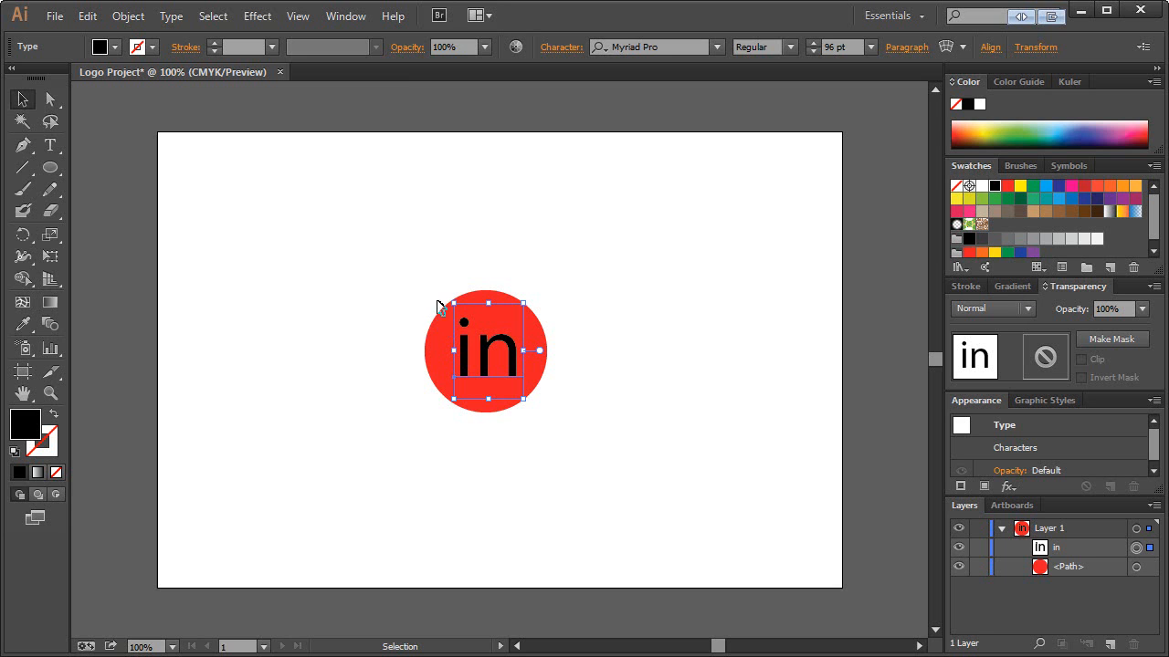
mouse_move(587, 349)
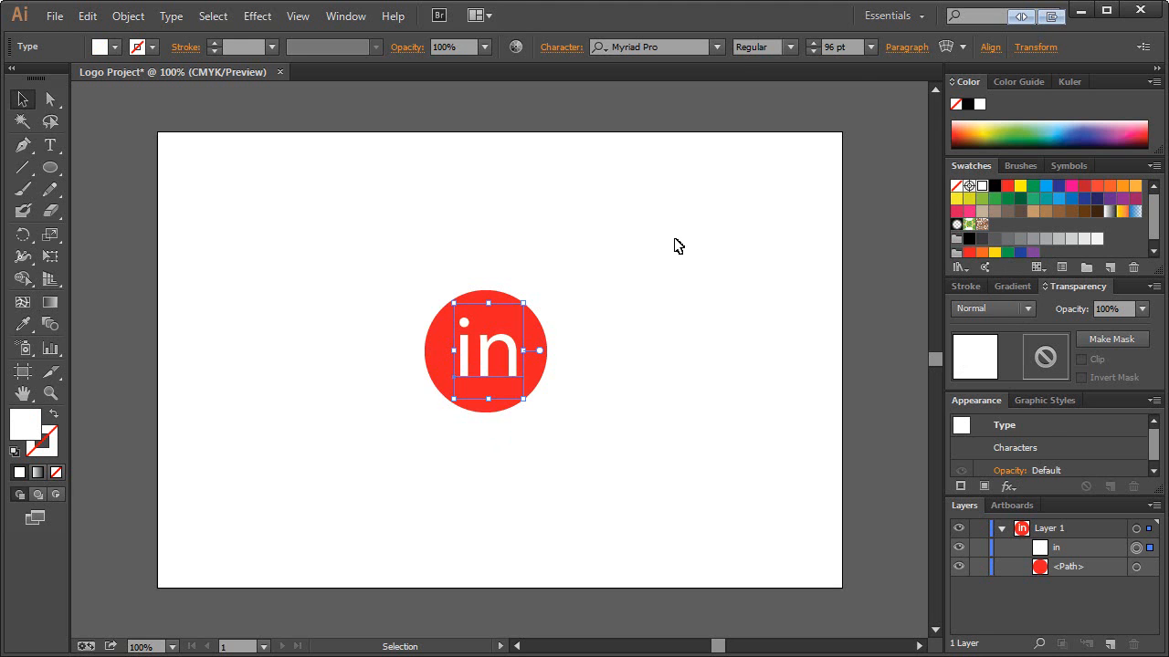
mouse_move(552, 180)
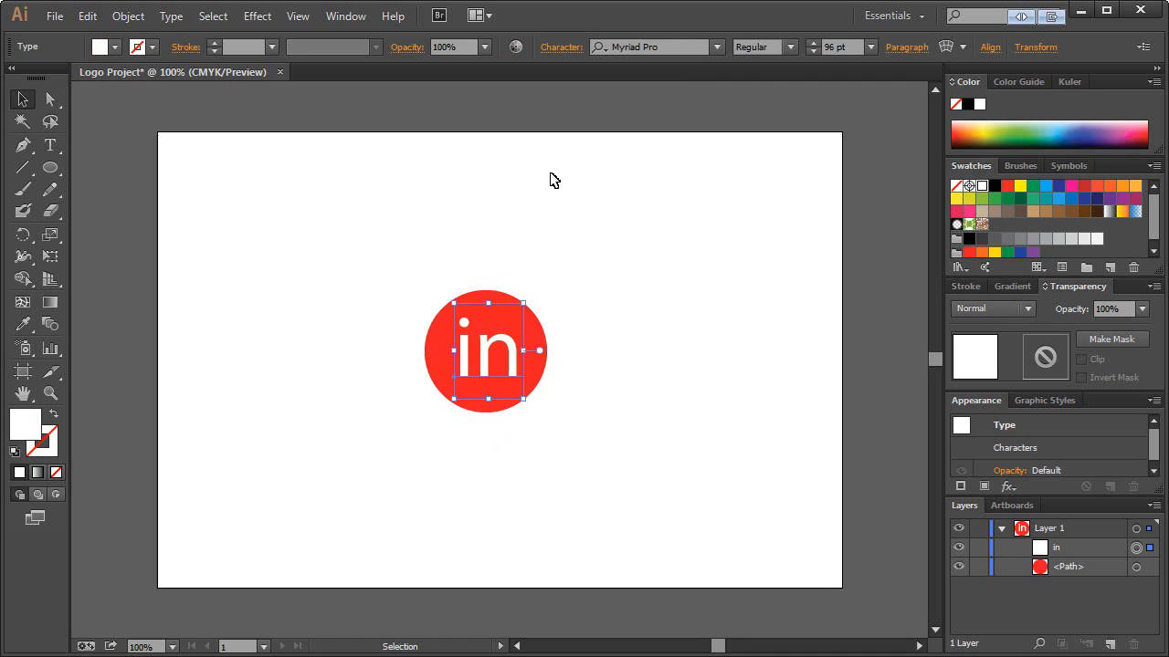
mouse_move(680, 44)
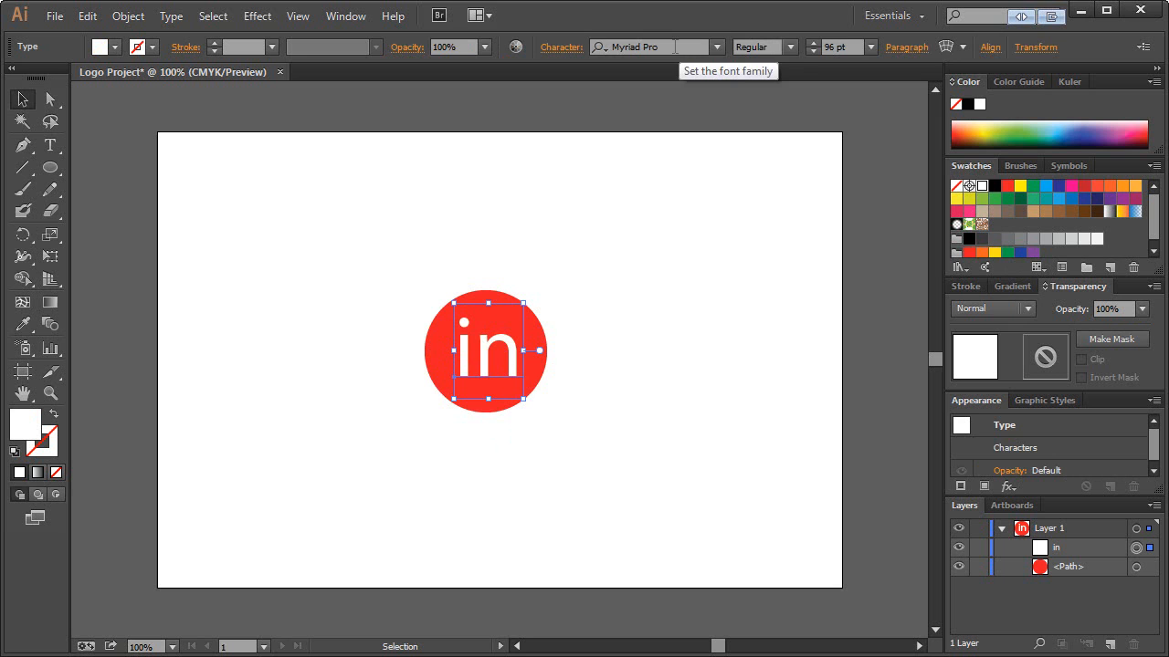
Change the 'in' lettering's font to Station, then deselect everything
type("station")
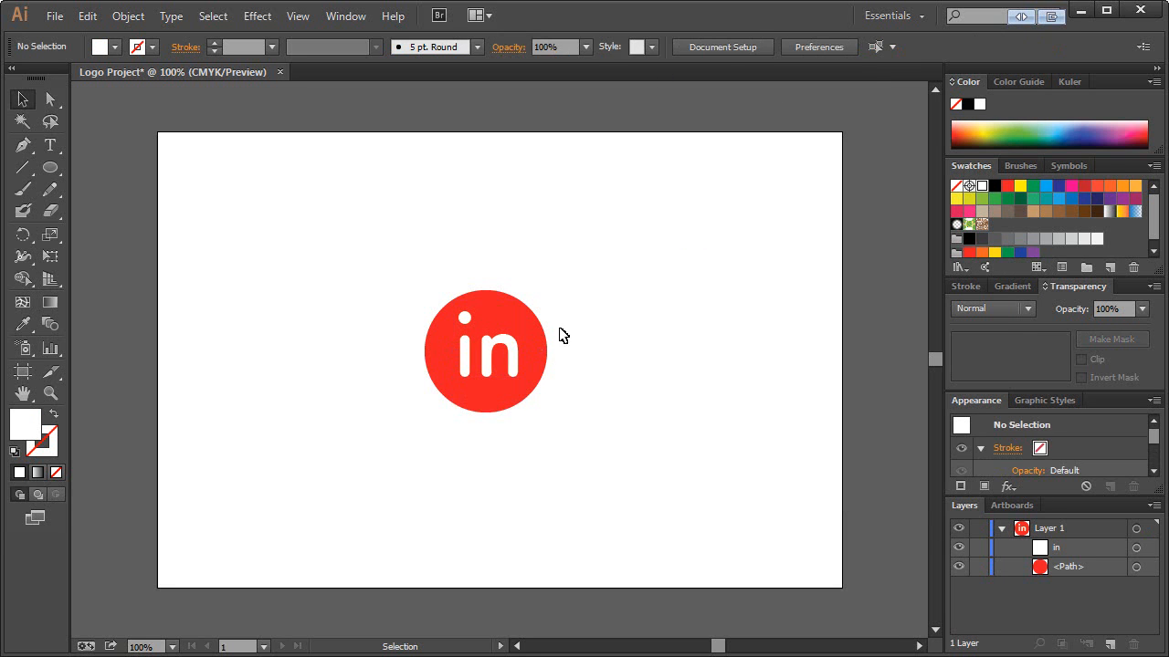
mouse_move(520, 356)
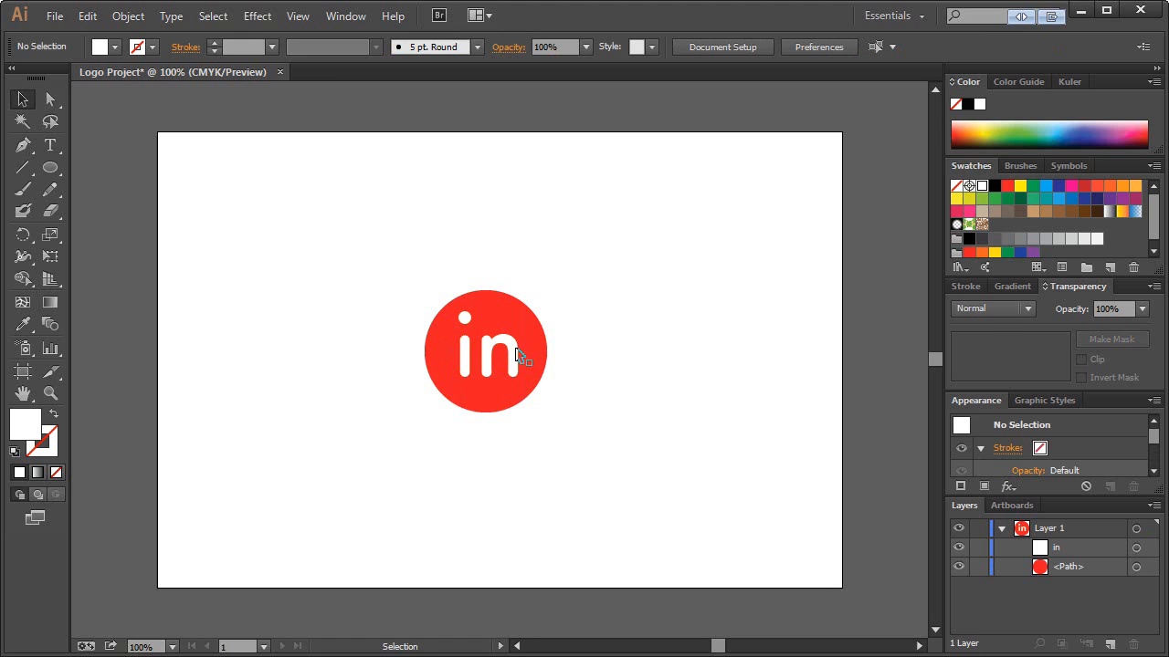
mouse_move(511, 353)
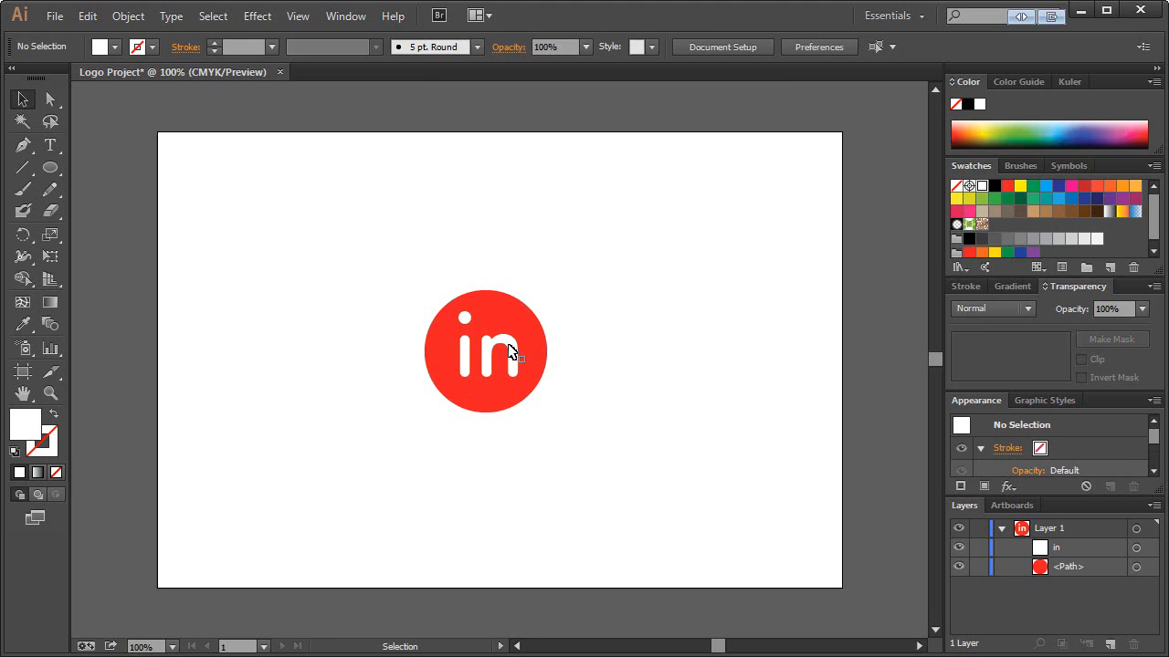
left_click(486, 351)
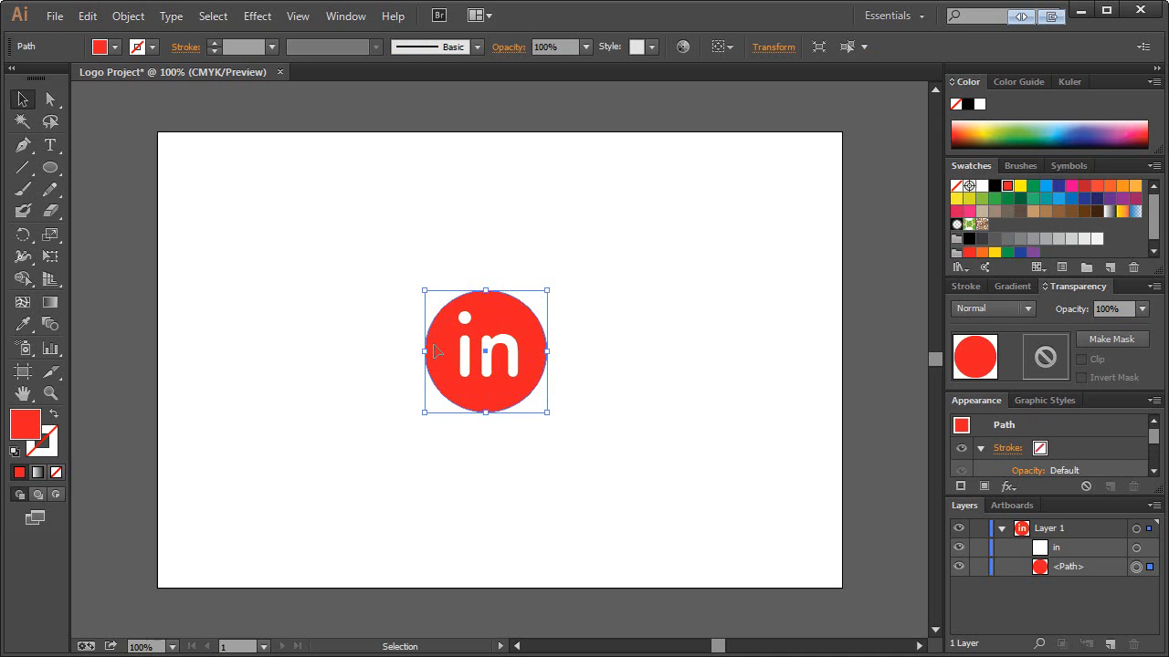
mouse_move(459, 299)
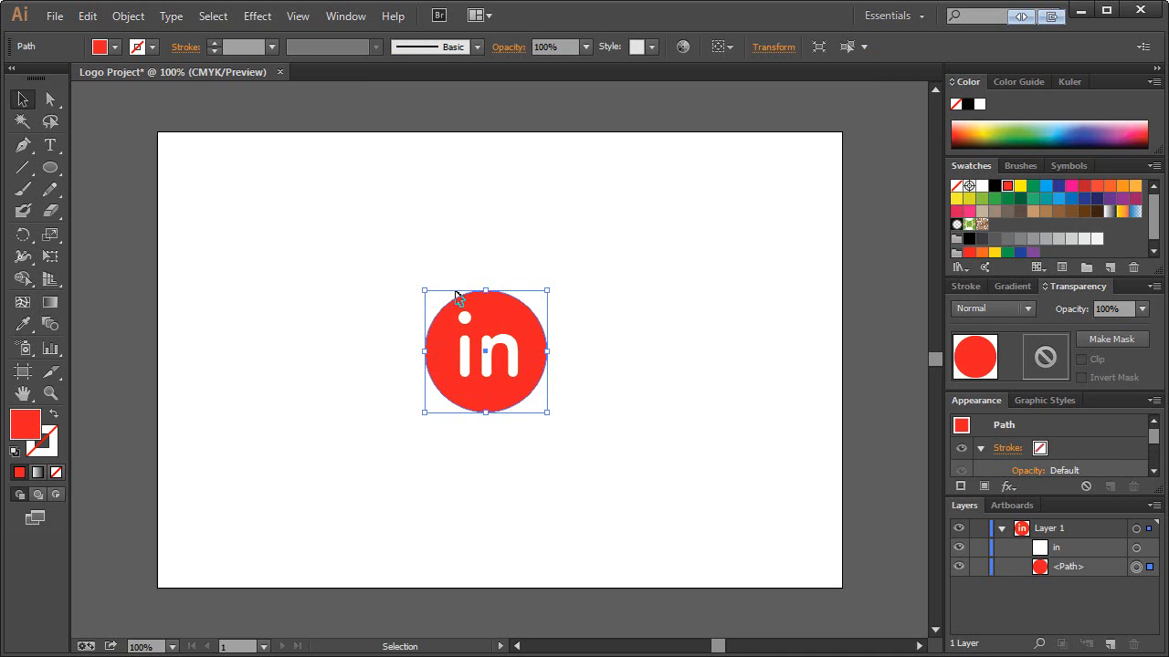
mouse_move(516, 442)
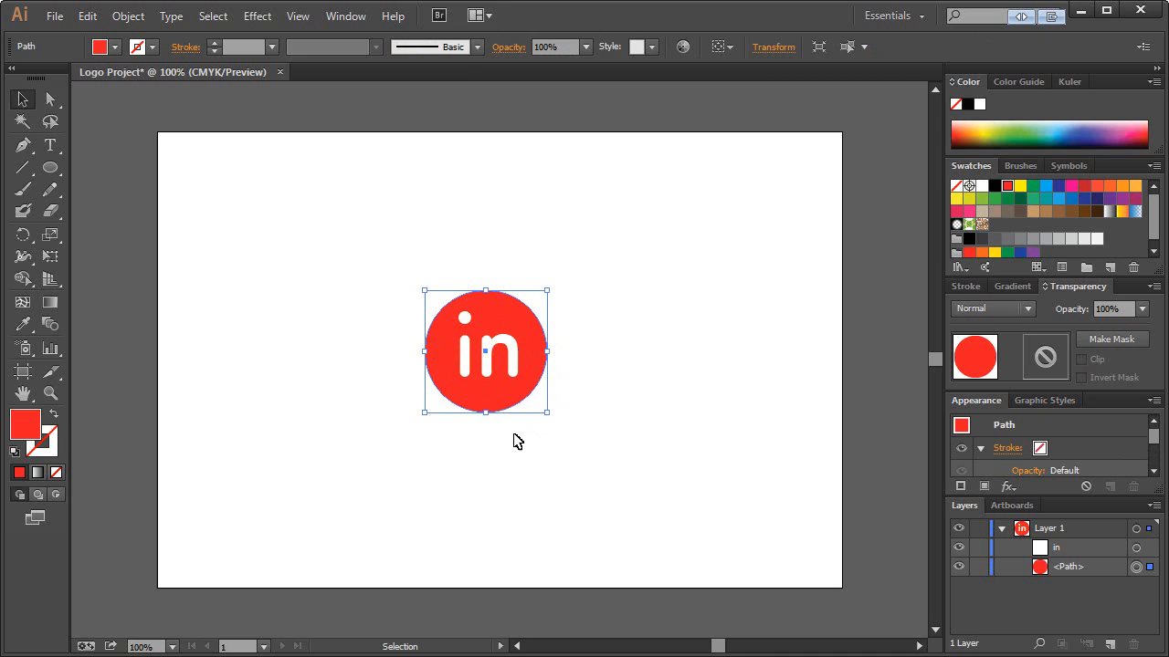
mouse_move(516, 291)
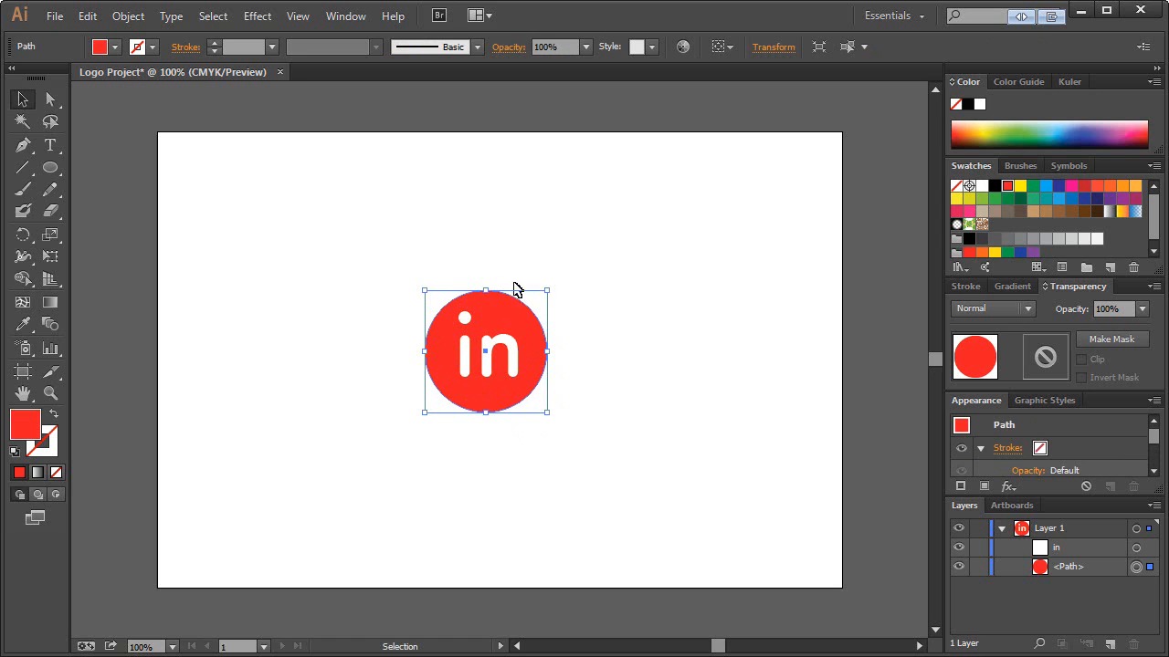
left_click(137, 377)
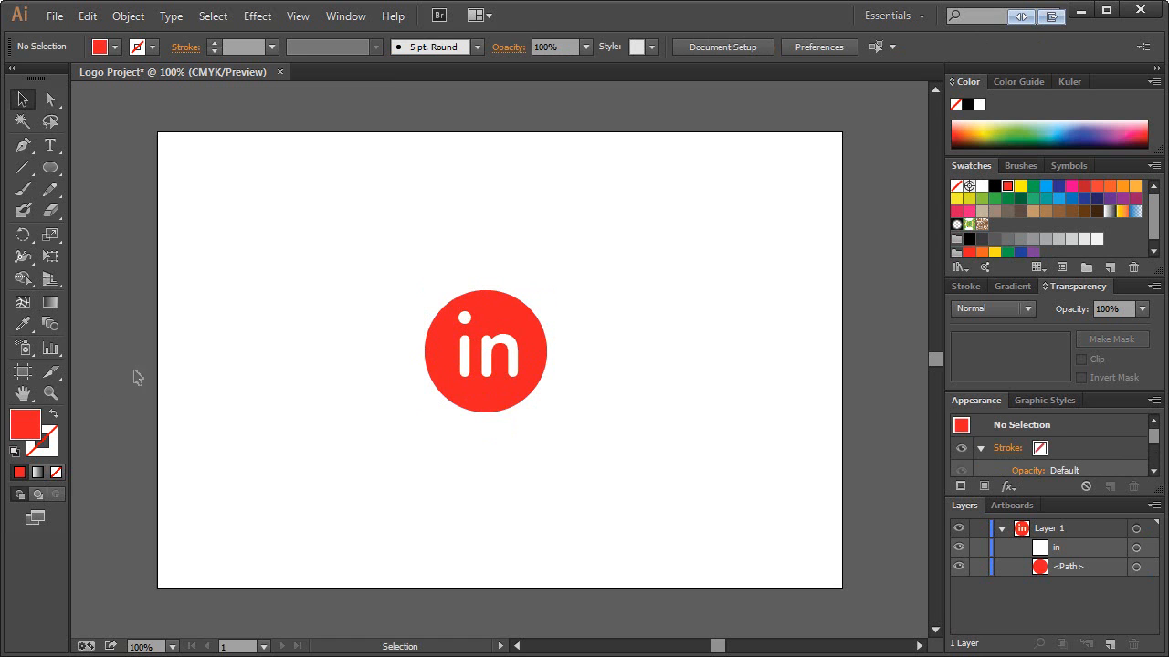
Zoom in and draw a closed, curved Pen blob path around the 'in' lettering
left_click(50, 394)
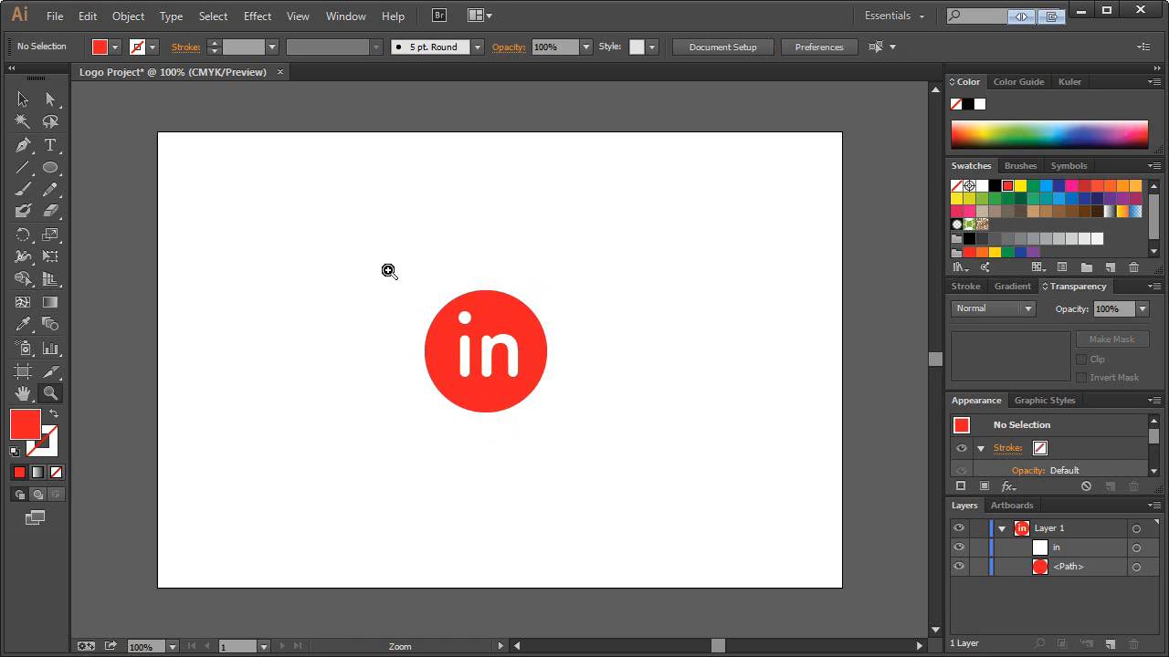
left_click(390, 271)
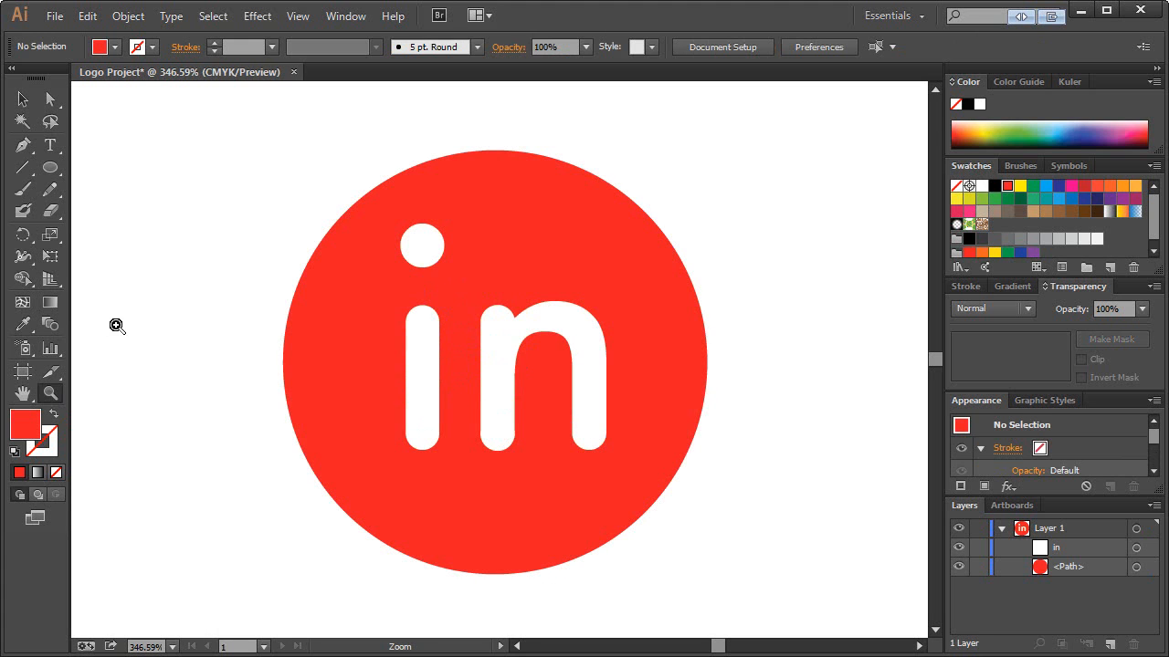
left_click(23, 146)
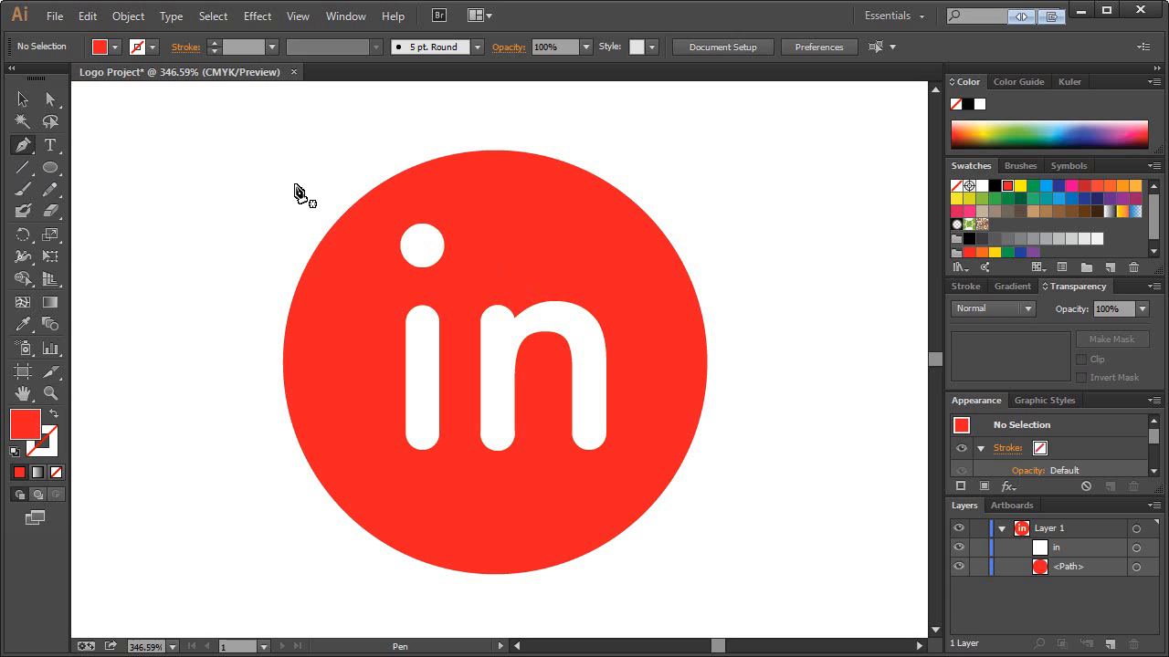
mouse_move(284, 199)
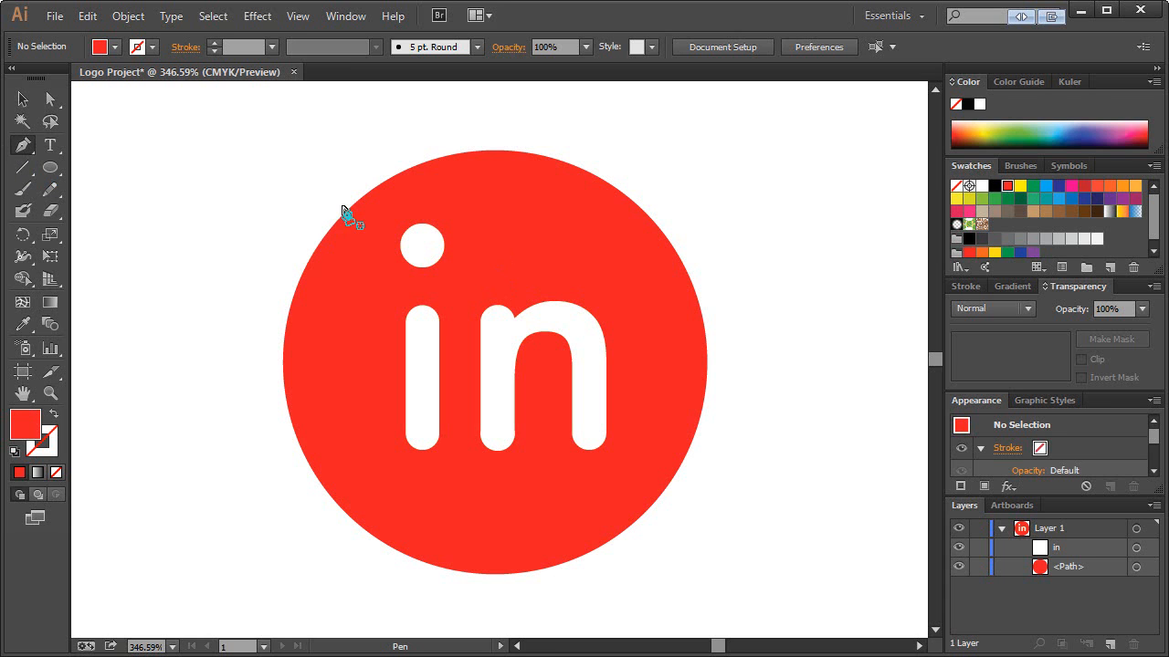
mouse_move(324, 215)
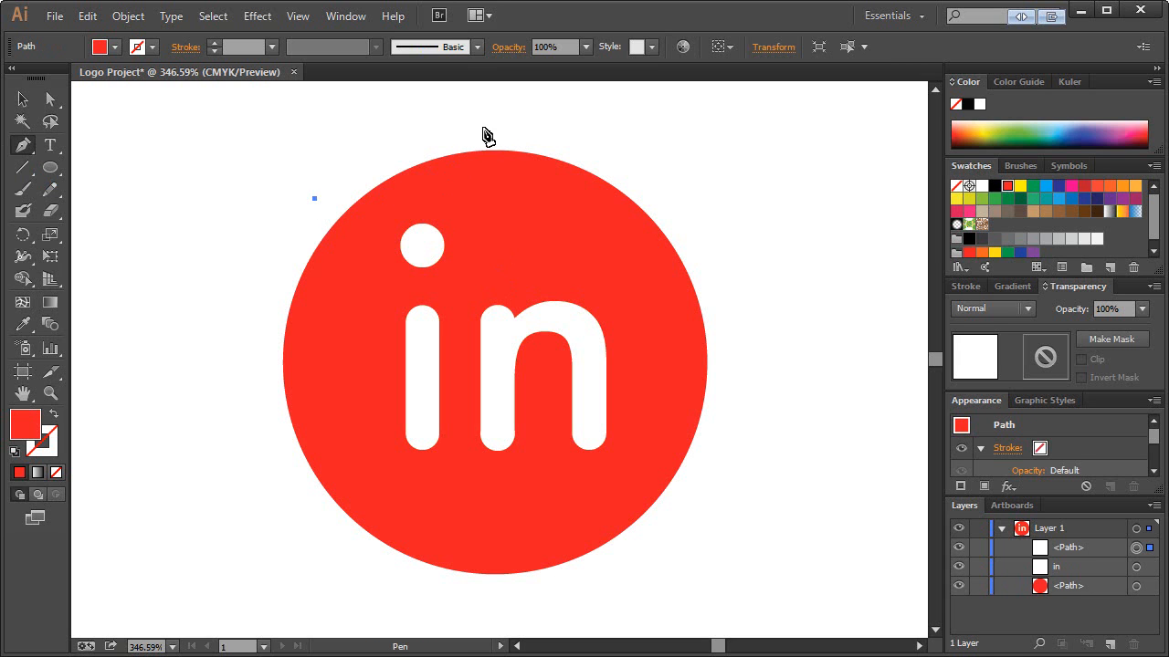
mouse_move(443, 146)
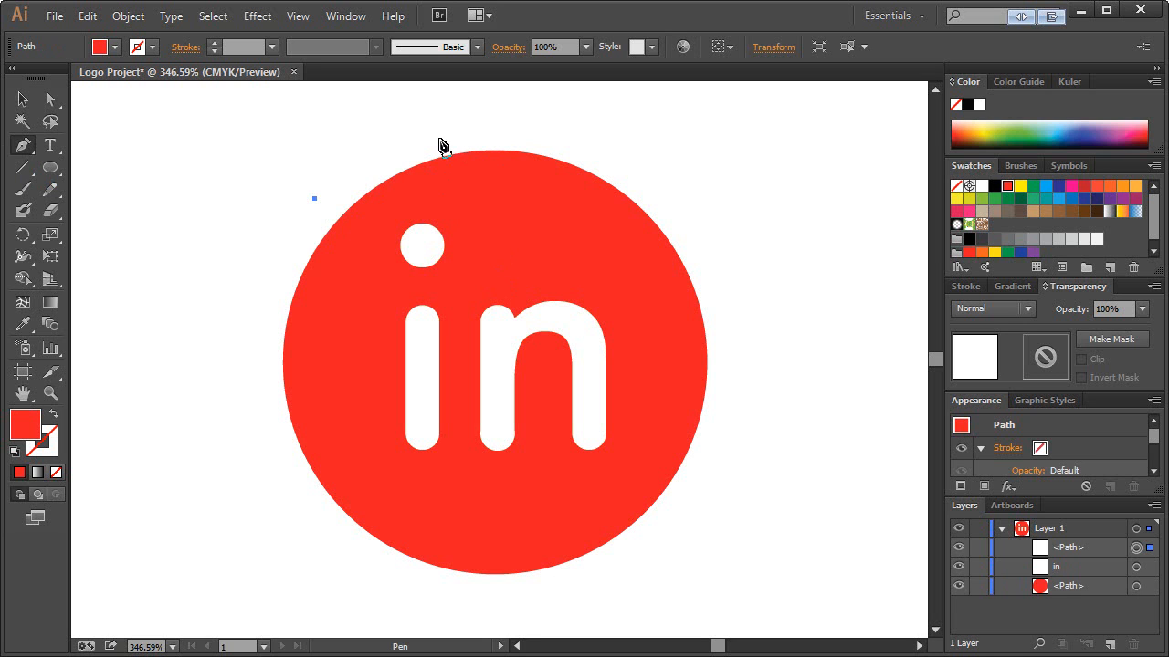
mouse_move(459, 139)
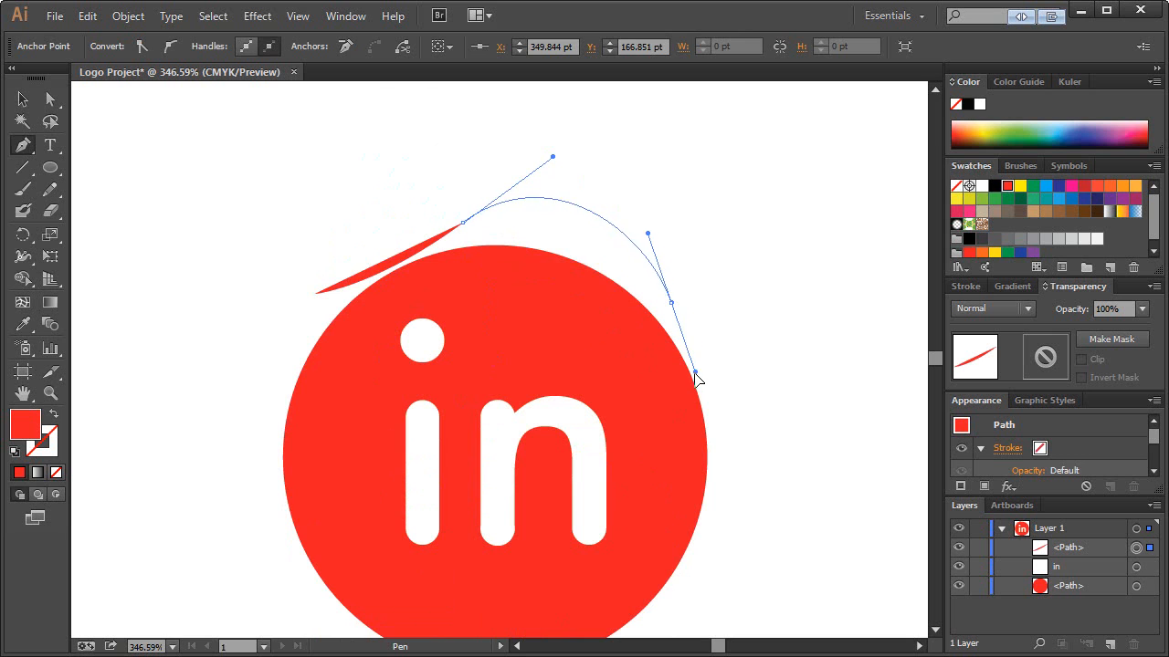
left_click_drag(698, 379, 701, 322)
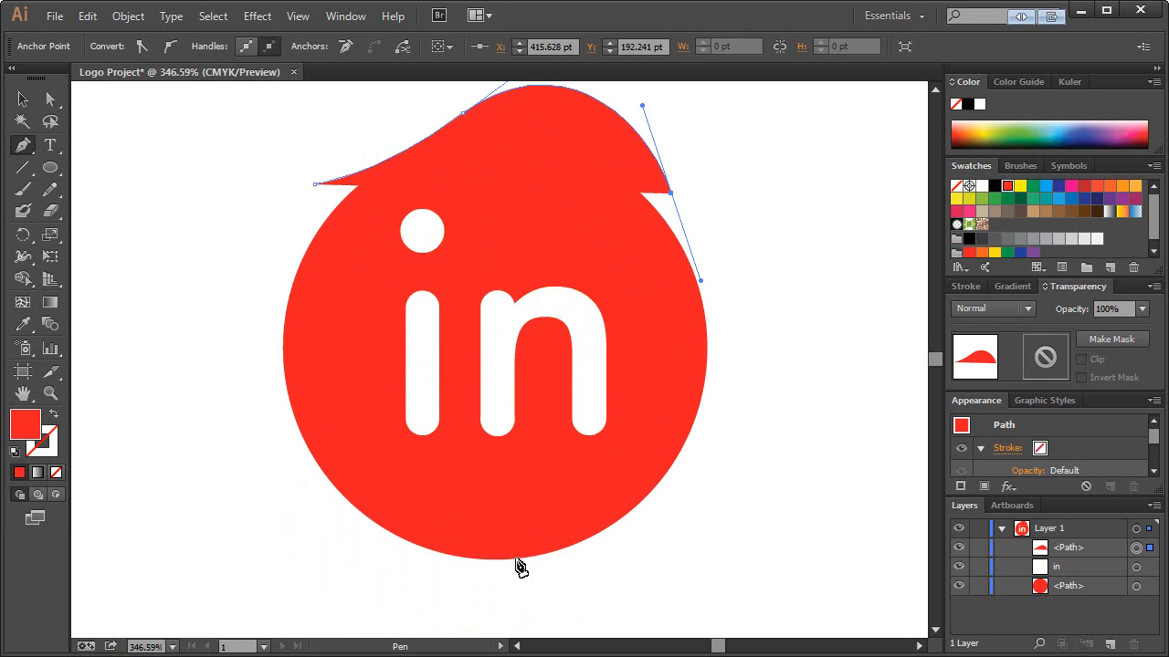
mouse_move(735, 401)
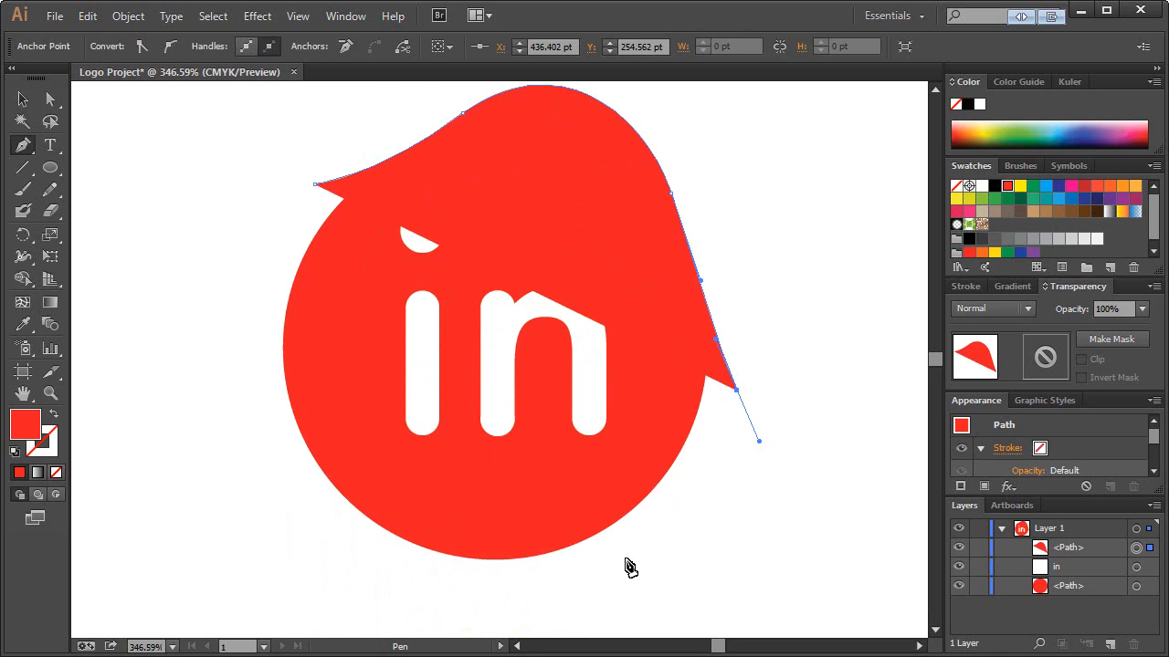
left_click_drag(735, 393, 616, 555)
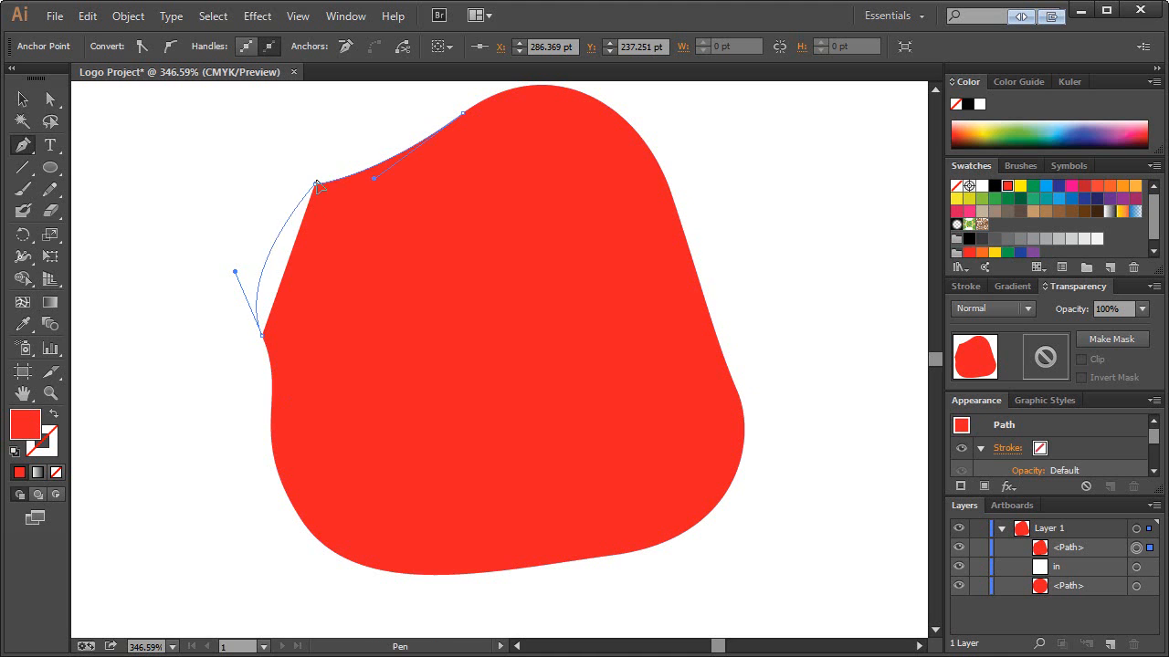
left_click_drag(315, 186, 373, 178)
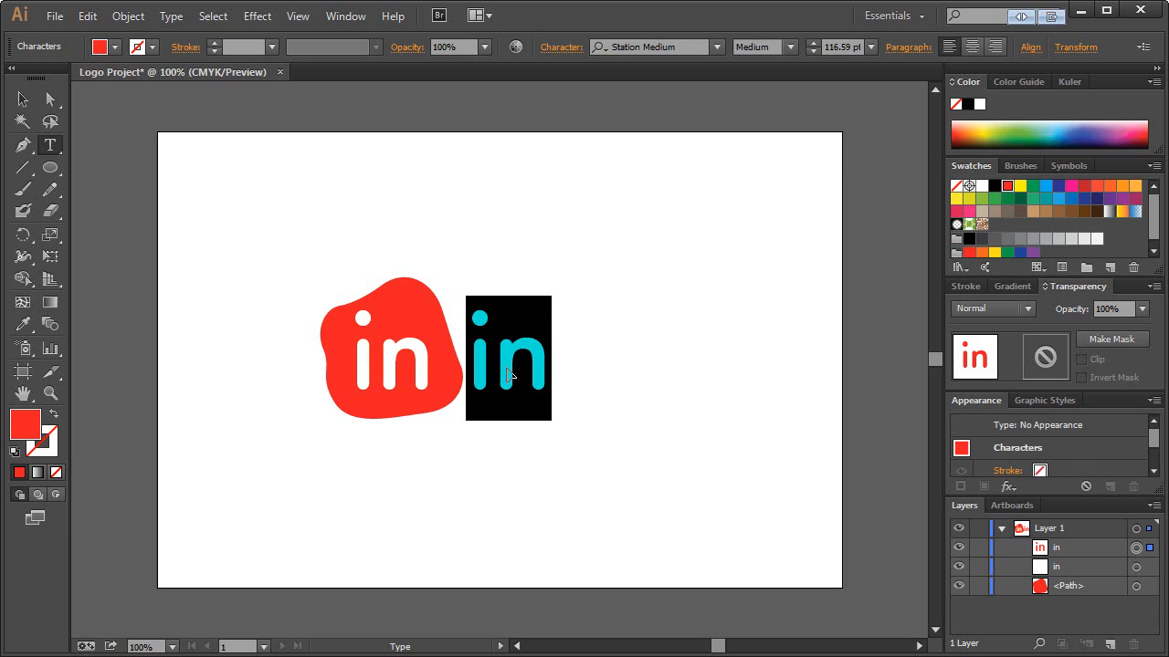
Type 'blood' in red Station Medium beside the blob
type("blood")
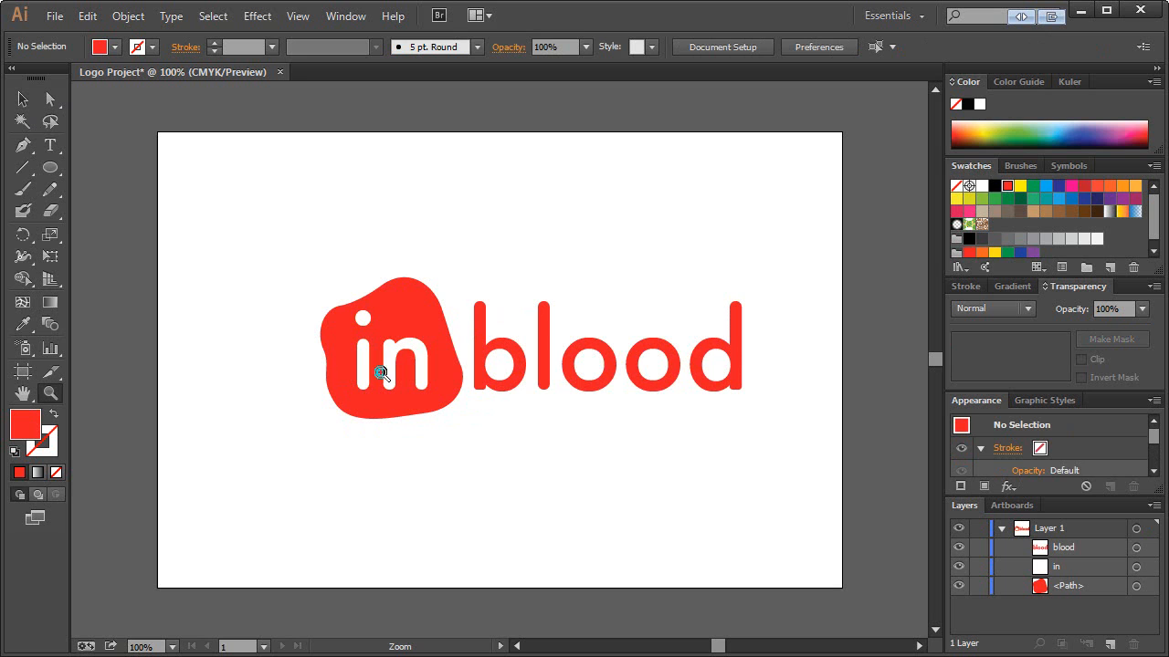
mouse_move(325, 345)
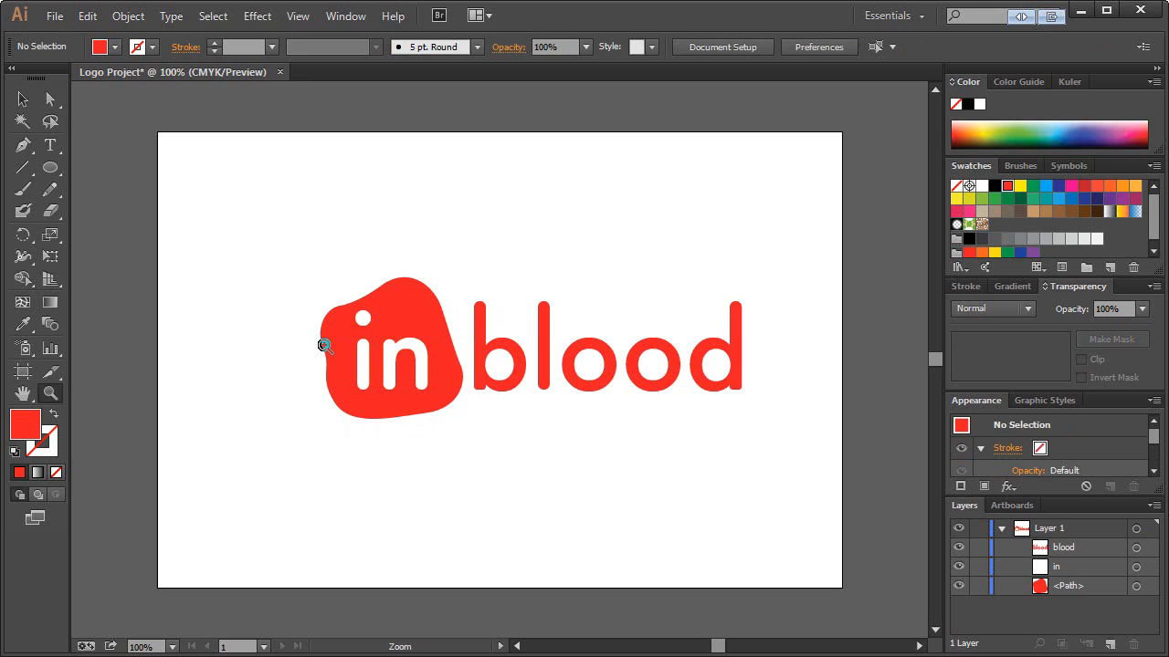
mouse_move(278, 261)
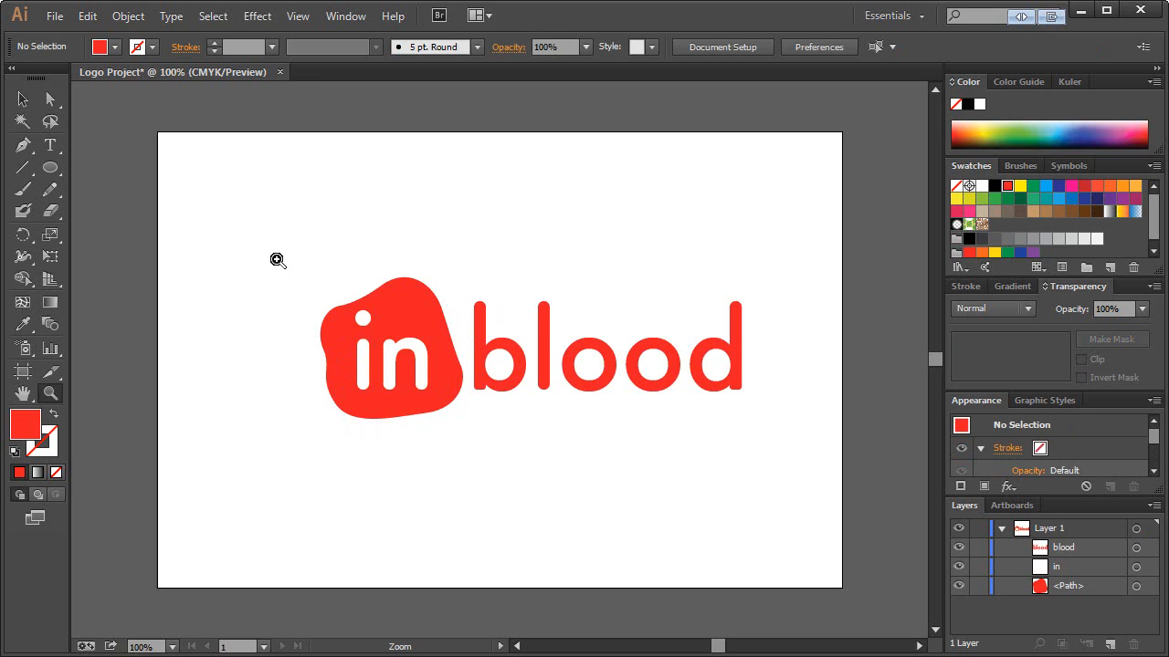
Zoom in and drag the blob's left anchor handles into a smoother curve
left_click_drag(277, 259, 467, 445)
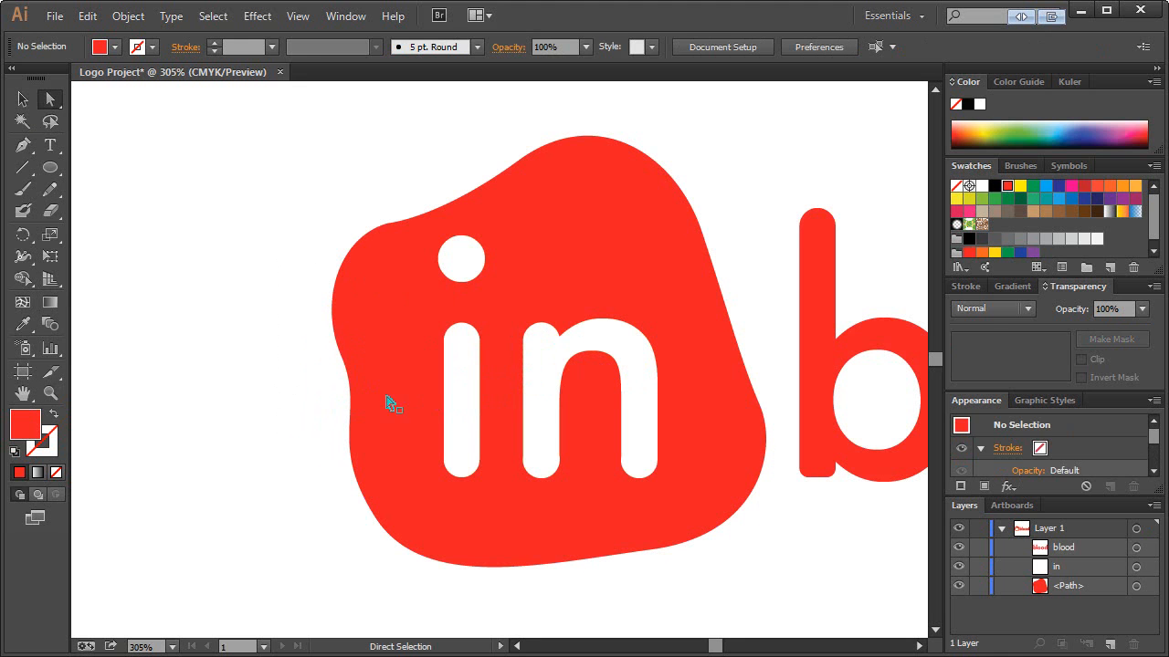
left_click(388, 406)
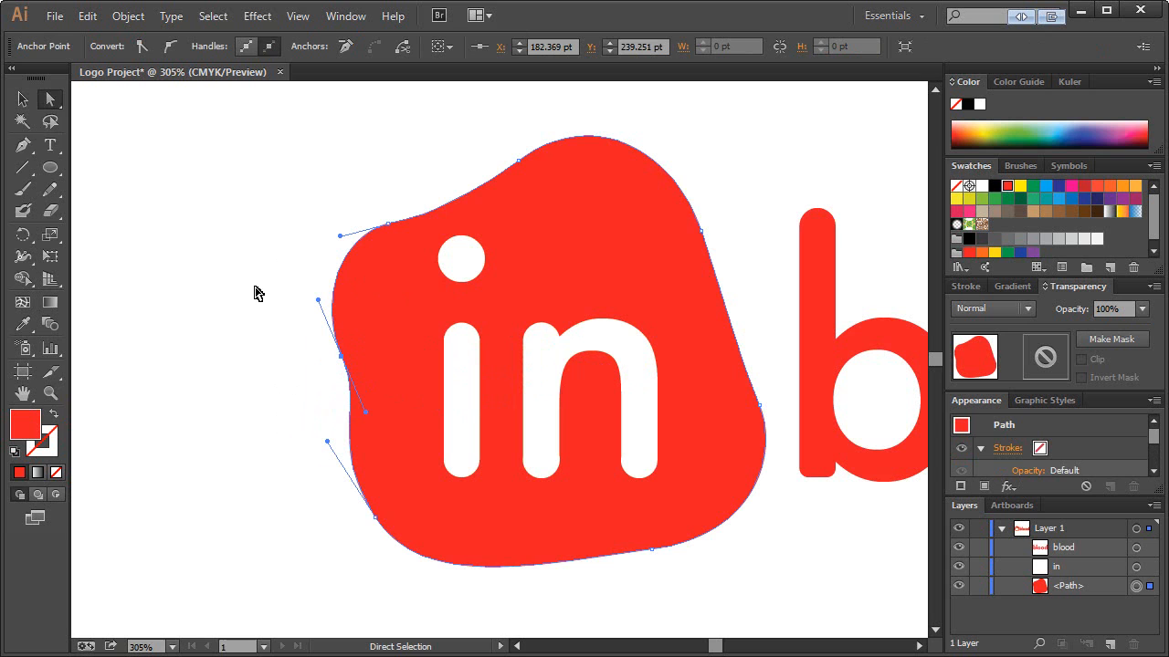
mouse_move(50, 101)
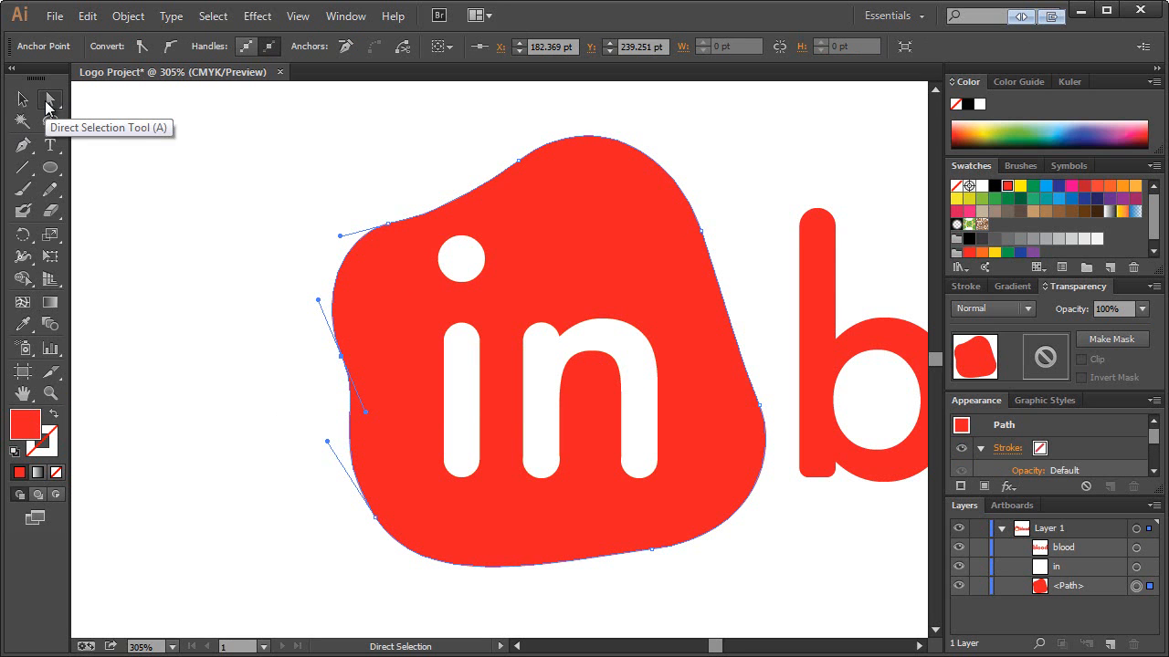
mouse_move(352, 447)
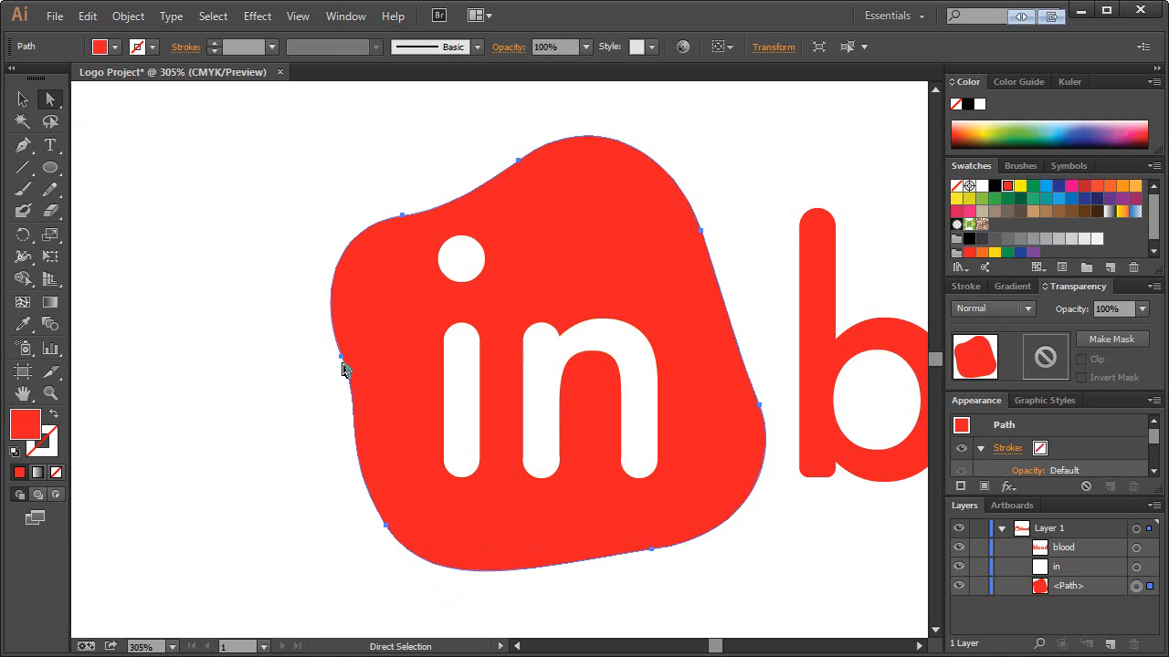
left_click_drag(342, 356, 372, 450)
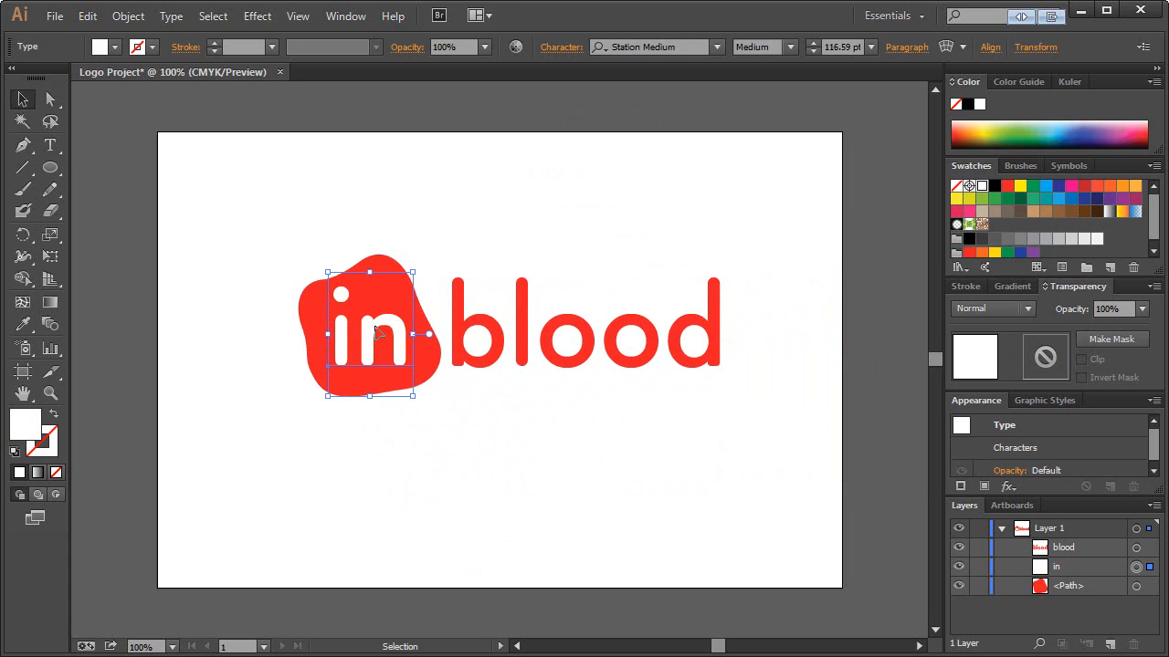
mouse_move(377, 345)
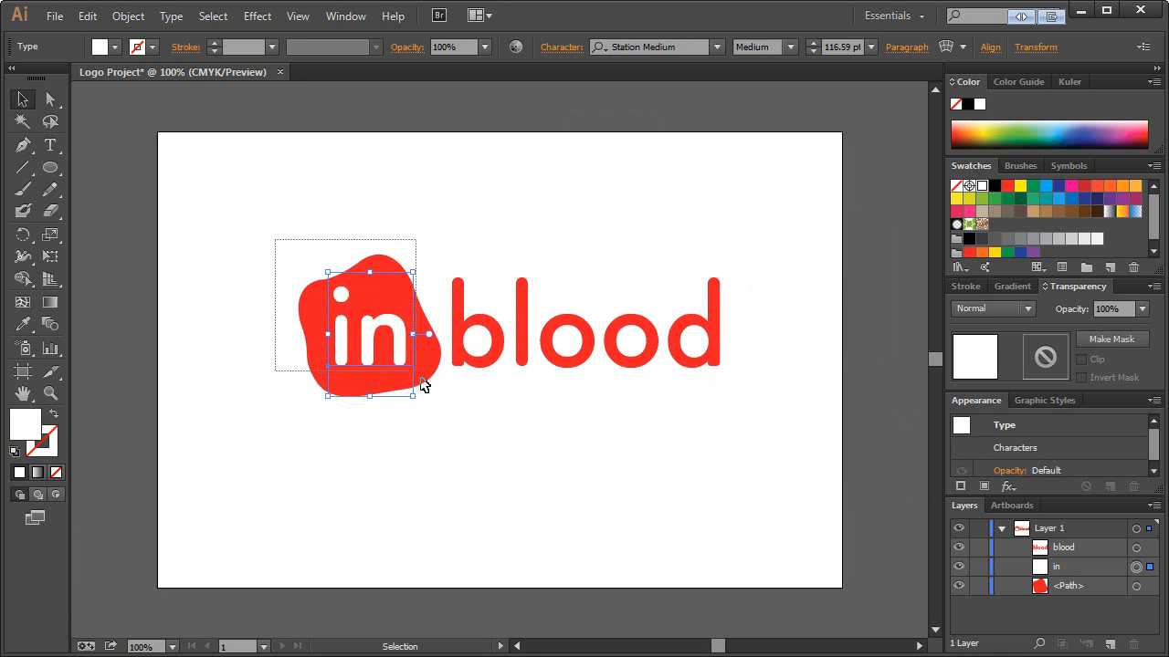
Convert the 'in' lettering to outlines with Type > Create Outlines
left_click(374, 342)
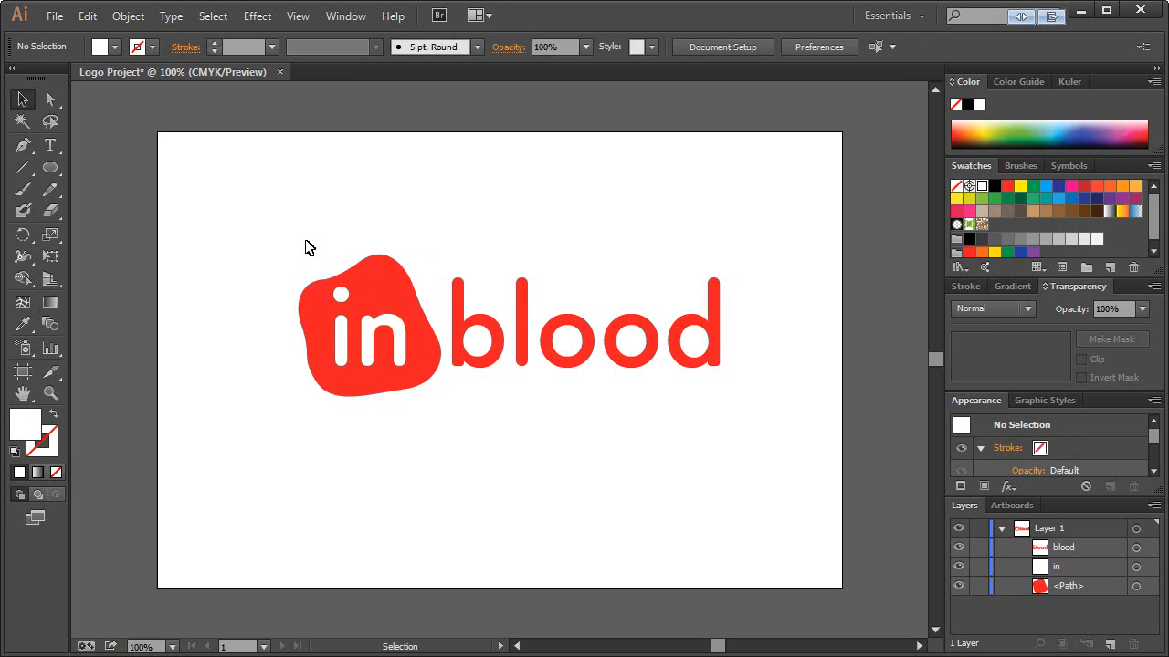
left_click(369, 333)
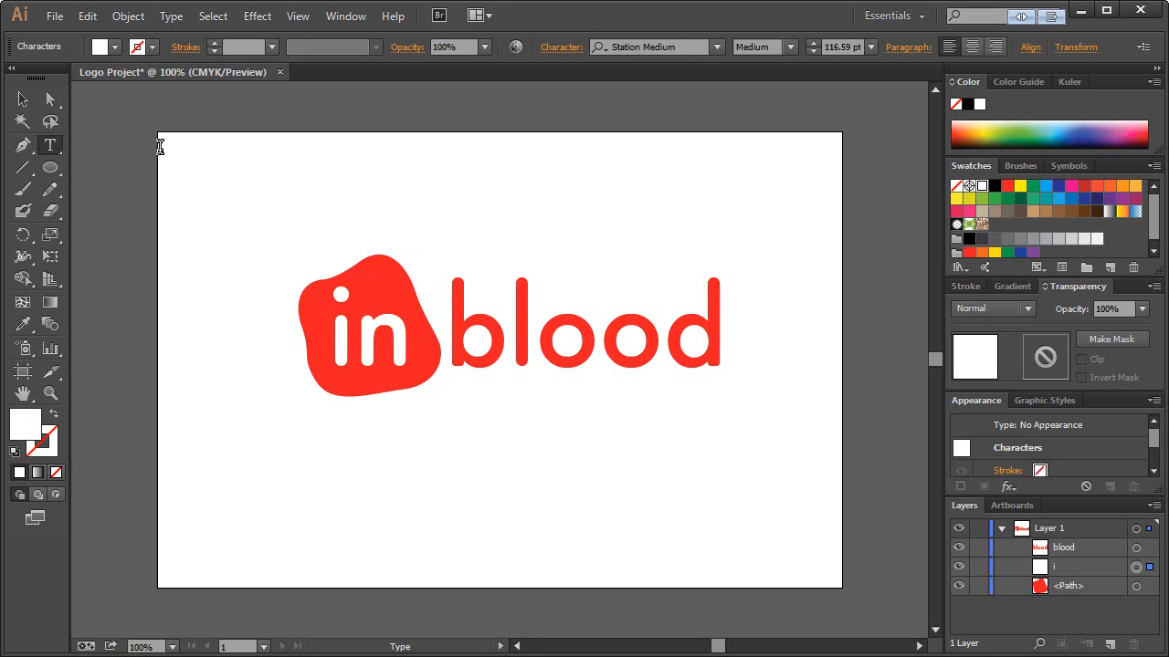
left_click(23, 99)
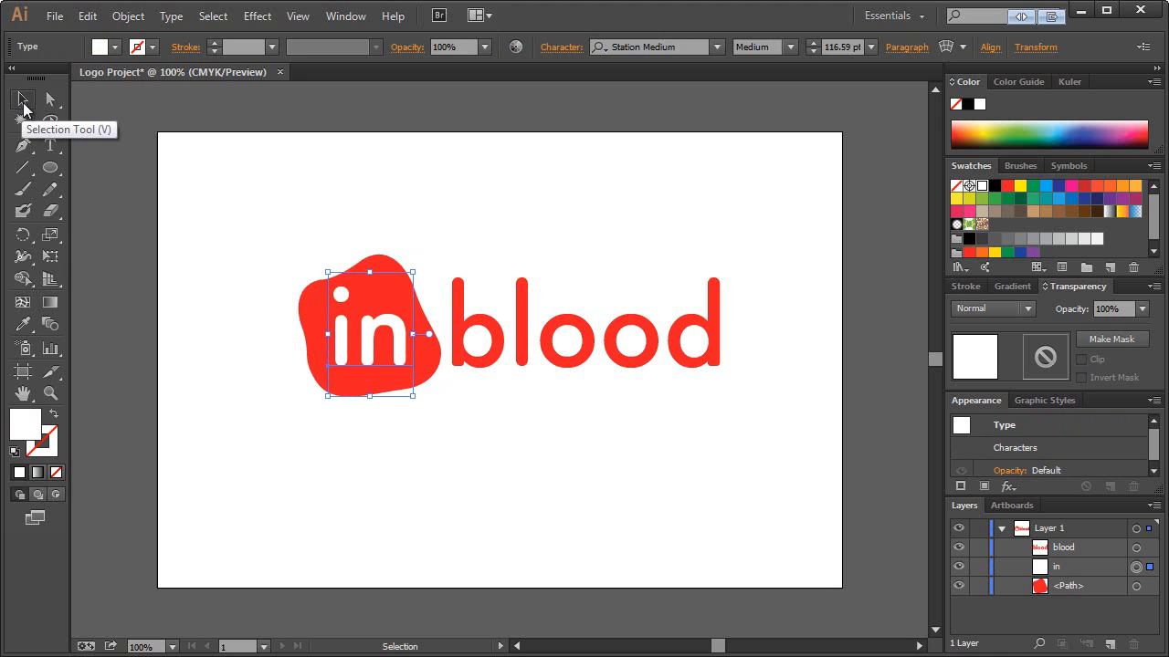
mouse_move(86, 16)
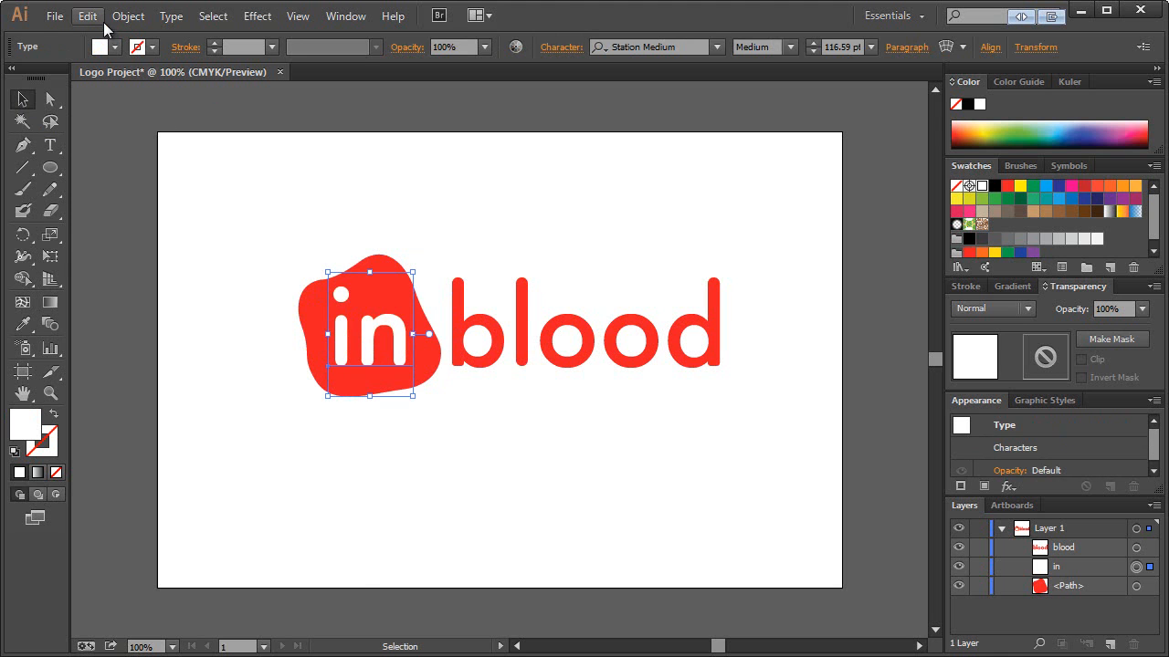
left_click(128, 16)
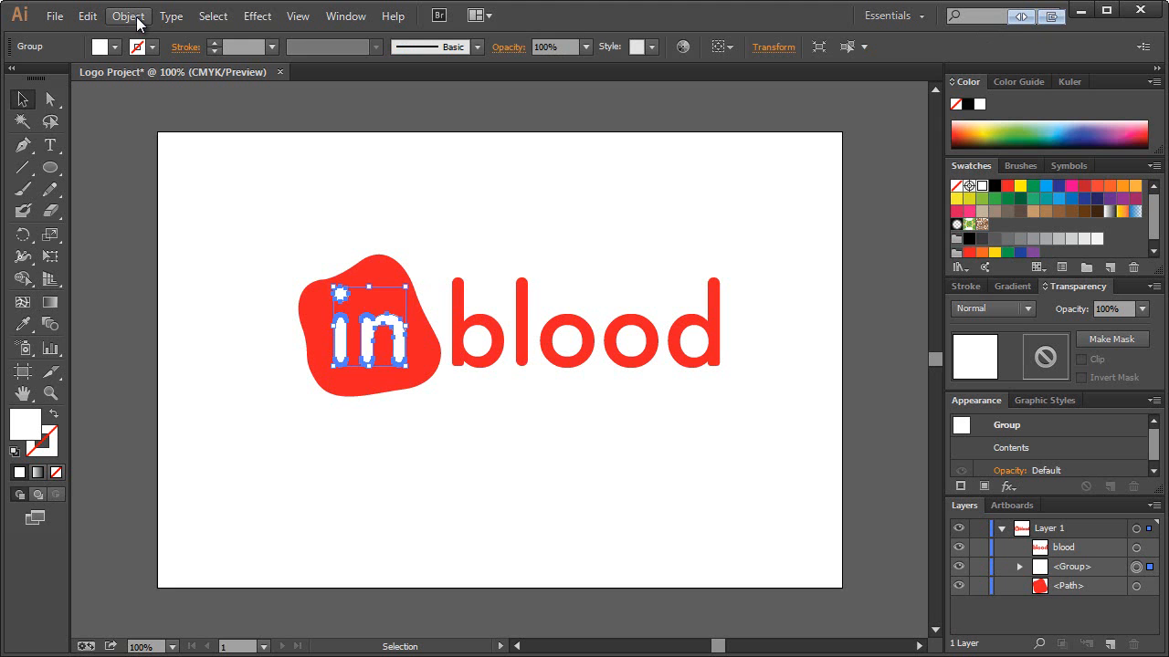
Ungroup the outlined letters into separate shapes
right_click(369, 354)
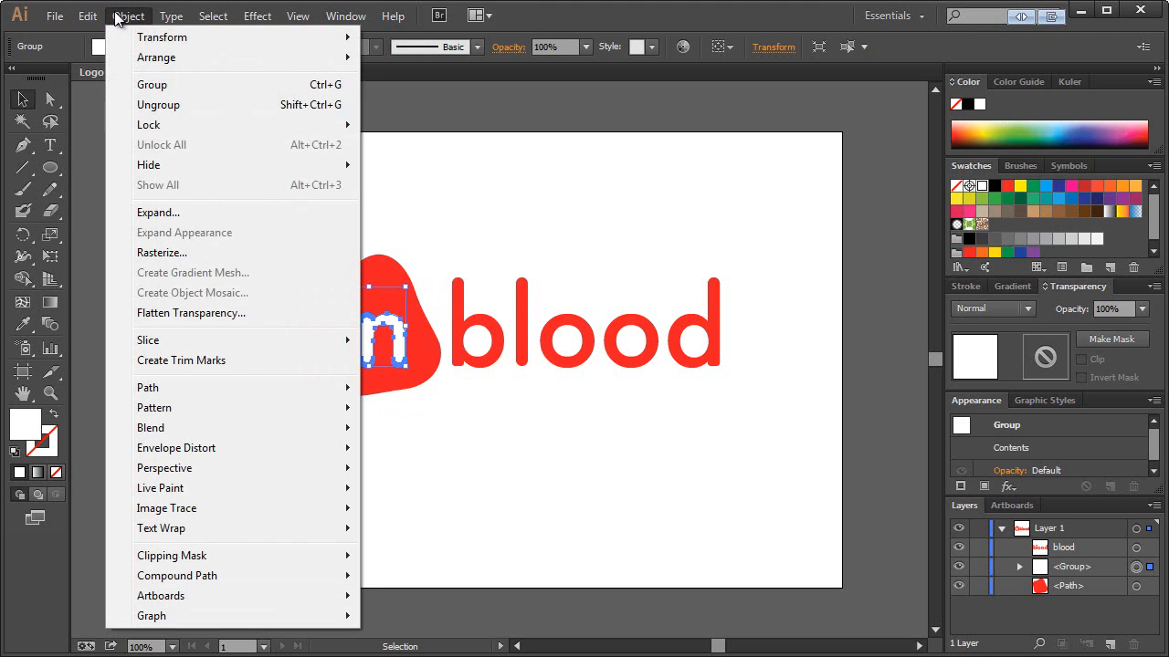
mouse_move(147, 387)
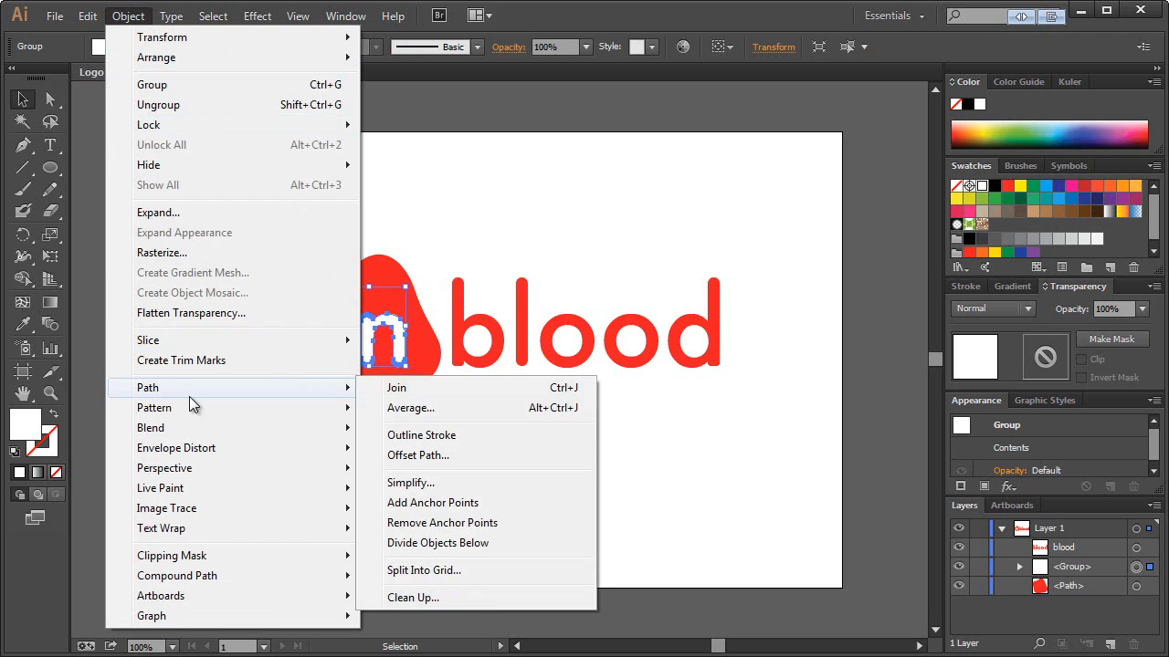
mouse_move(437, 542)
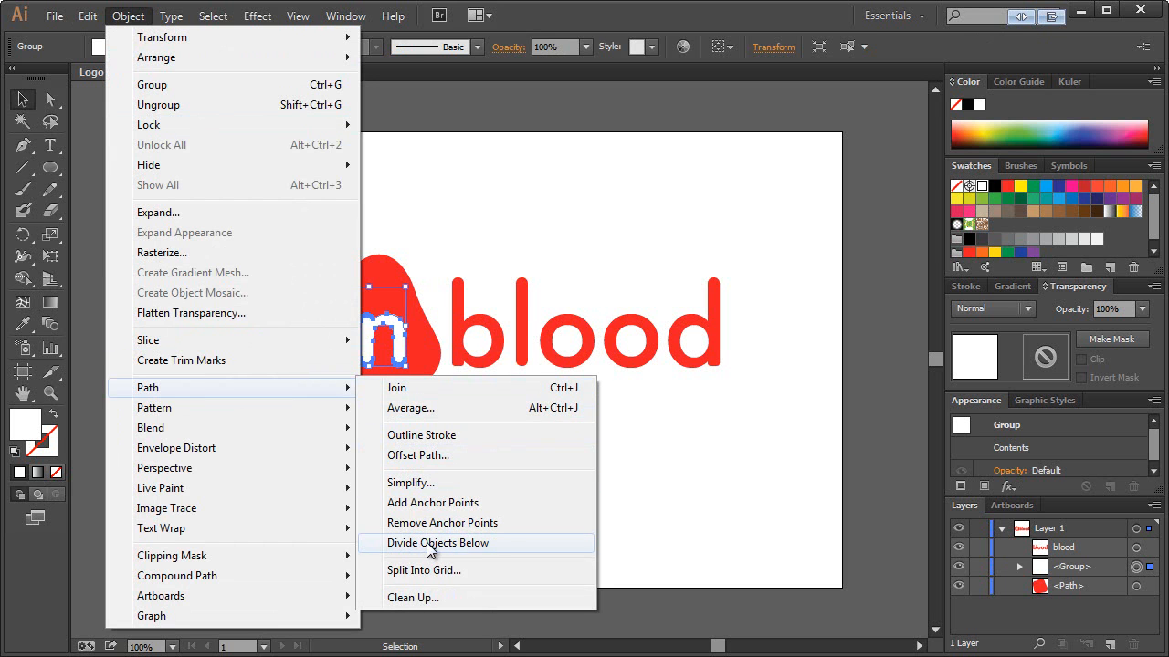
left_click(439, 542)
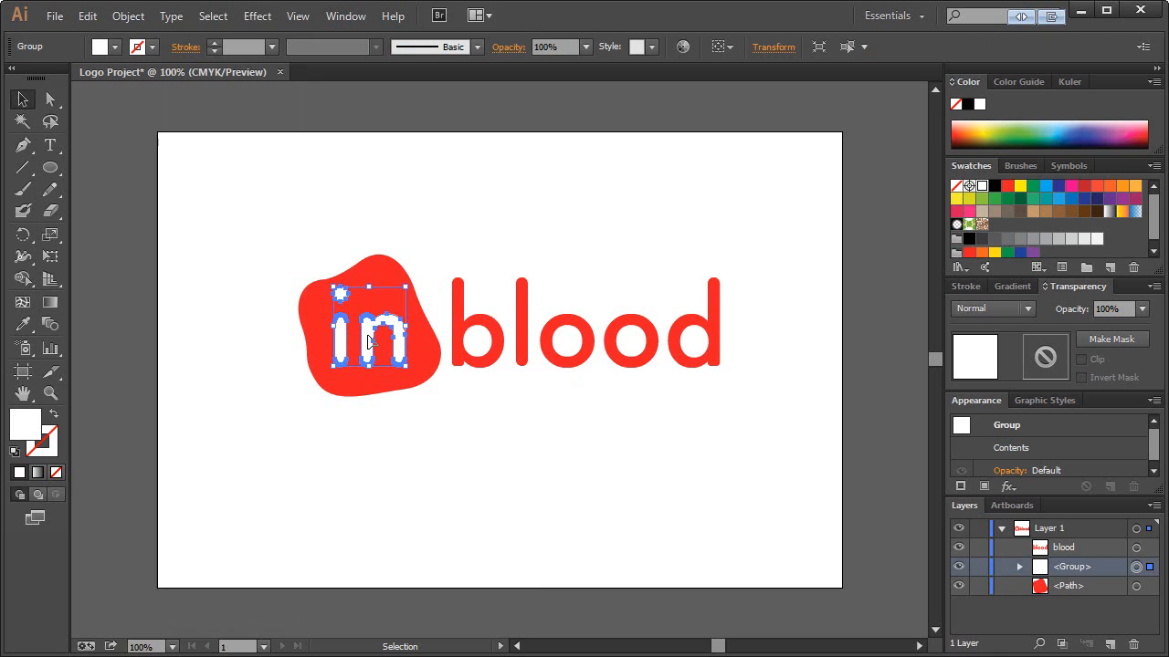
right_click(370, 342)
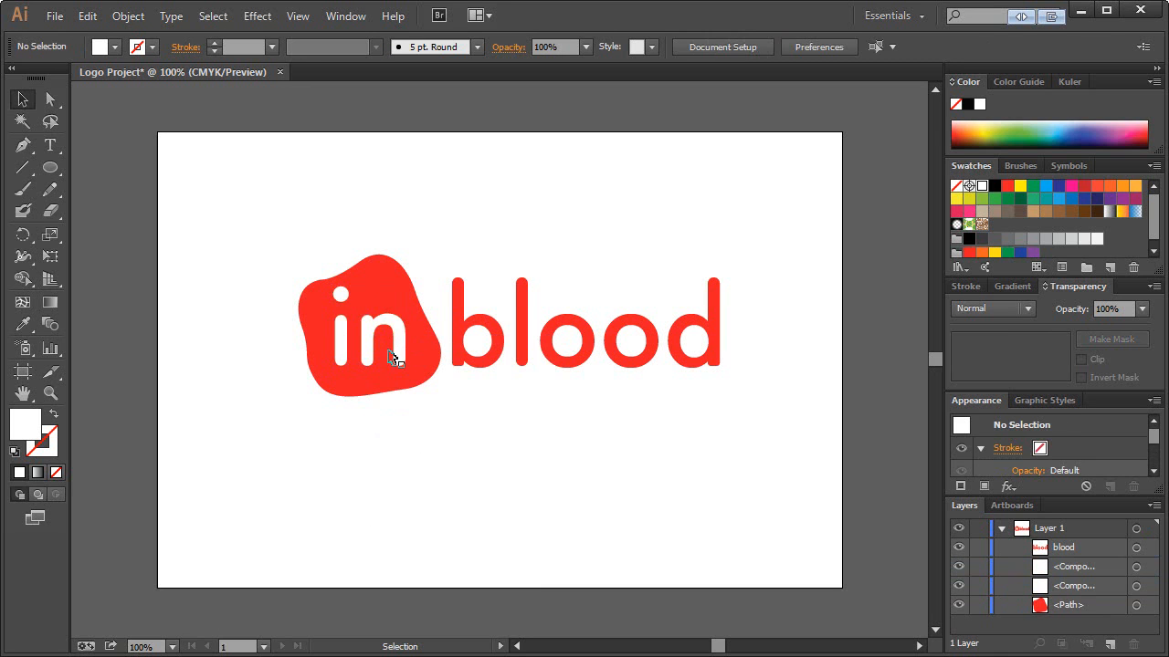
Cut the letter n out of the blob with Divide Objects Below
left_click(384, 342)
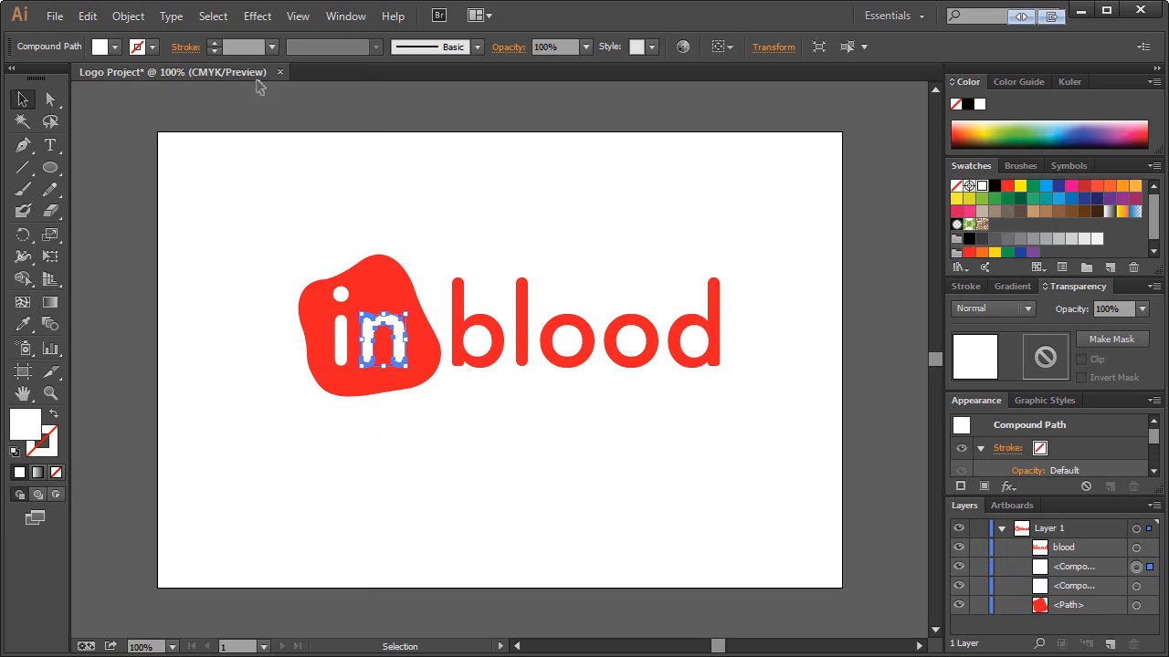
left_click(128, 15)
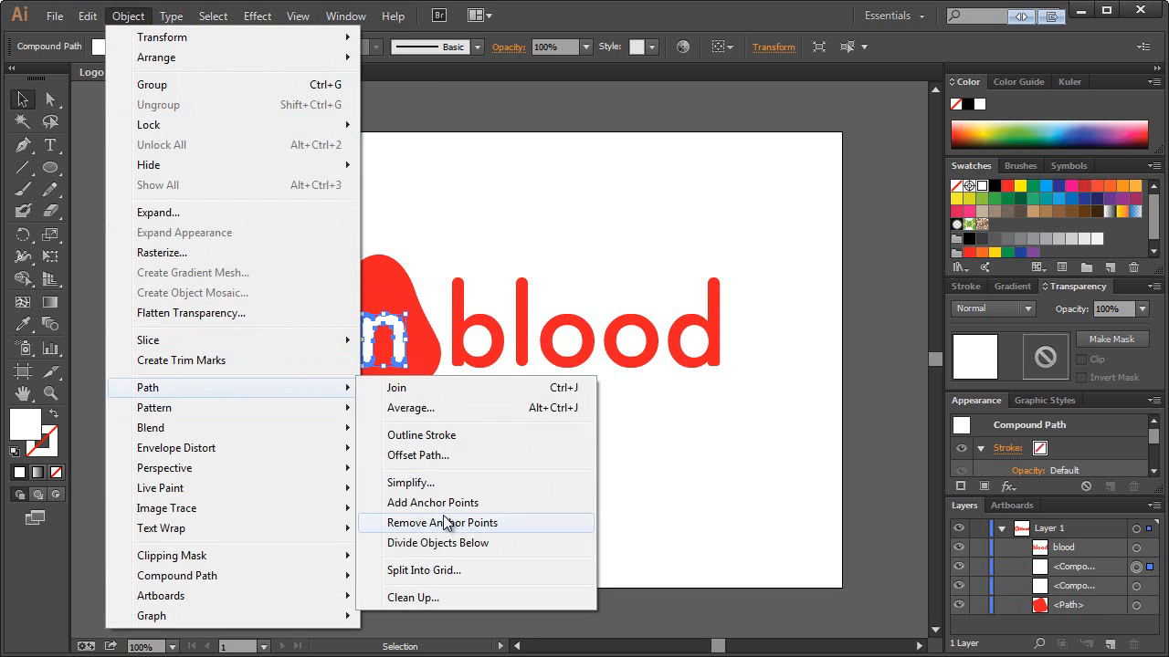
left_click(442, 523)
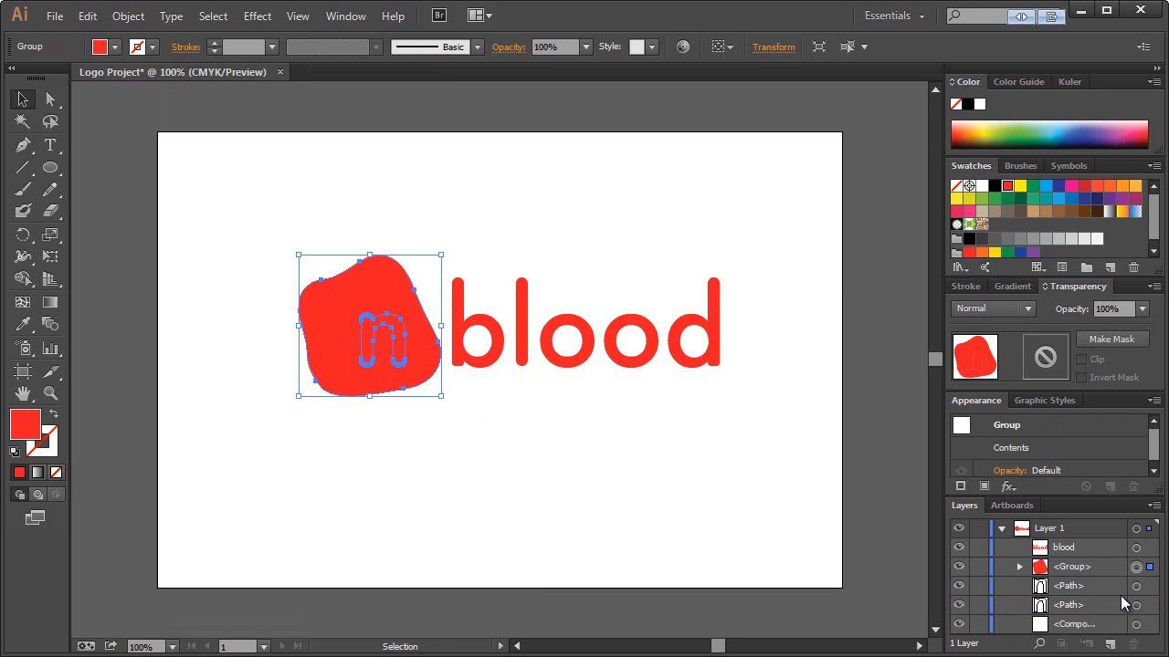
mouse_move(865, 503)
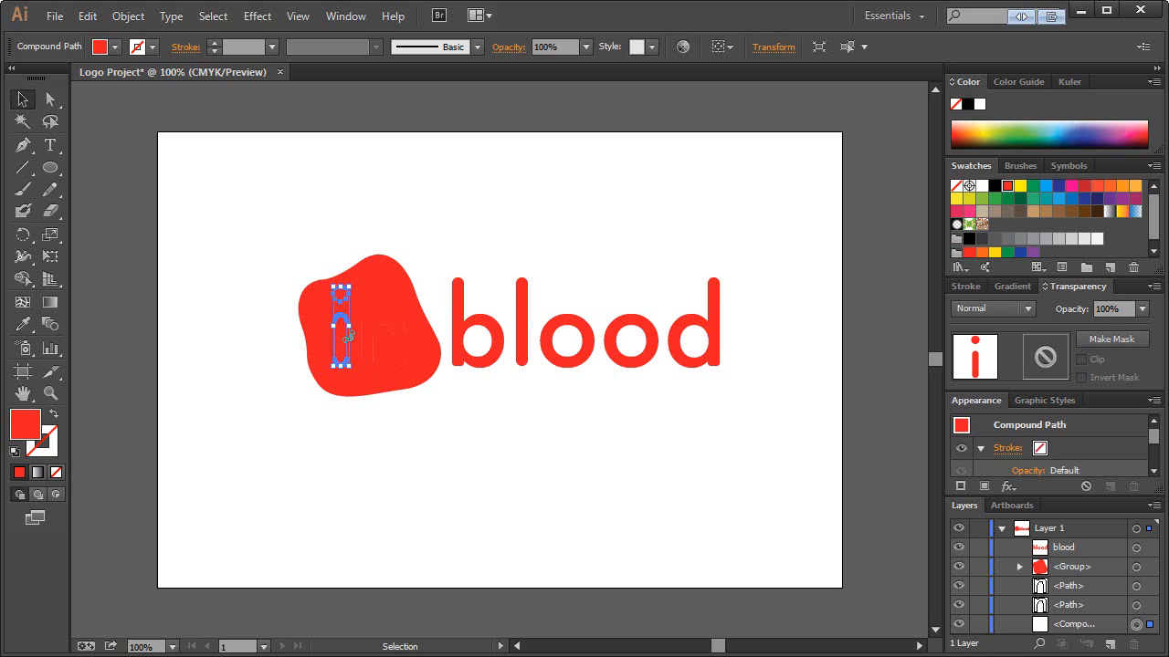
Release the i's compound path and divide its stem and dot from the blob
right_click(347, 347)
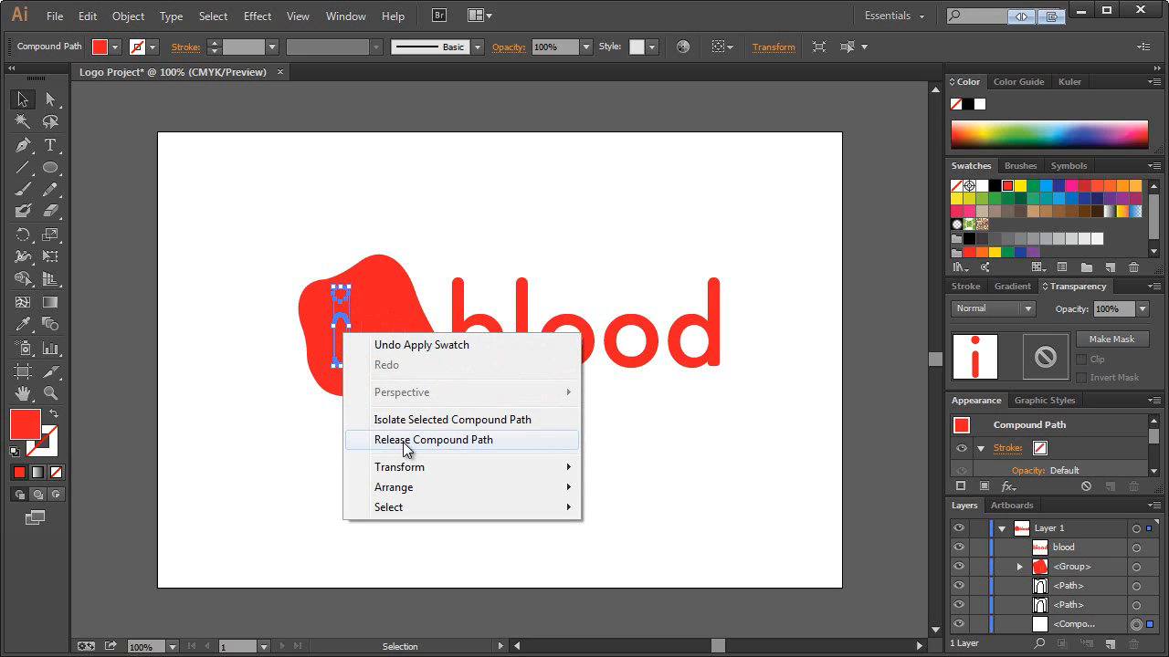
left_click(433, 440)
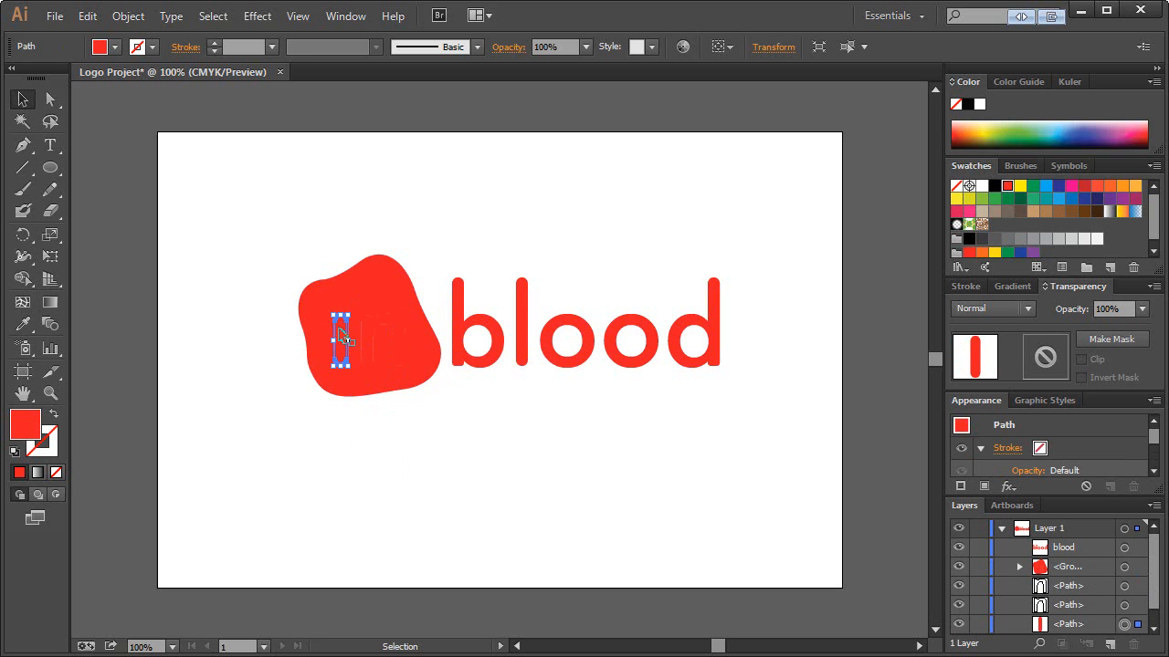
mouse_move(175, 59)
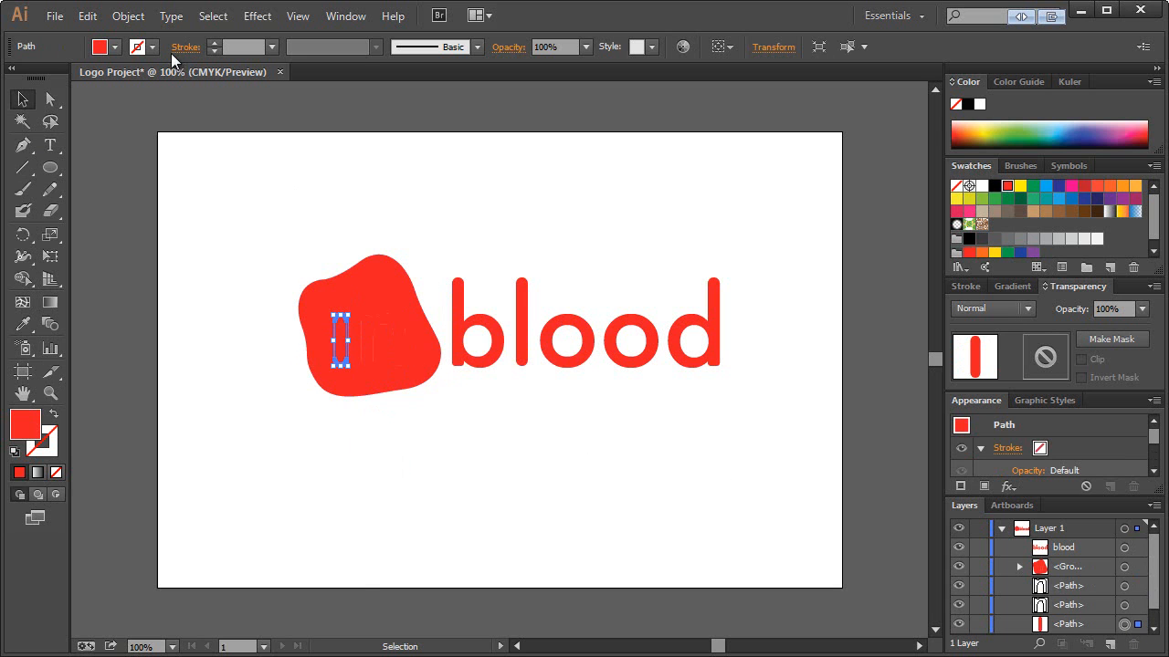
left_click(127, 16)
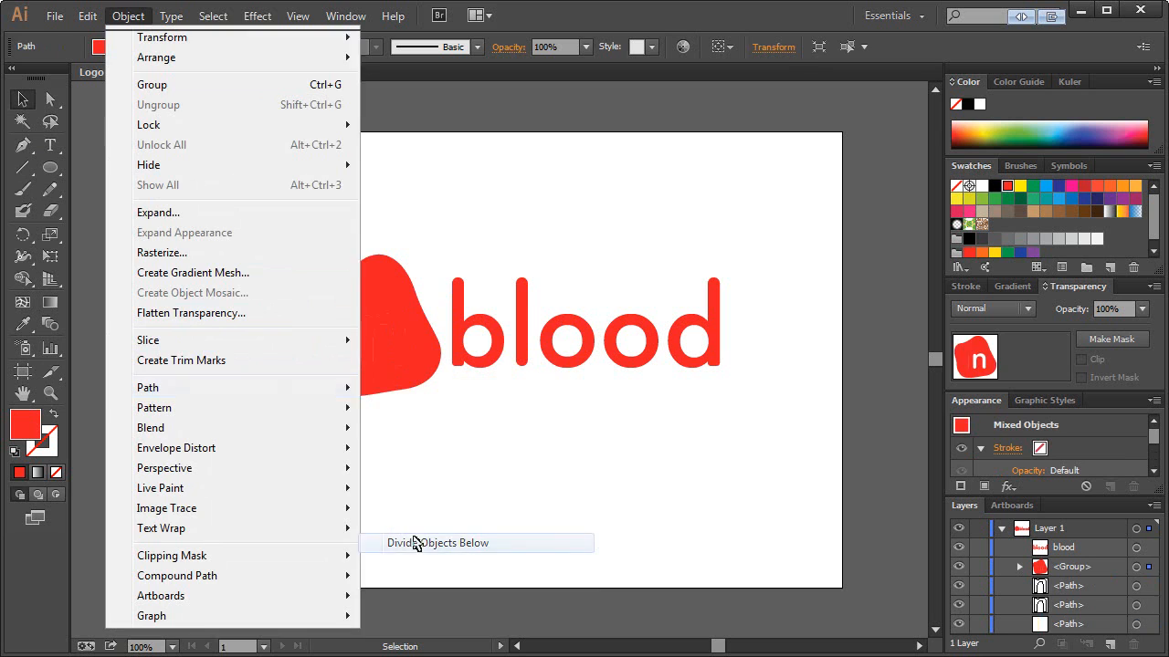
left_click(437, 542)
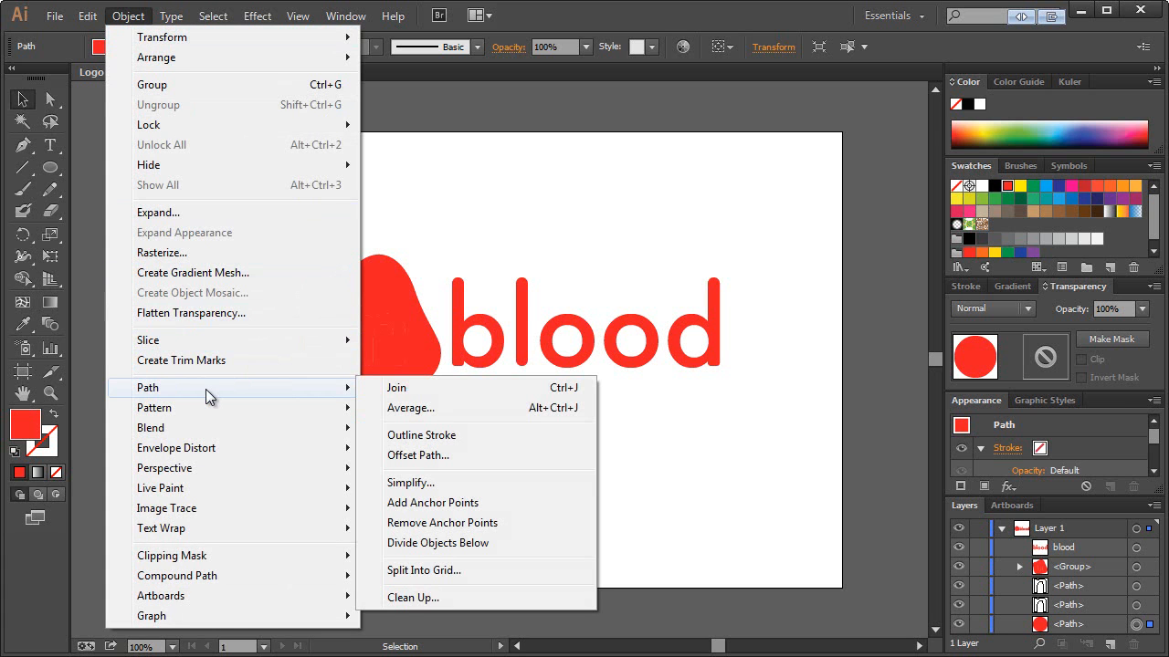
left_click(396, 387)
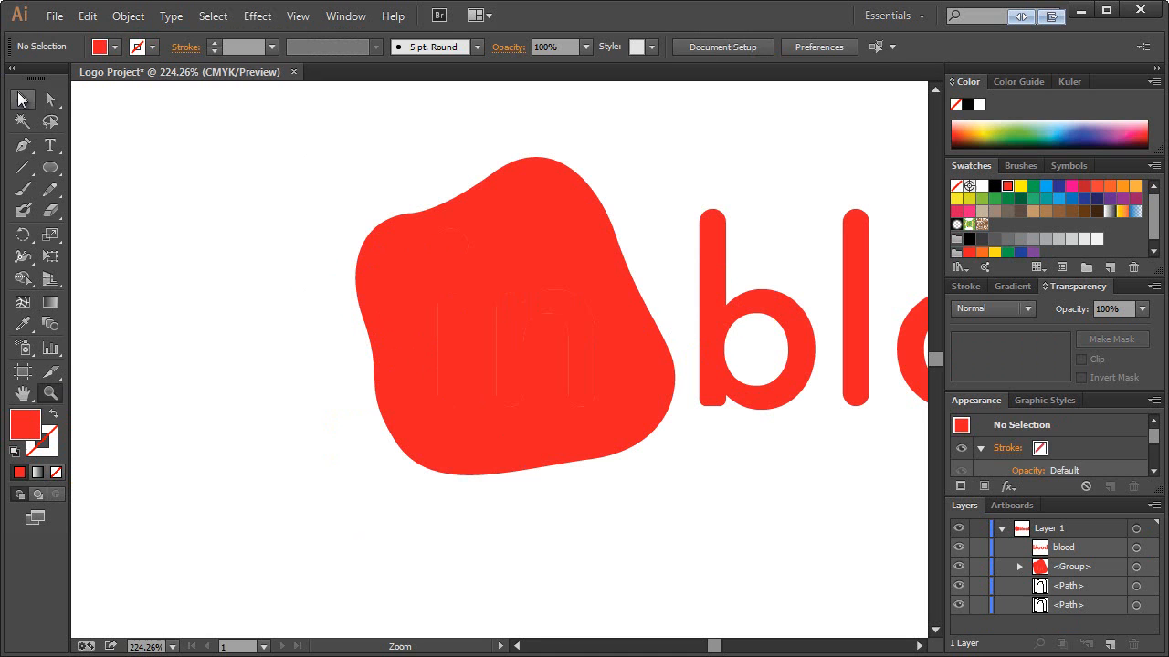
Delete the cut-out 'in' letter pieces and make the red blob one compound path
left_click(511, 320)
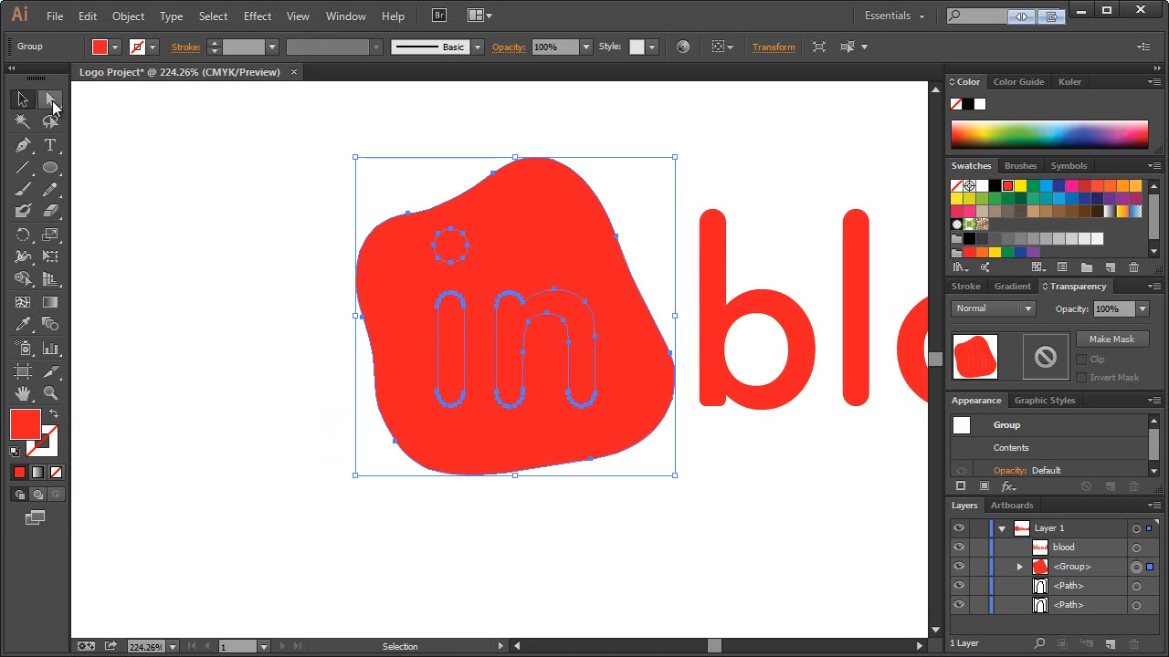
left_click(50, 99)
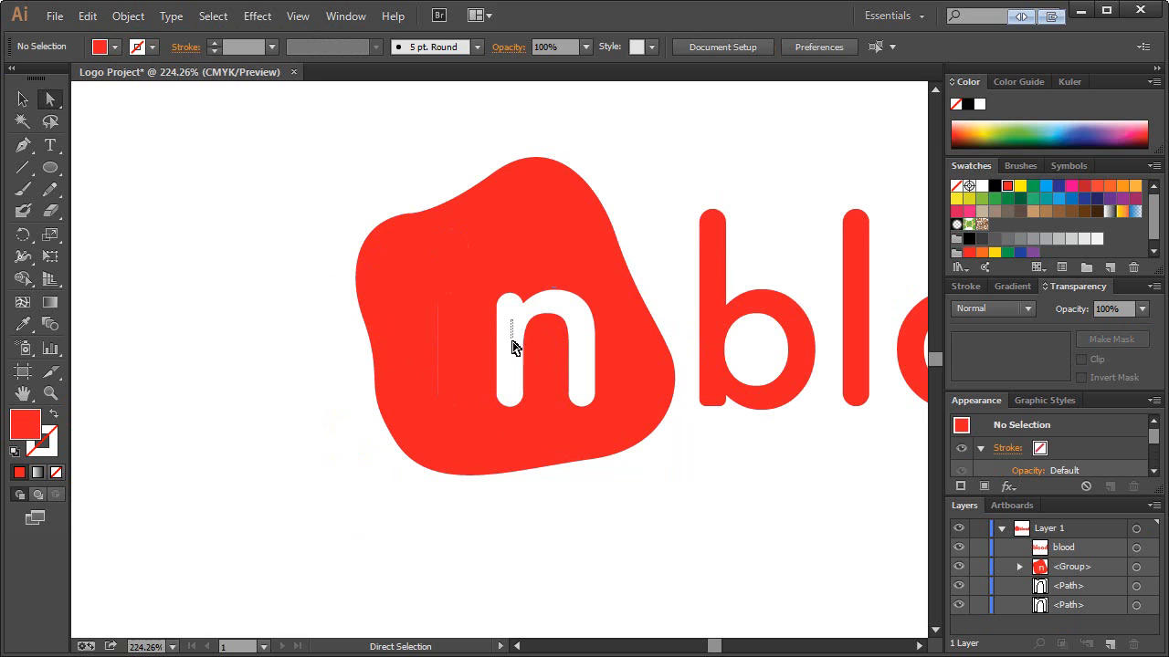
left_click_drag(511, 328, 397, 370)
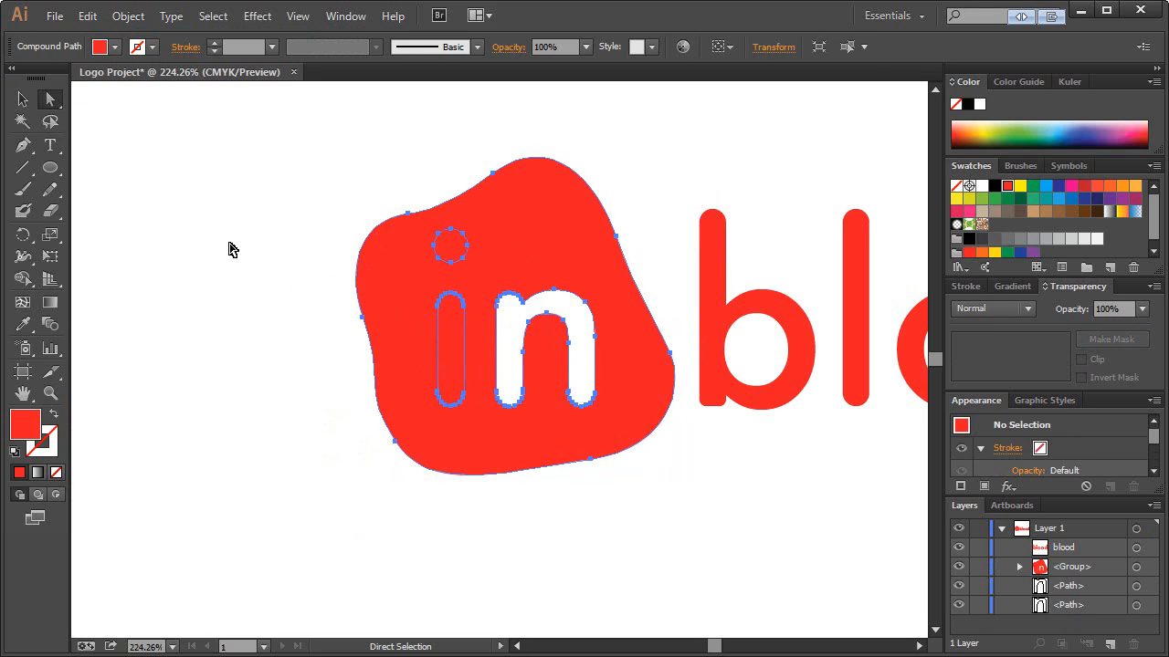
left_click(233, 249)
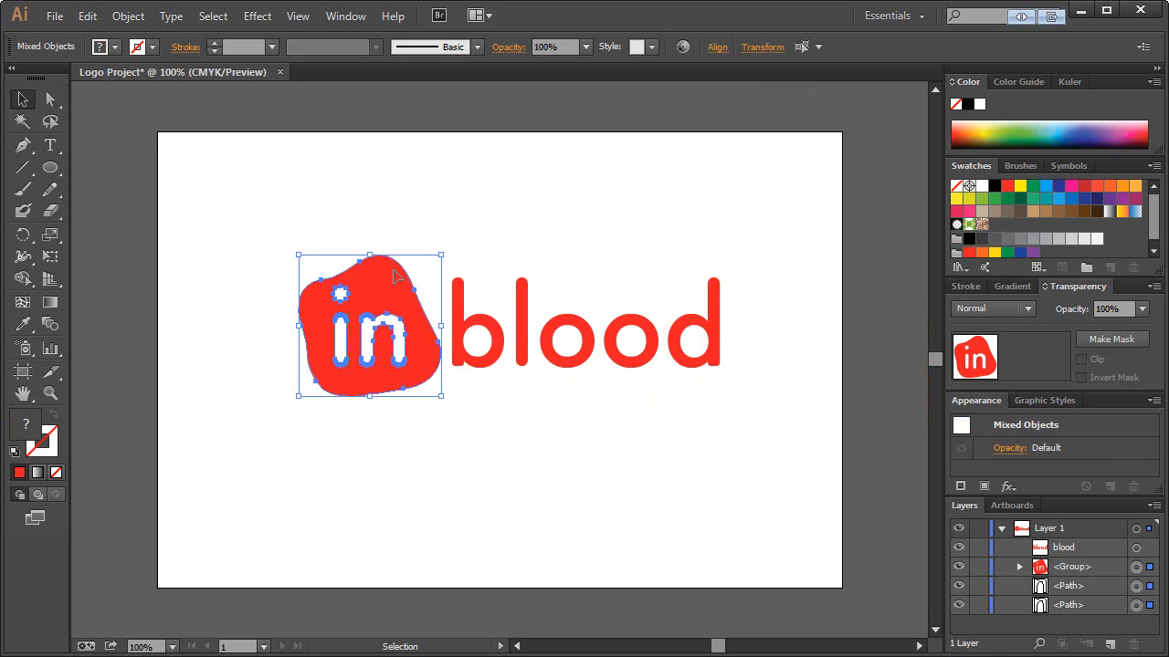
mouse_move(774, 356)
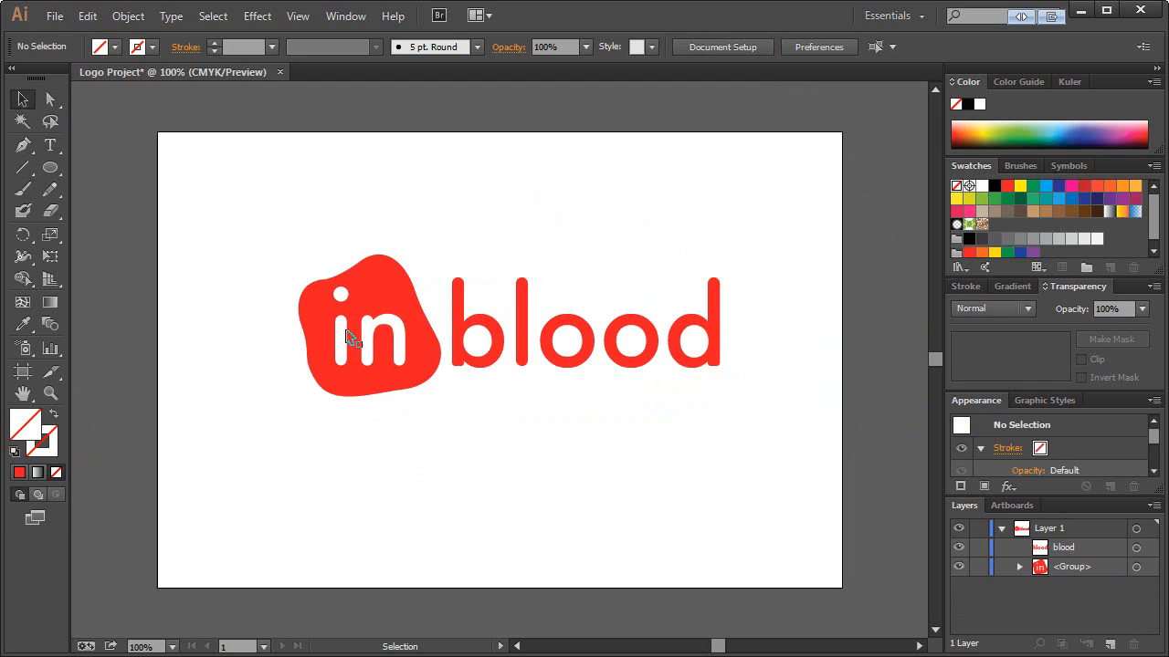
left_click(365, 329)
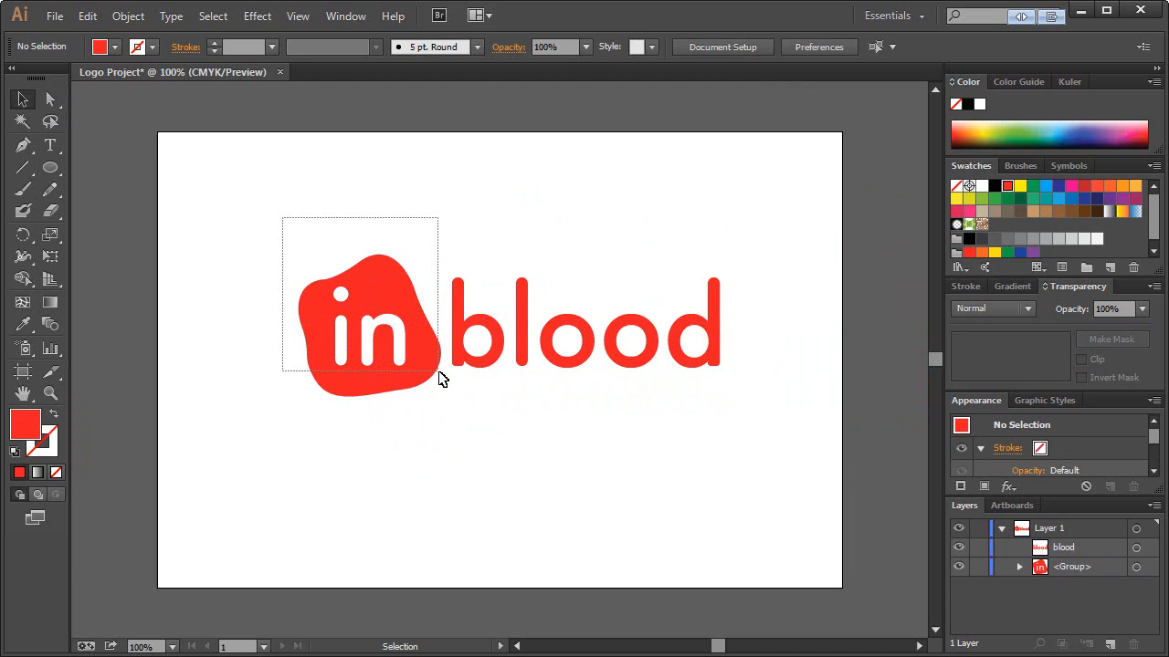
left_click(369, 324)
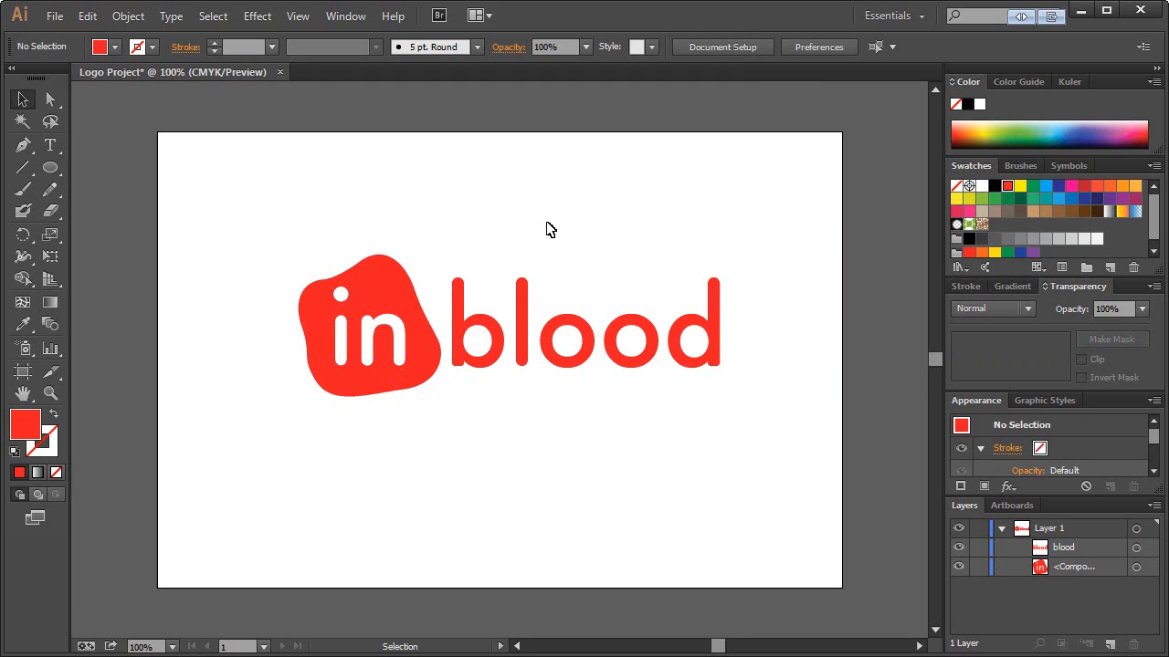
mouse_move(611, 188)
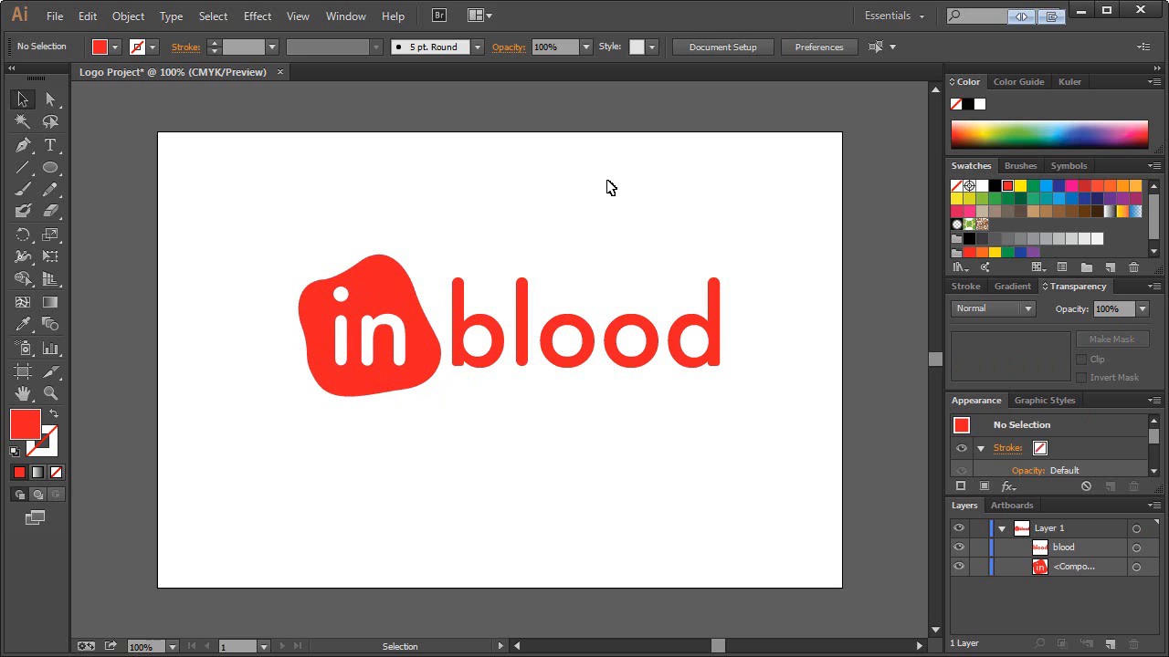
mouse_move(274, 198)
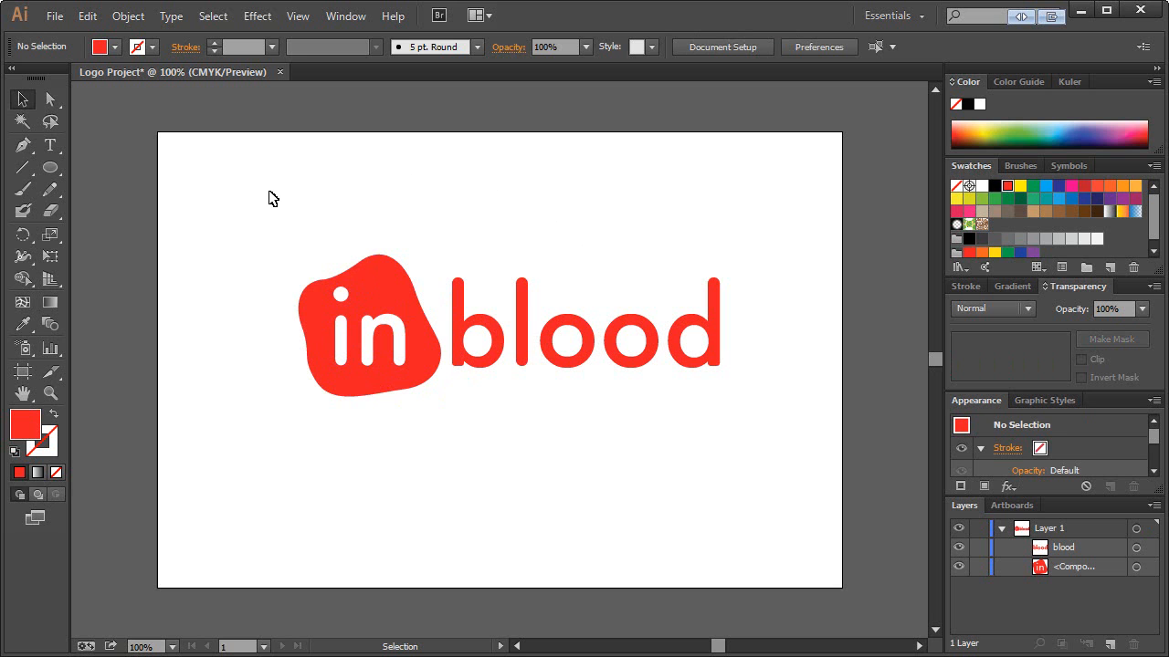
Select the whole black inblood logo group and rescale it on the artboard
key("ctrl+a")
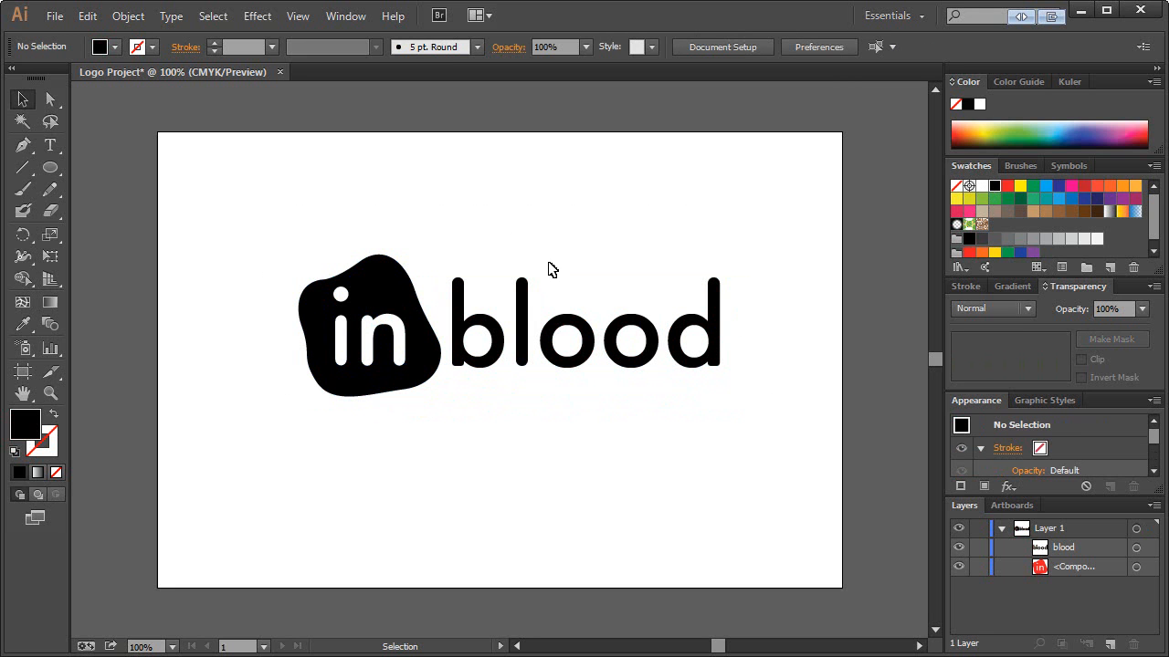
mouse_move(295, 212)
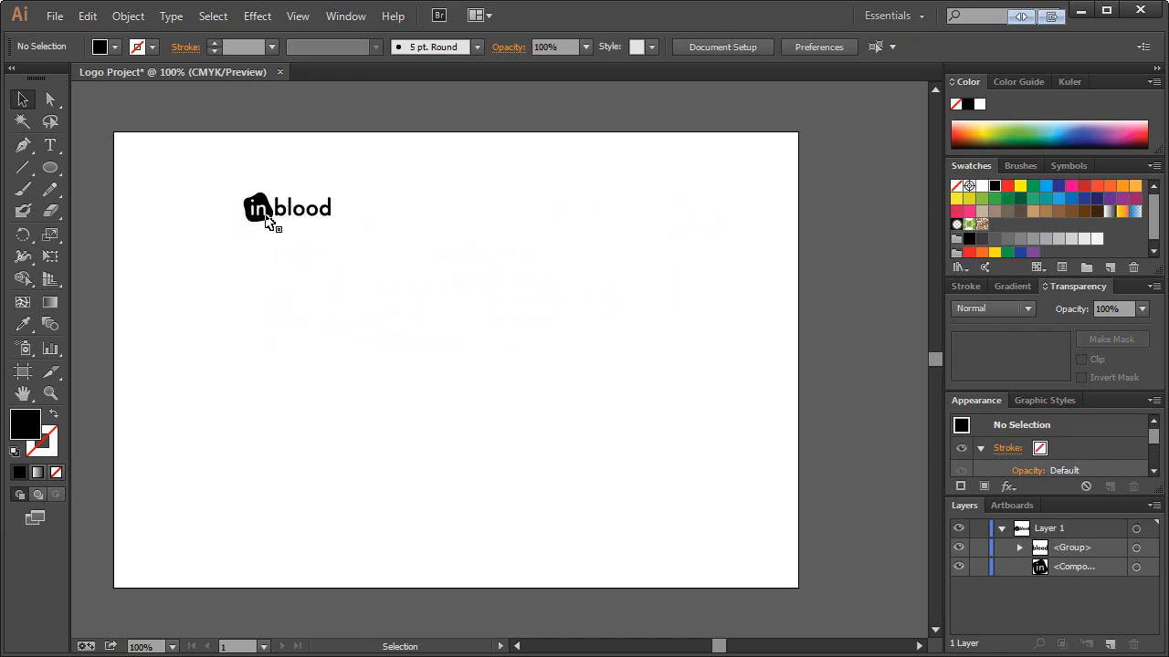
mouse_move(321, 208)
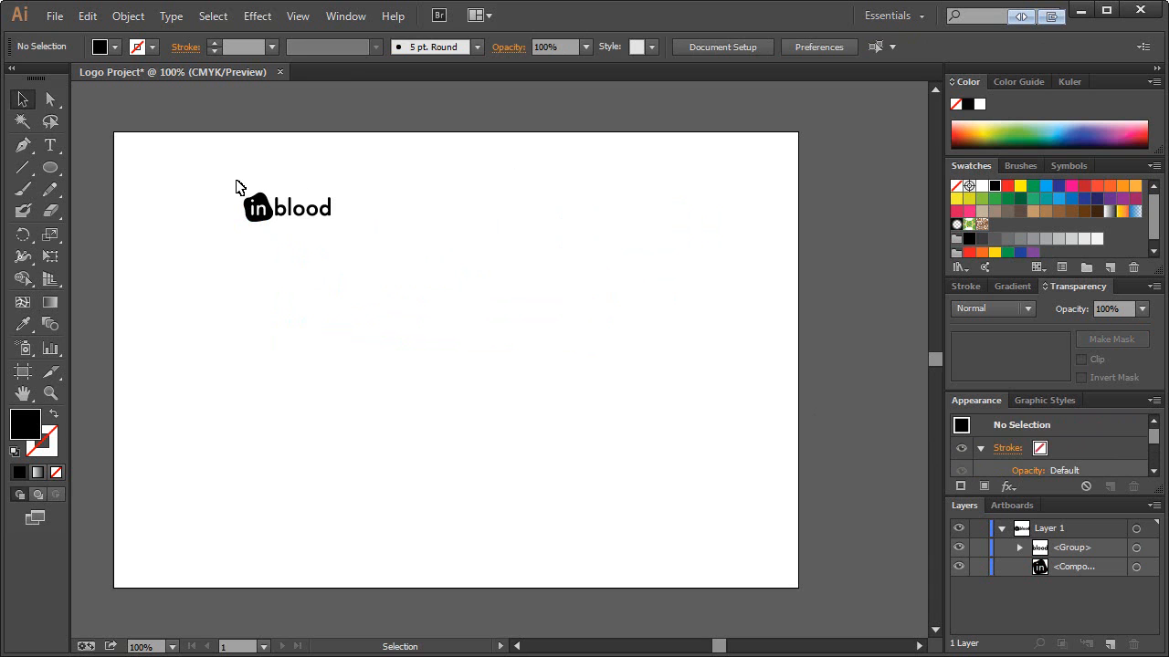
left_click(311, 208)
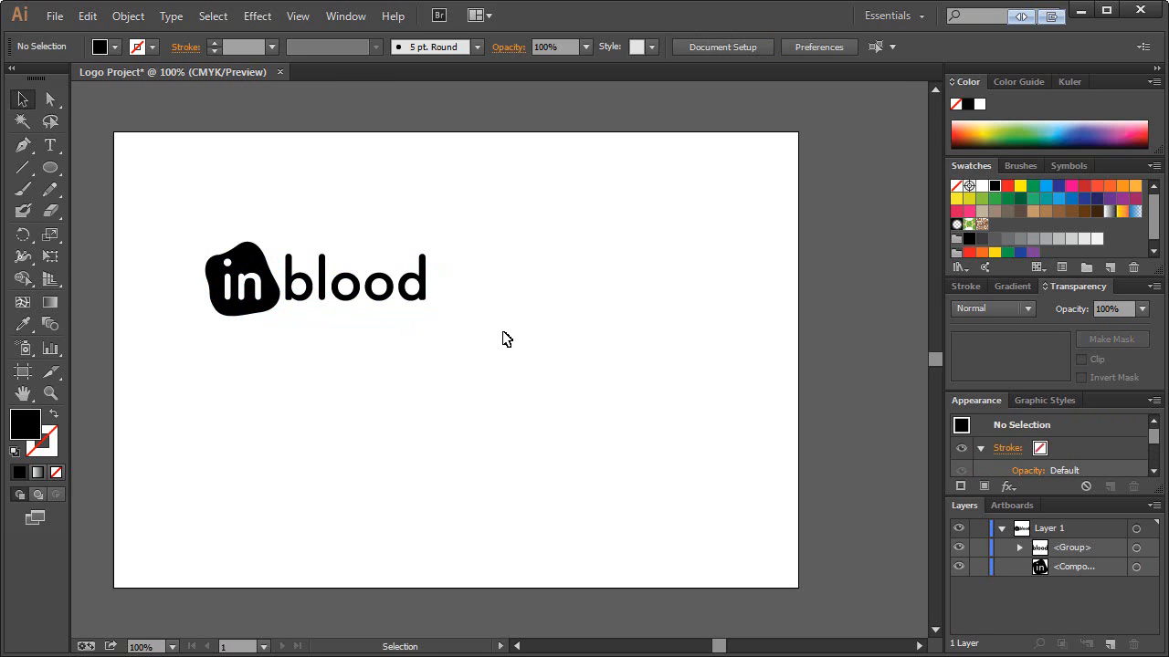
mouse_move(501, 344)
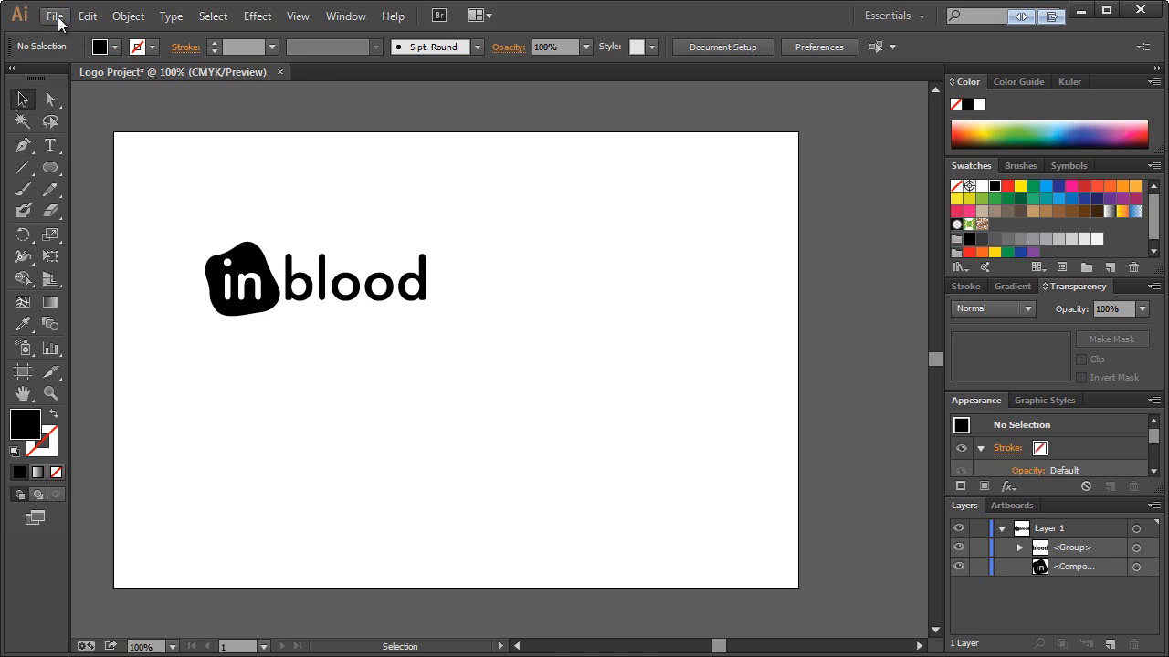
left_click(55, 17)
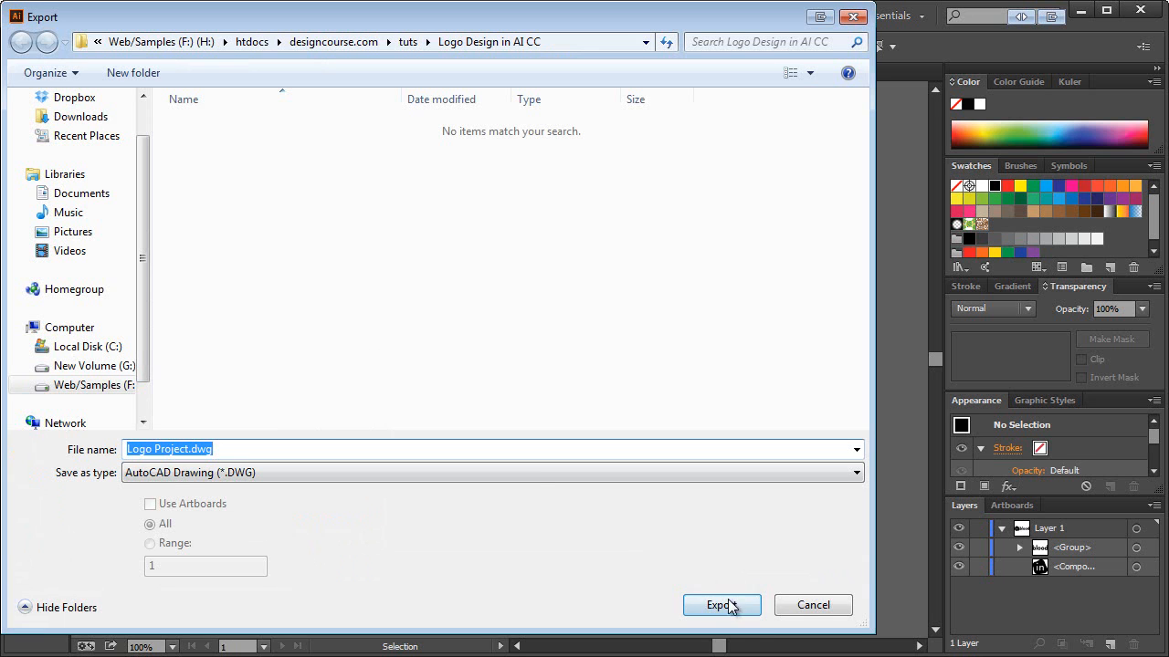
left_click(491, 472)
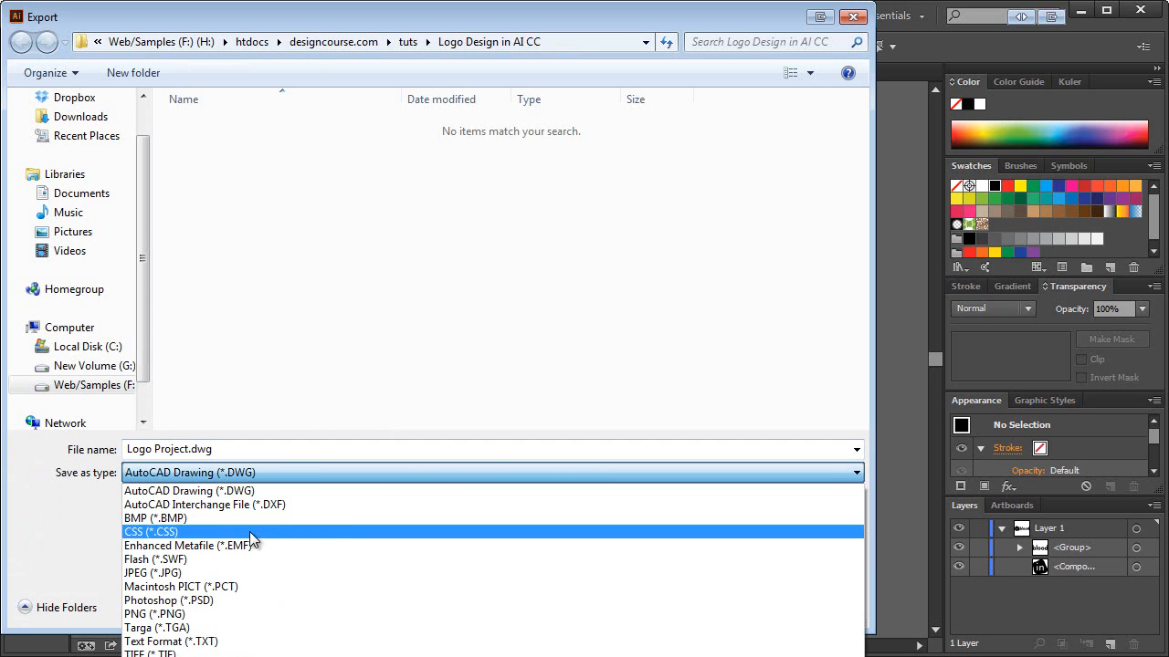
left_click(189, 490)
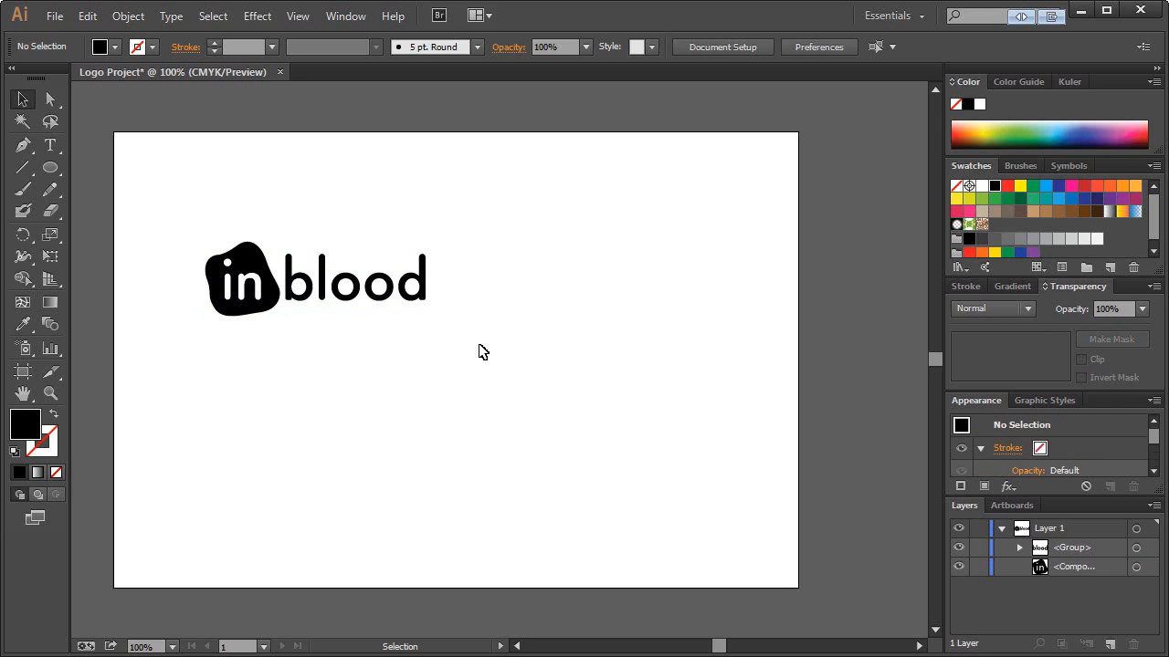
Select all artwork and fill the entire inblood logo with the CMYK Red swatch
key("ctrl+a")
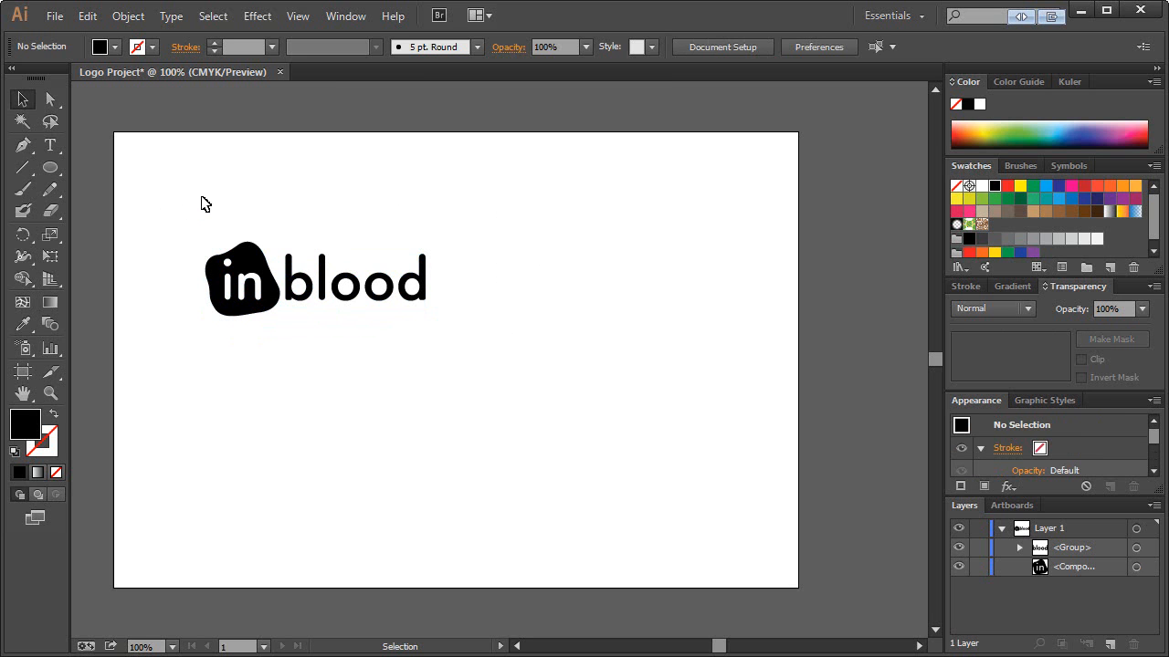
mouse_move(142, 206)
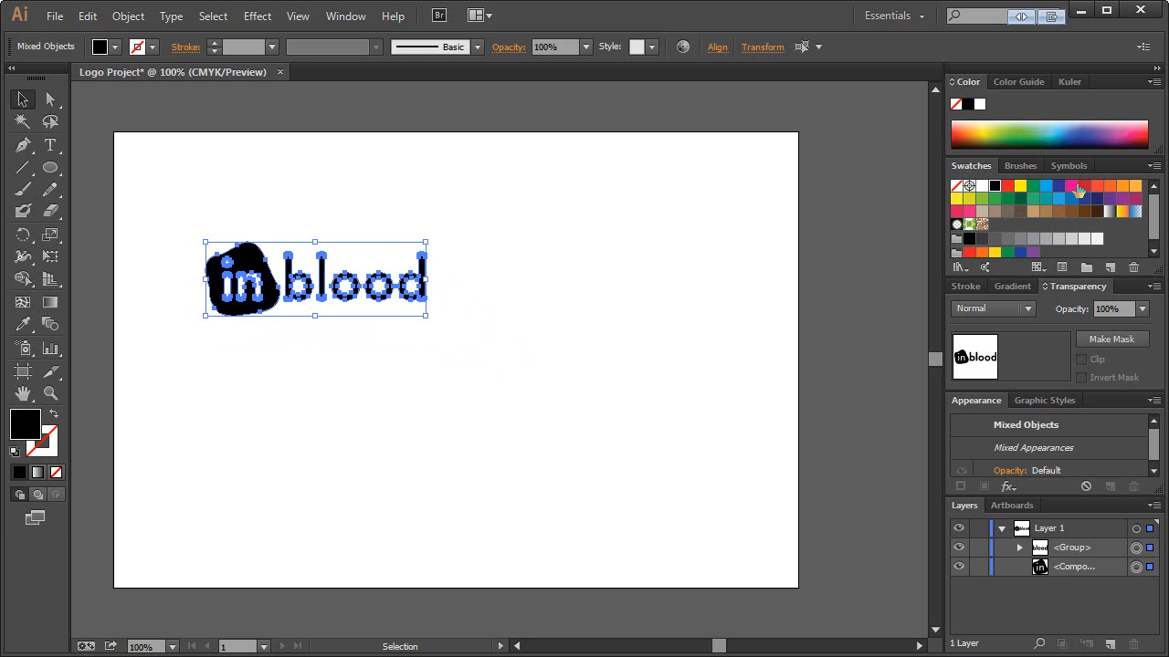
left_click(1007, 187)
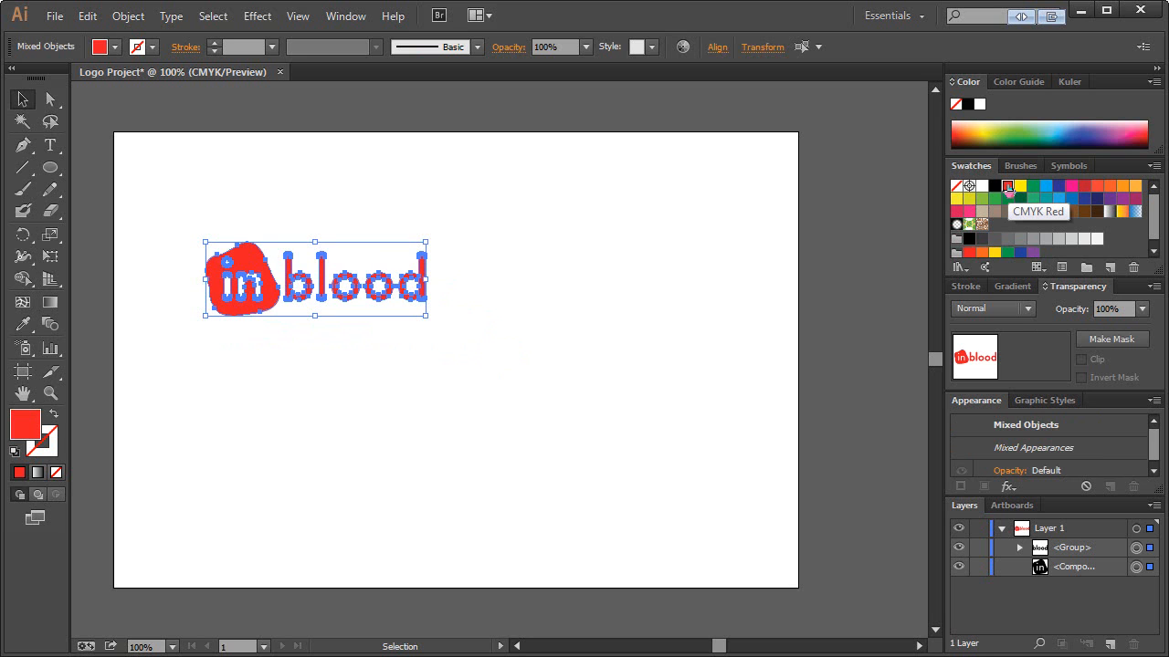
mouse_move(647, 228)
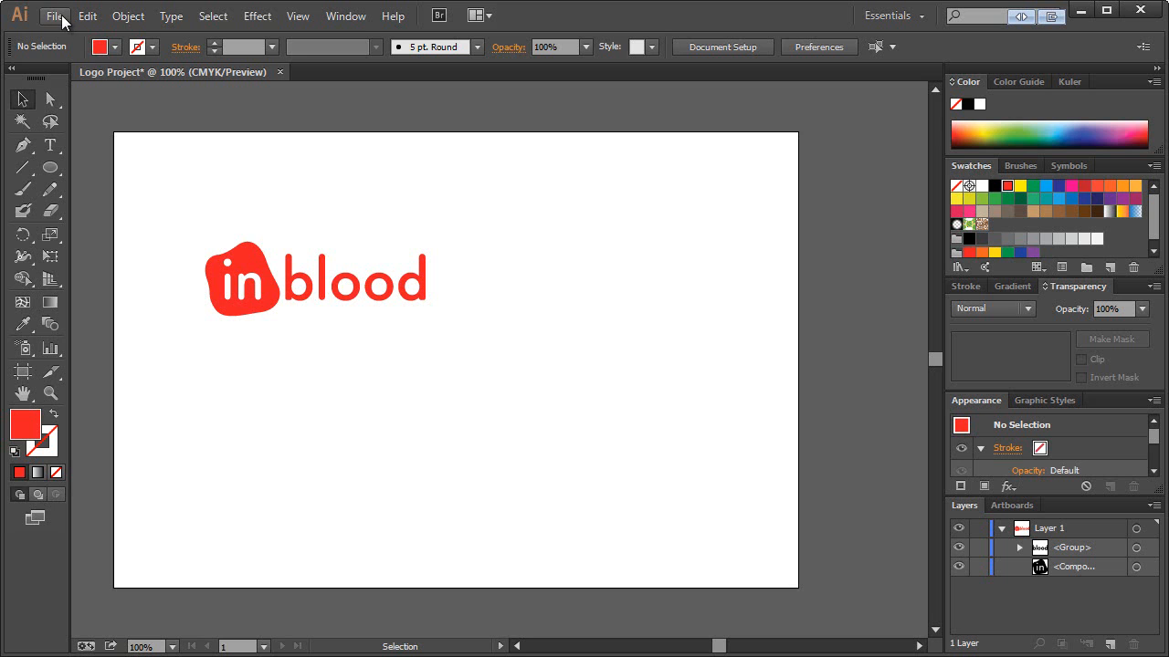
left_click(54, 15)
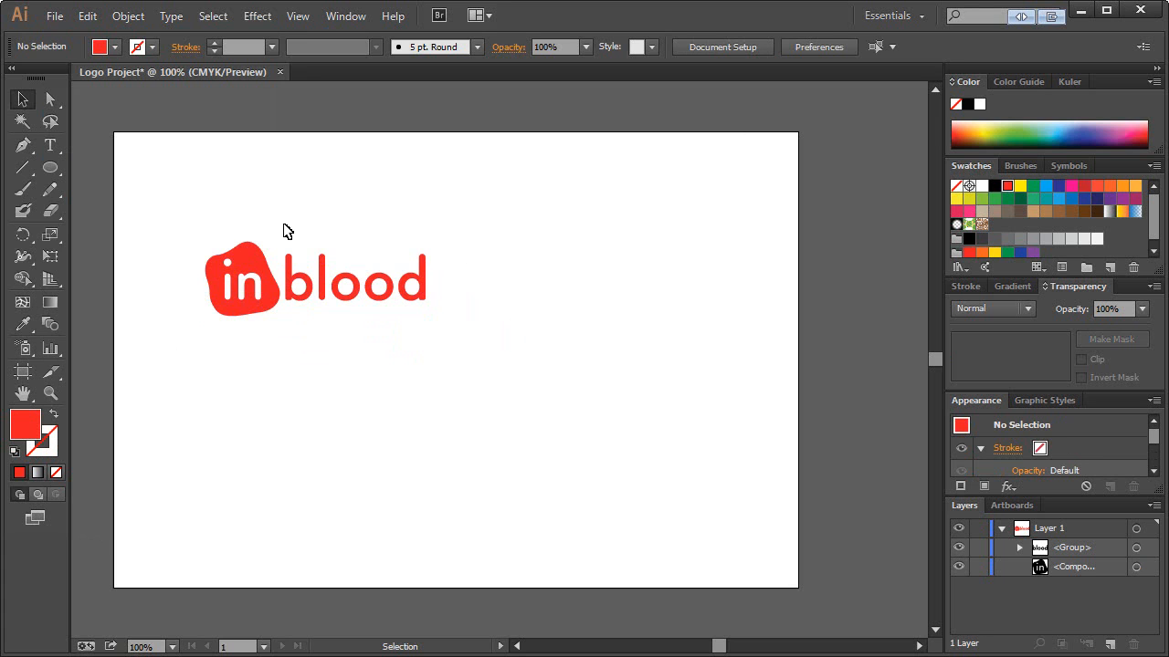
mouse_move(255, 256)
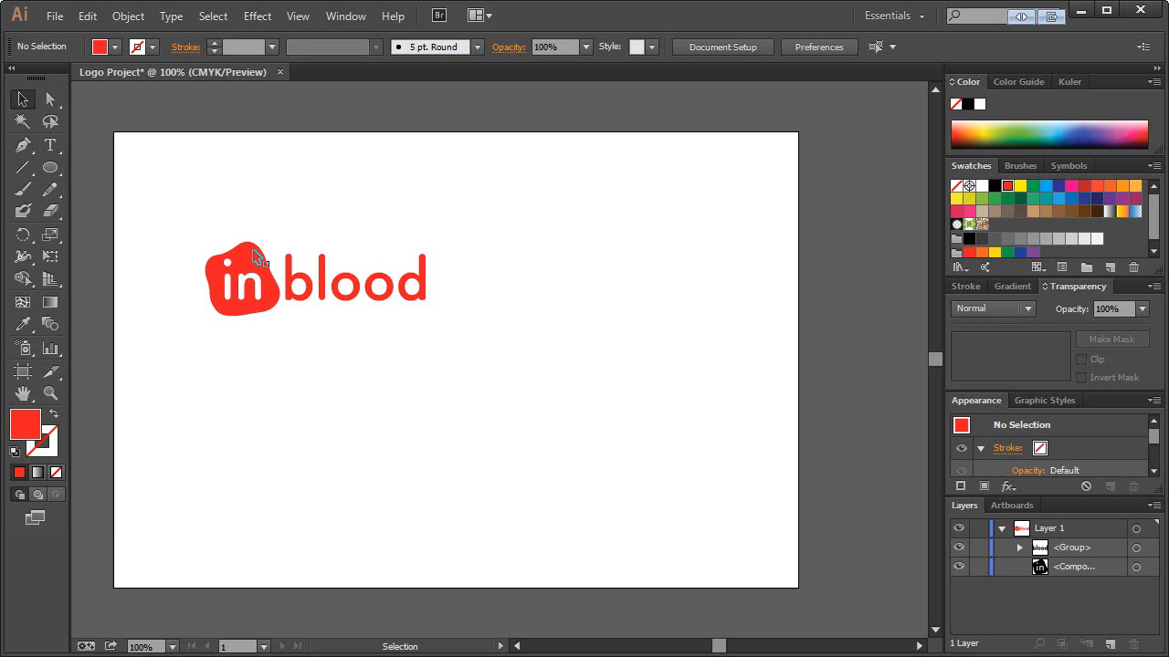
mouse_move(203, 225)
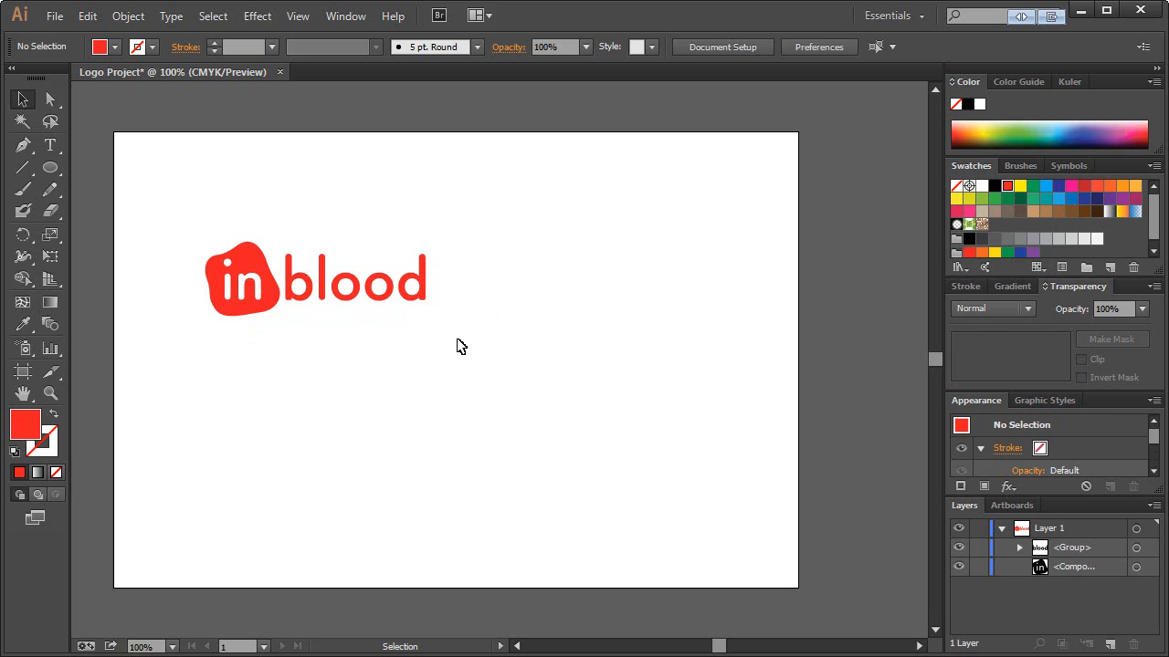
mouse_move(206, 221)
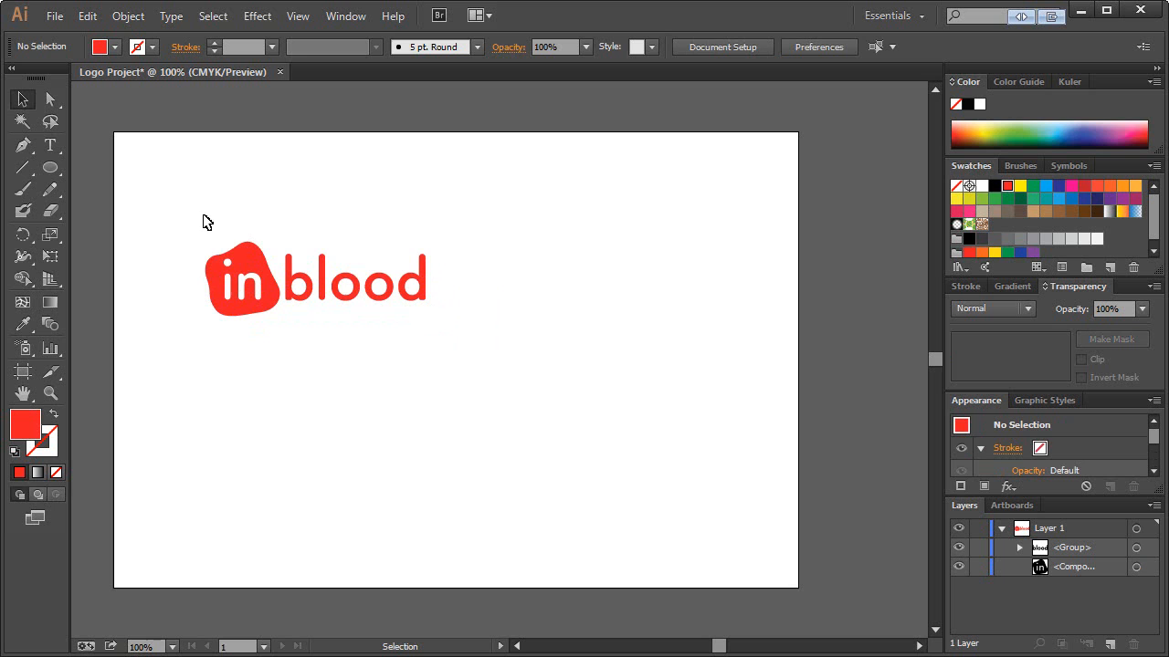
mouse_move(263, 274)
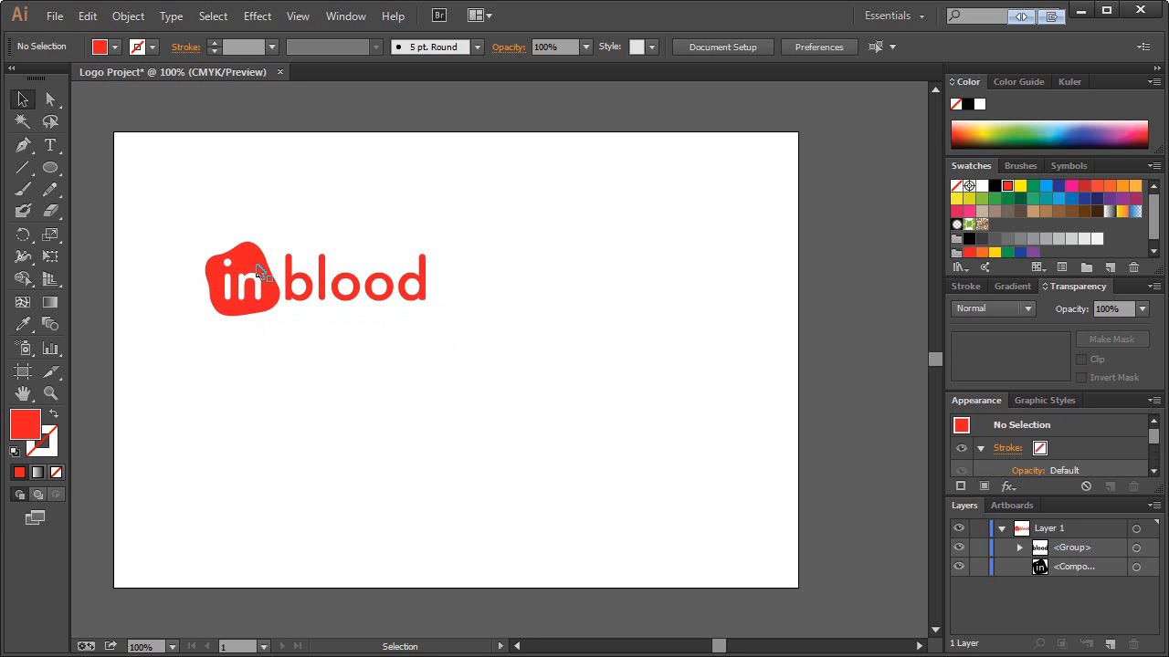
mouse_move(256, 269)
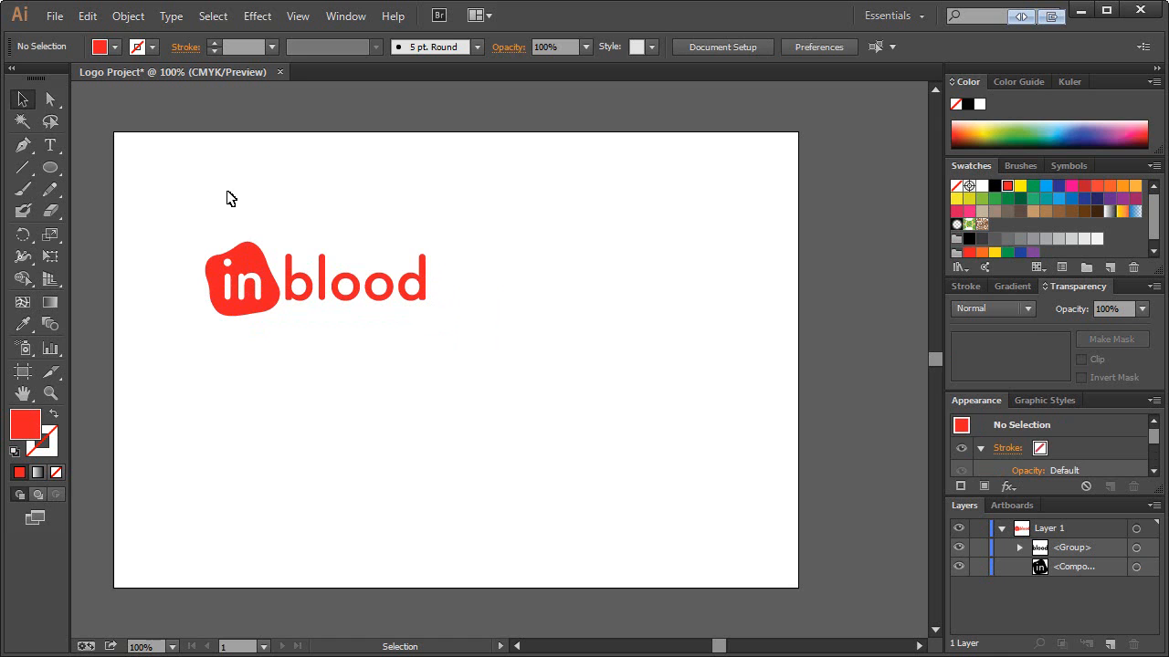
mouse_move(294, 242)
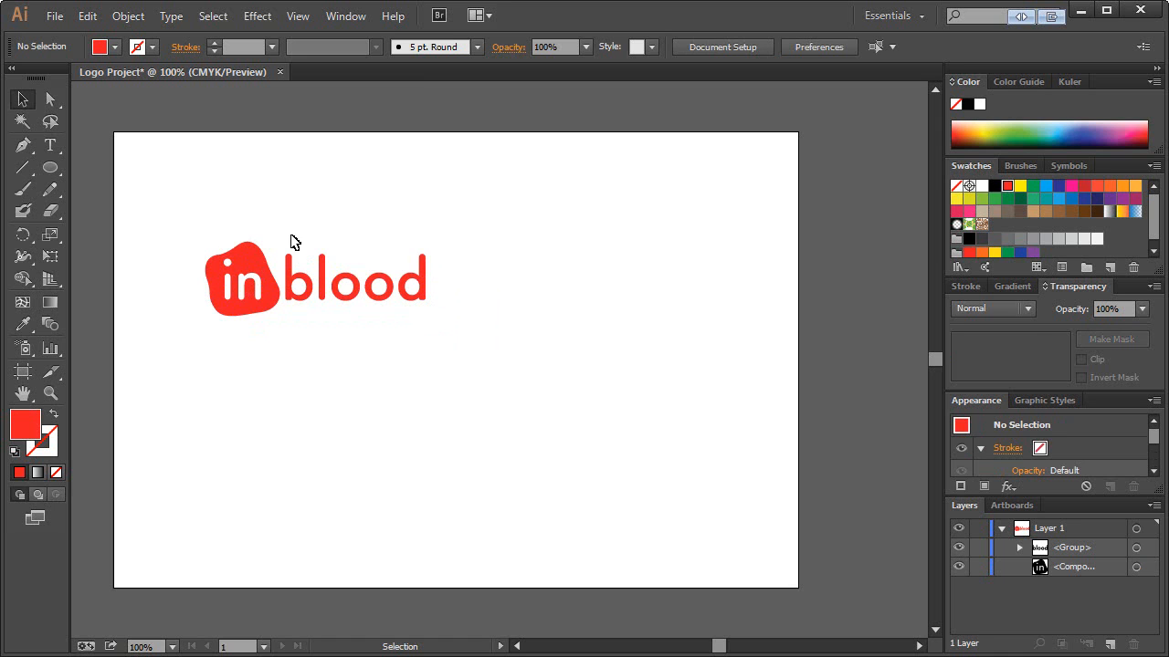
mouse_move(337, 294)
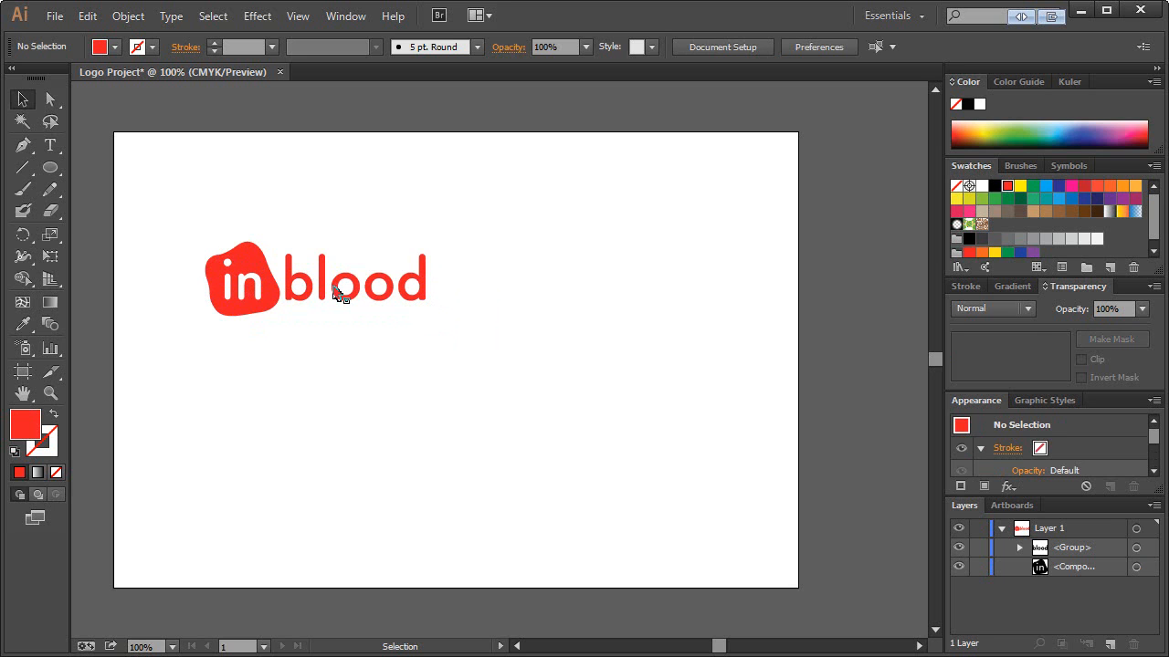
mouse_move(304, 227)
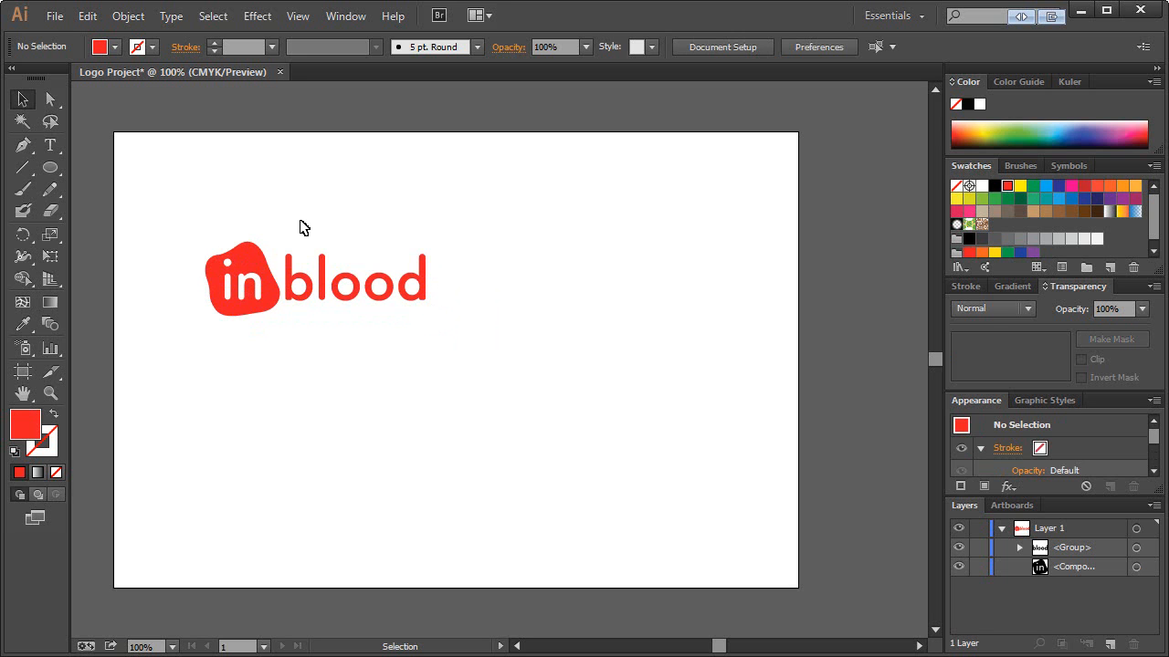
key("ctrl+a")
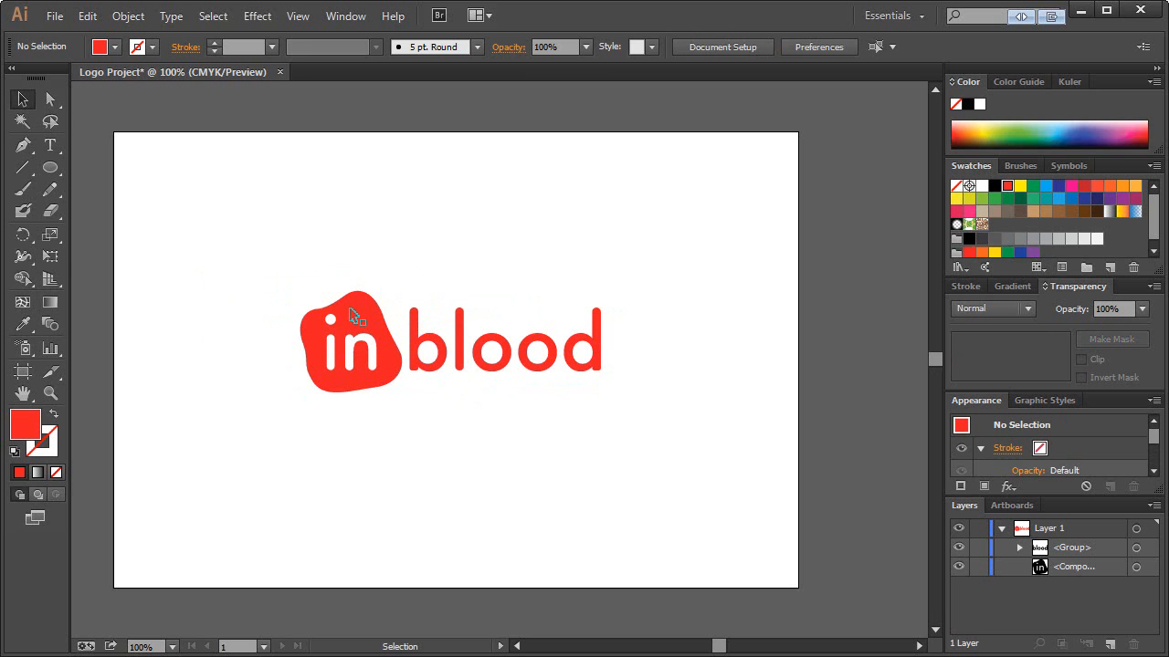
mouse_move(320, 298)
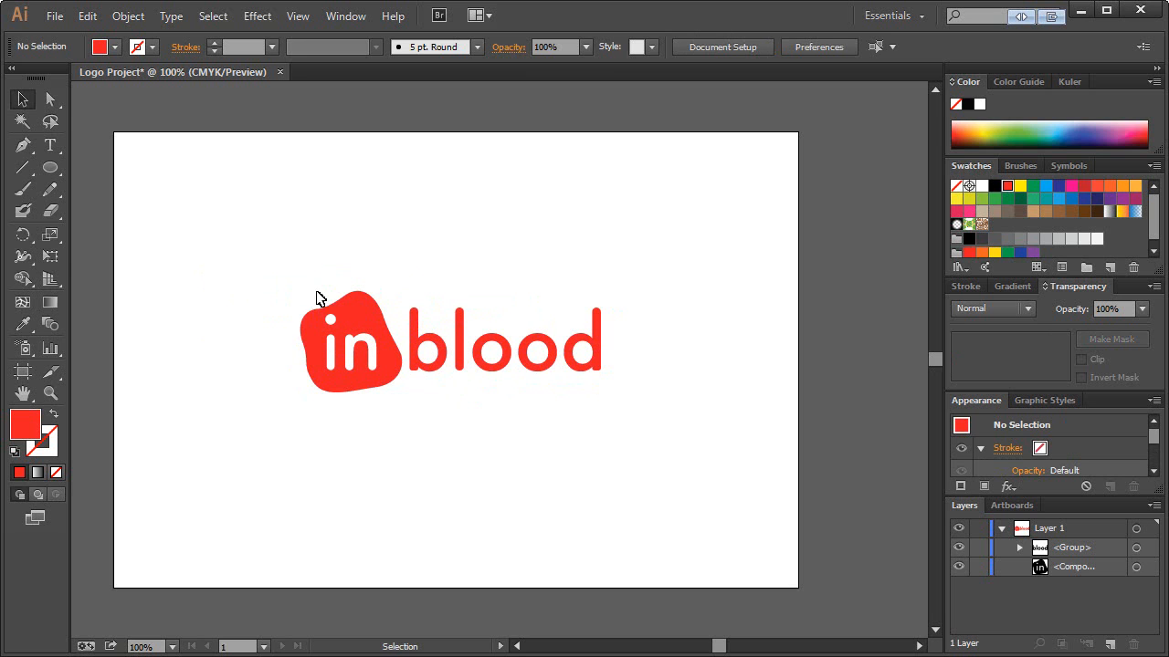
mouse_move(319, 320)
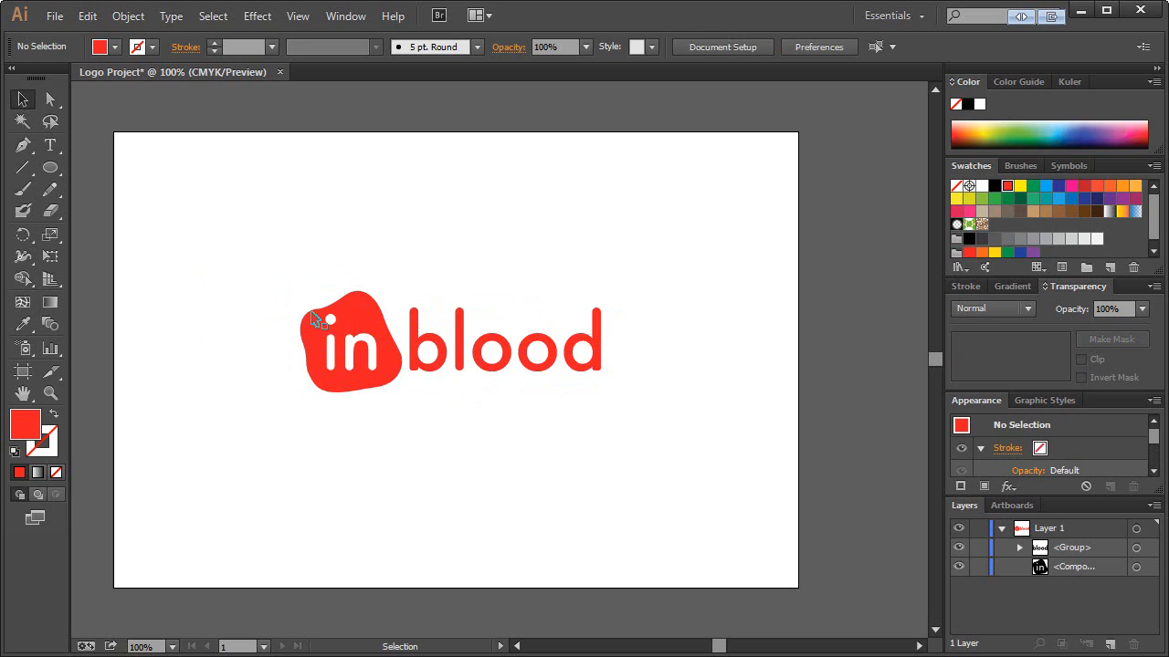
mouse_move(354, 301)
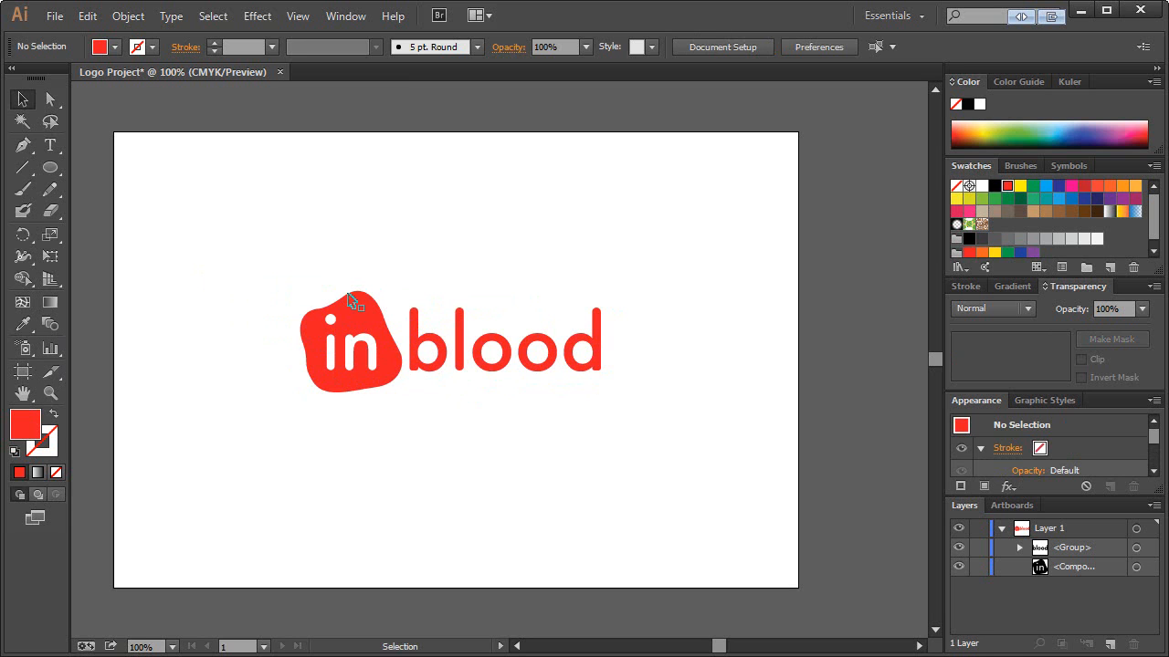
Zoom in and draw a darker red crescent shadow path along the blob's bottom edge
left_click(50, 393)
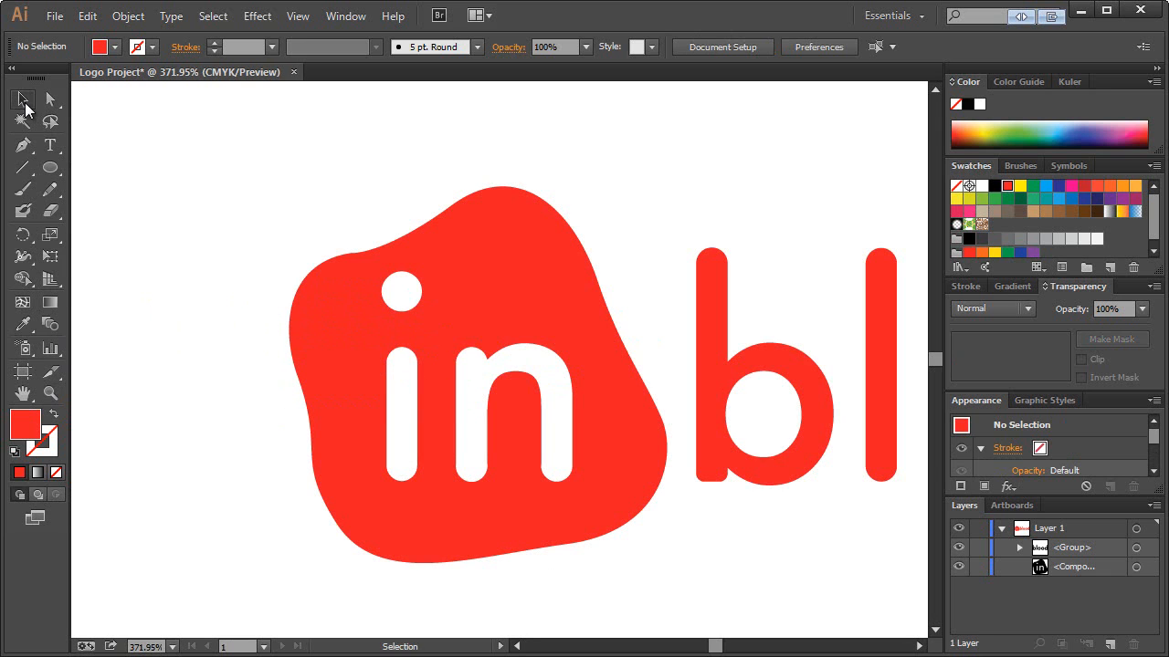
left_click(22, 145)
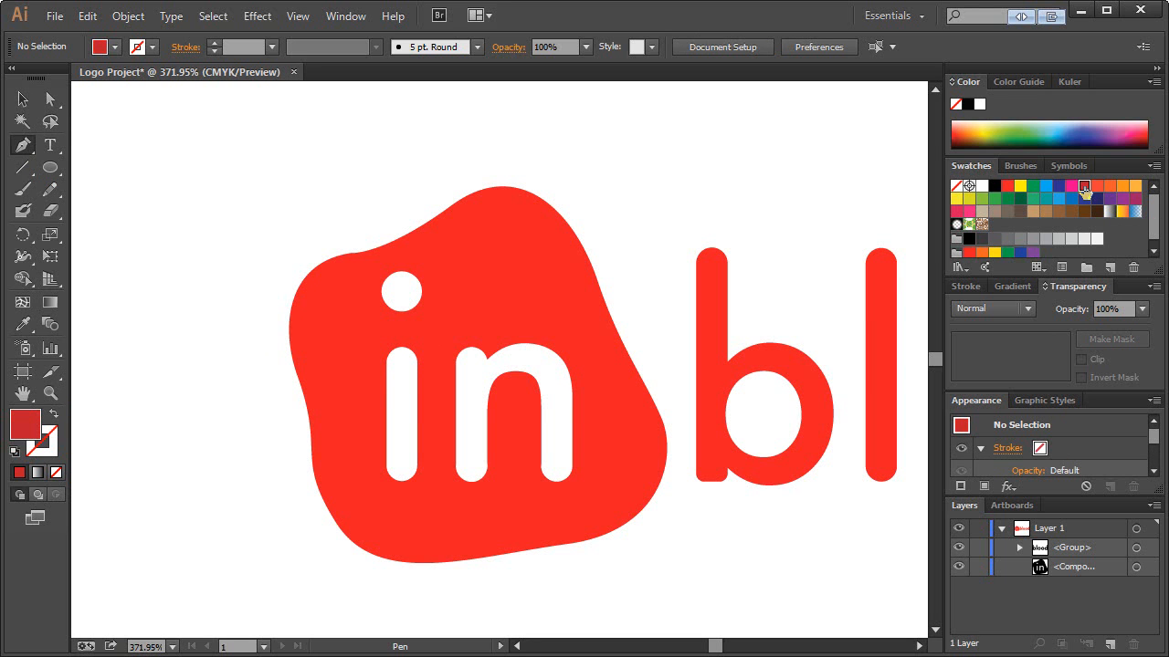
mouse_move(359, 290)
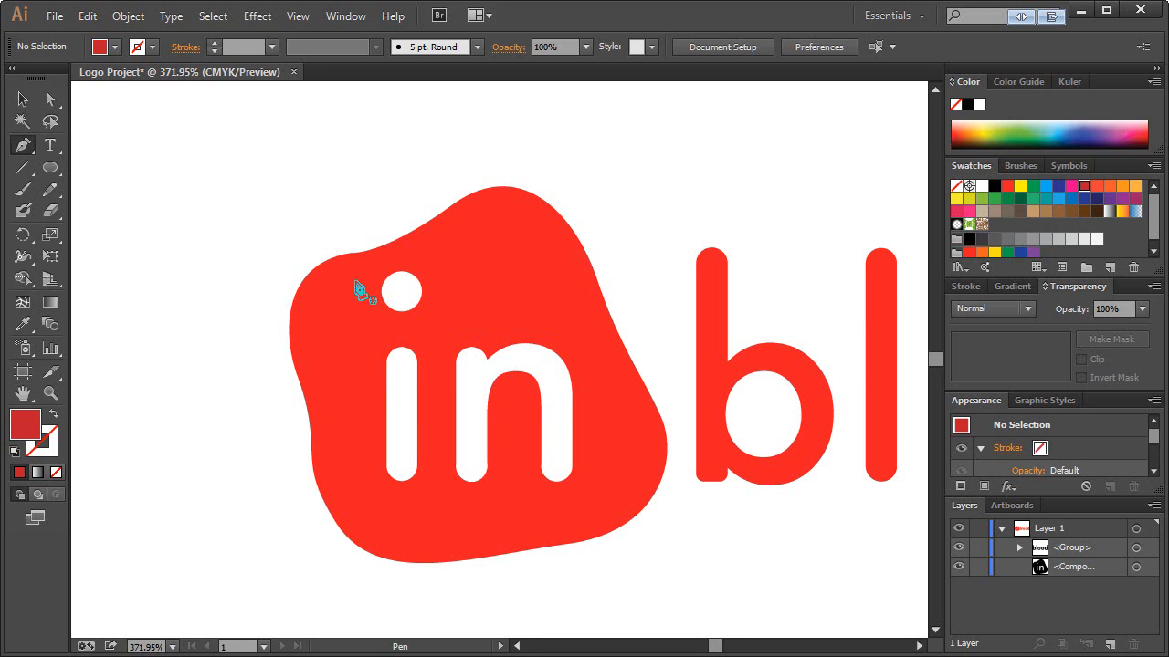
mouse_move(345, 513)
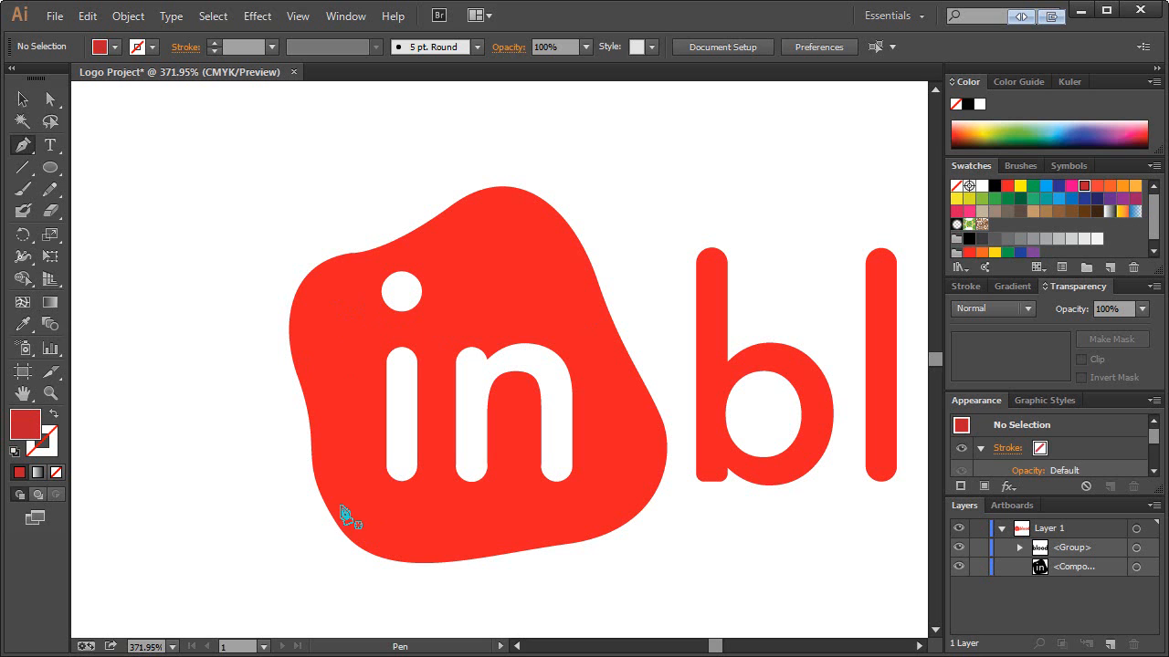
left_click(339, 505)
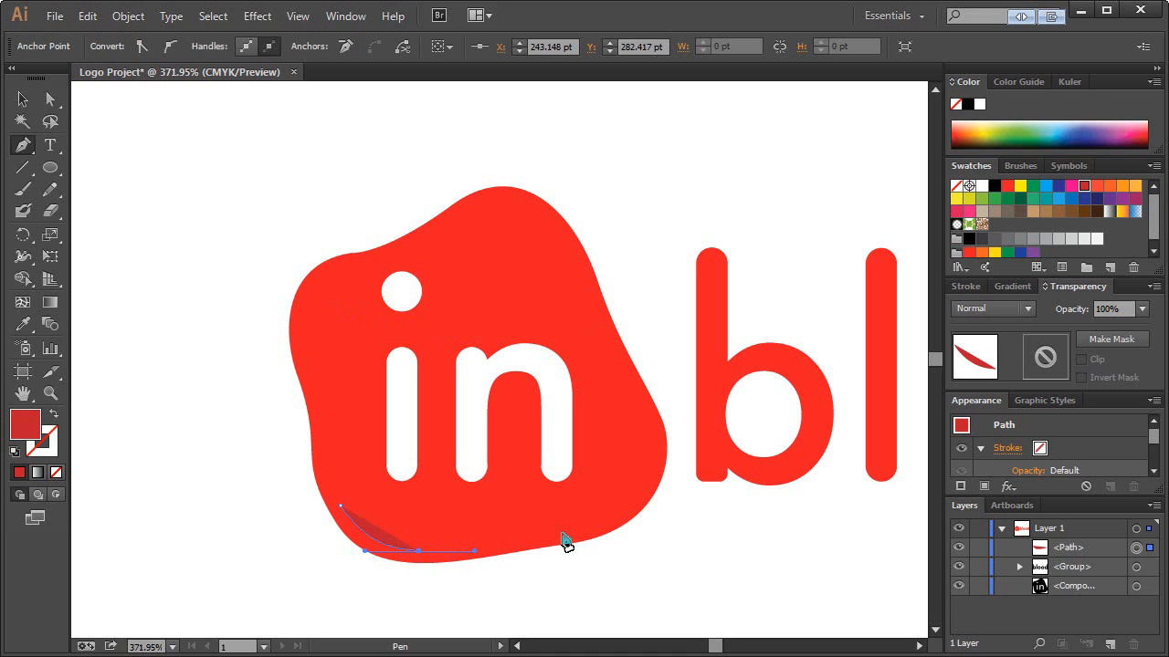
left_click(607, 528)
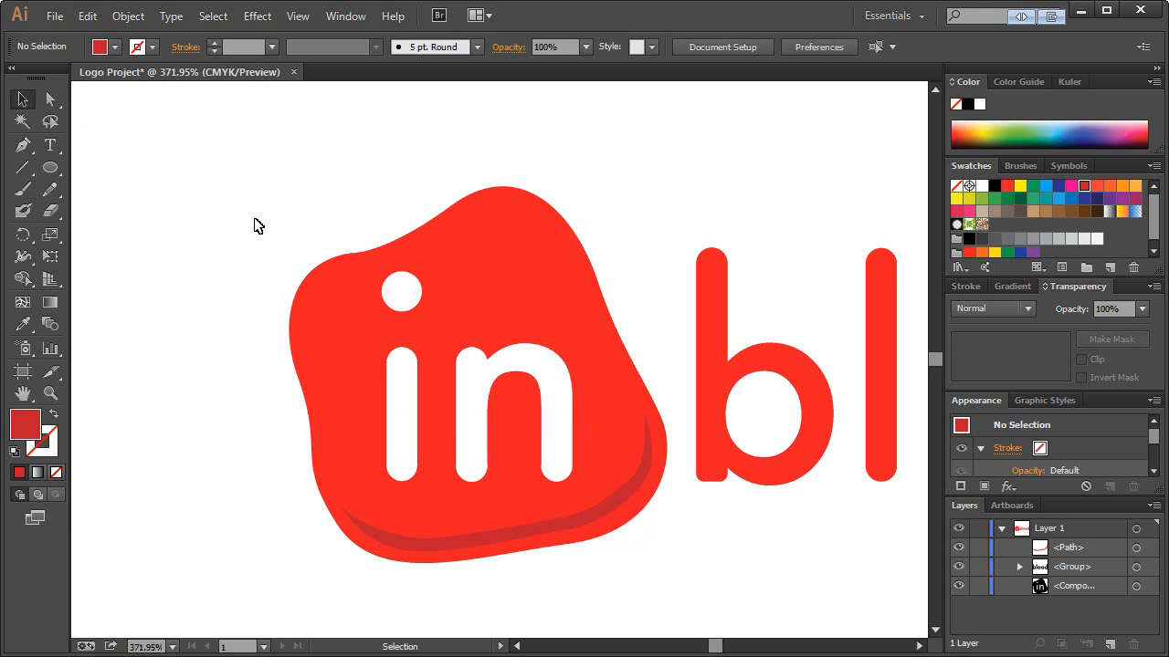
mouse_move(500, 230)
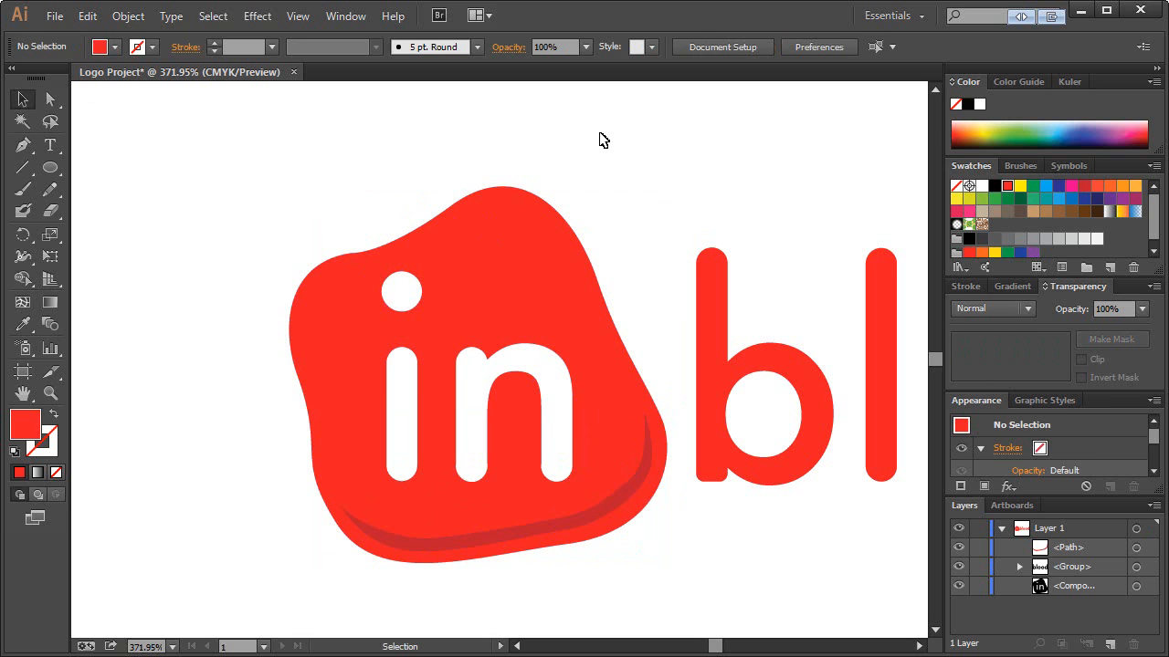
mouse_move(75, 432)
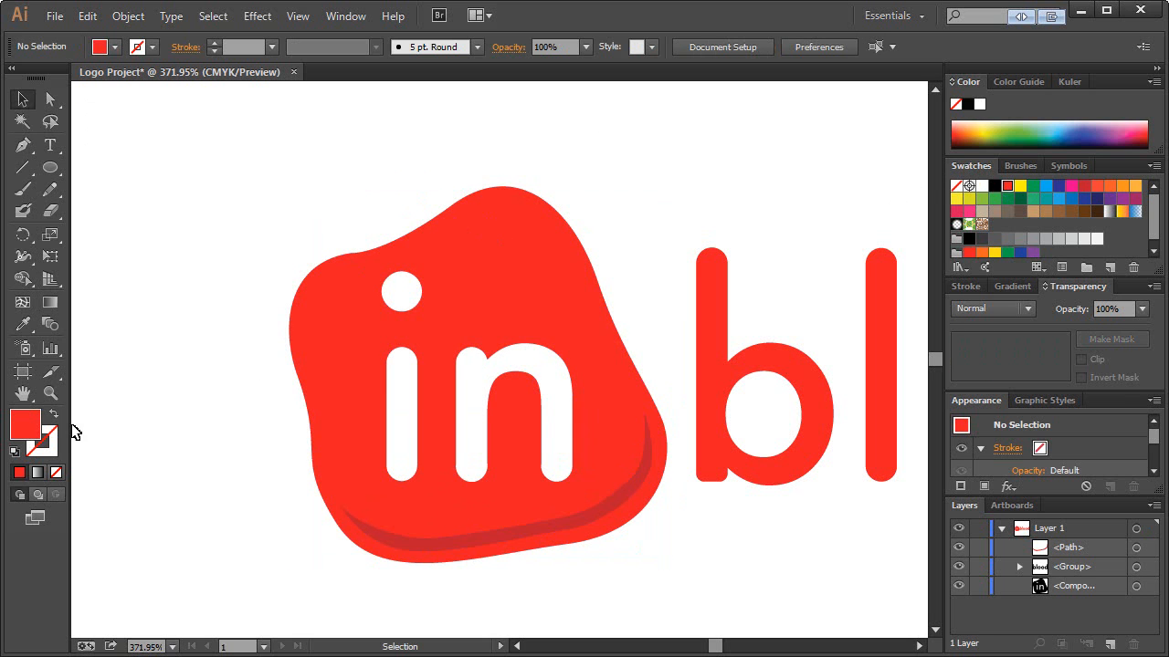
Set the fill to #FF6C77 and draw pink highlight curves along the blob's upper-left and top edges
double_click(25, 425)
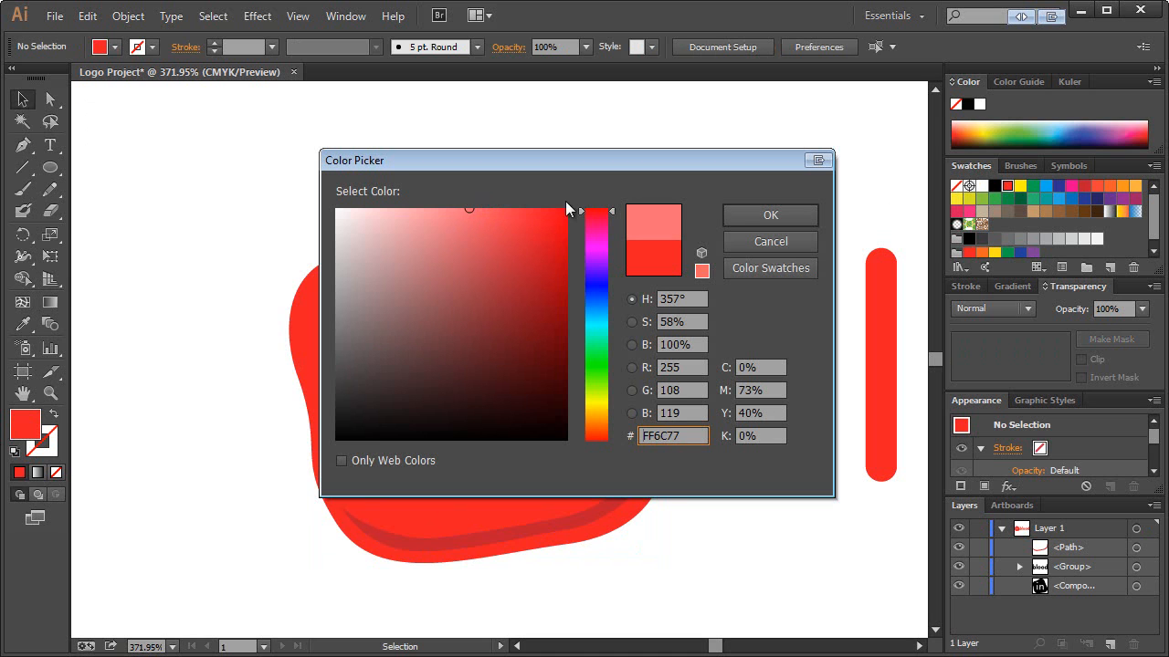
left_click(770, 214)
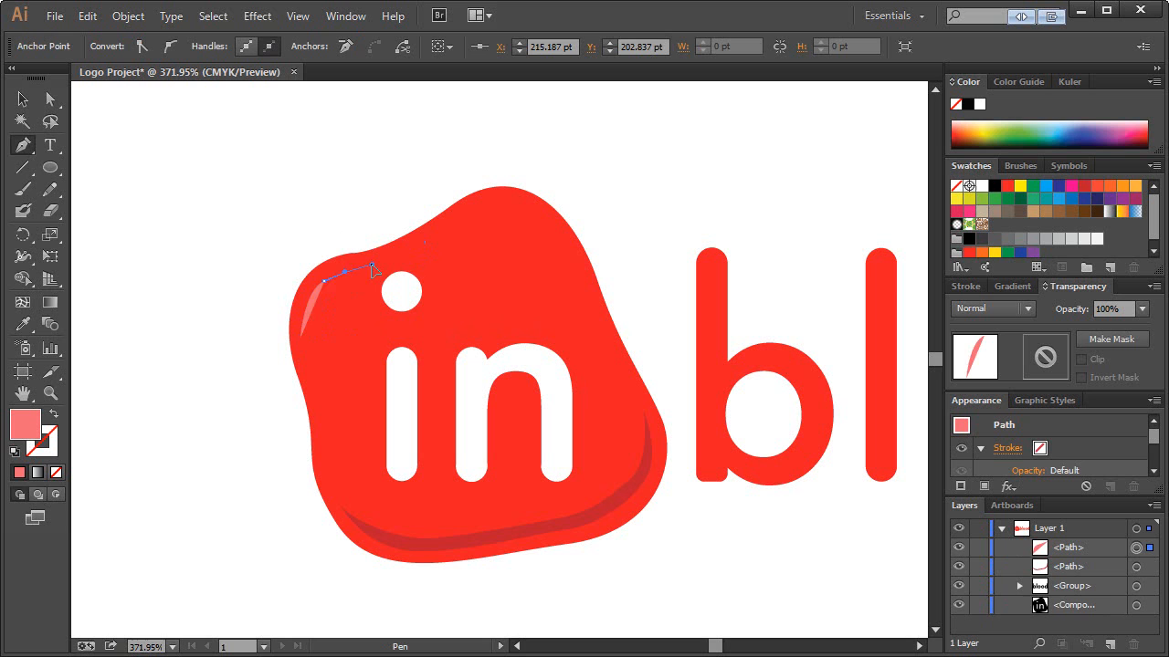
left_click_drag(375, 269, 324, 301)
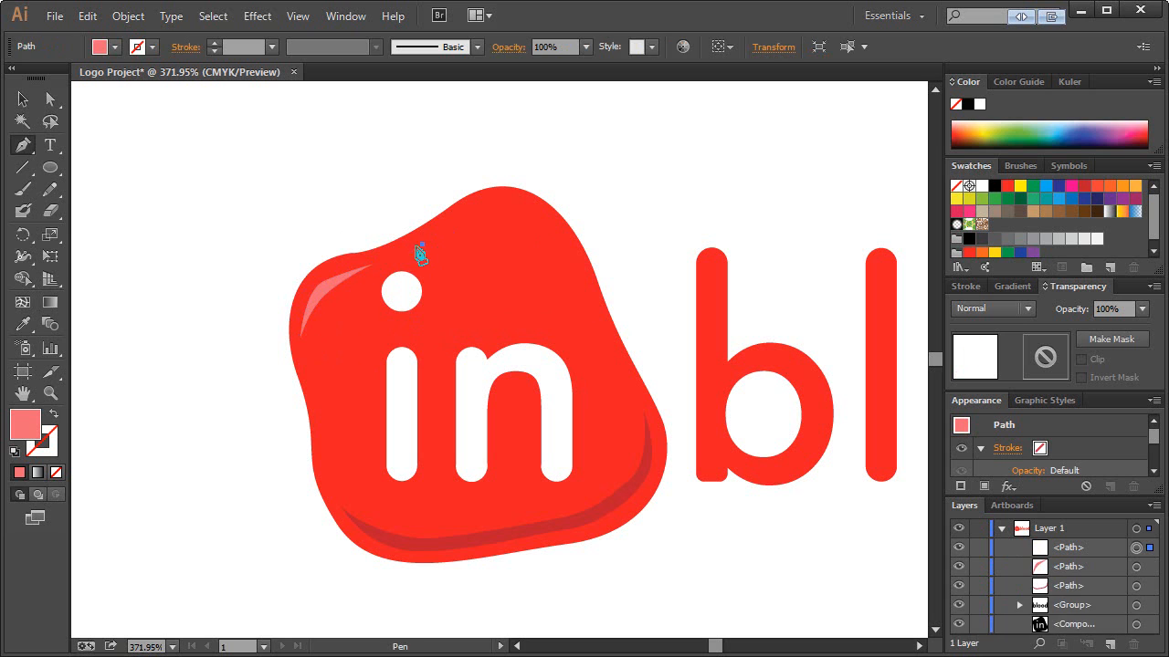
left_click_drag(420, 254, 475, 203)
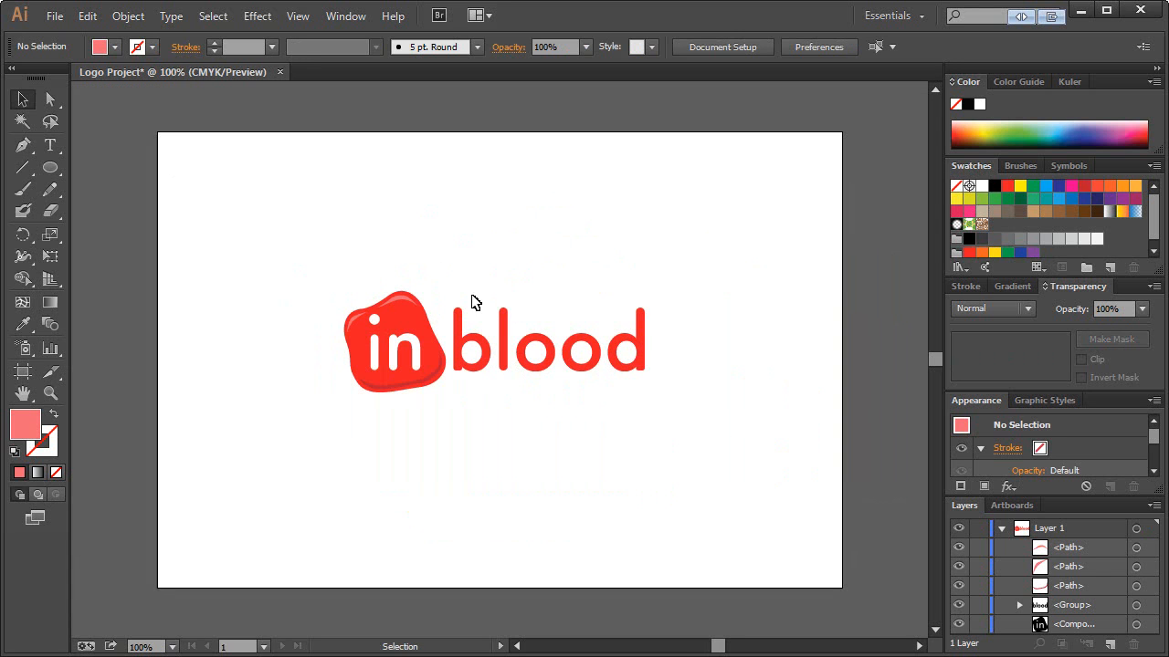
mouse_move(173, 73)
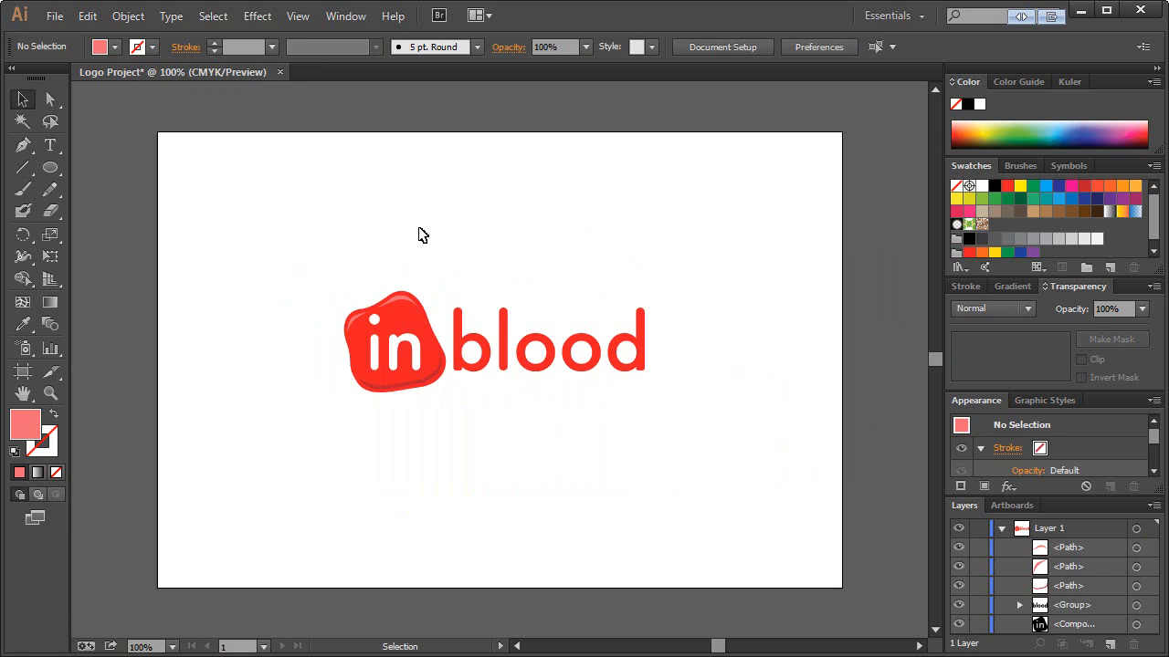
mouse_move(292, 255)
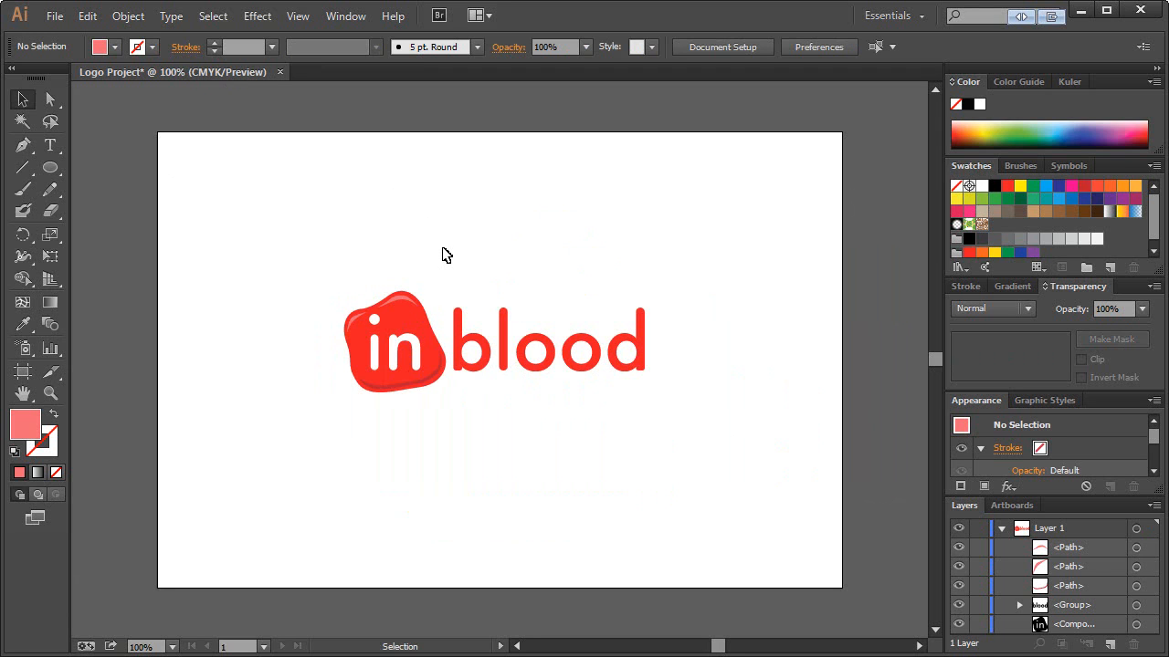
mouse_move(447, 239)
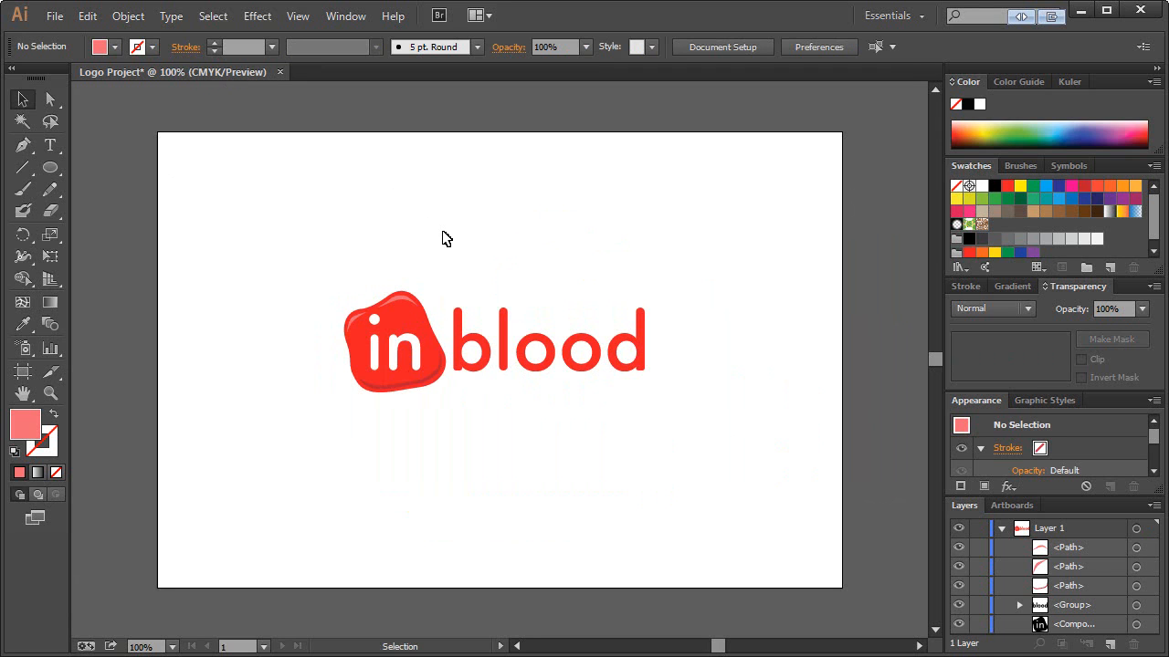
mouse_move(328, 222)
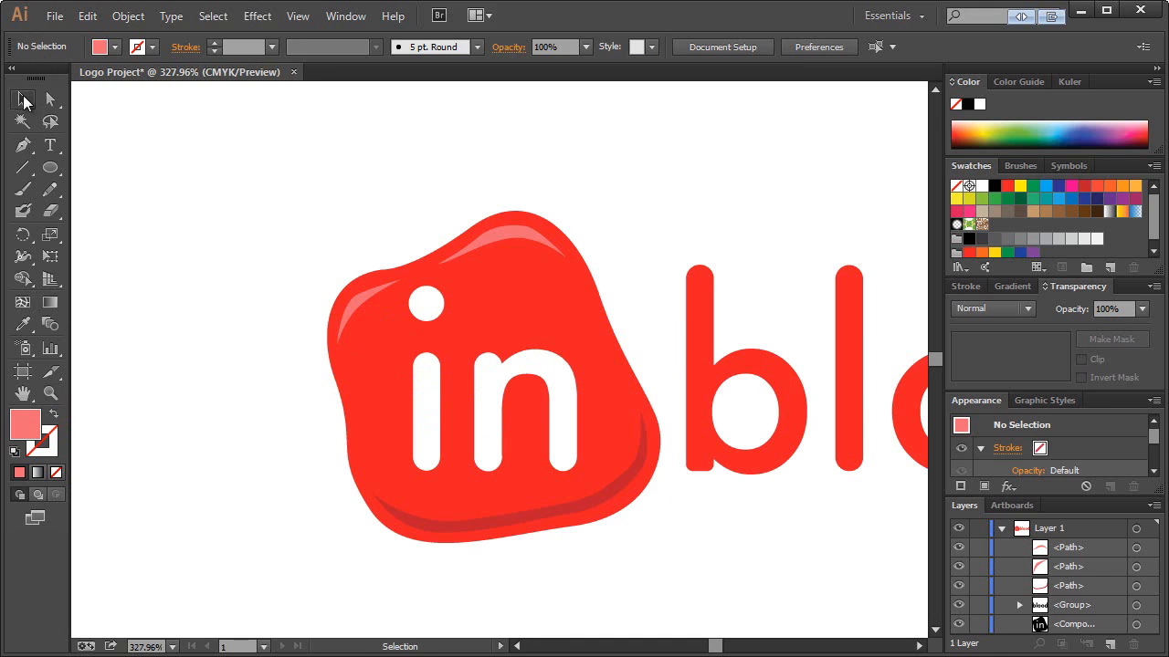
Draw highlight streaks beside the i's stem and over the n, plus a shadow inside the n's arch
left_click(23, 146)
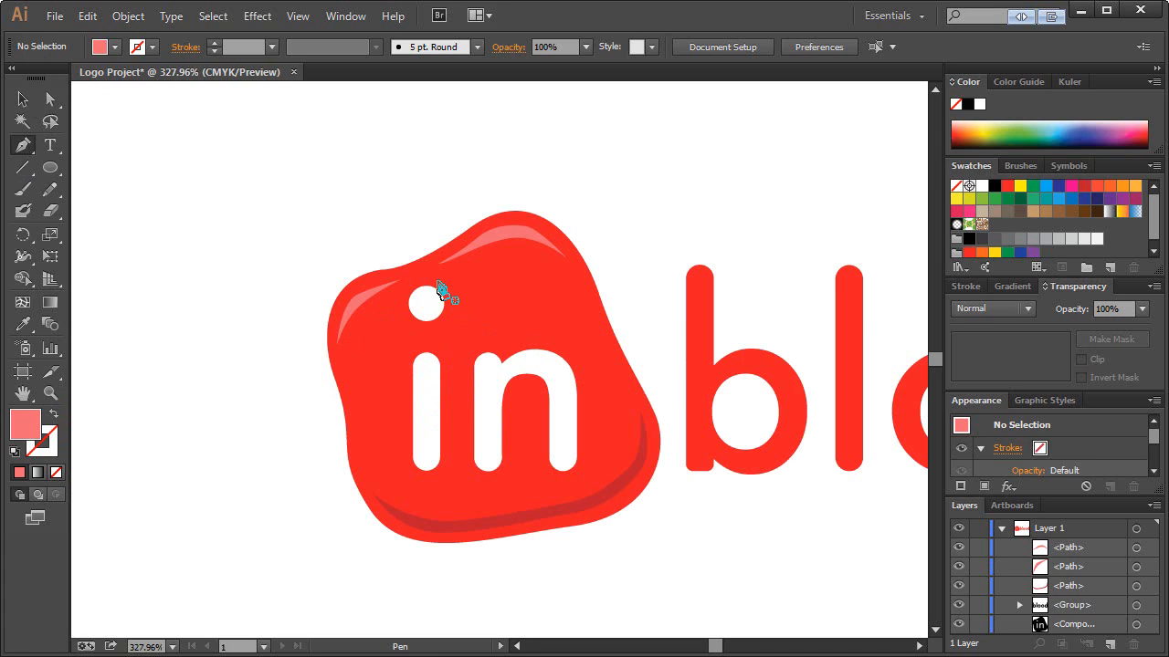
mouse_move(436, 365)
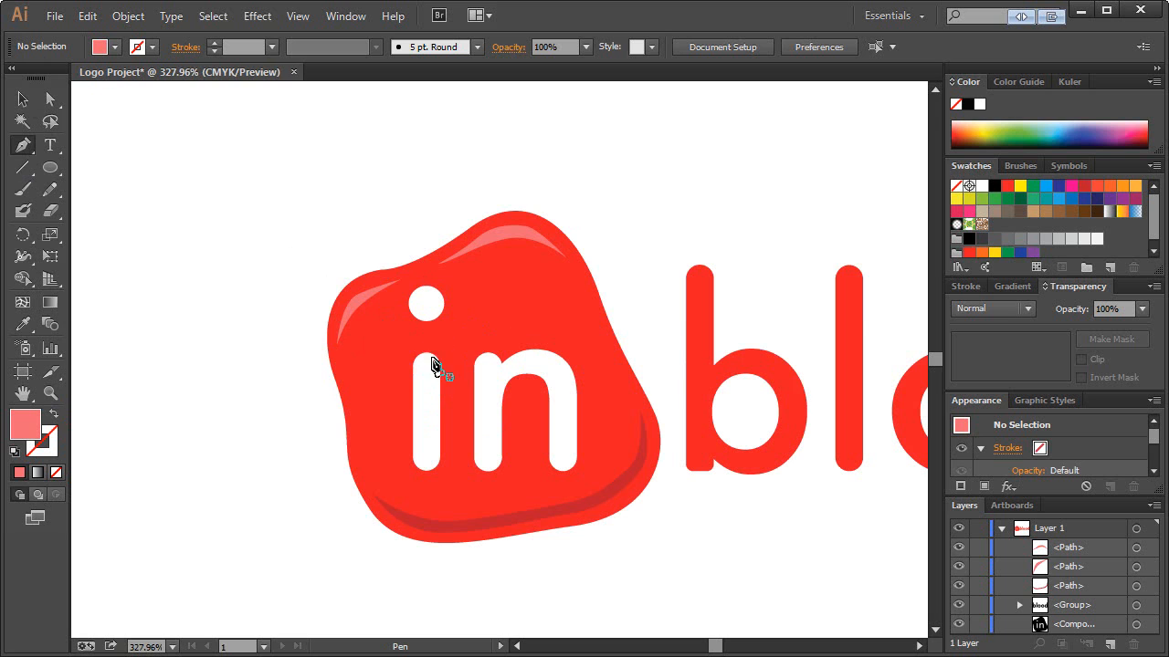
mouse_move(441, 354)
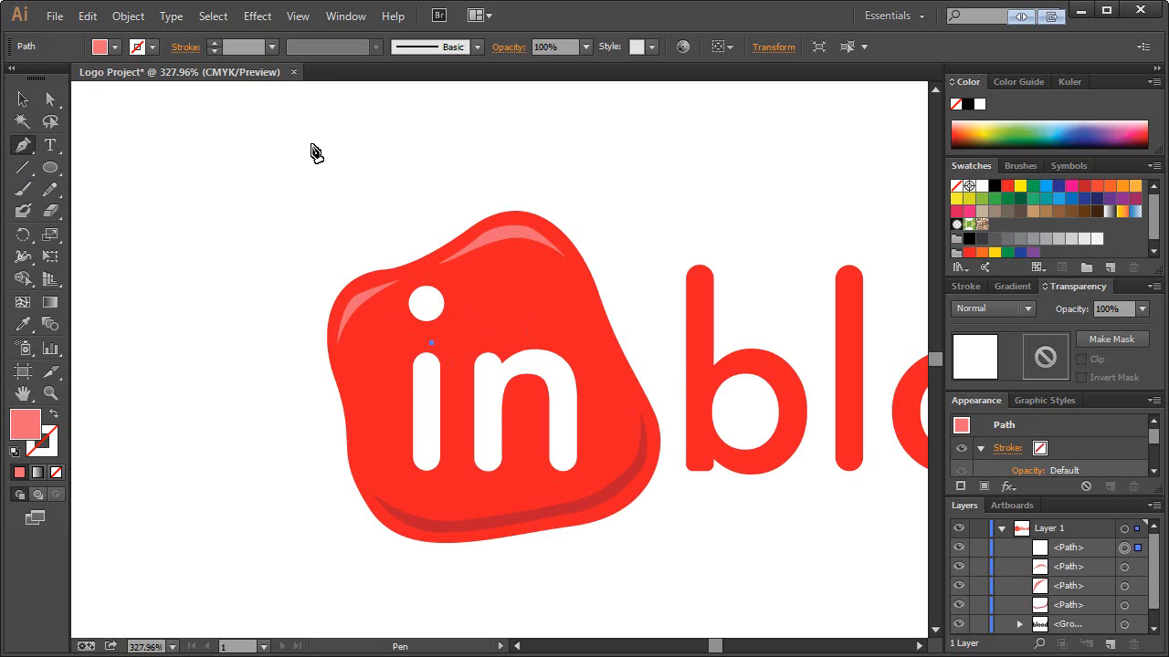
mouse_move(192, 89)
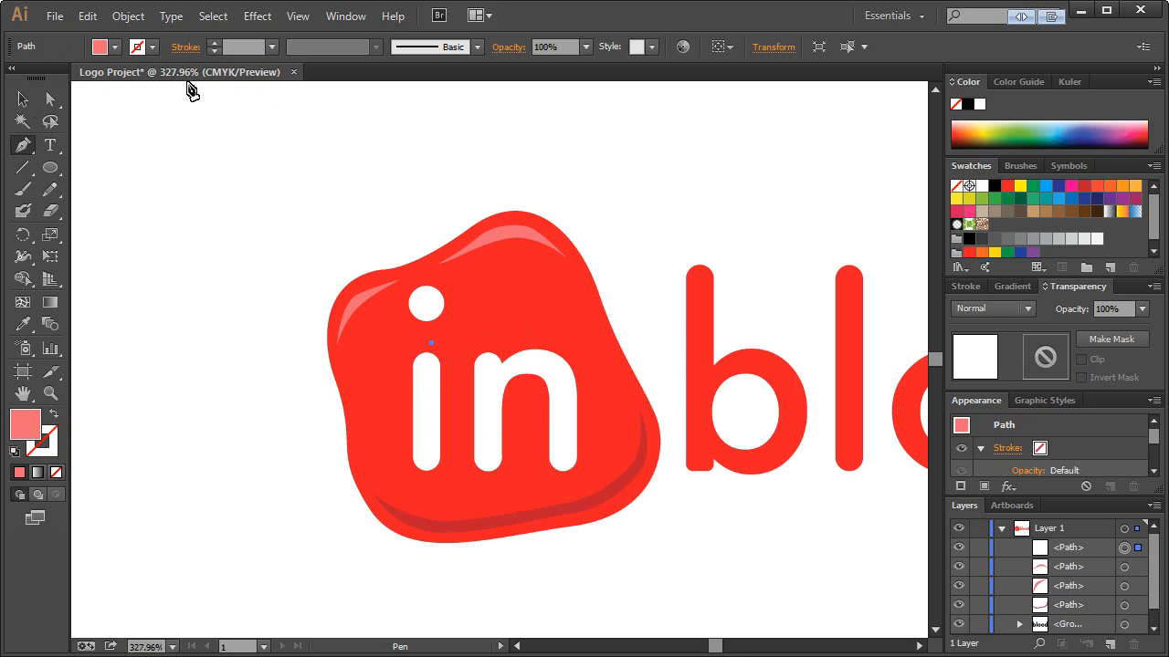
mouse_move(244, 166)
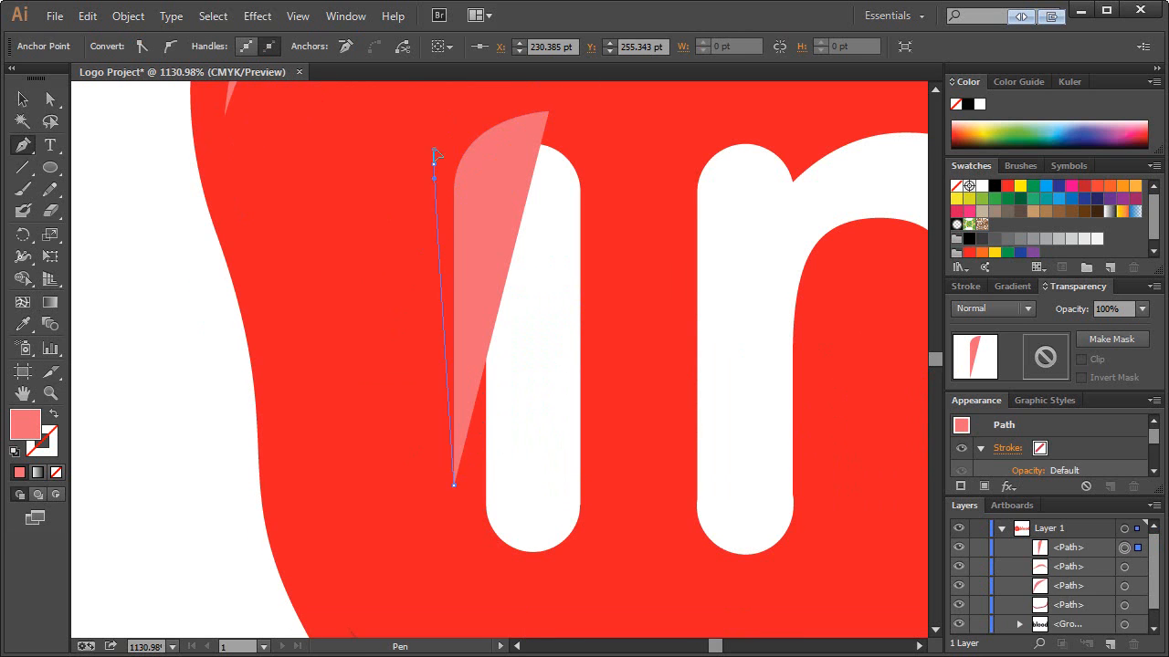
left_click_drag(434, 156, 548, 111)
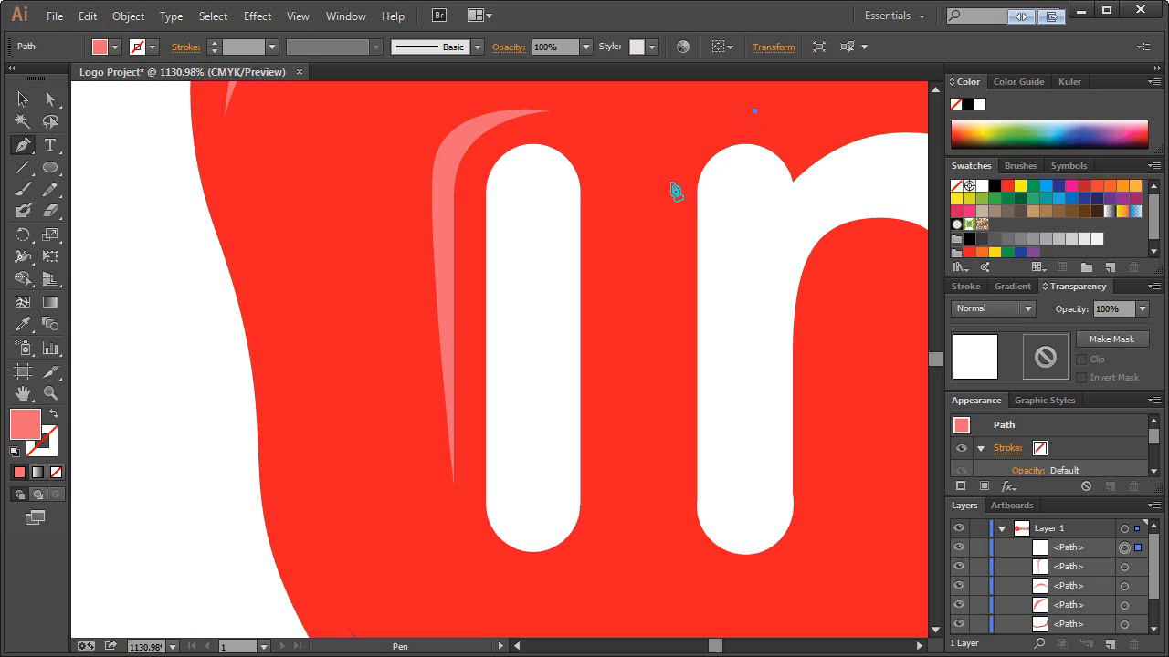
left_click(671, 481)
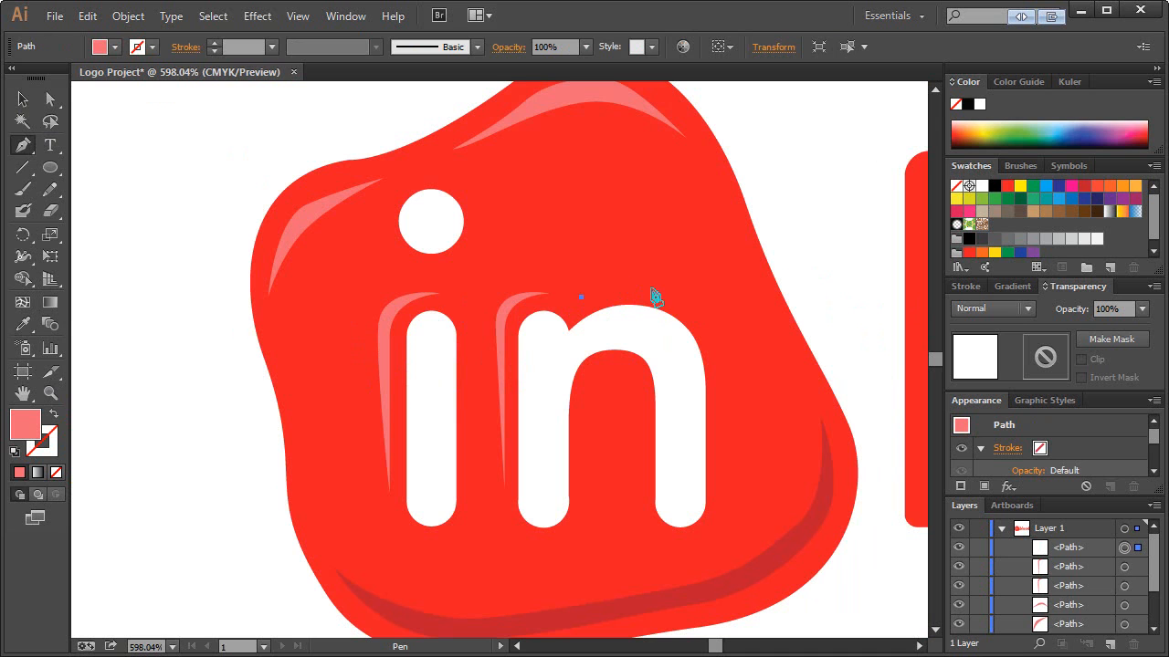
mouse_move(689, 307)
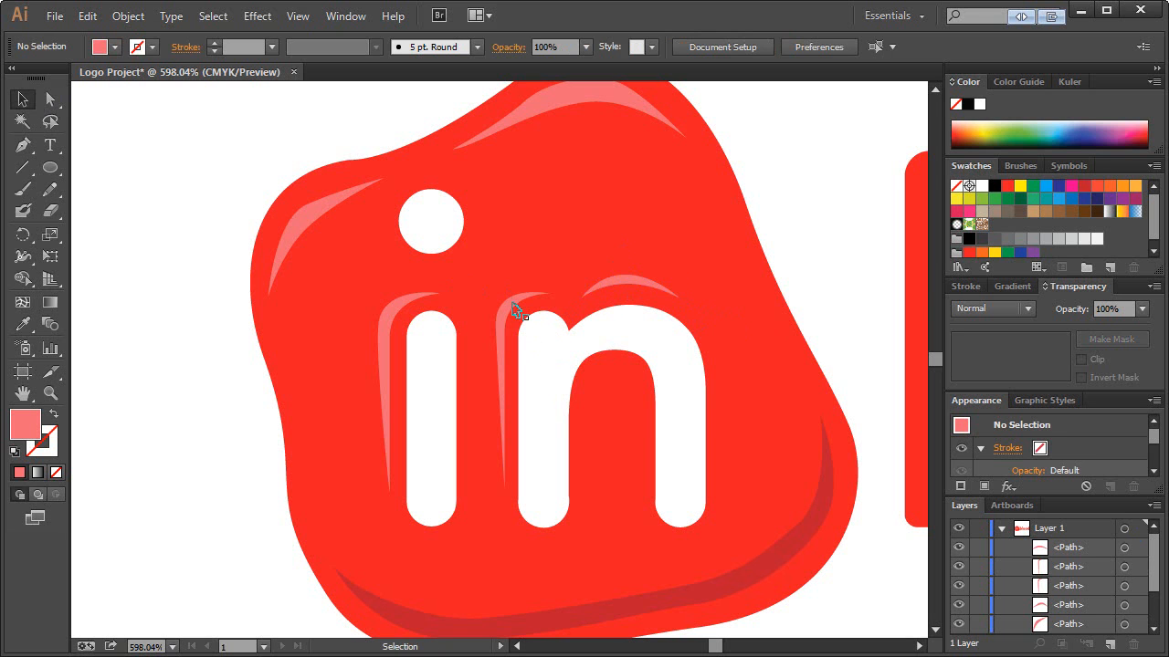
mouse_move(399, 319)
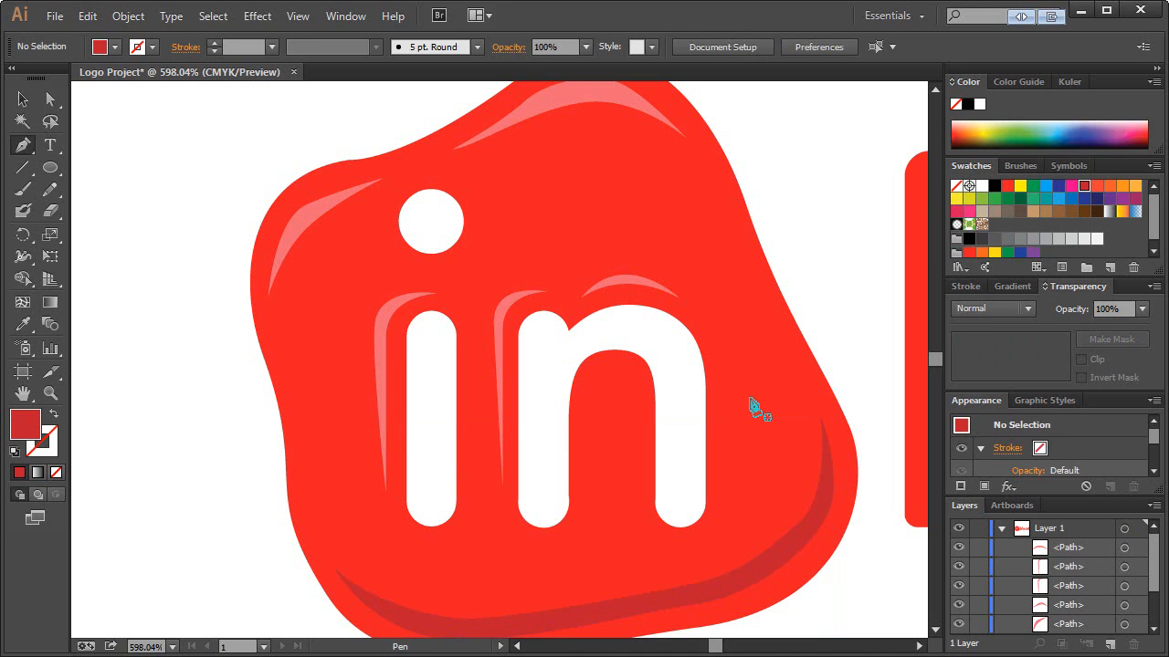
mouse_move(726, 457)
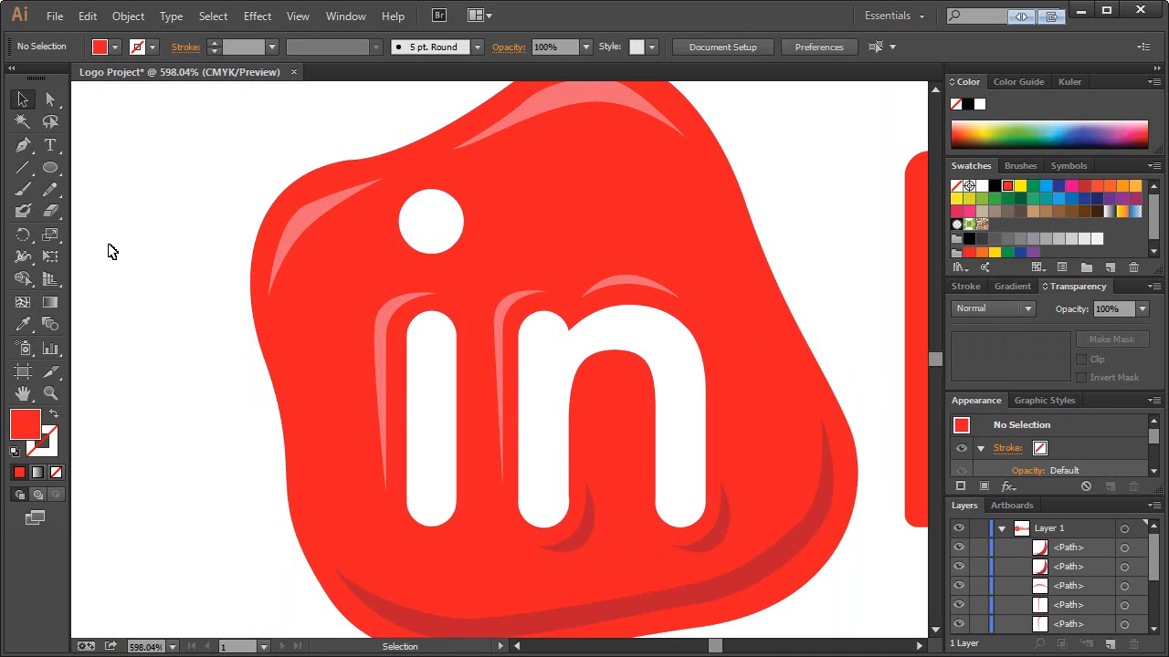
left_click(557, 511)
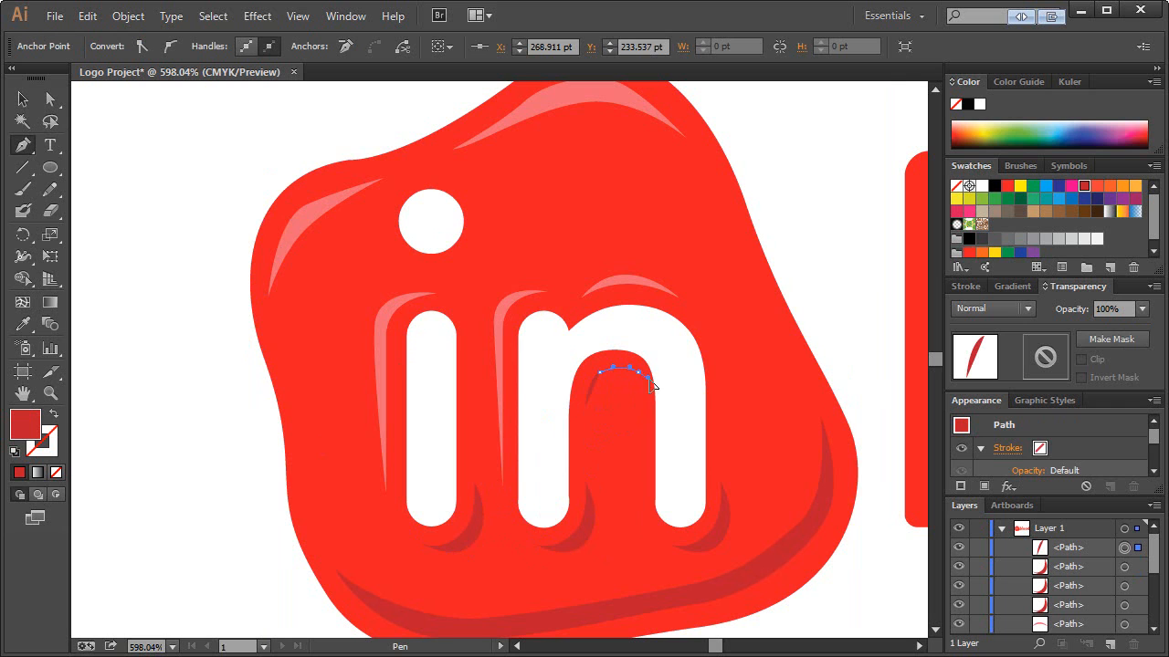
left_click_drag(648, 384, 639, 382)
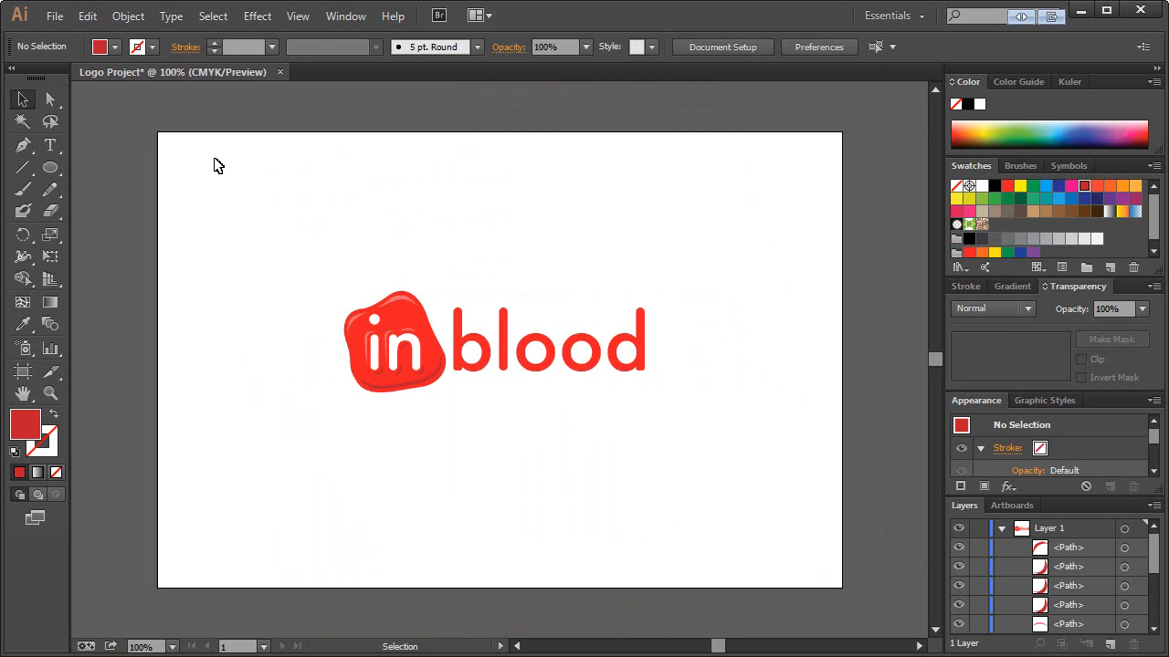
mouse_move(348, 189)
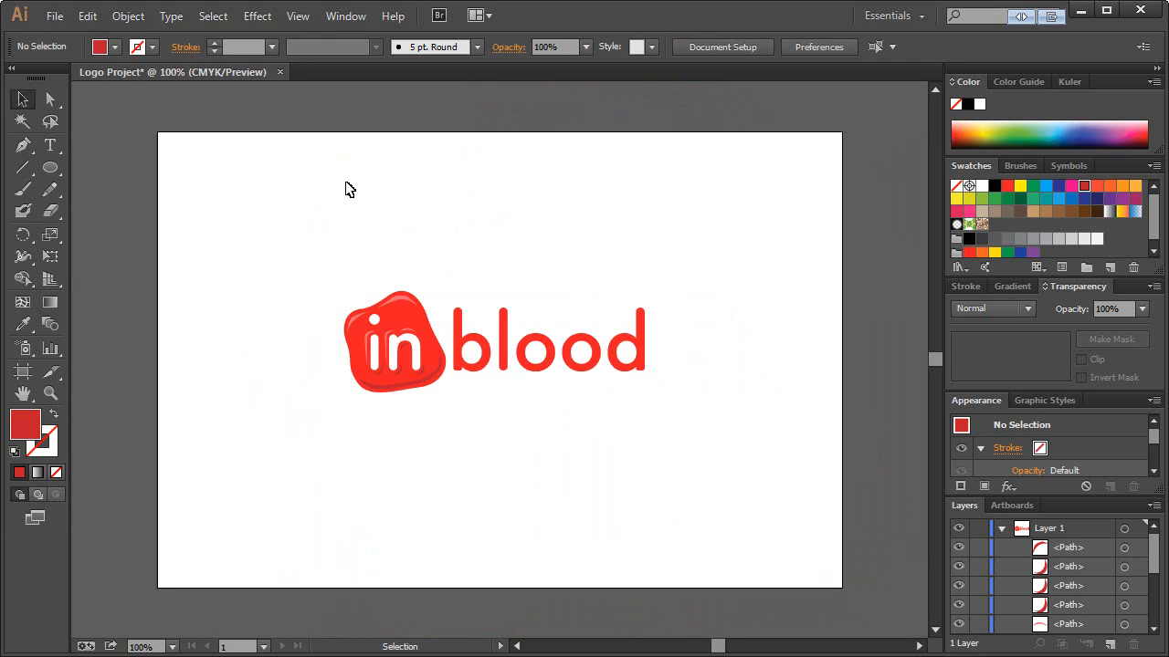
mouse_move(390, 329)
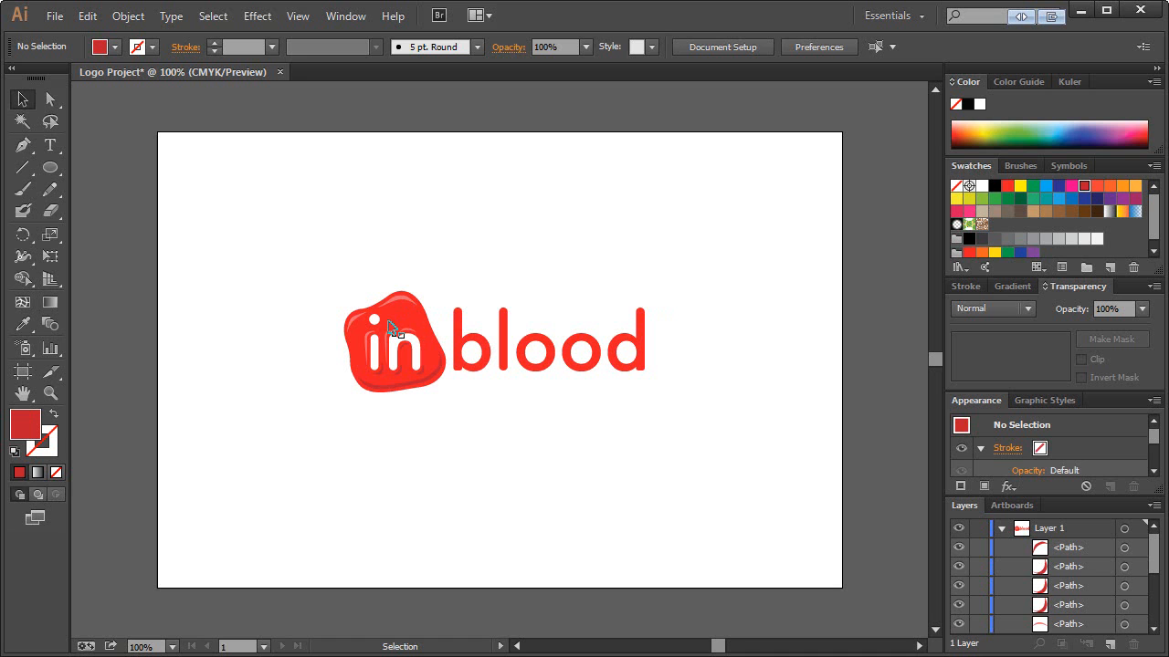
mouse_move(52, 394)
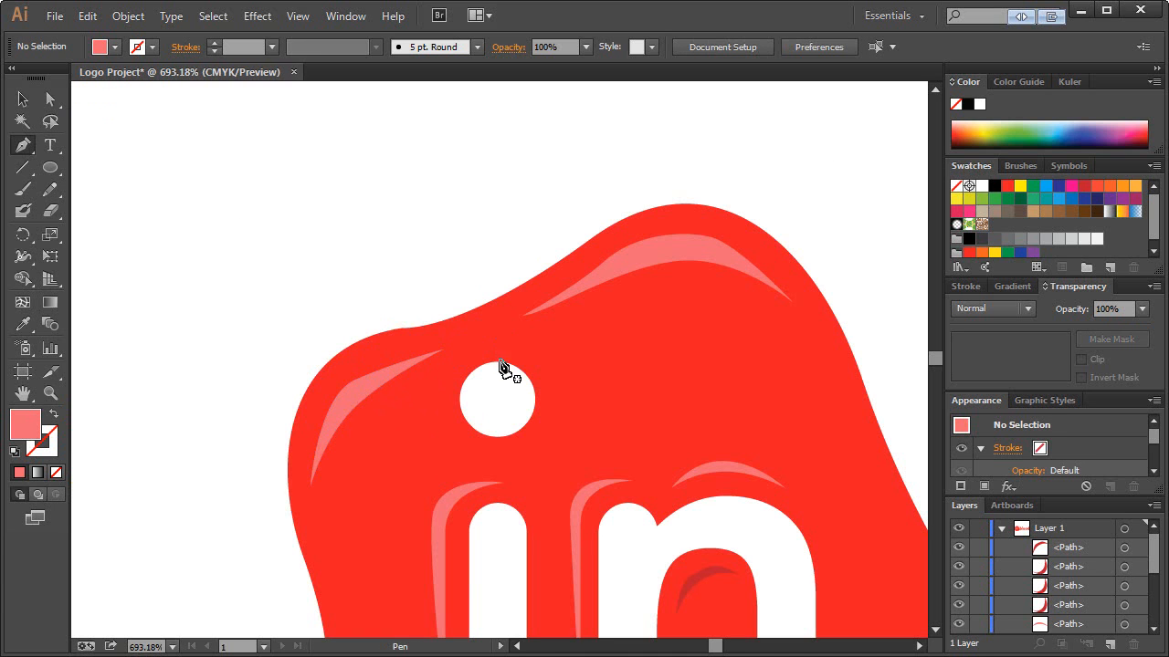
mouse_move(508, 349)
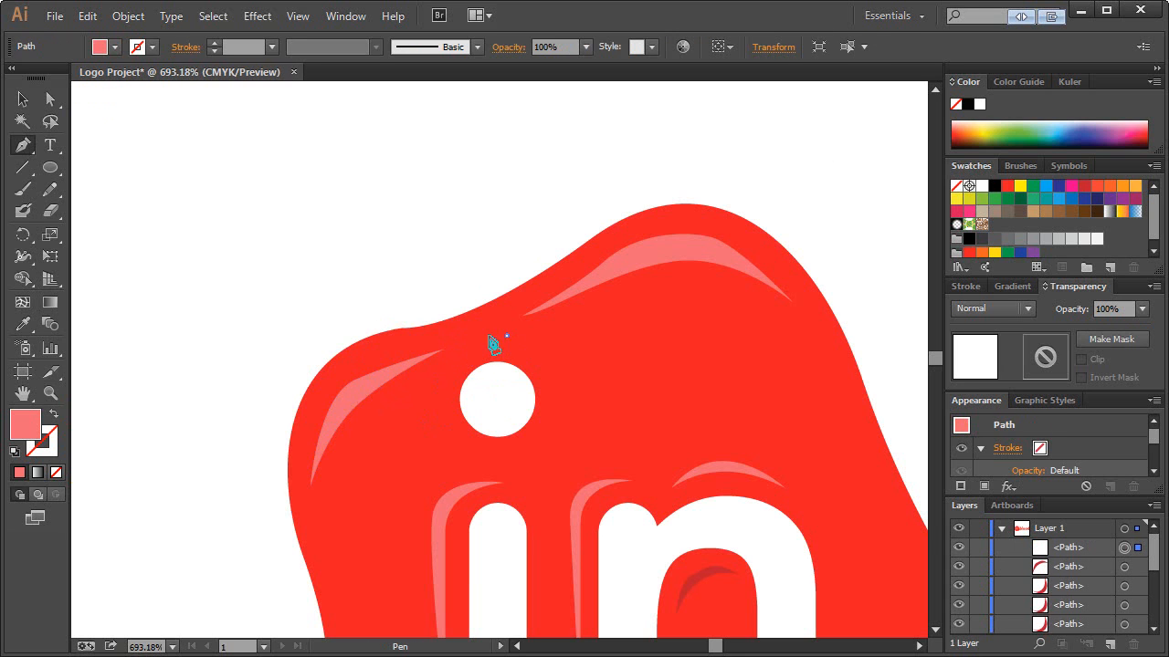
Draw a pale pink highlight arc above the i's dot, then a dark red shadow beneath it
left_click_drag(506, 335, 414, 458)
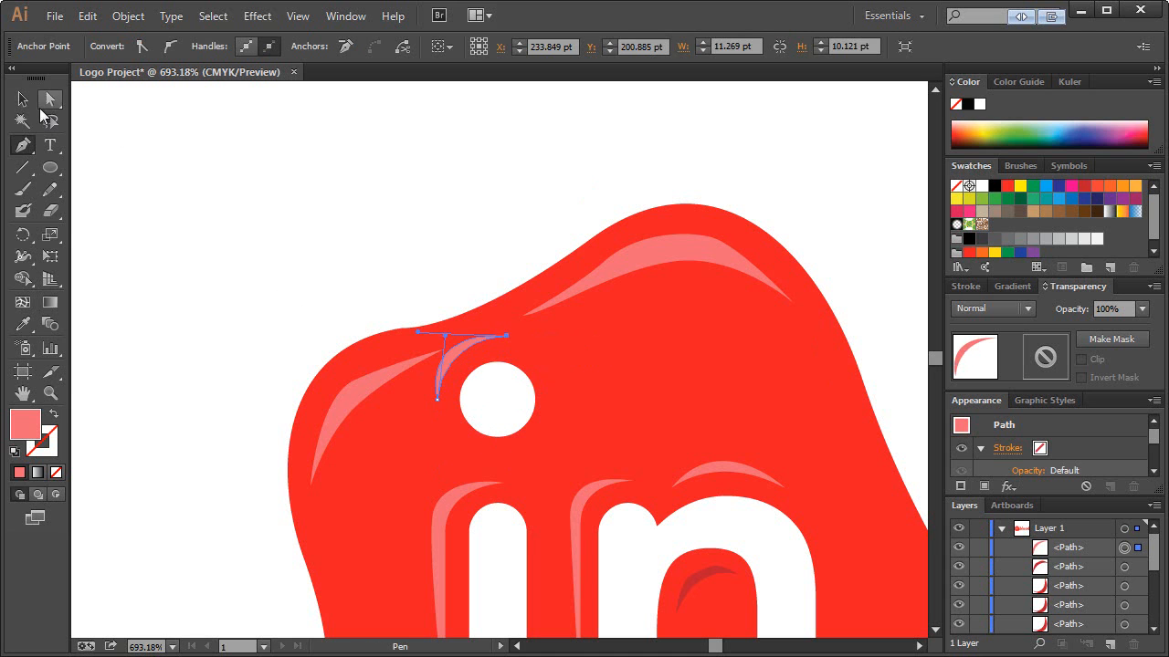
left_click(22, 99)
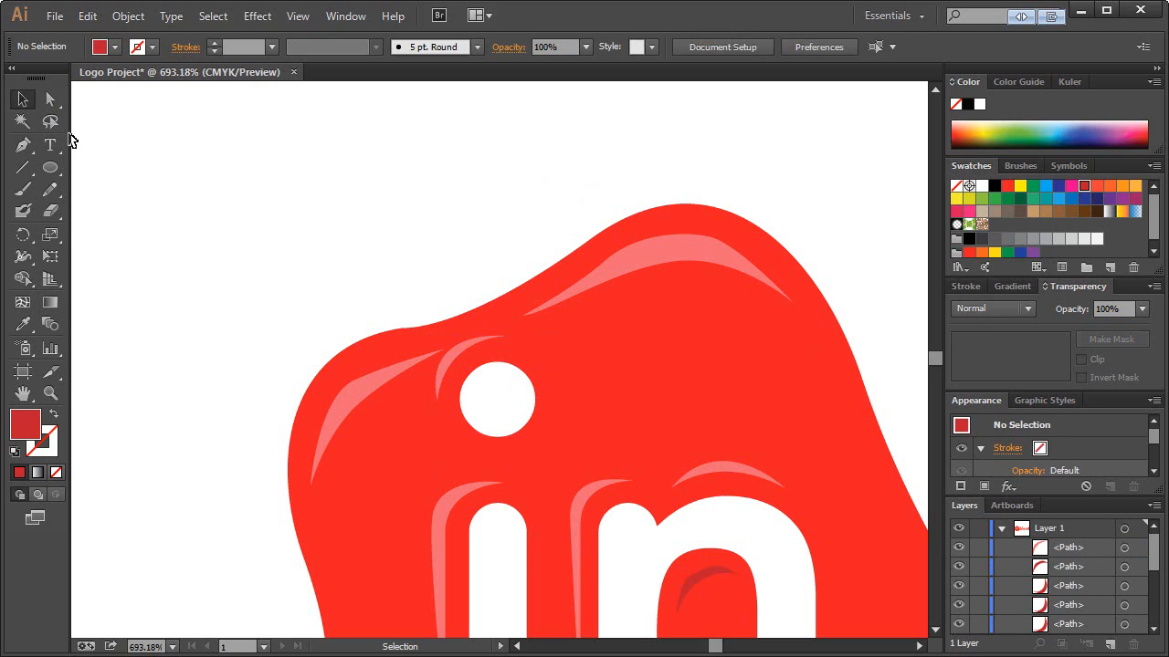
left_click(23, 145)
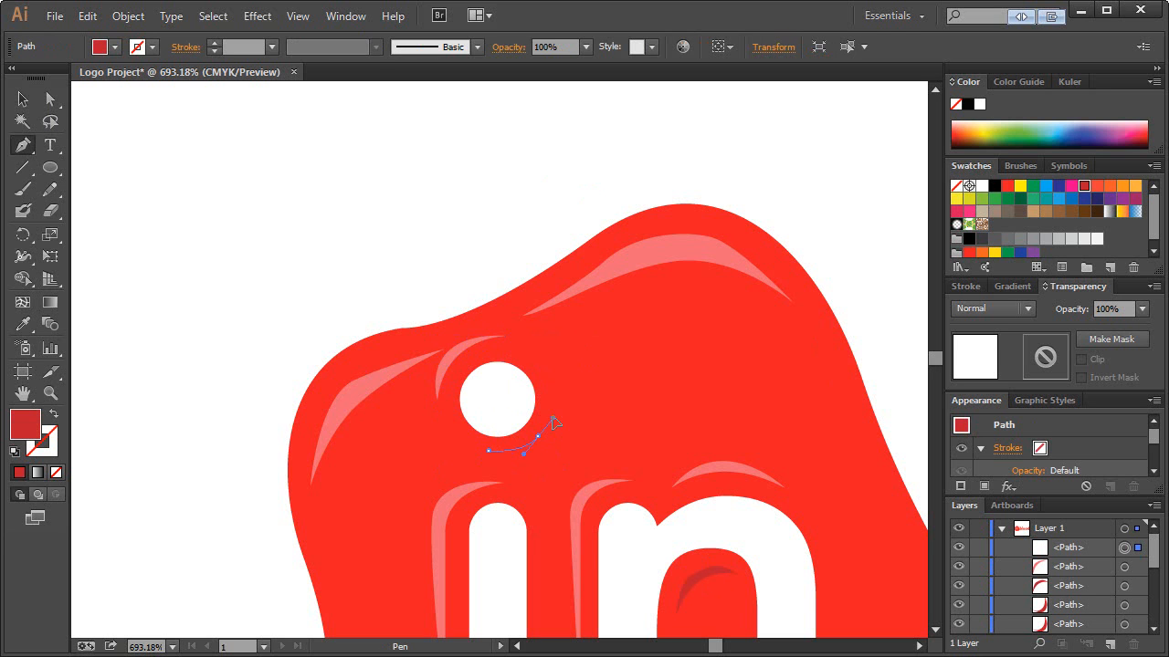
left_click(495, 459)
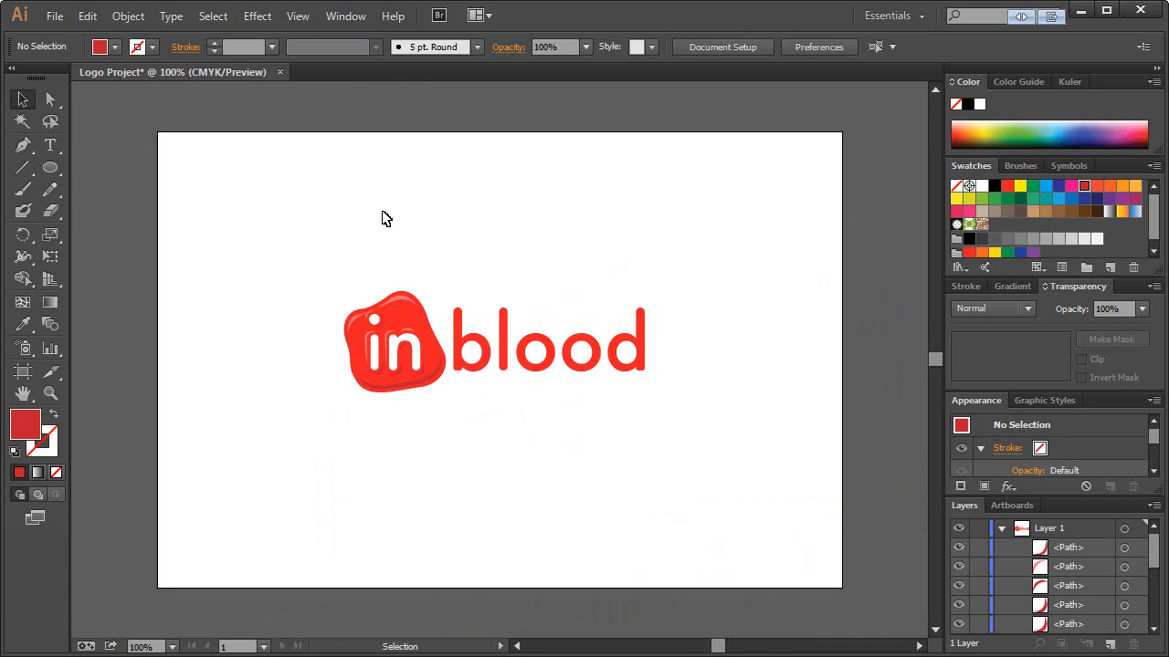
mouse_move(513, 254)
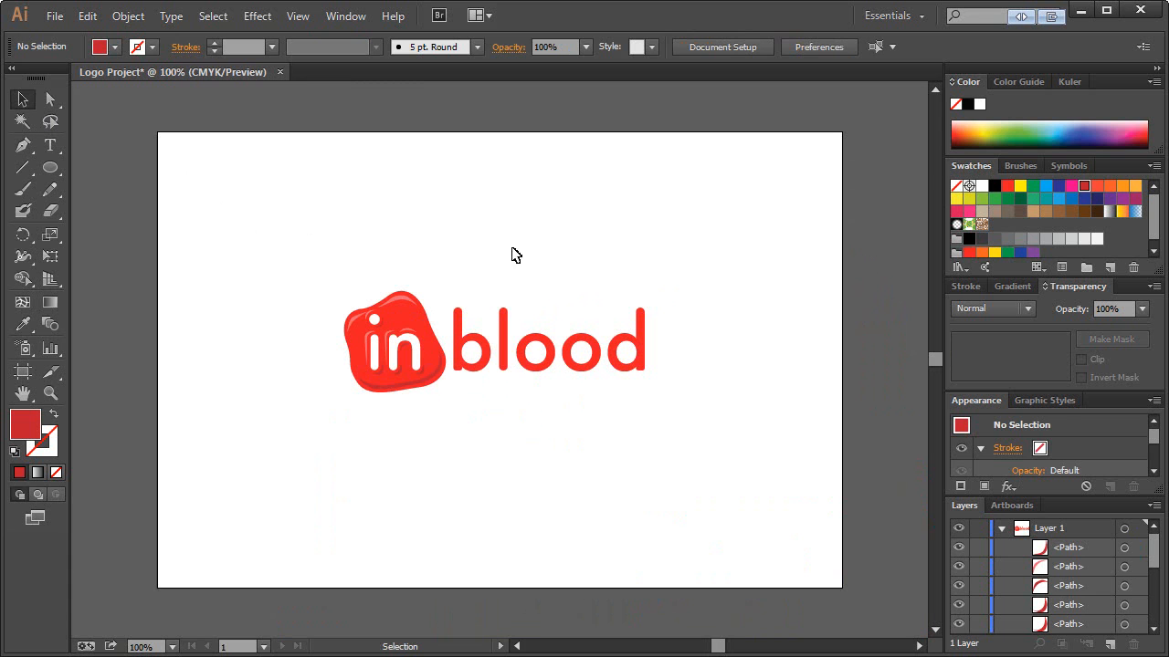
Select every part of the glossy logo with Ctrl+A to scale it up
key("ctrl+a")
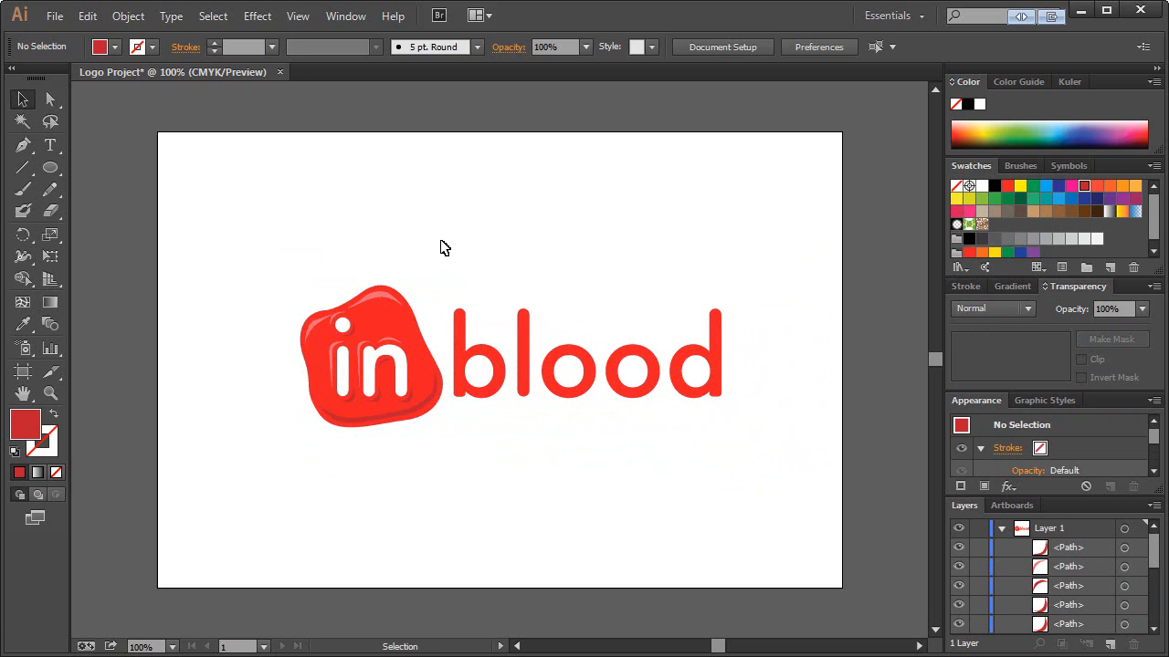
mouse_move(446, 231)
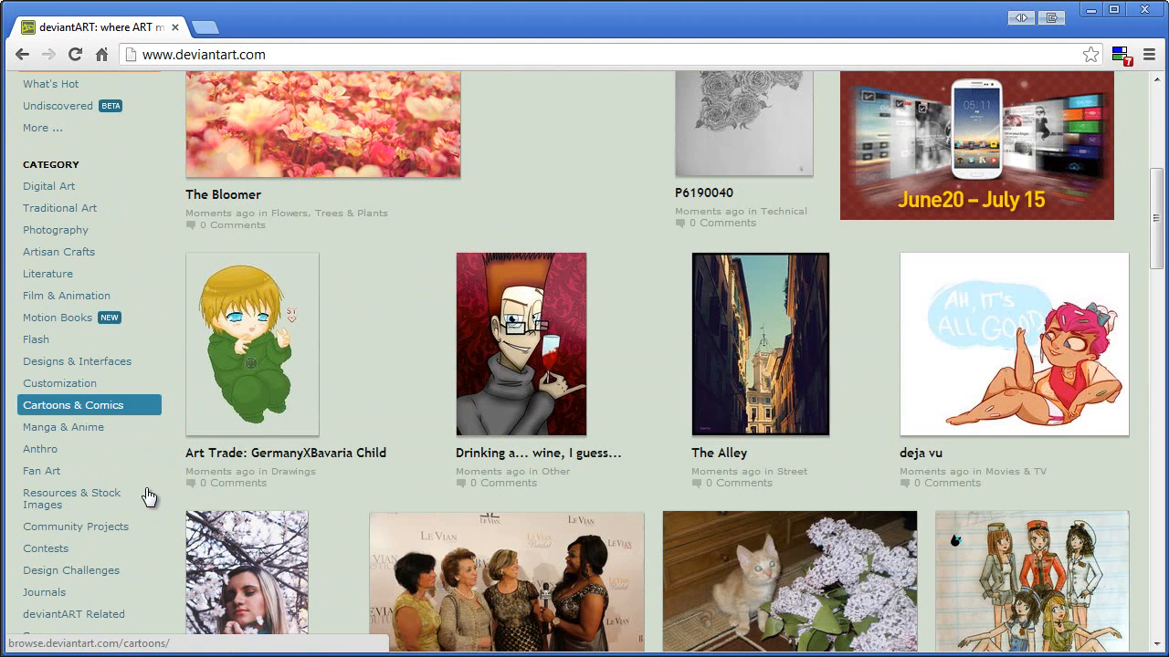
Search deviantART Resources & Stock Images for 'blood' and open the Paint Blood Splatter Texture page
left_click(71, 498)
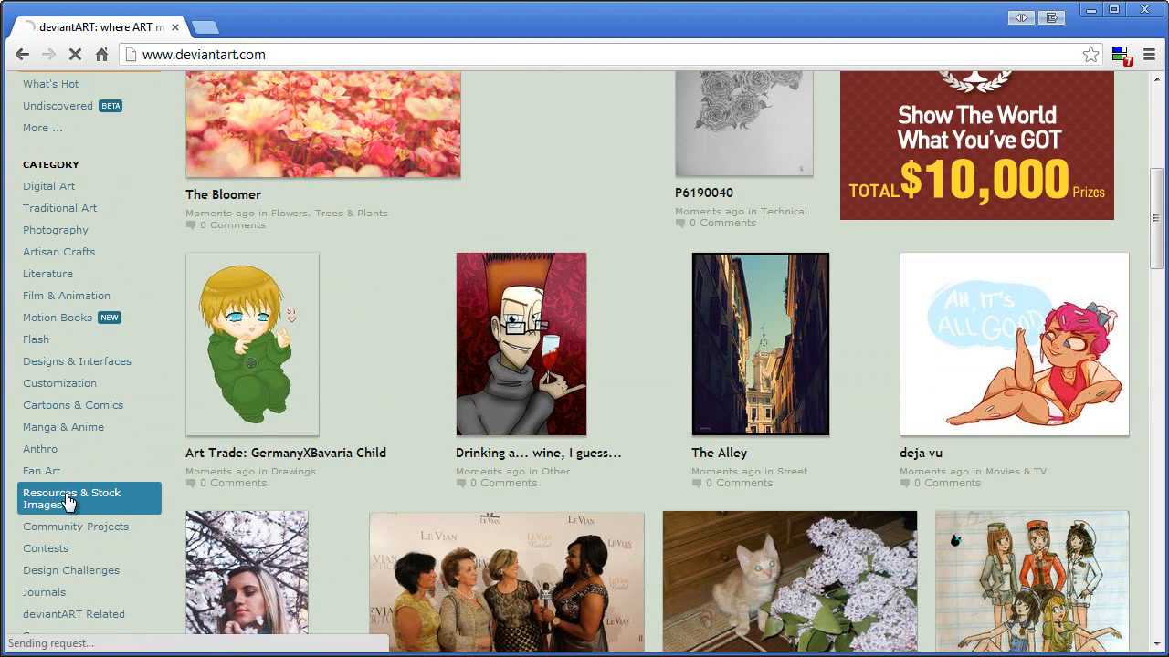
left_click(72, 499)
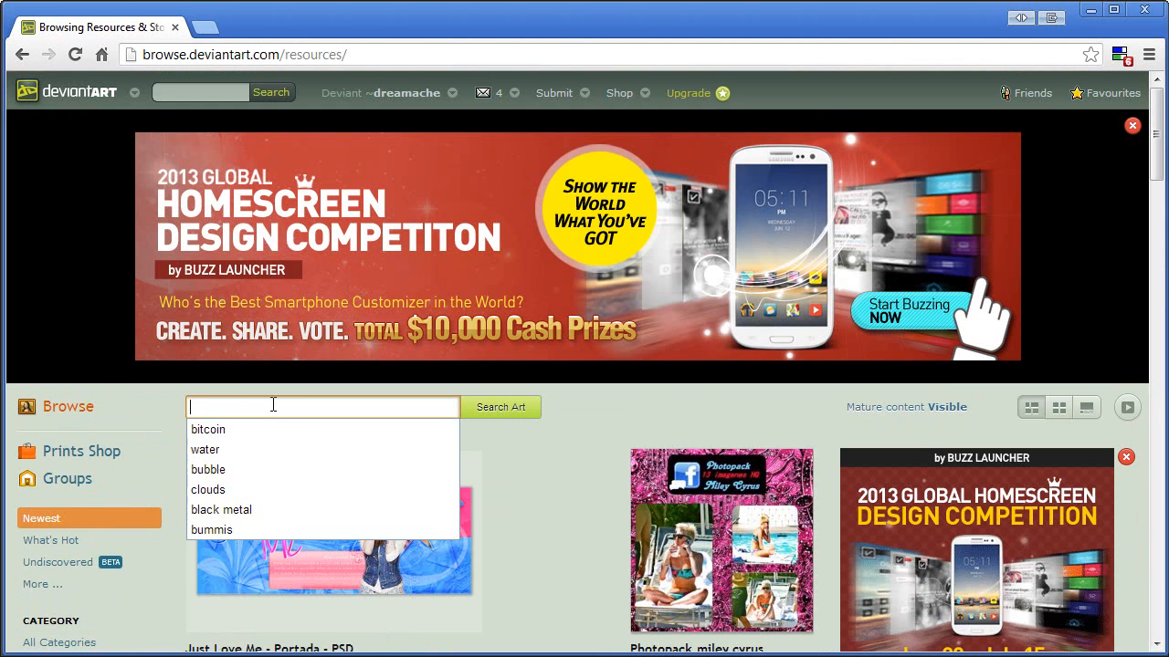
type("blood background")
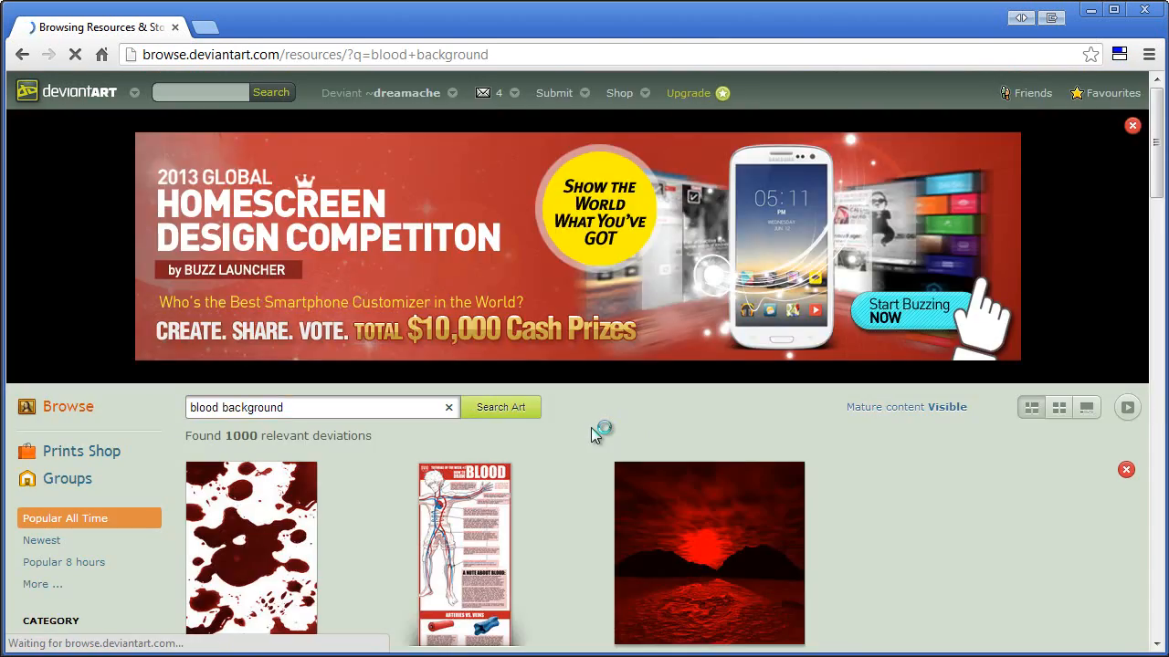
scroll("down", 3)
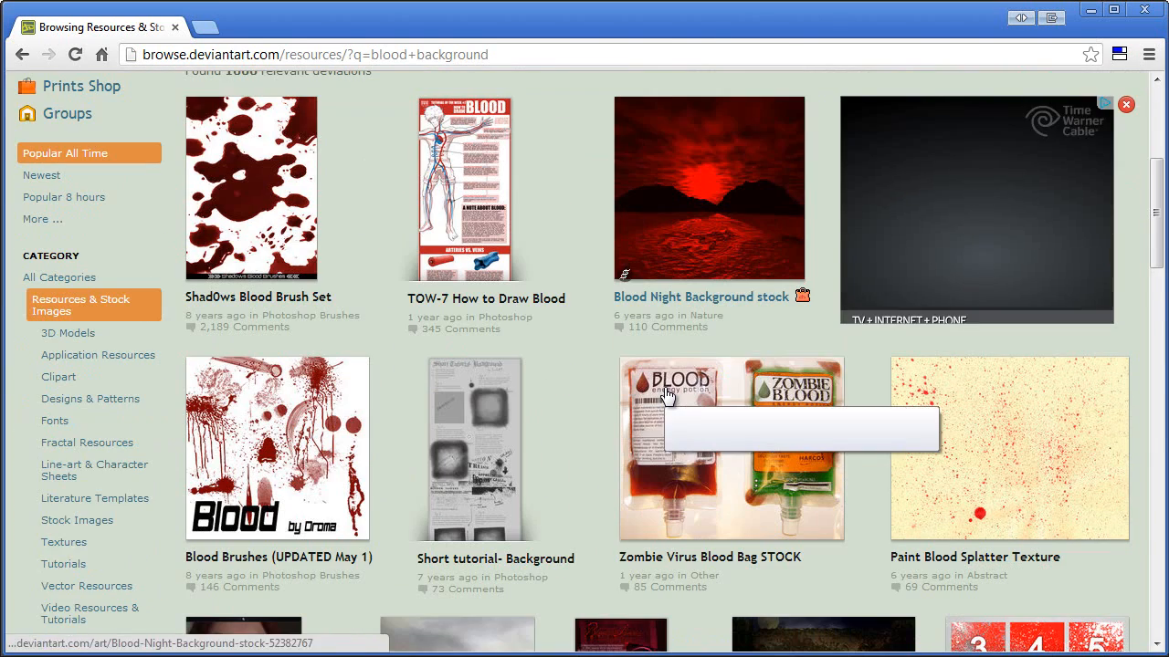
scroll("down", 3)
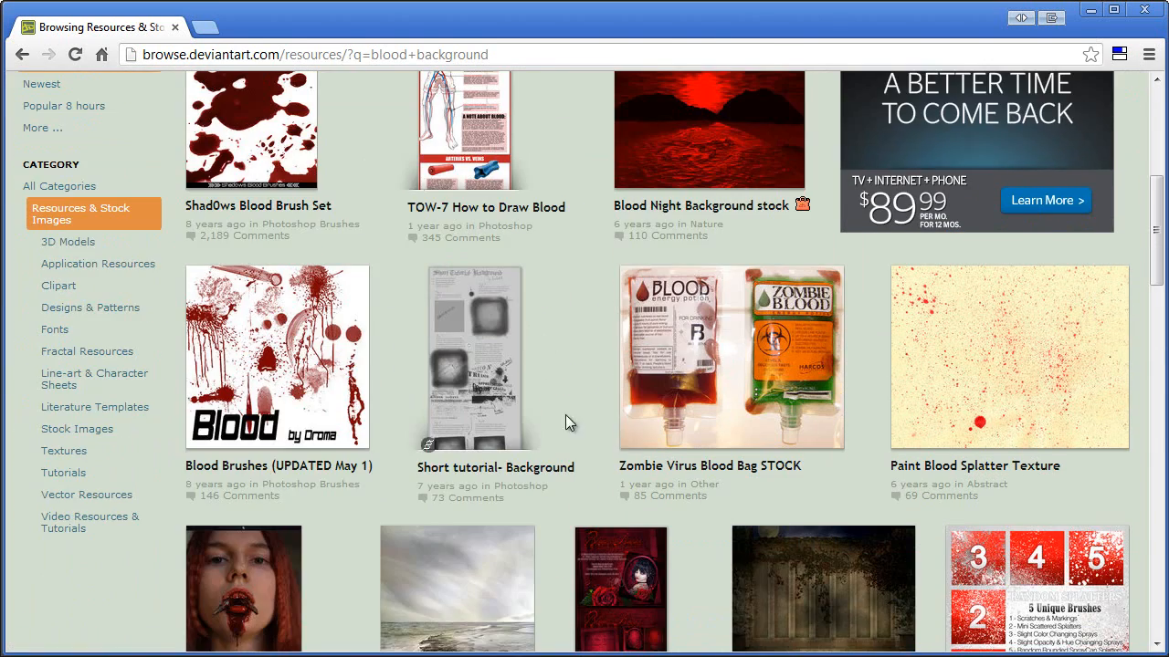
mouse_move(1016, 368)
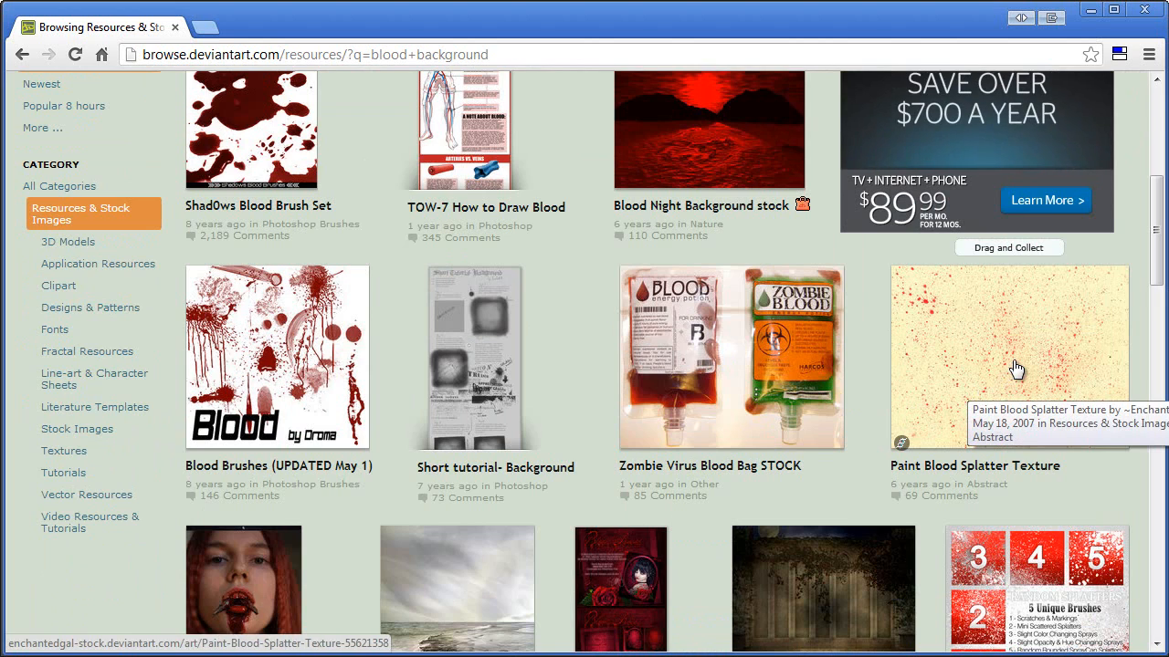
left_click(1008, 357)
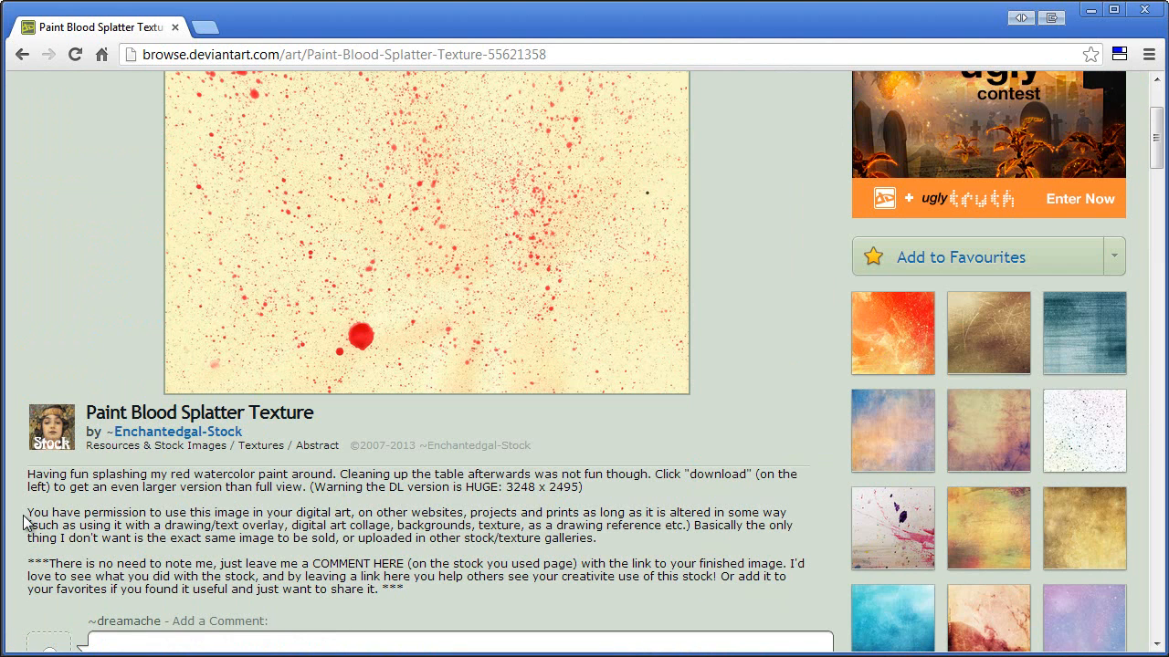
Read the usage permission, open the full 3248×2495 texture image, and bring up its copy options
left_click_drag(28, 513, 392, 538)
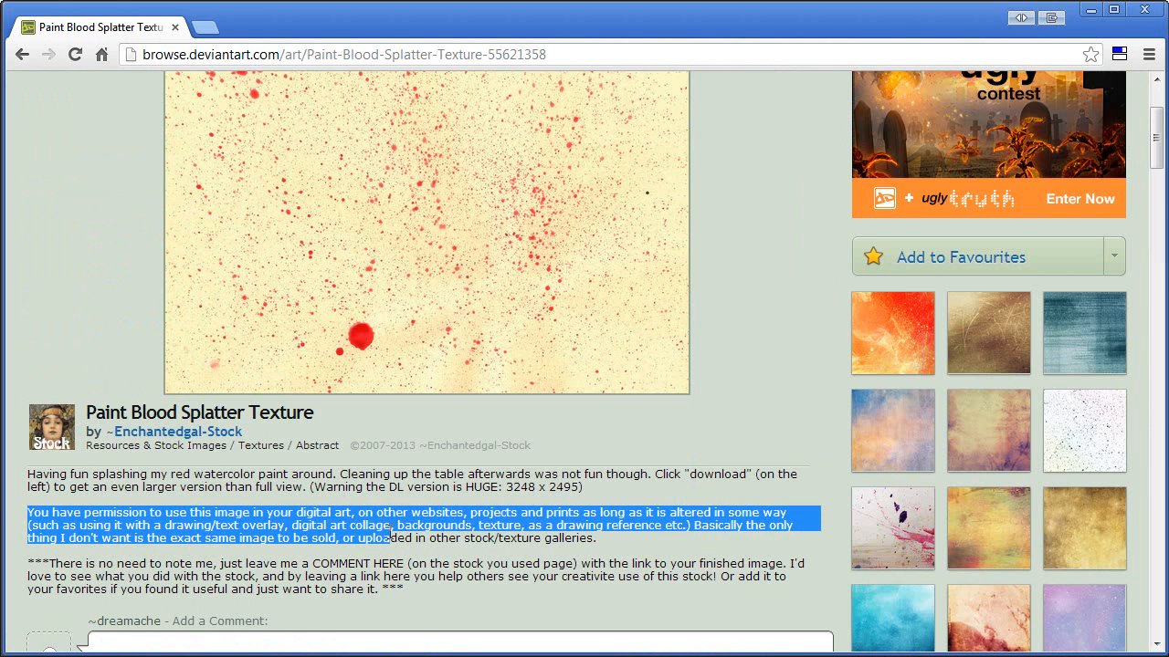
left_click(447, 525)
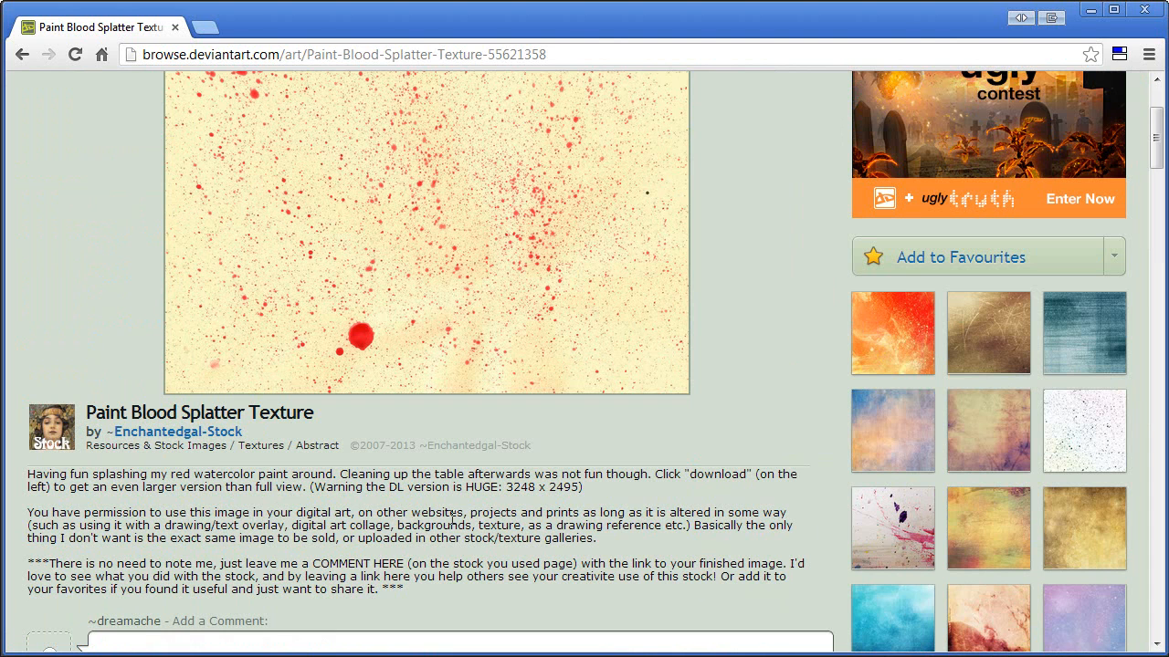
left_click_drag(77, 563, 219, 564)
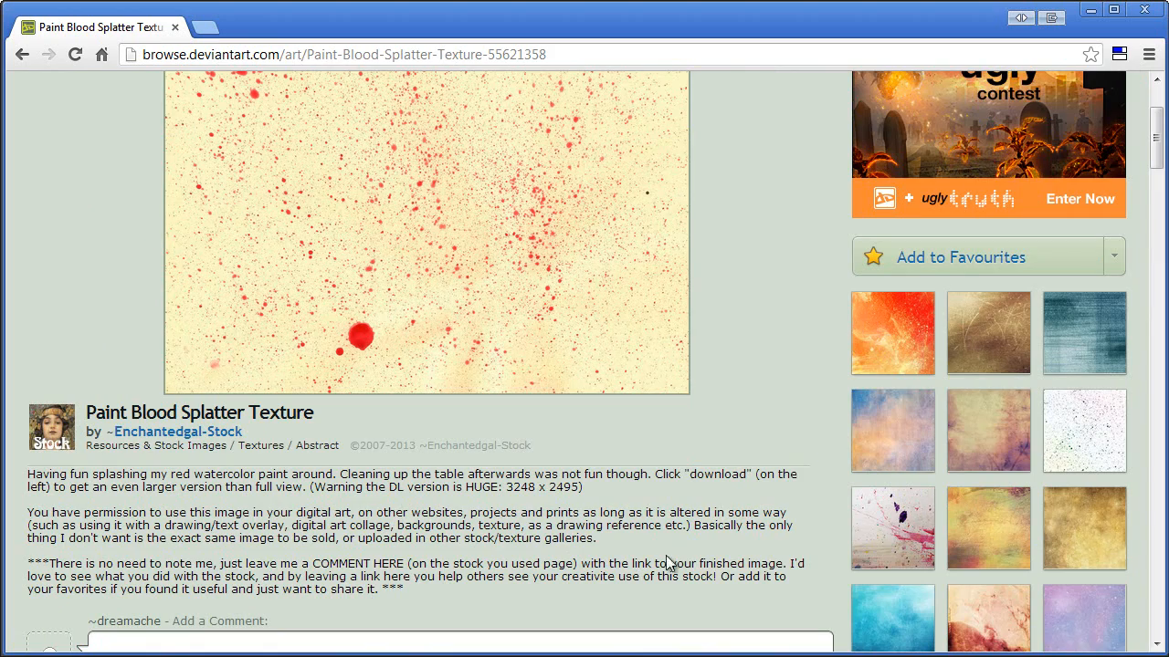
scroll("down", 3)
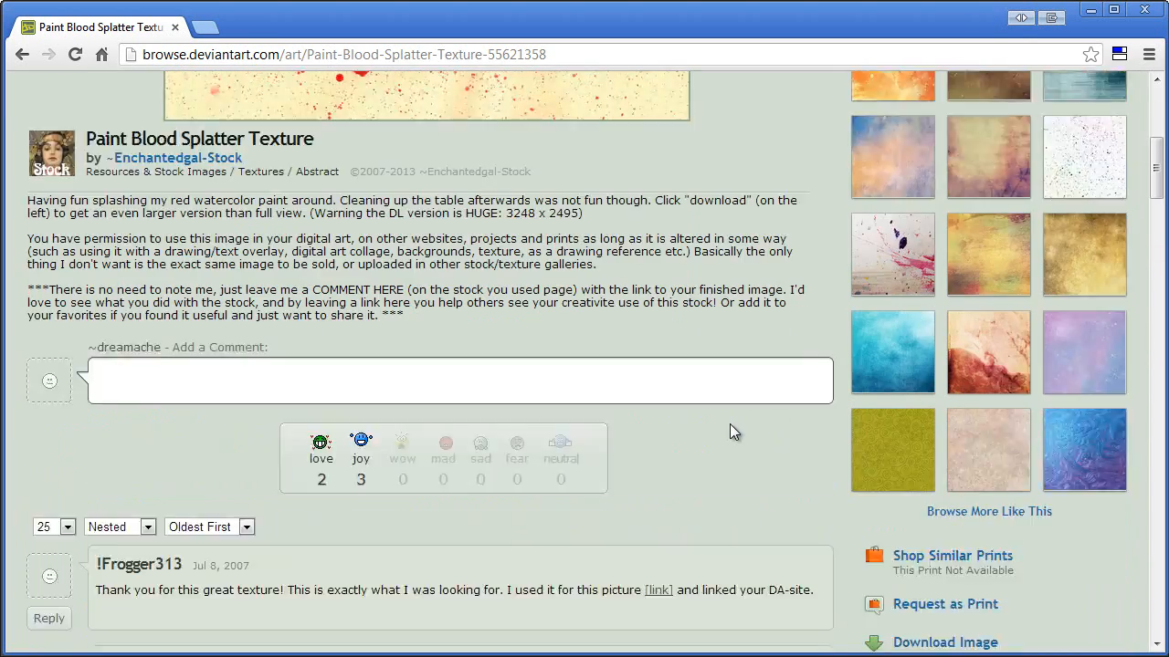
scroll("down", 3)
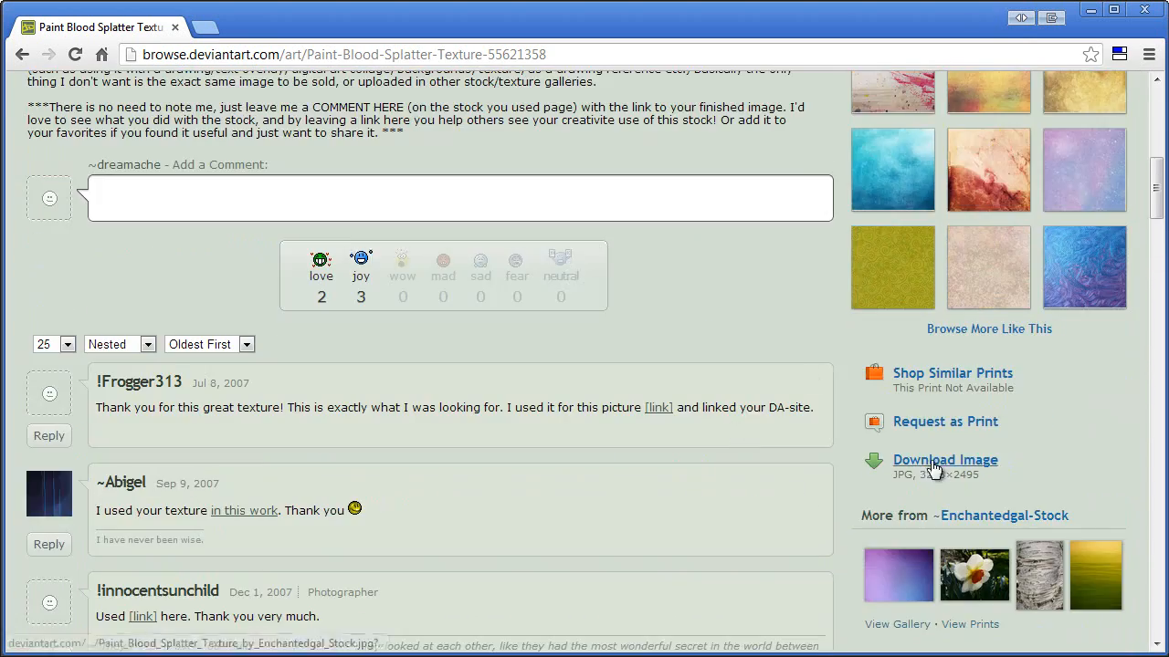
left_click(945, 459)
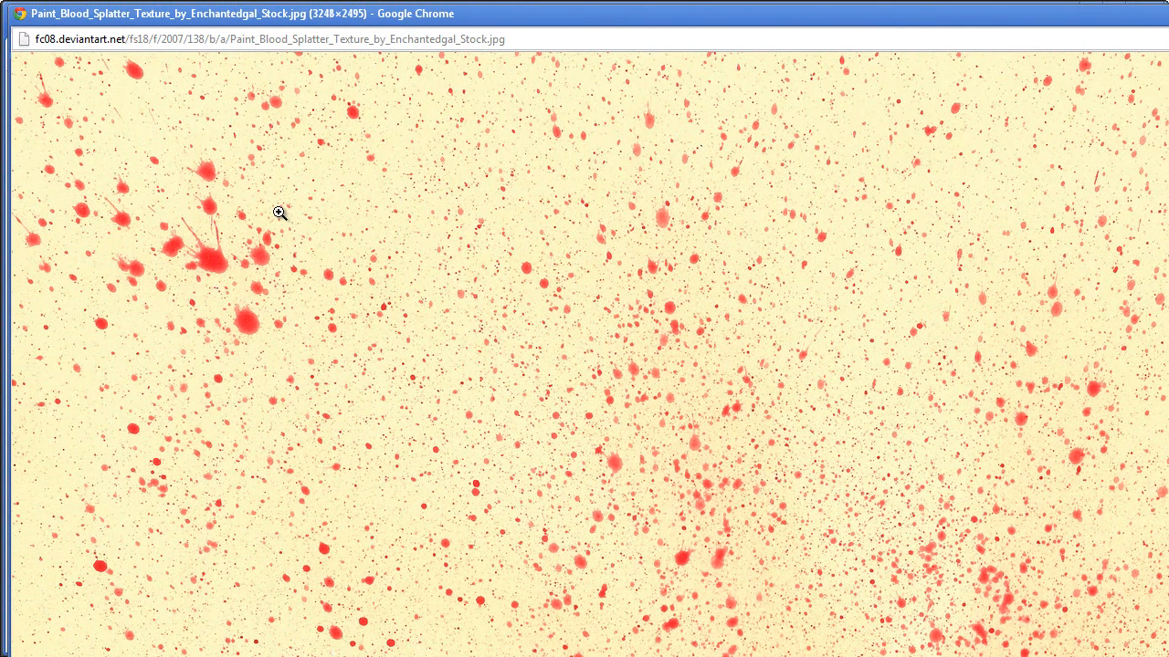
right_click(281, 213)
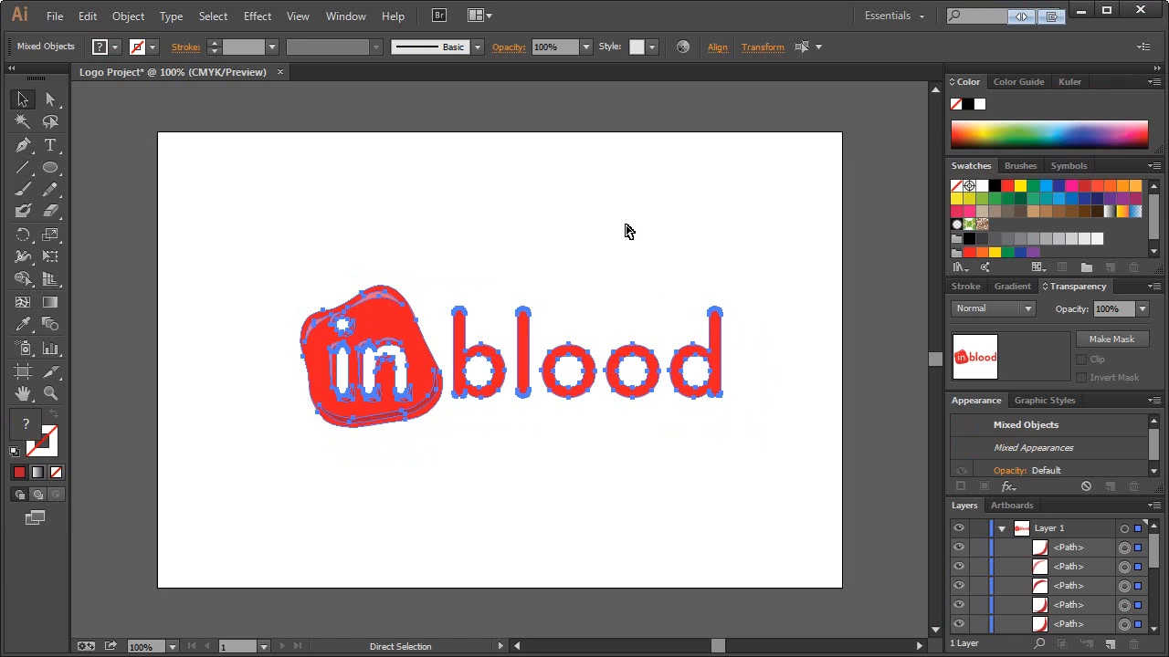
Group the logo parts, deselect, and select the blood splatter texture image to fade
key("ctrl+g")
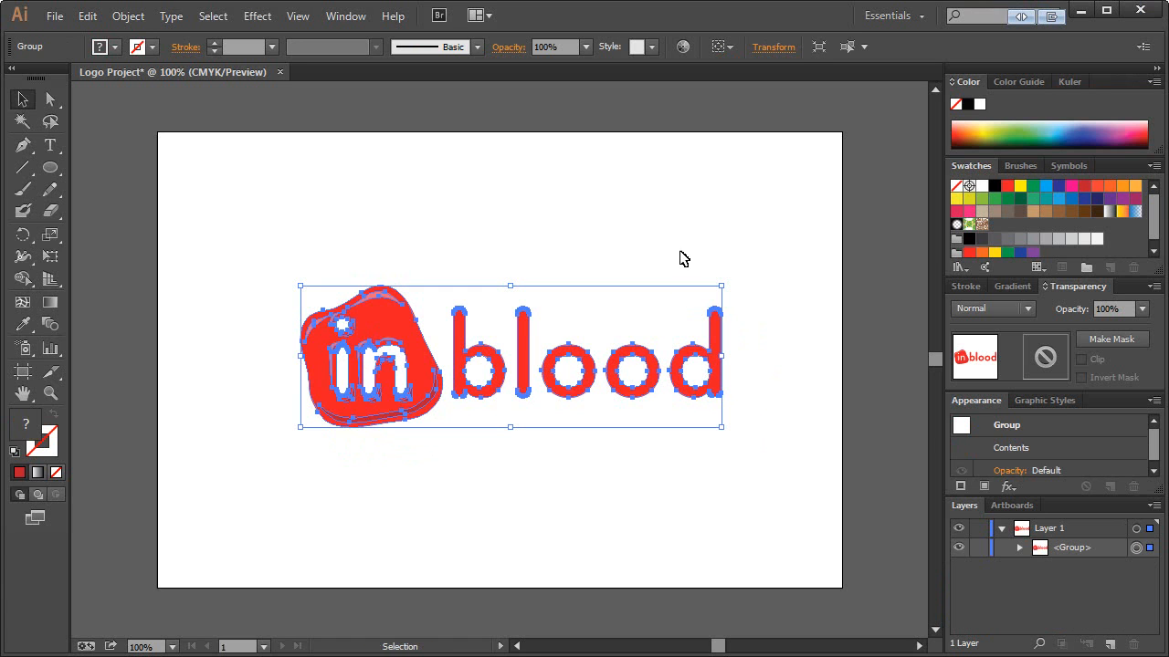
left_click(1087, 546)
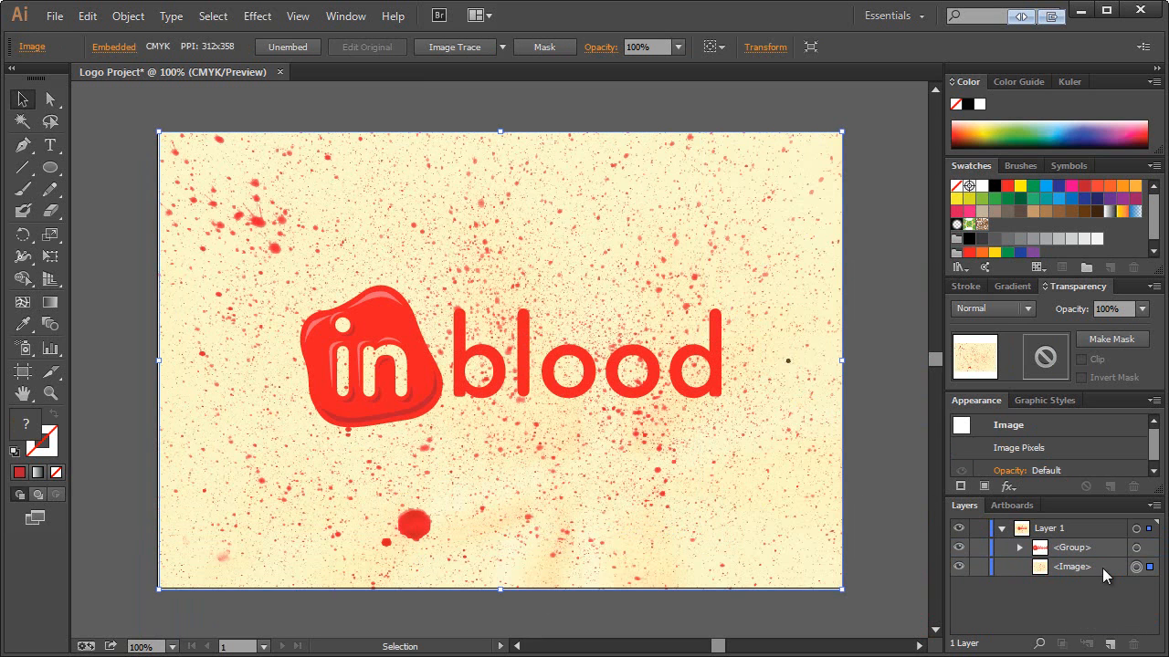
left_click(1142, 308)
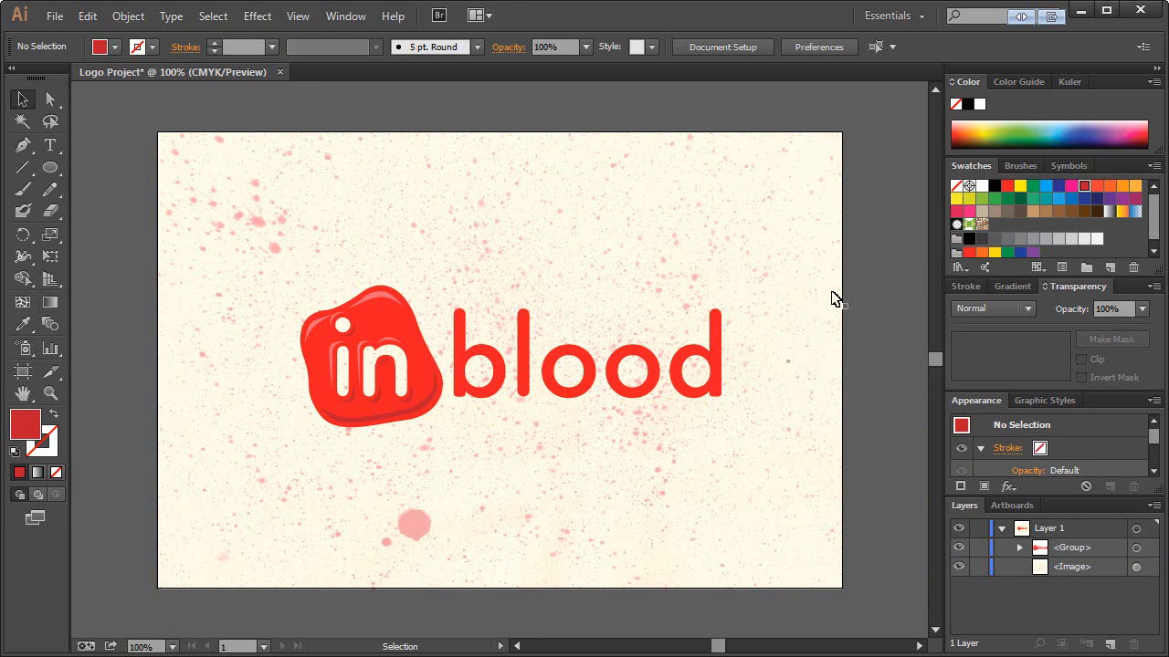
mouse_move(520, 316)
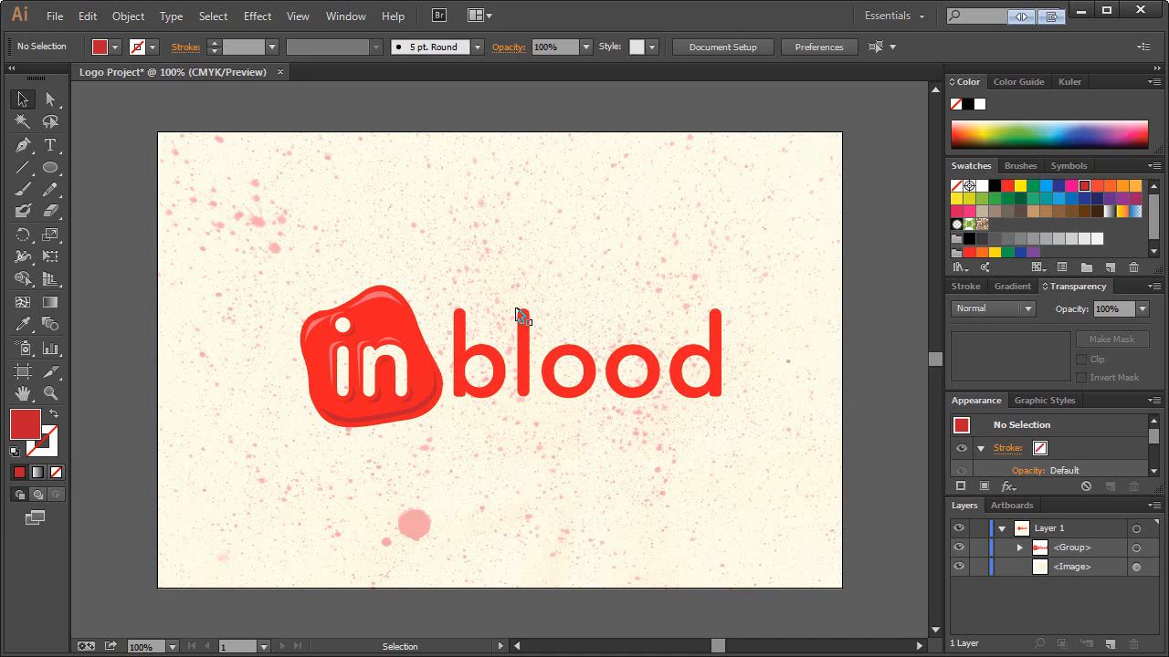
mouse_move(306, 263)
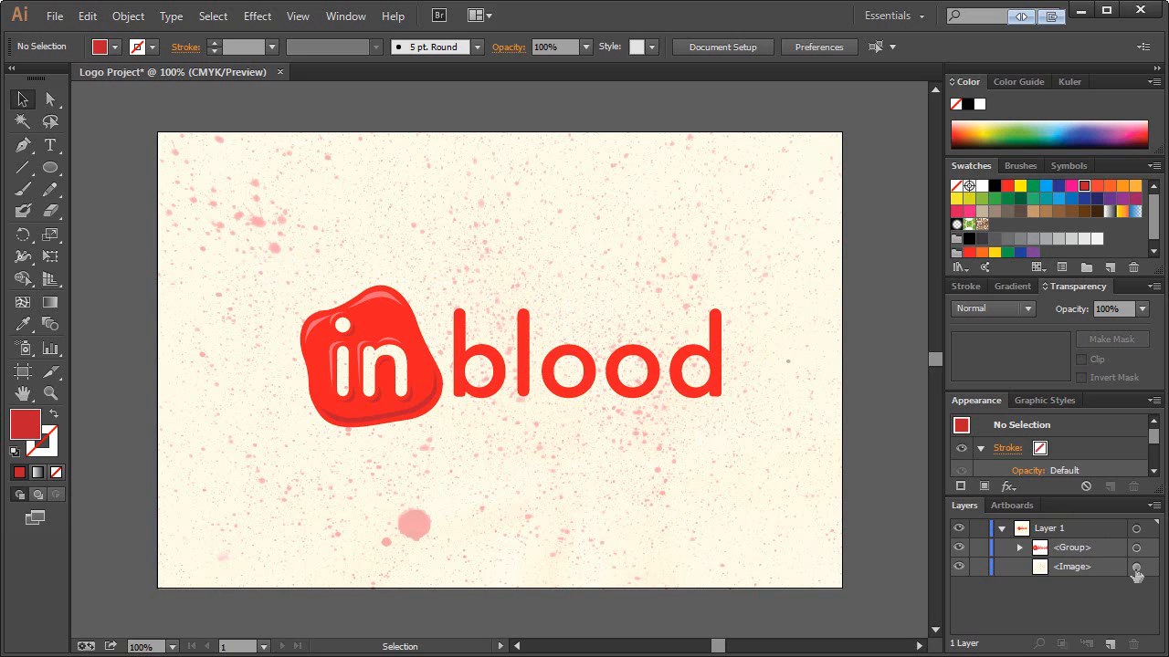
mouse_move(379, 326)
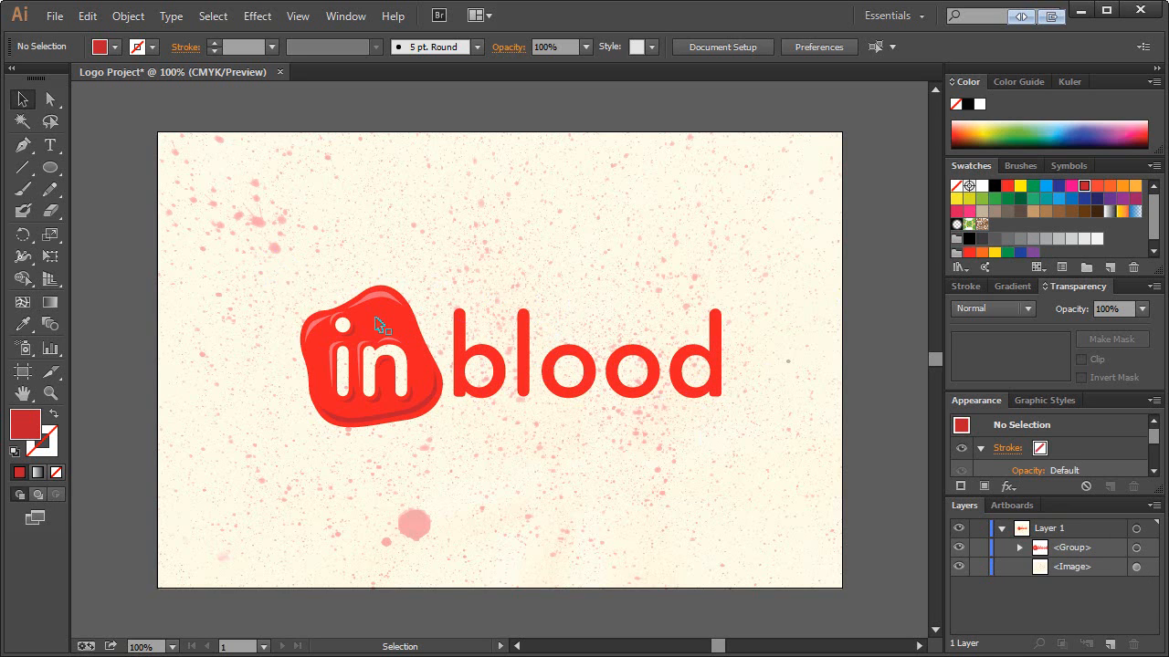
Lock the splatter background and Alt-drag a second small logo copy beside the first
left_click(1072, 566)
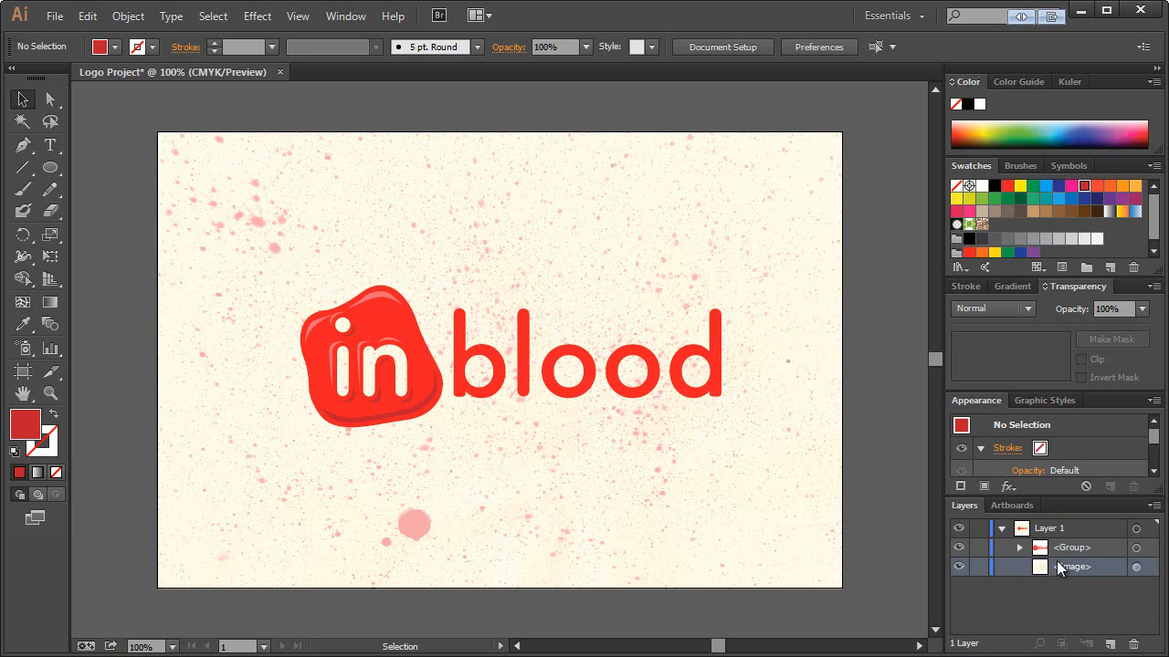
left_click(979, 567)
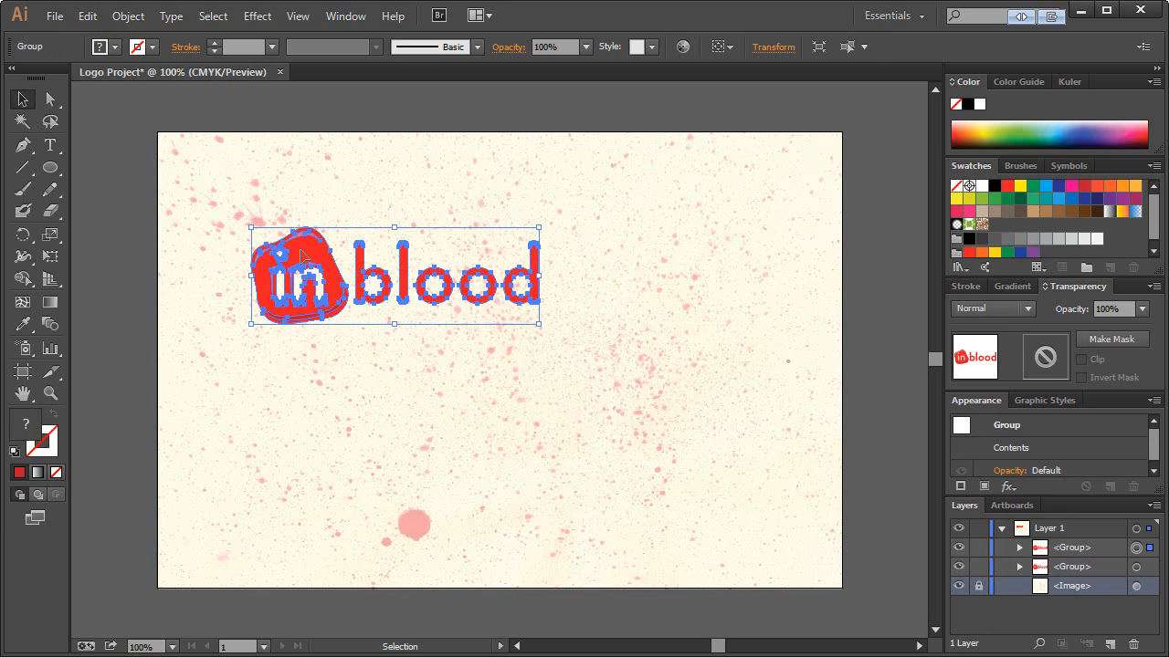
left_click_drag(394, 273, 713, 274)
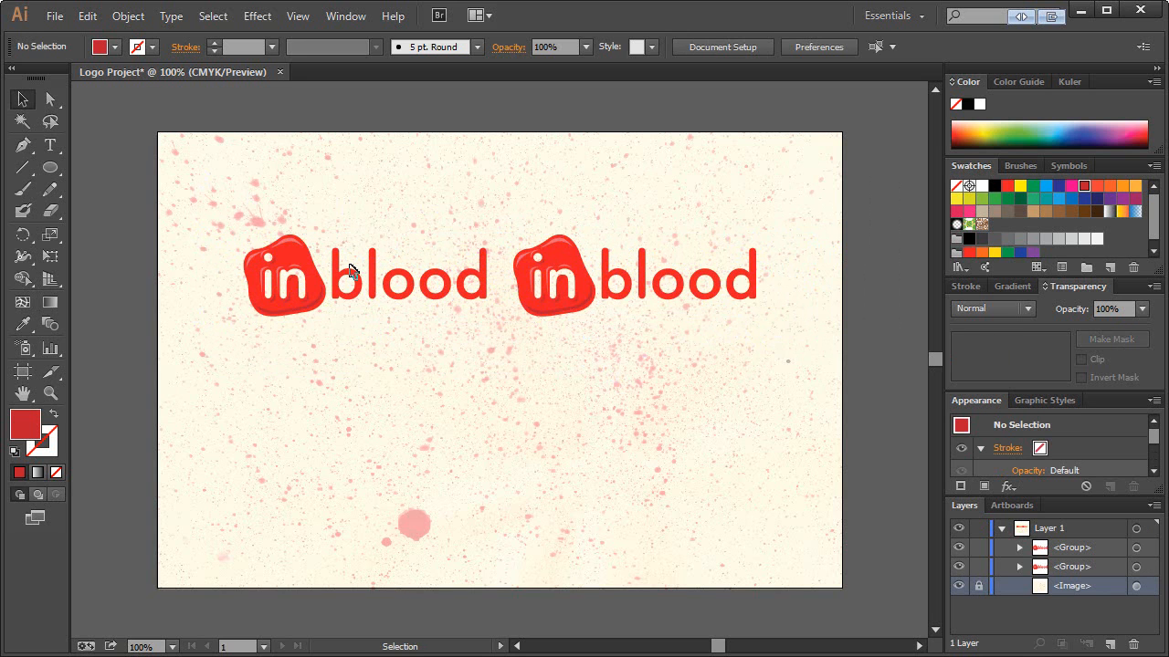
mouse_move(270, 219)
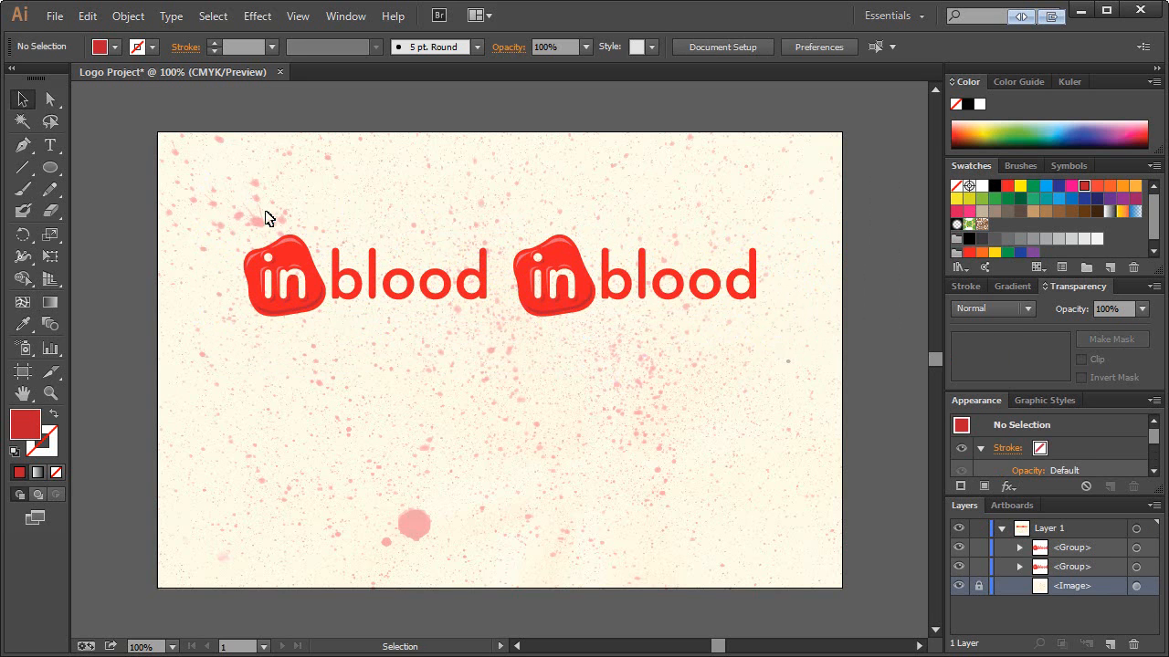
mouse_move(559, 263)
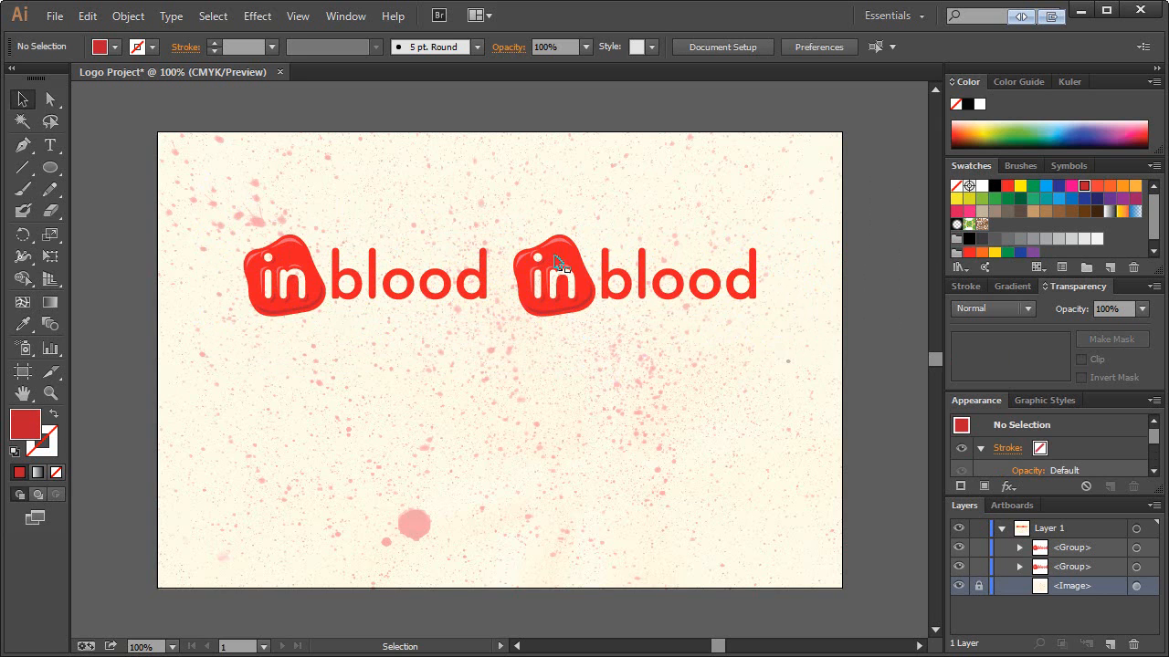
mouse_move(756, 301)
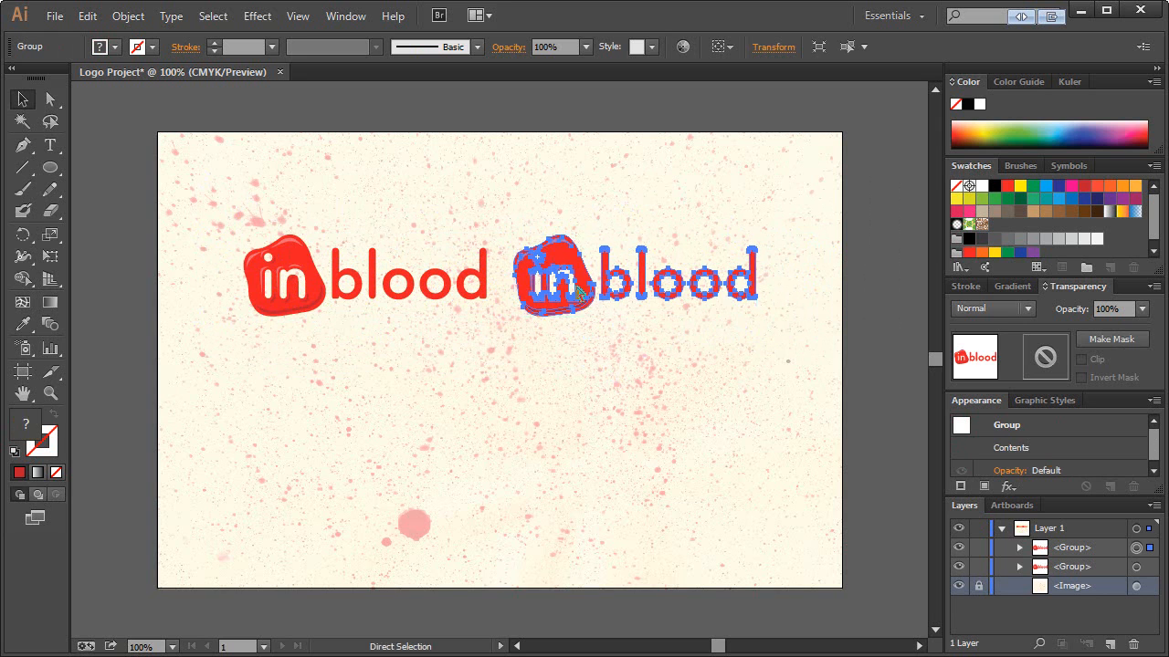
Drag the black and flat-red small logos down beneath the large shaded logo
left_click_drag(635, 274, 465, 404)
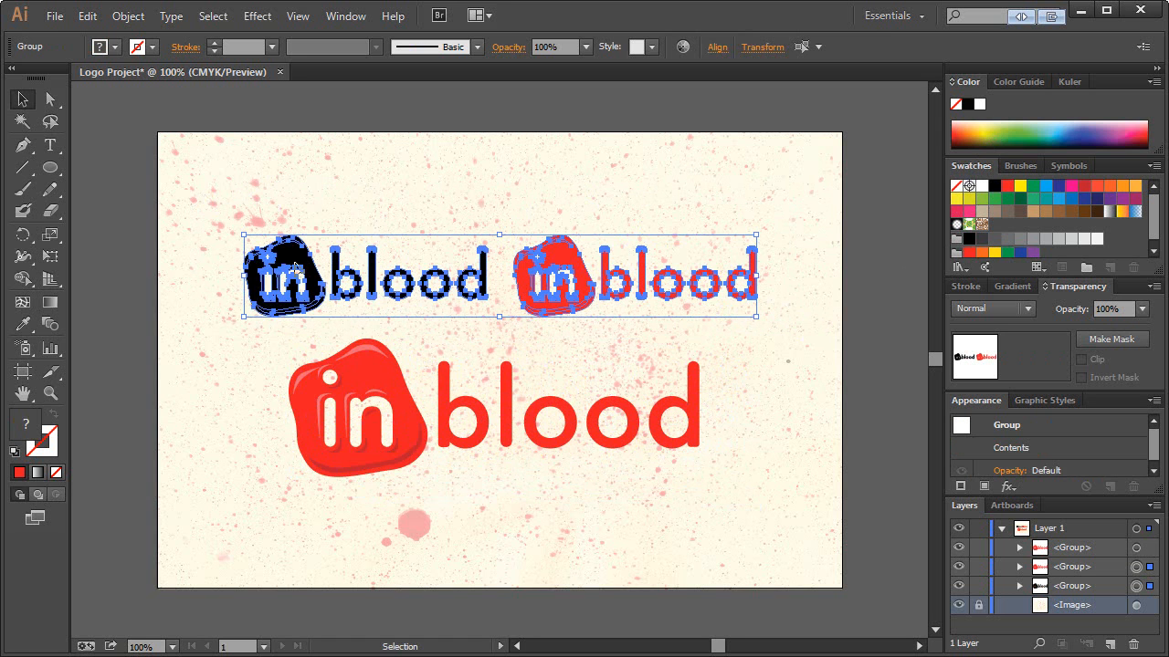
left_click_drag(499, 273, 499, 516)
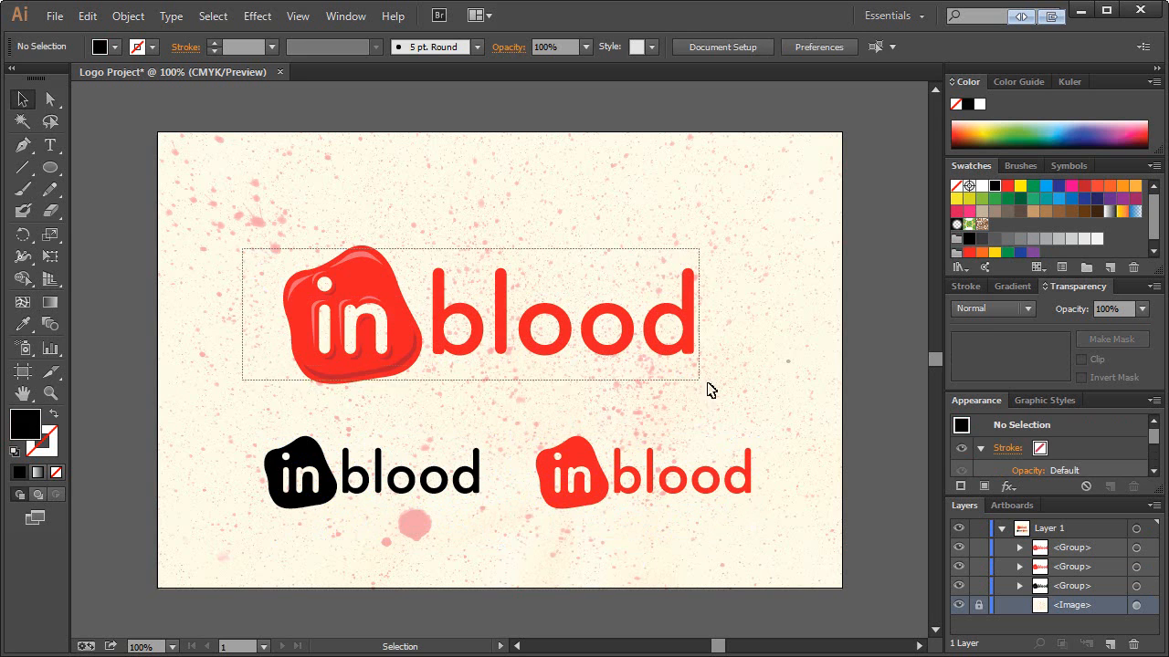
Select the large shaded logo group to reposition it above the variations
left_click(468, 314)
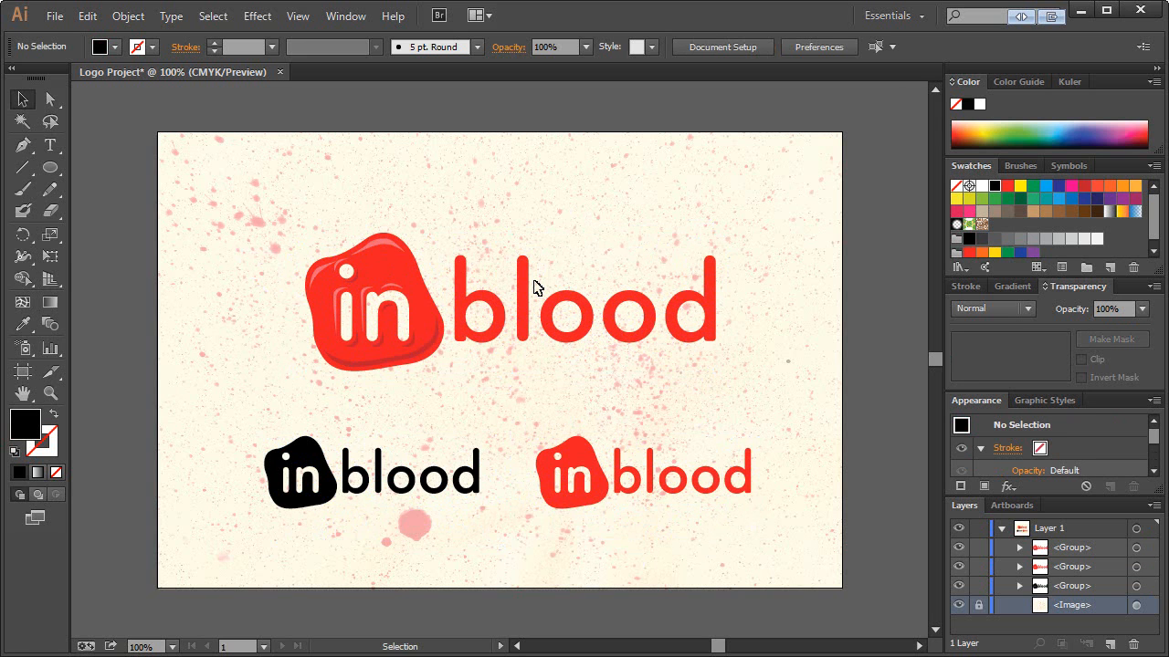
mouse_move(538, 231)
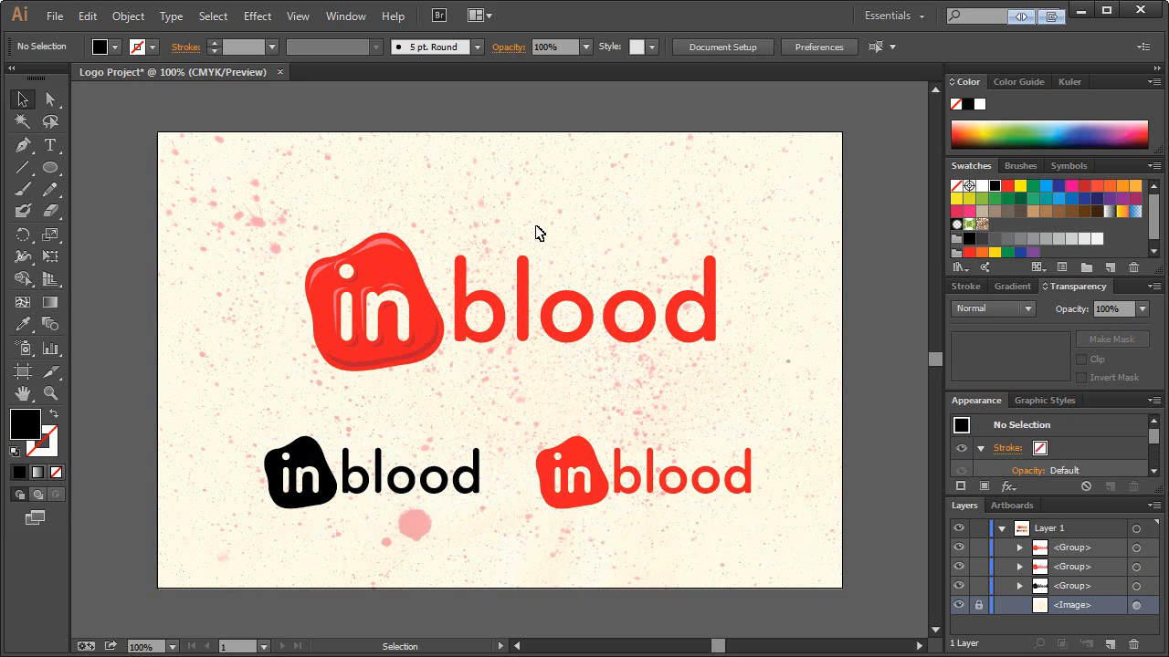
mouse_move(541, 204)
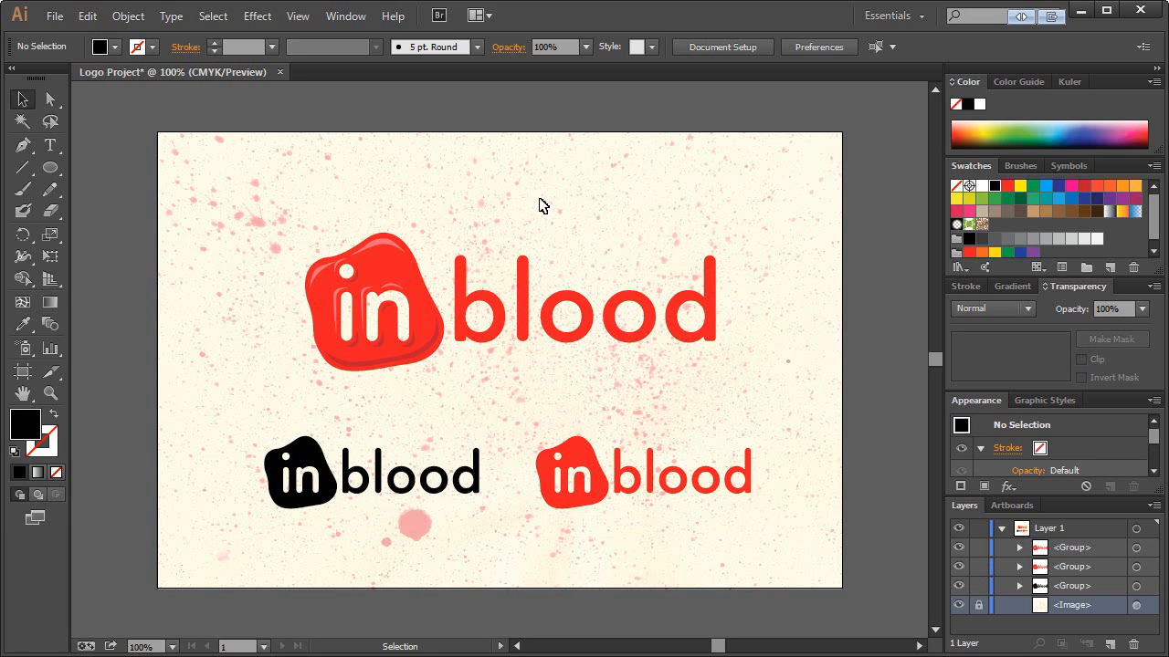